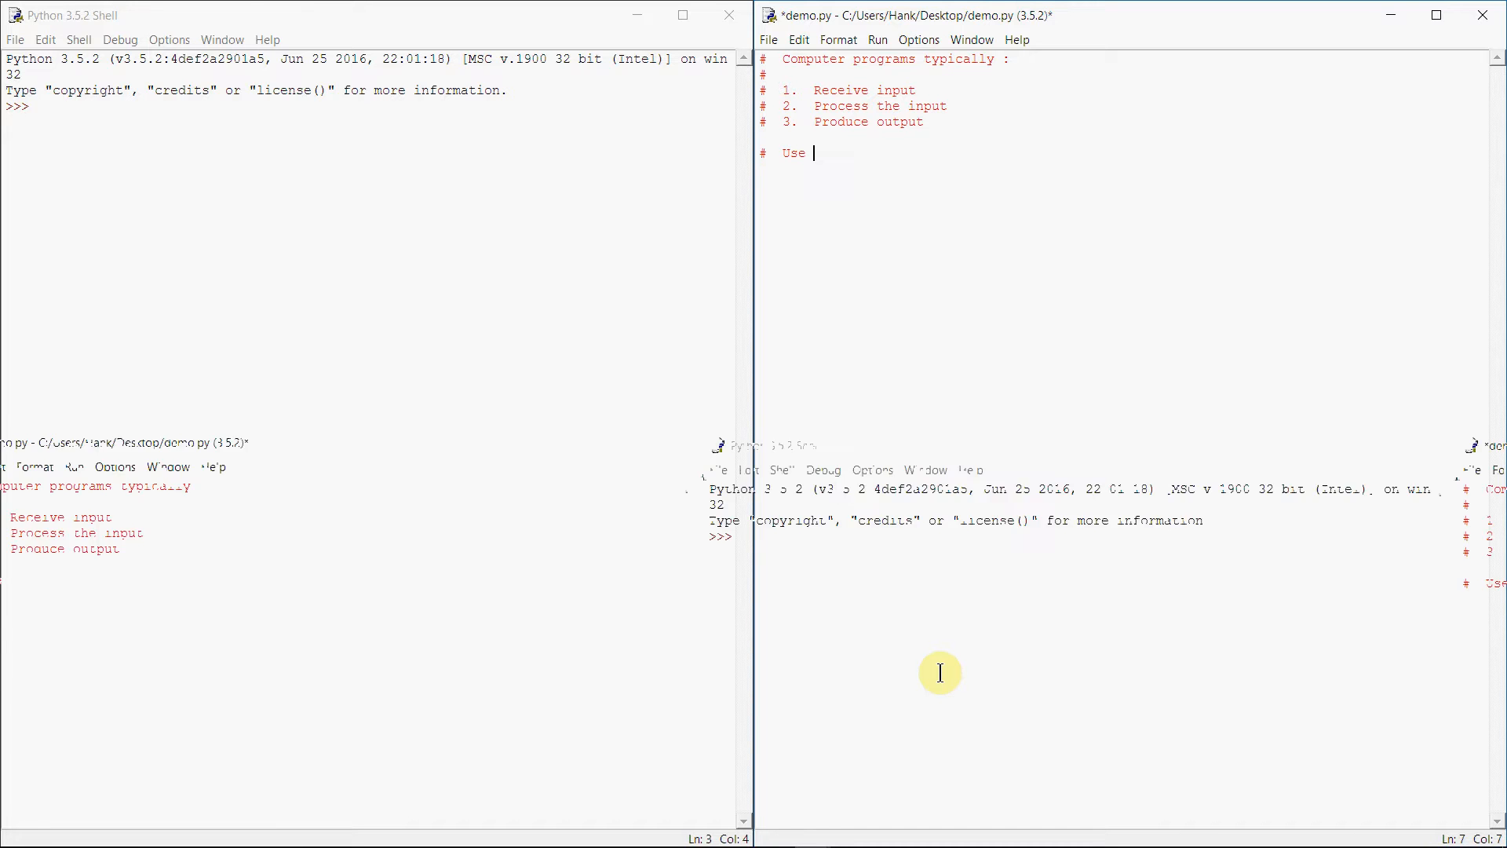
# Finish the comment '# Use print function to display the program's output' in demo.py
pyautogui.write('print fu')
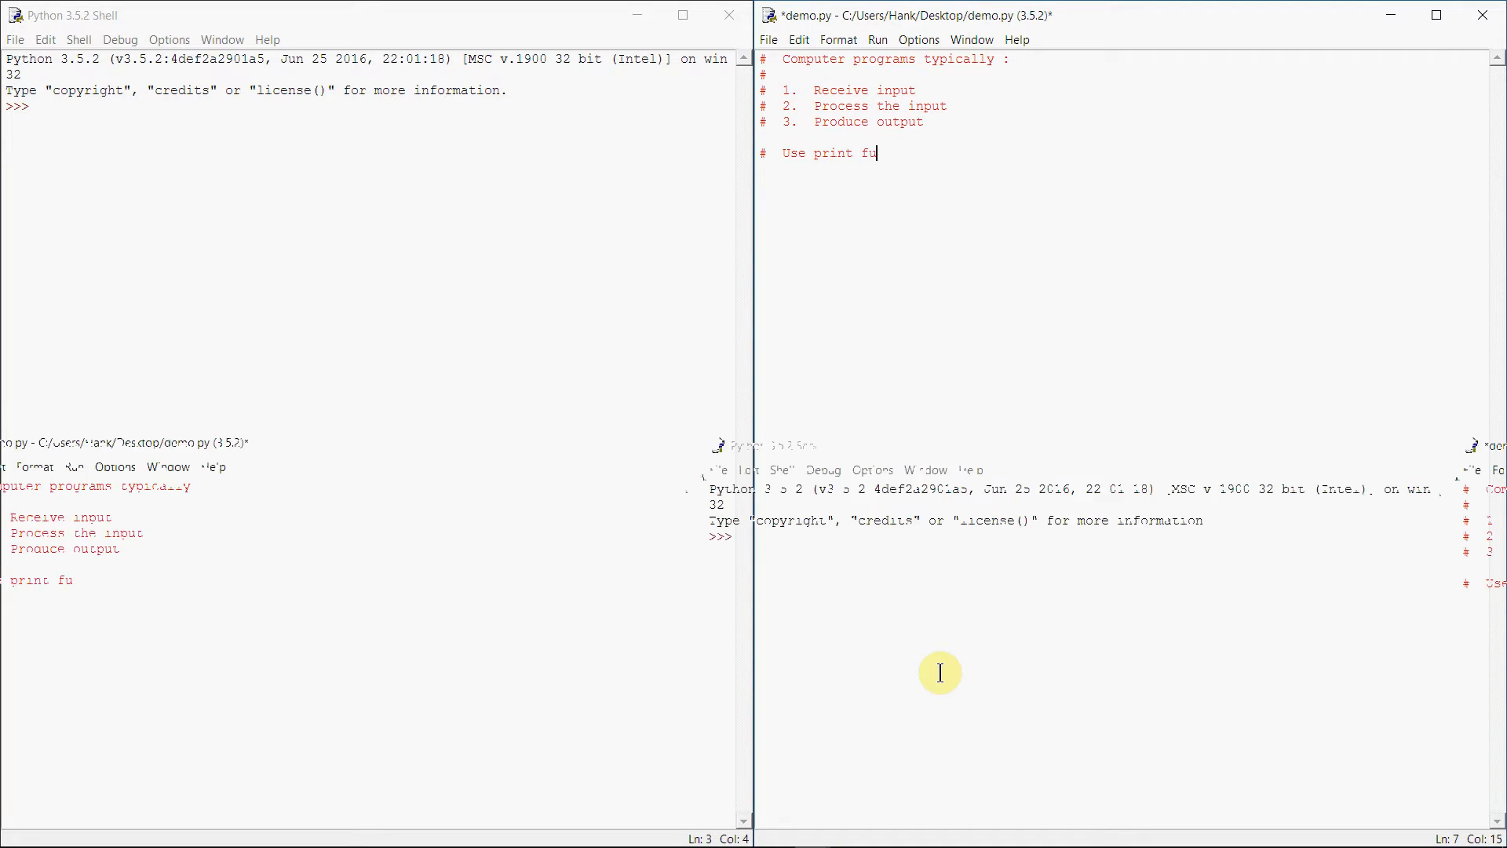
pyautogui.write('nction to')
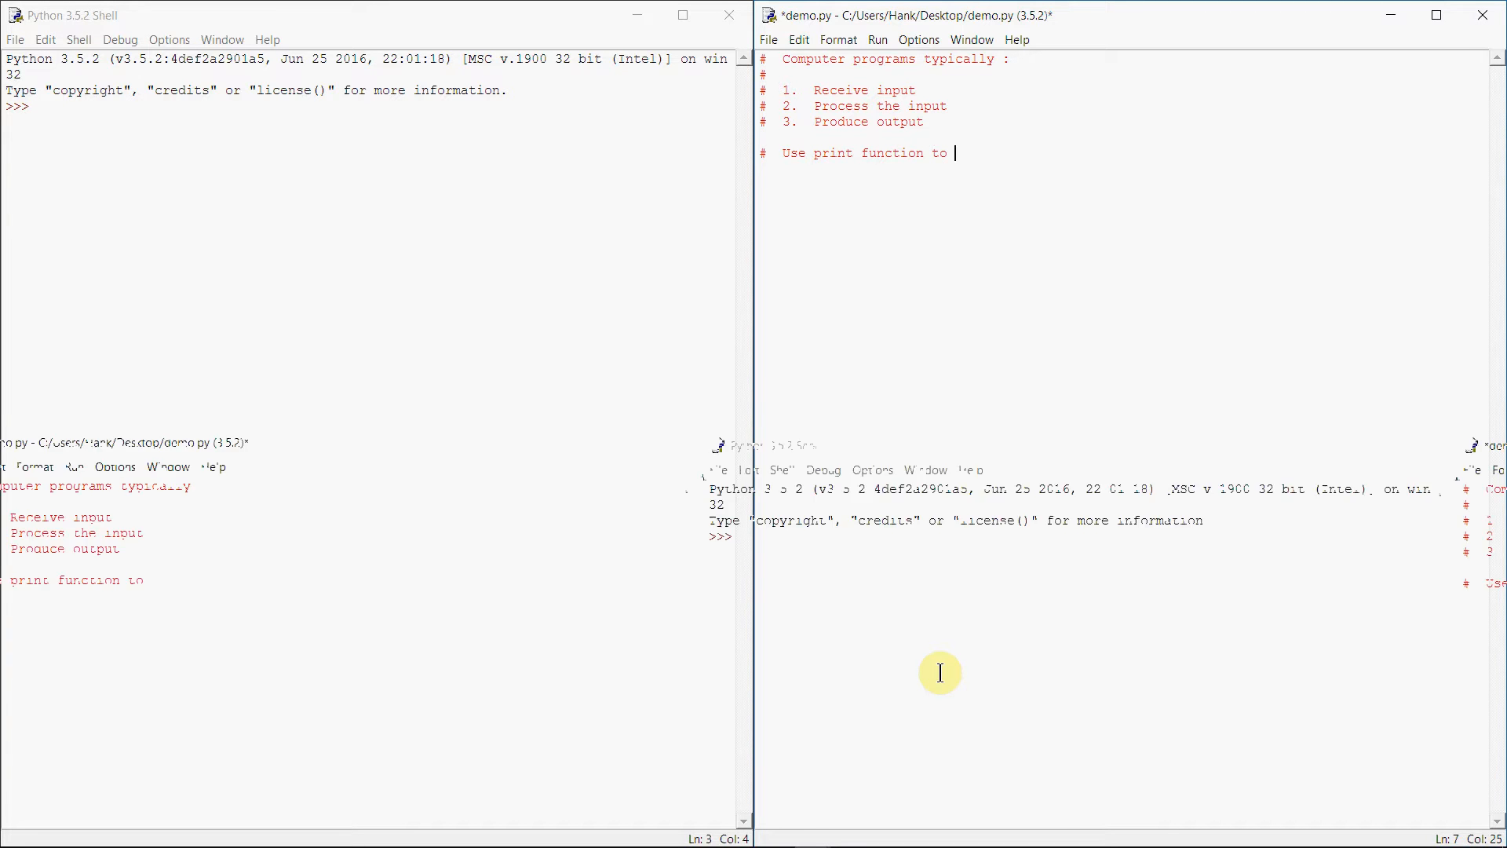
pyautogui.write("display the program's output")
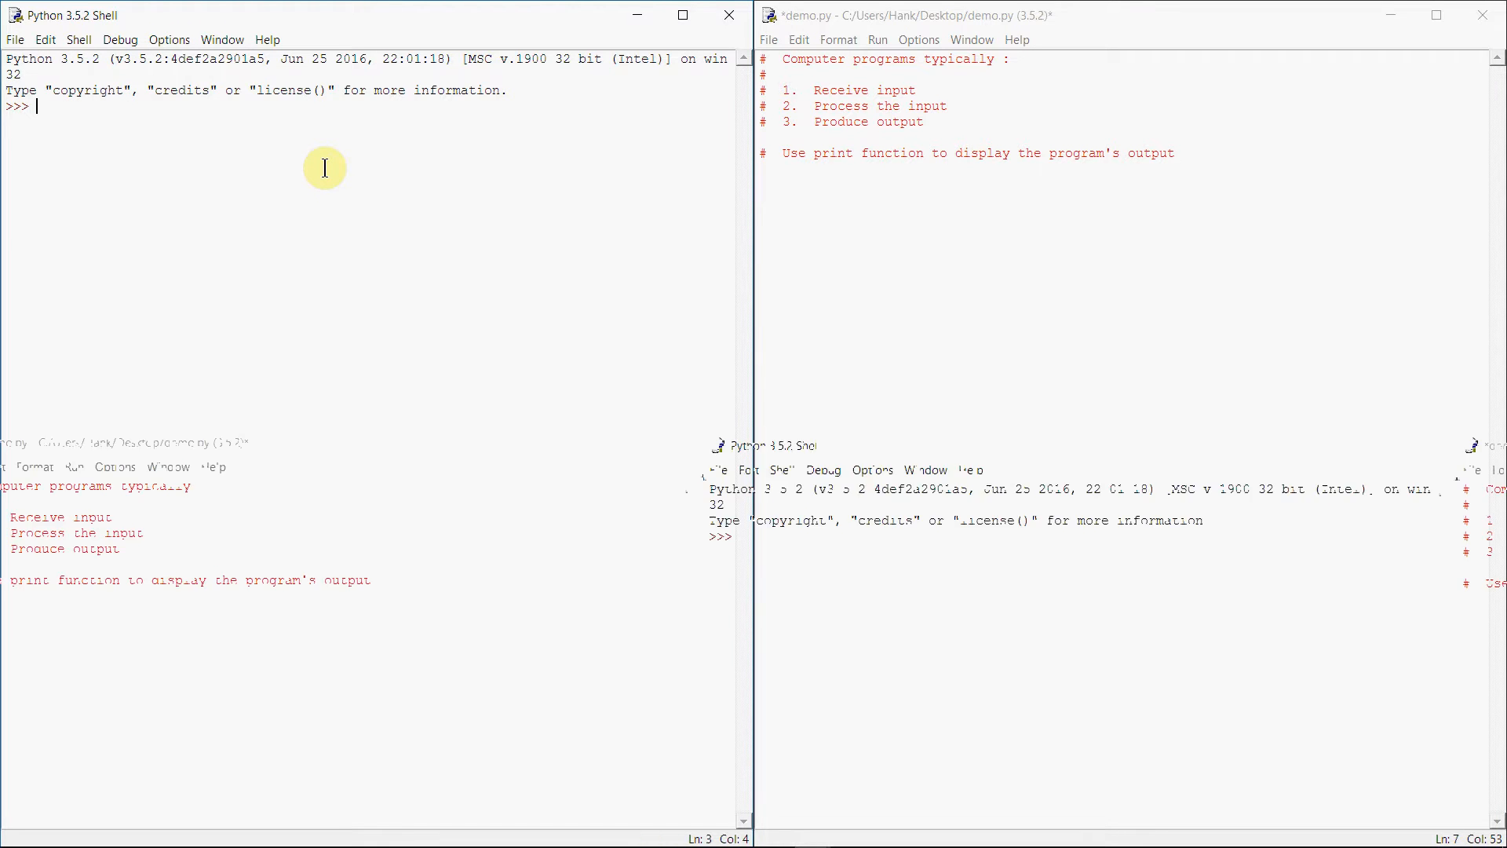
# Run print('Hello world!') in the Python Shell
pyautogui.write("print('")
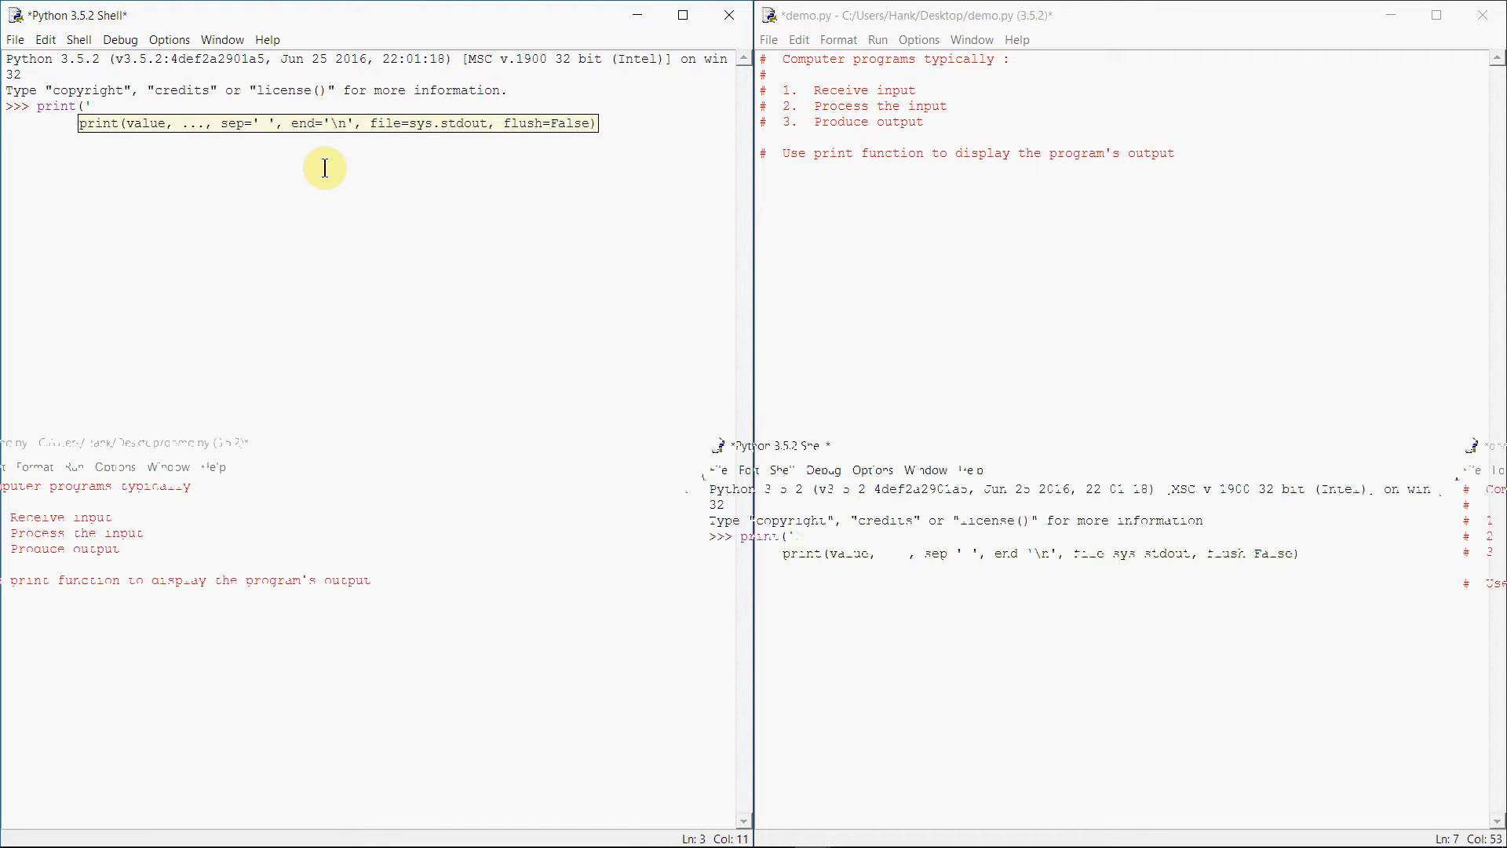
pyautogui.write("Hello world!'")
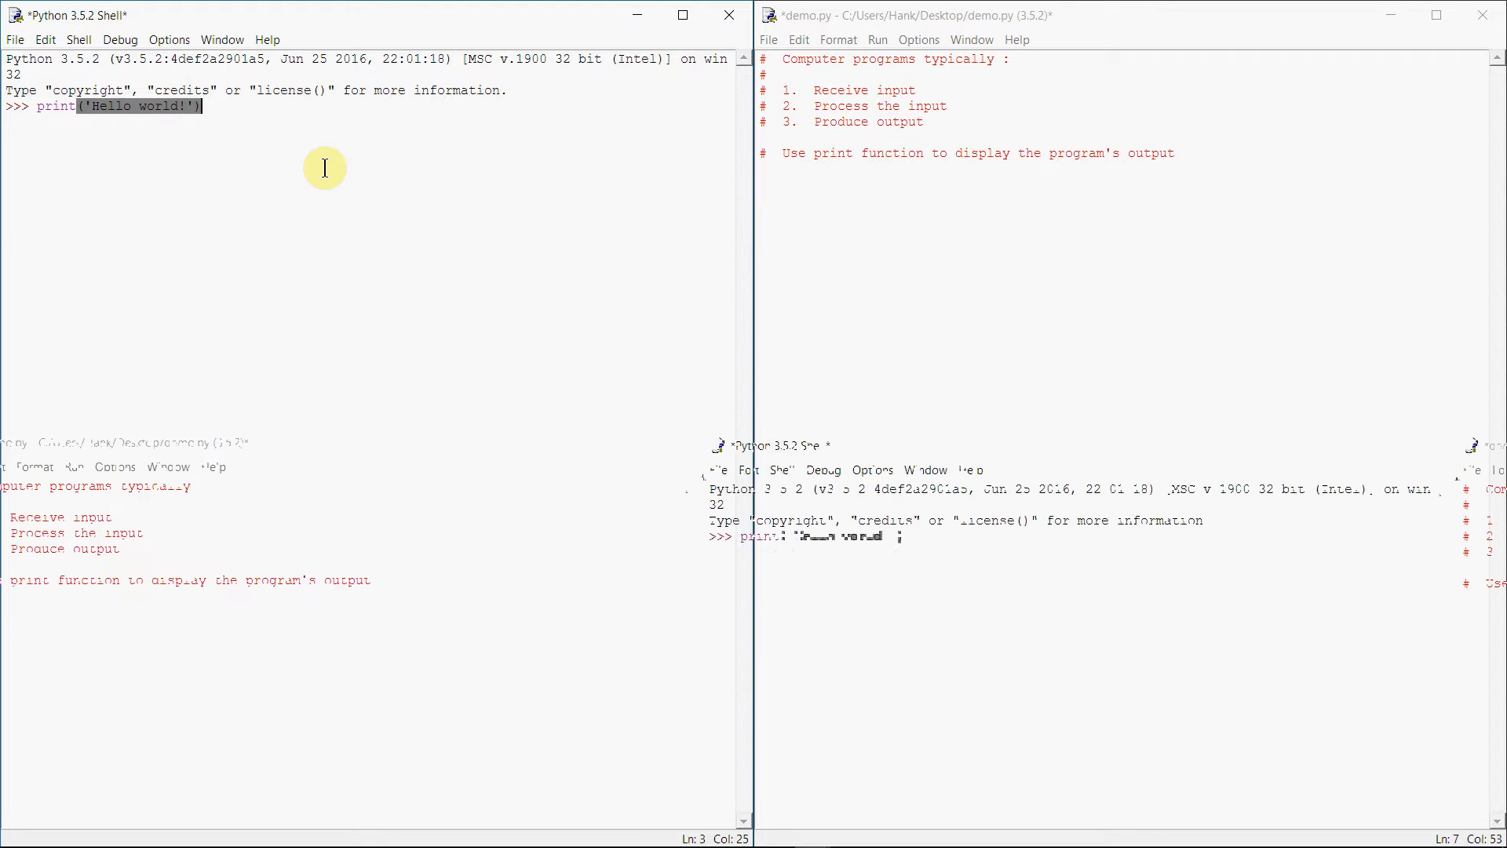
pyautogui.press('Return')
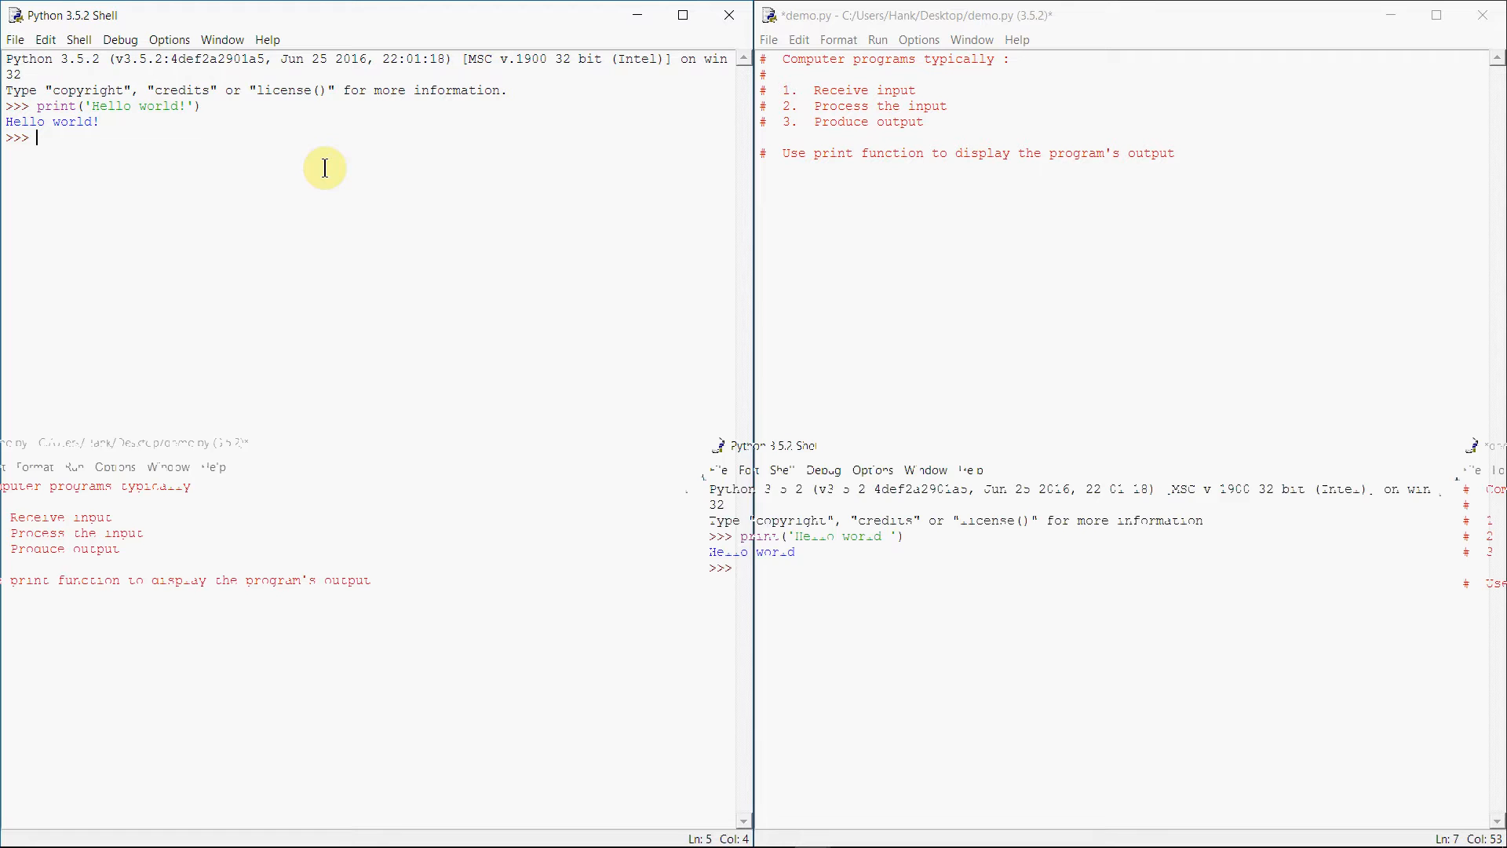
pyautogui.moveTo(502, 281)
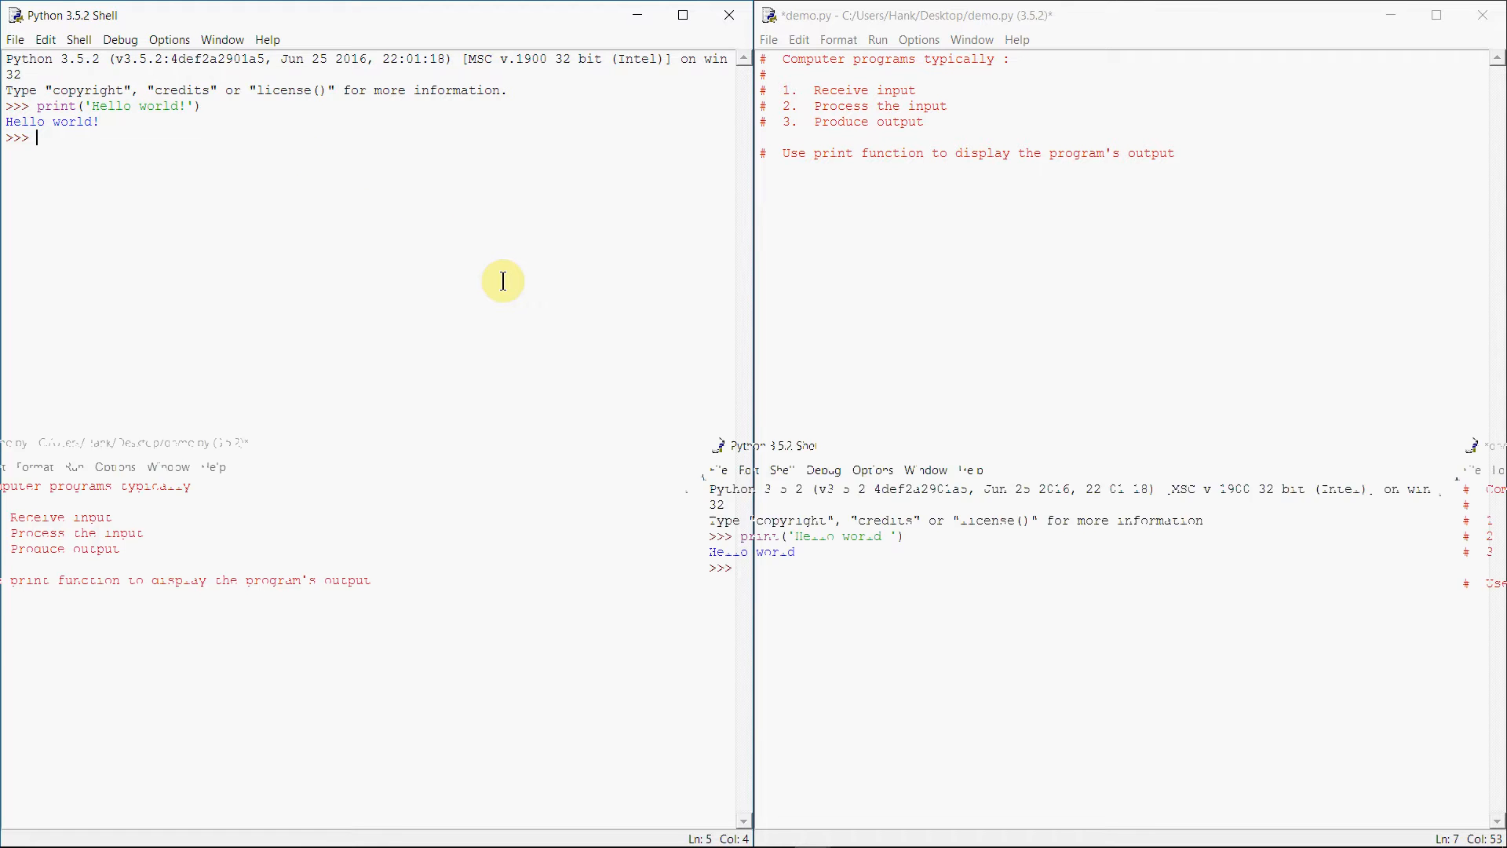
pyautogui.moveTo(873, 220)
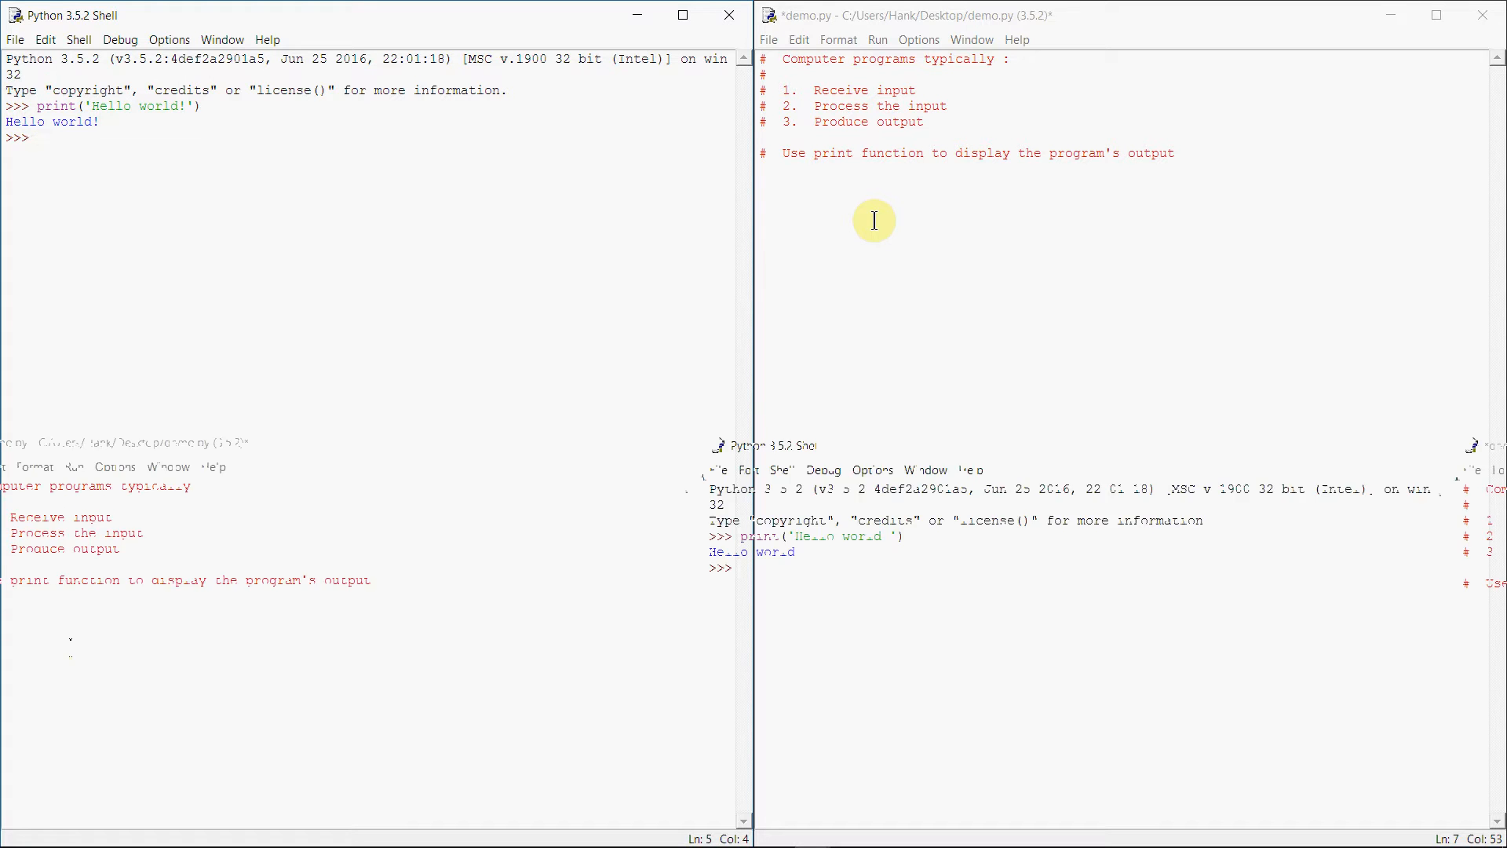
# Add print('Hank Stalica') below the comment in demo.py
pyautogui.click(1173, 153)
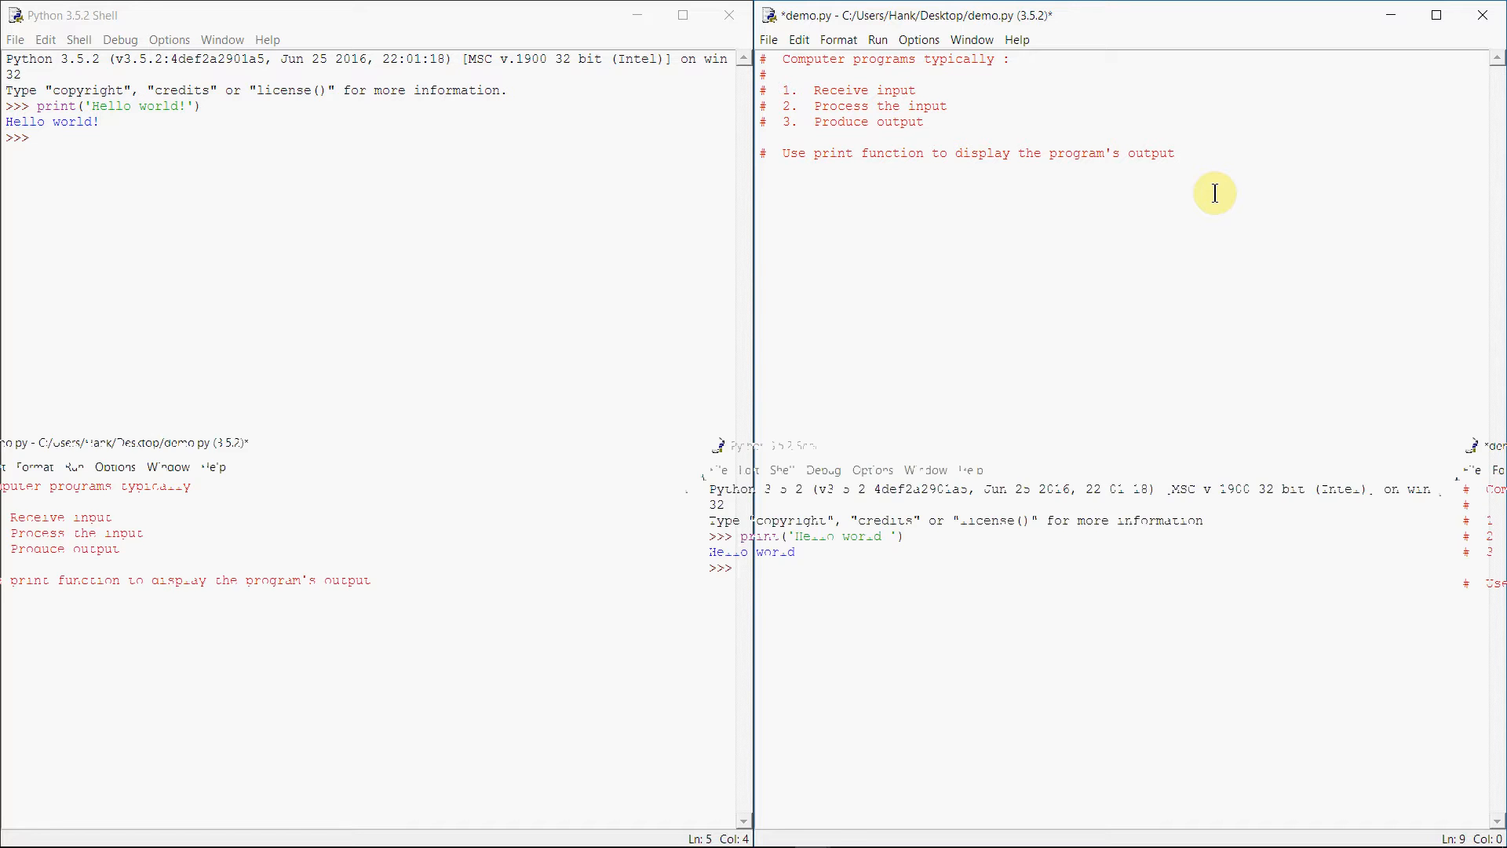
pyautogui.write('print(')
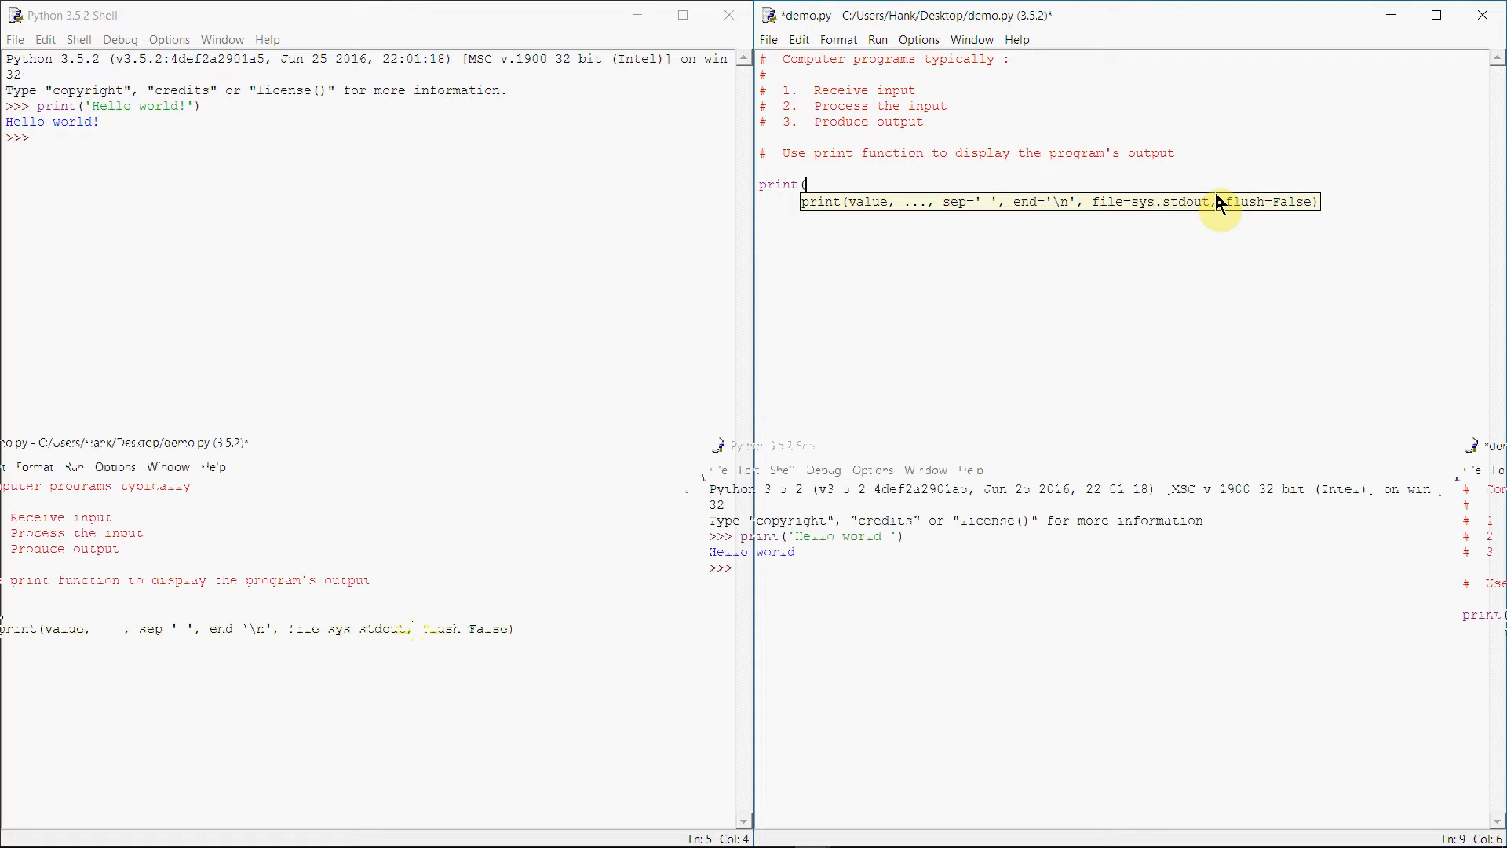
pyautogui.write("'H")
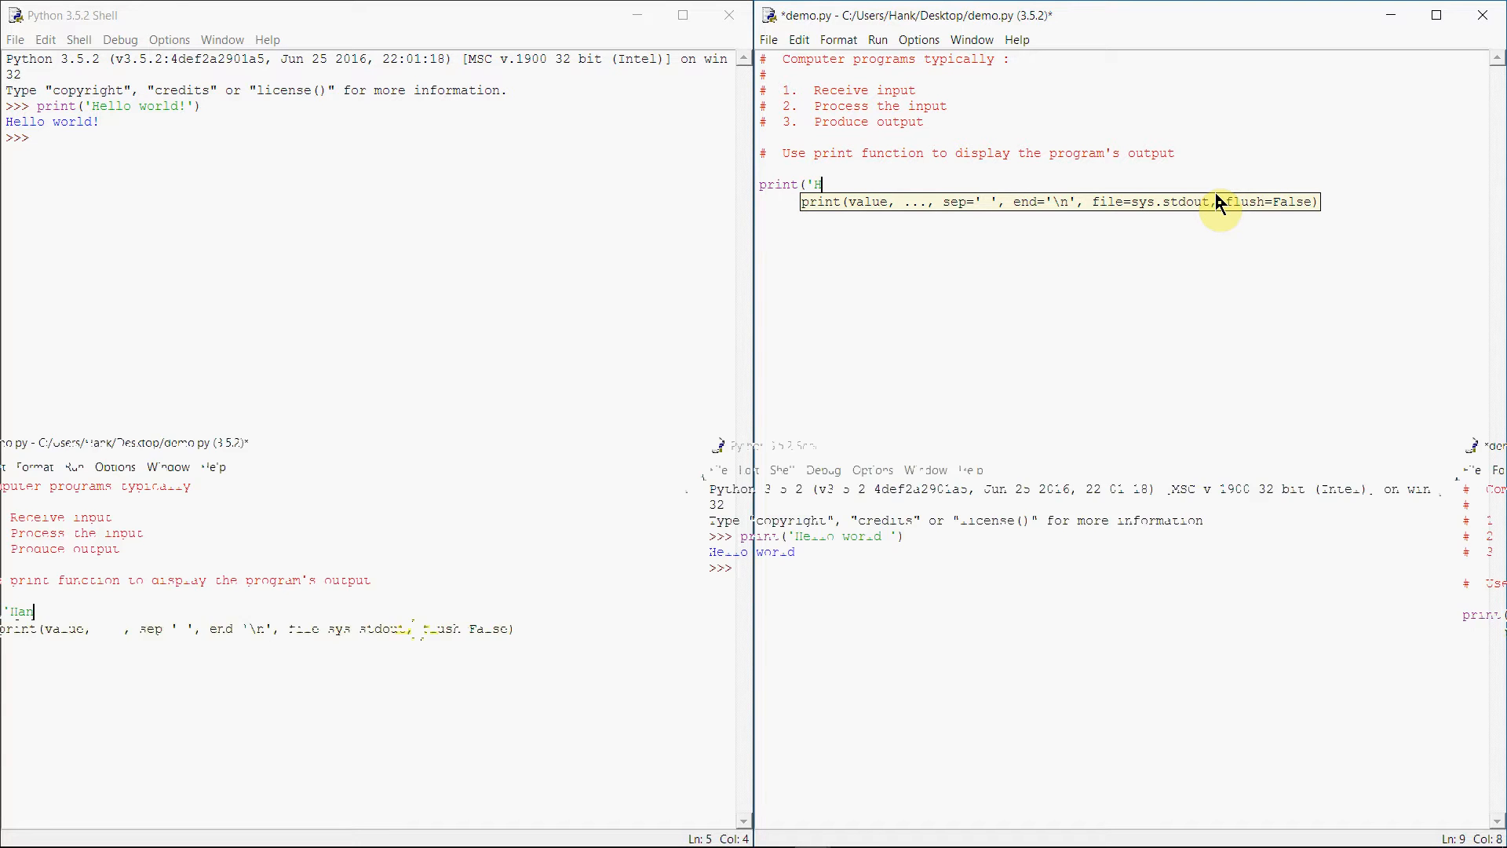
pyautogui.write("Hank Stalica')")
pyautogui.click(1121, 201)
pyautogui.write('print(')
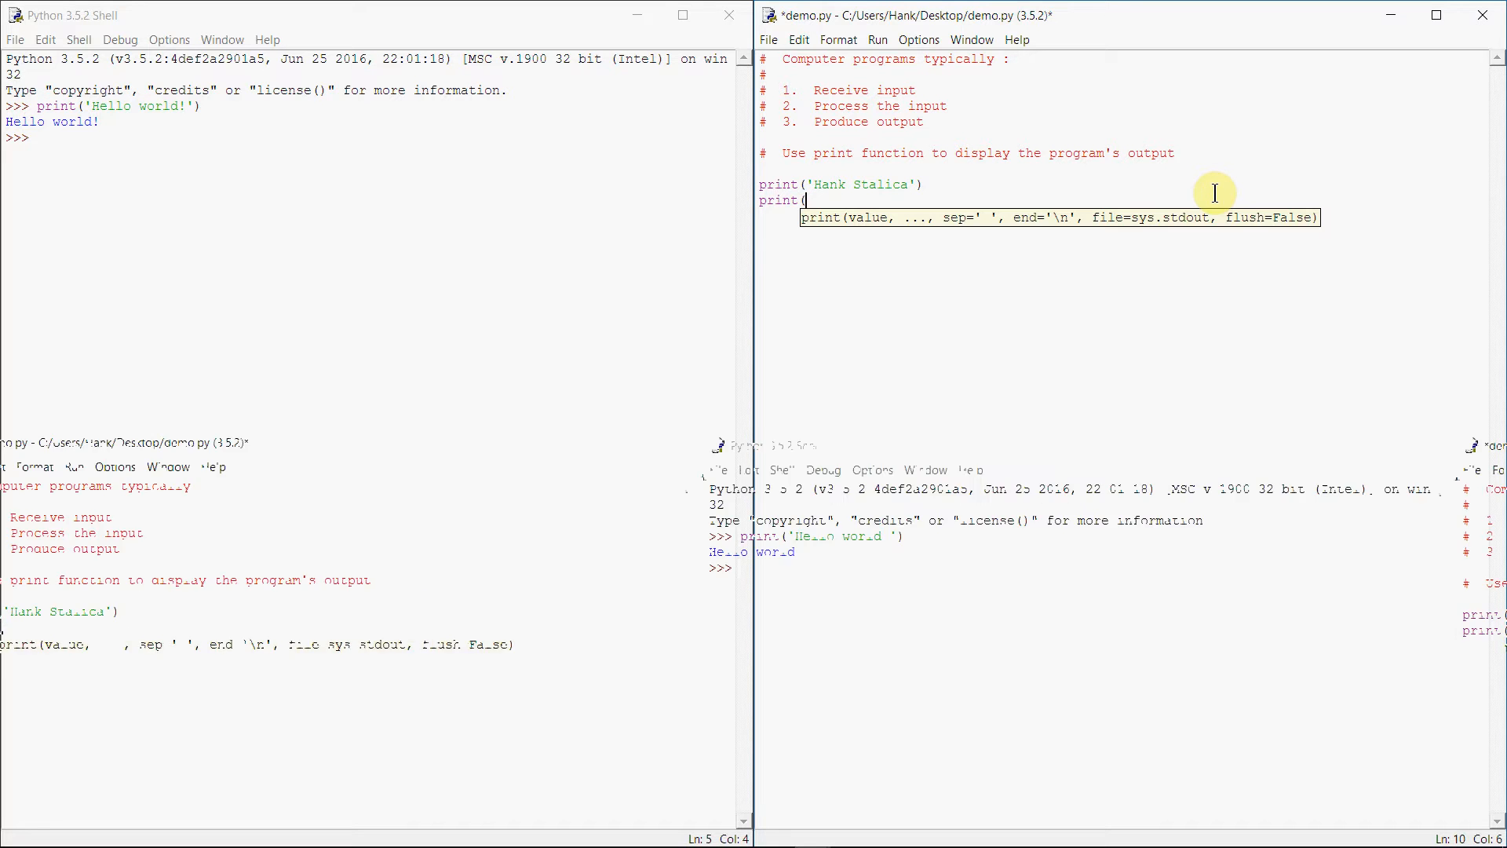
# Add print lines for '123 Maint St' and 'Vermont, CA 92865', then save
pyautogui.write("'")
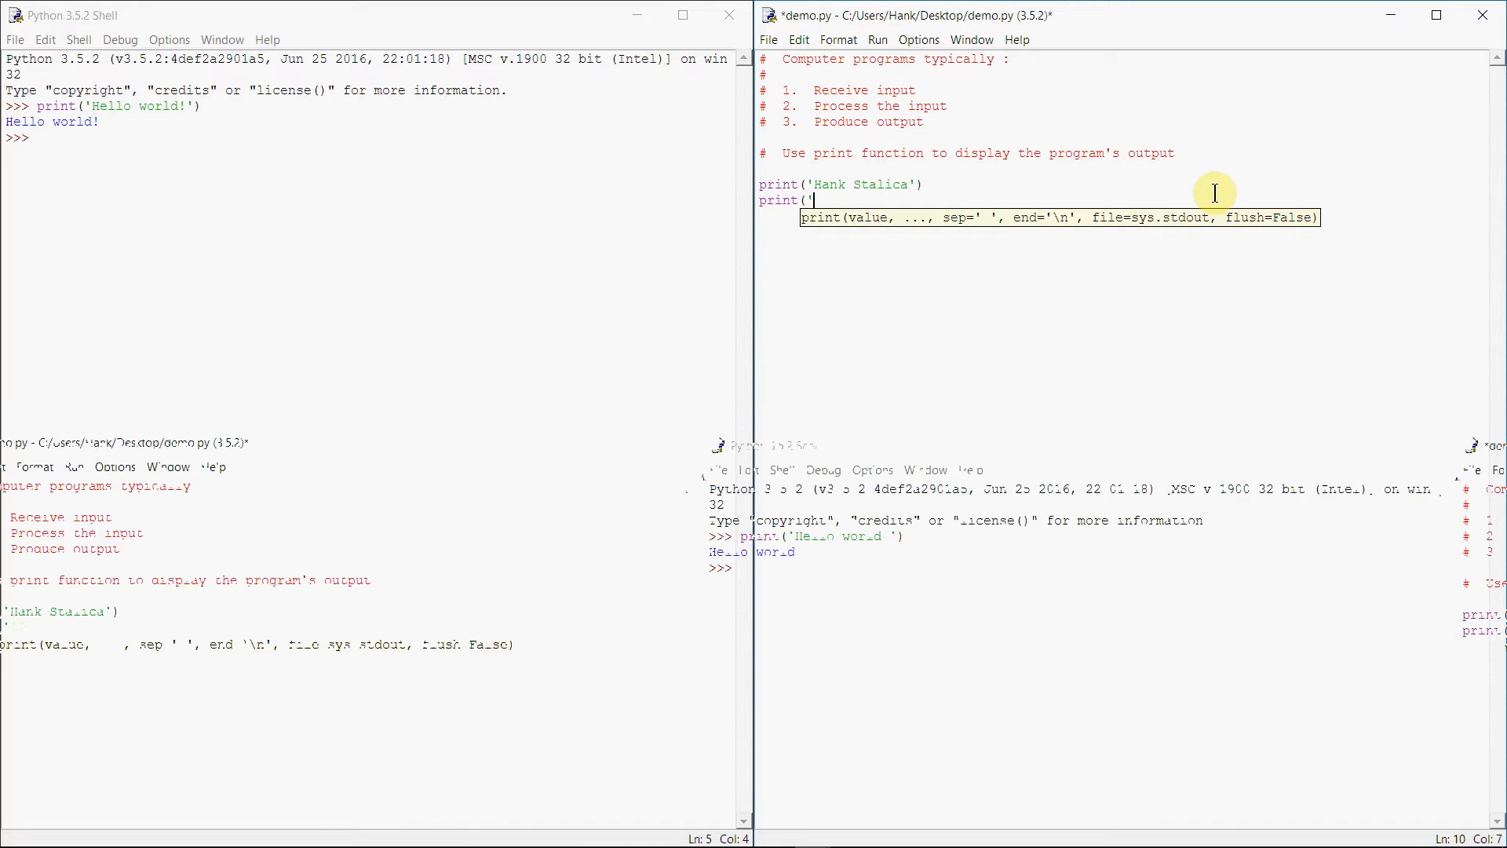
pyautogui.write('123 Maint S')
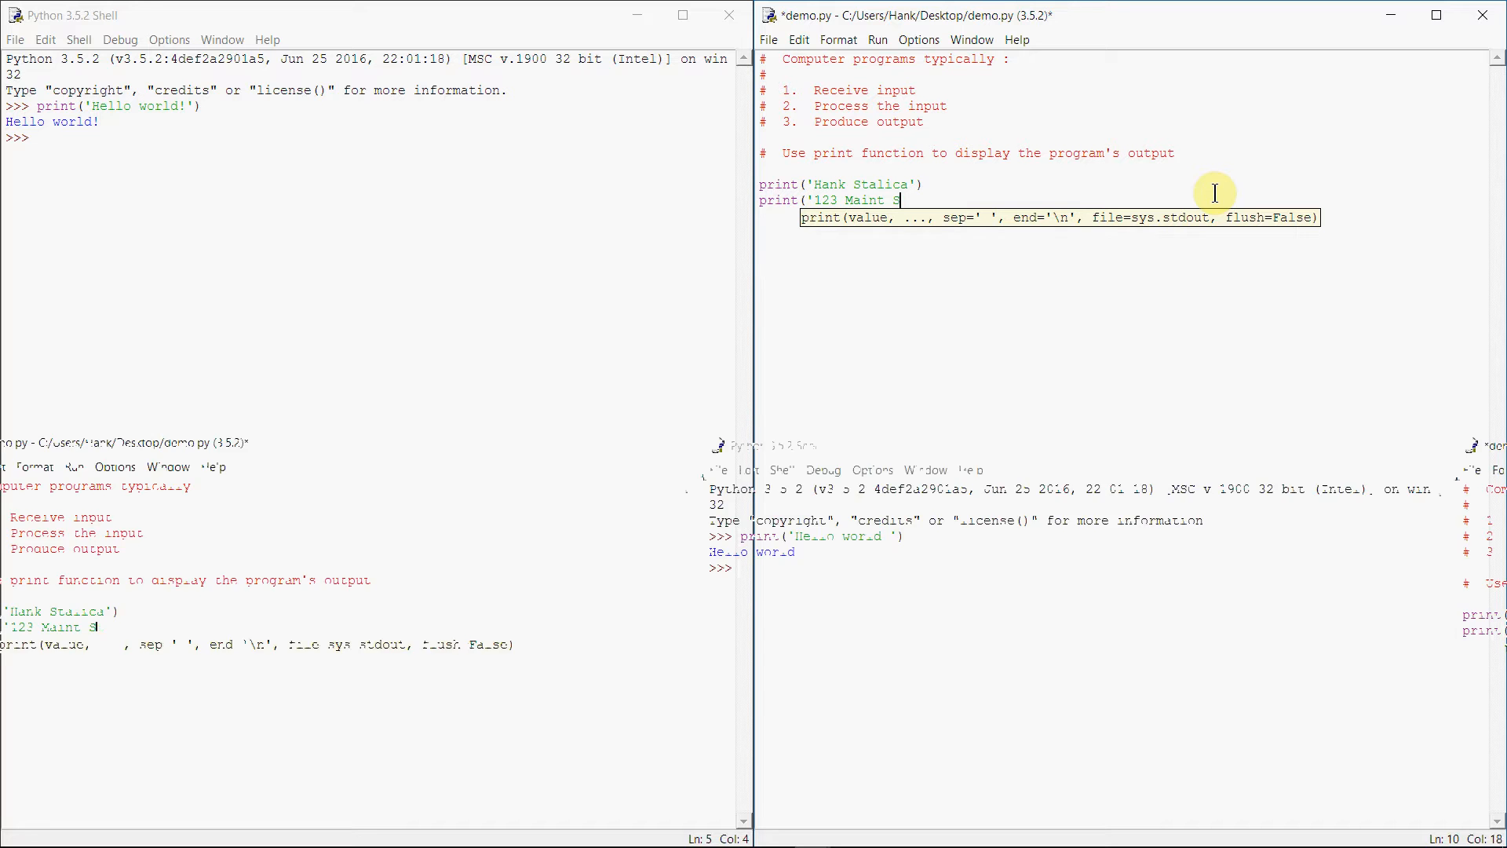
pyautogui.write("t')")
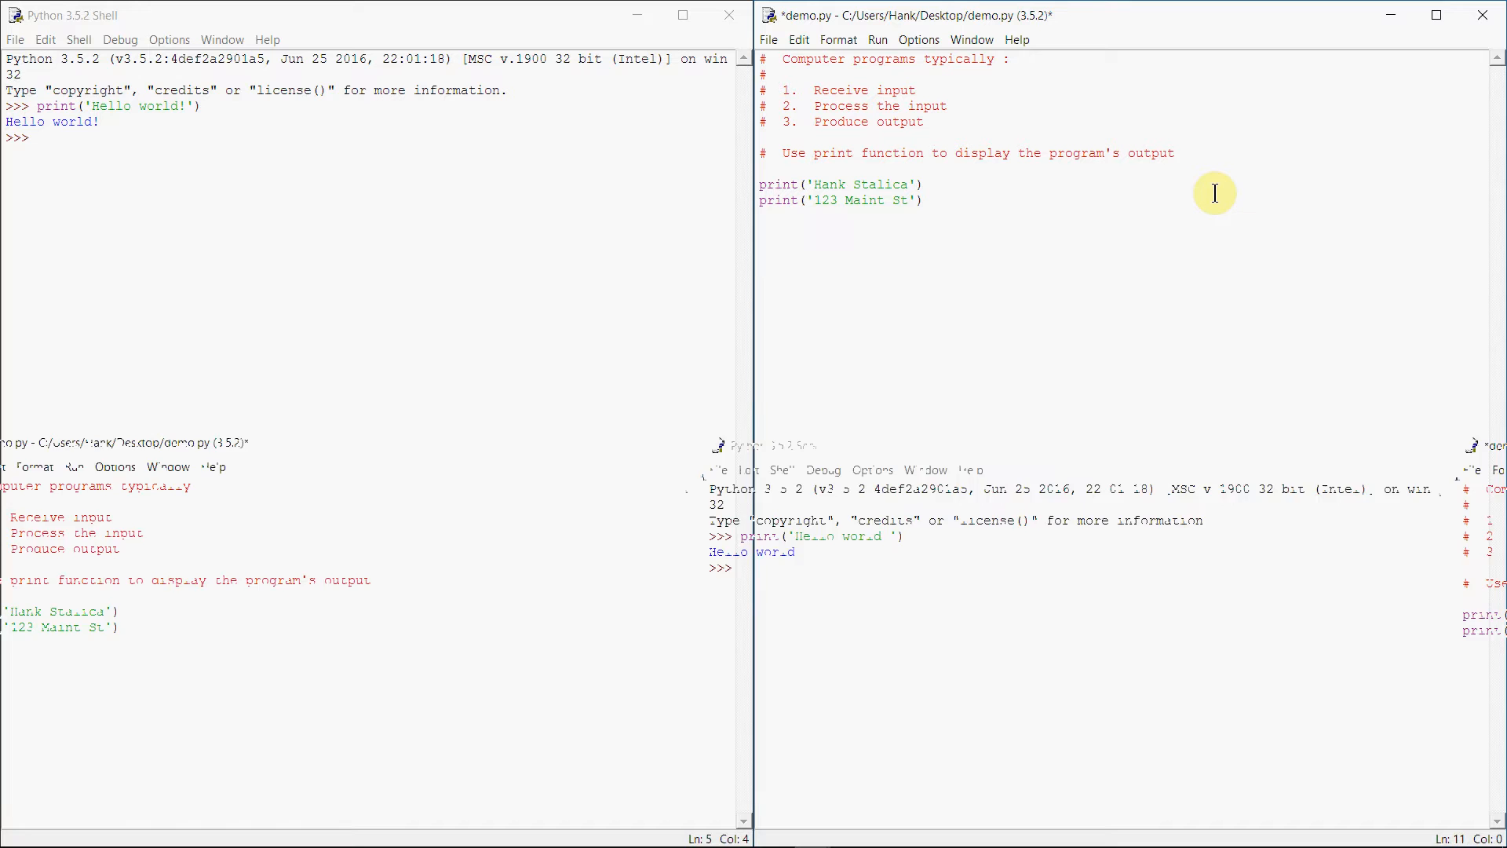
pyautogui.write('print(')
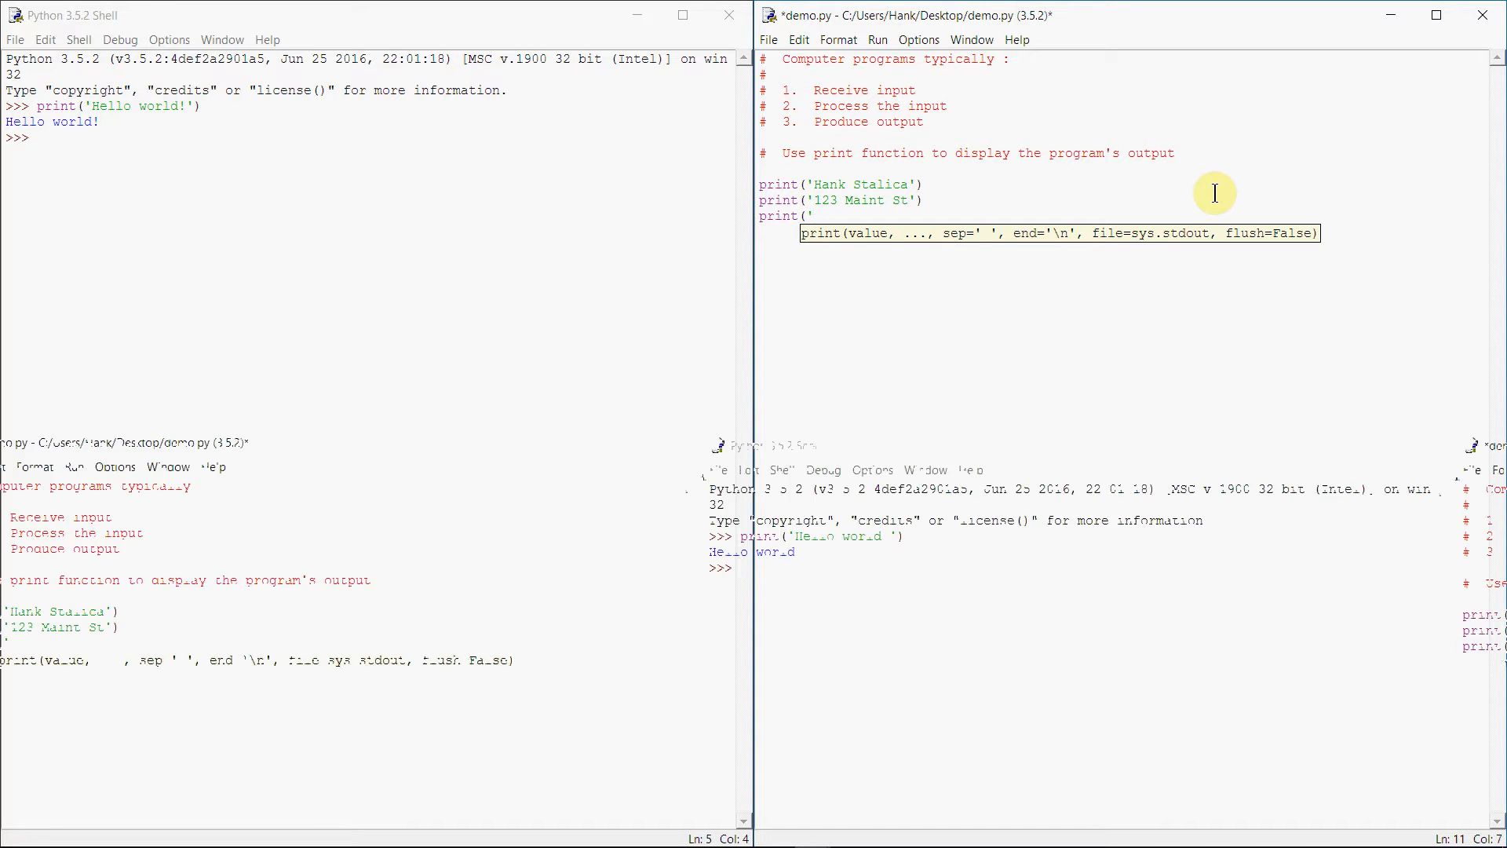
pyautogui.write('Vermont,')
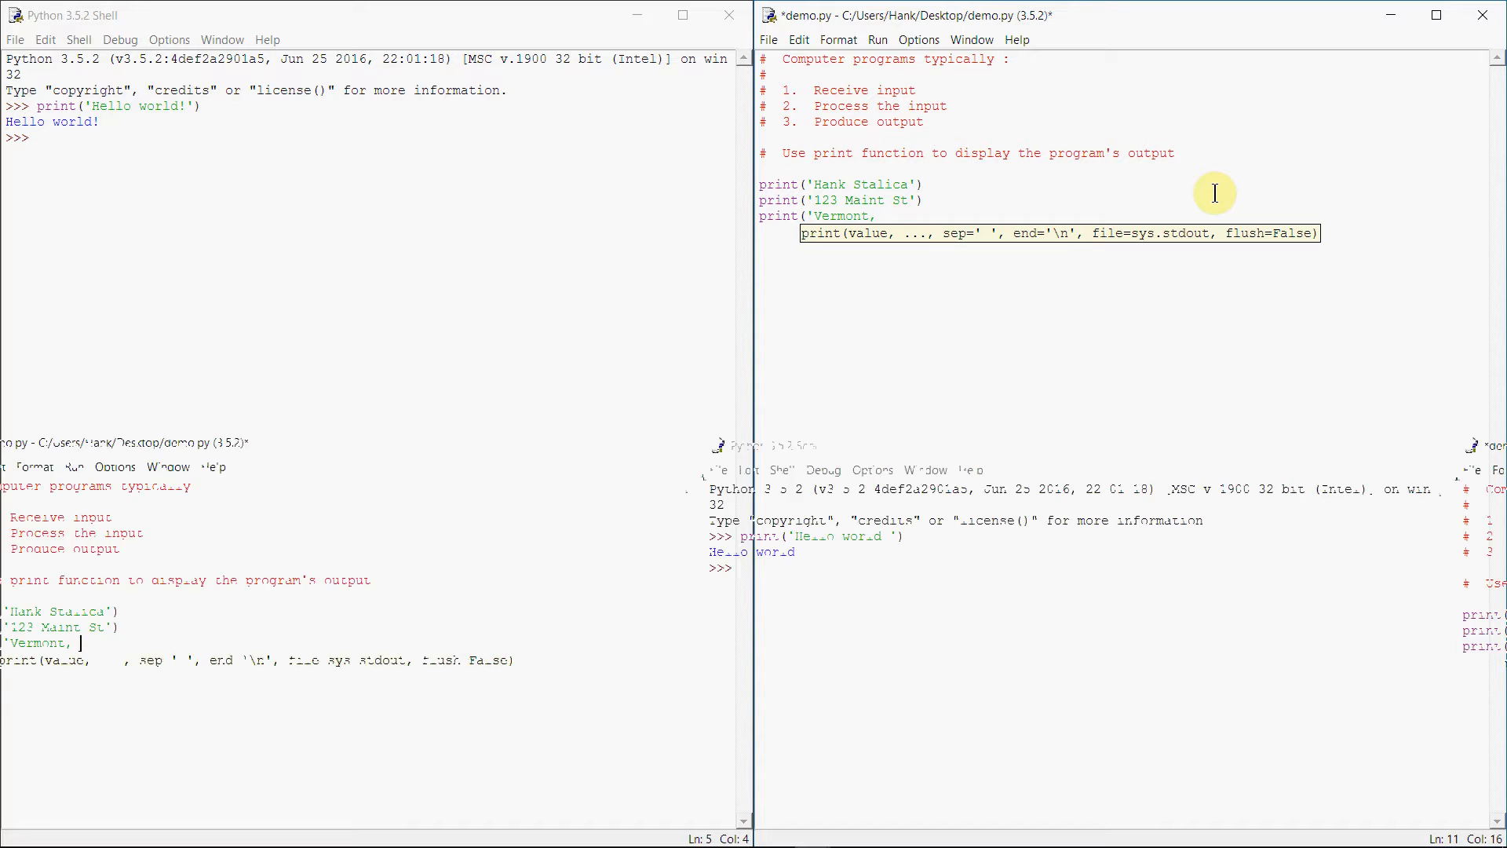
pyautogui.write('CA')
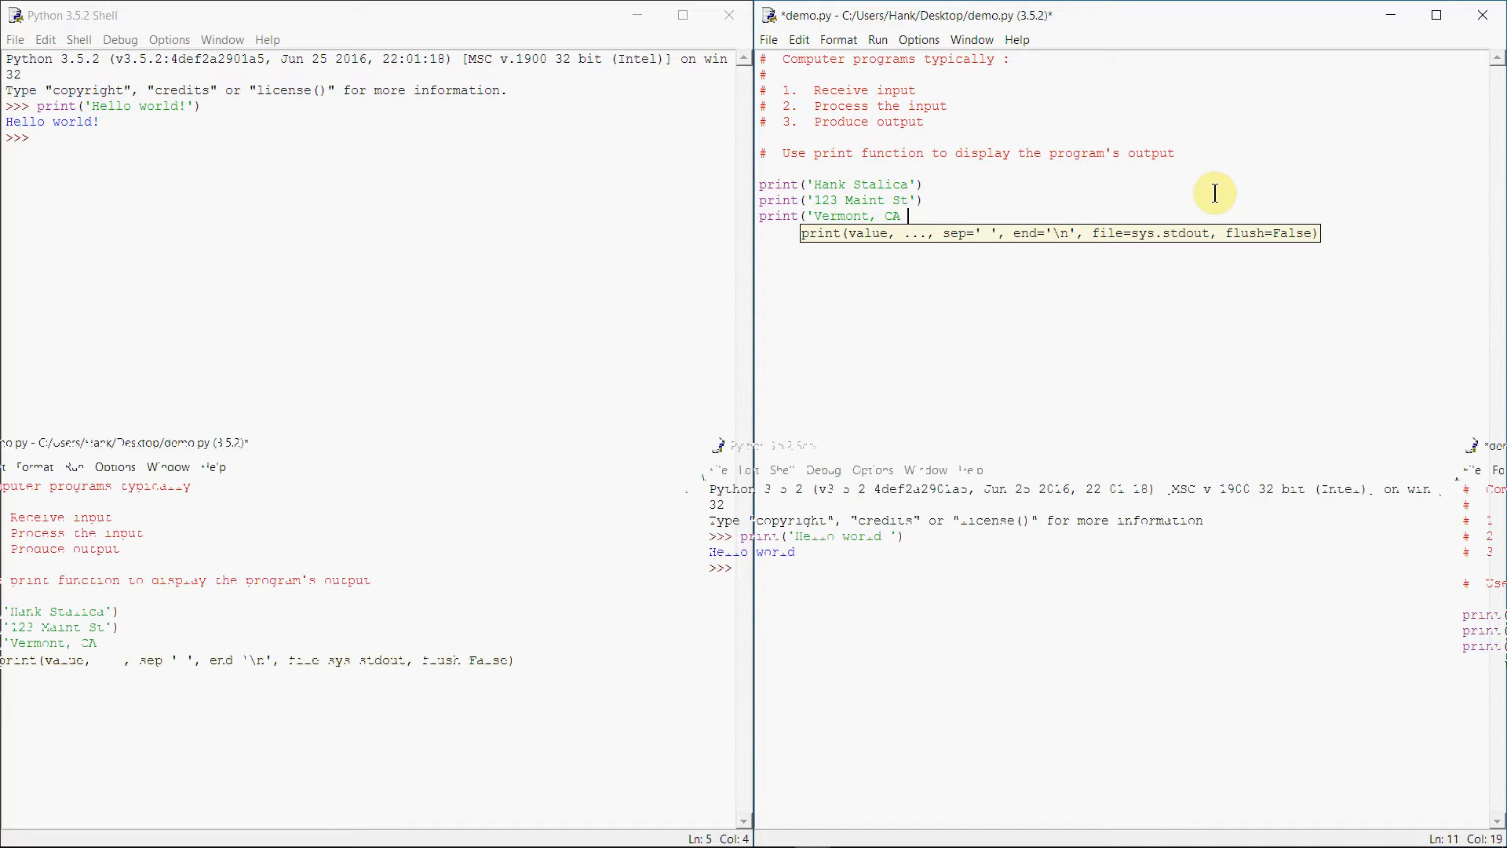
pyautogui.write('928')
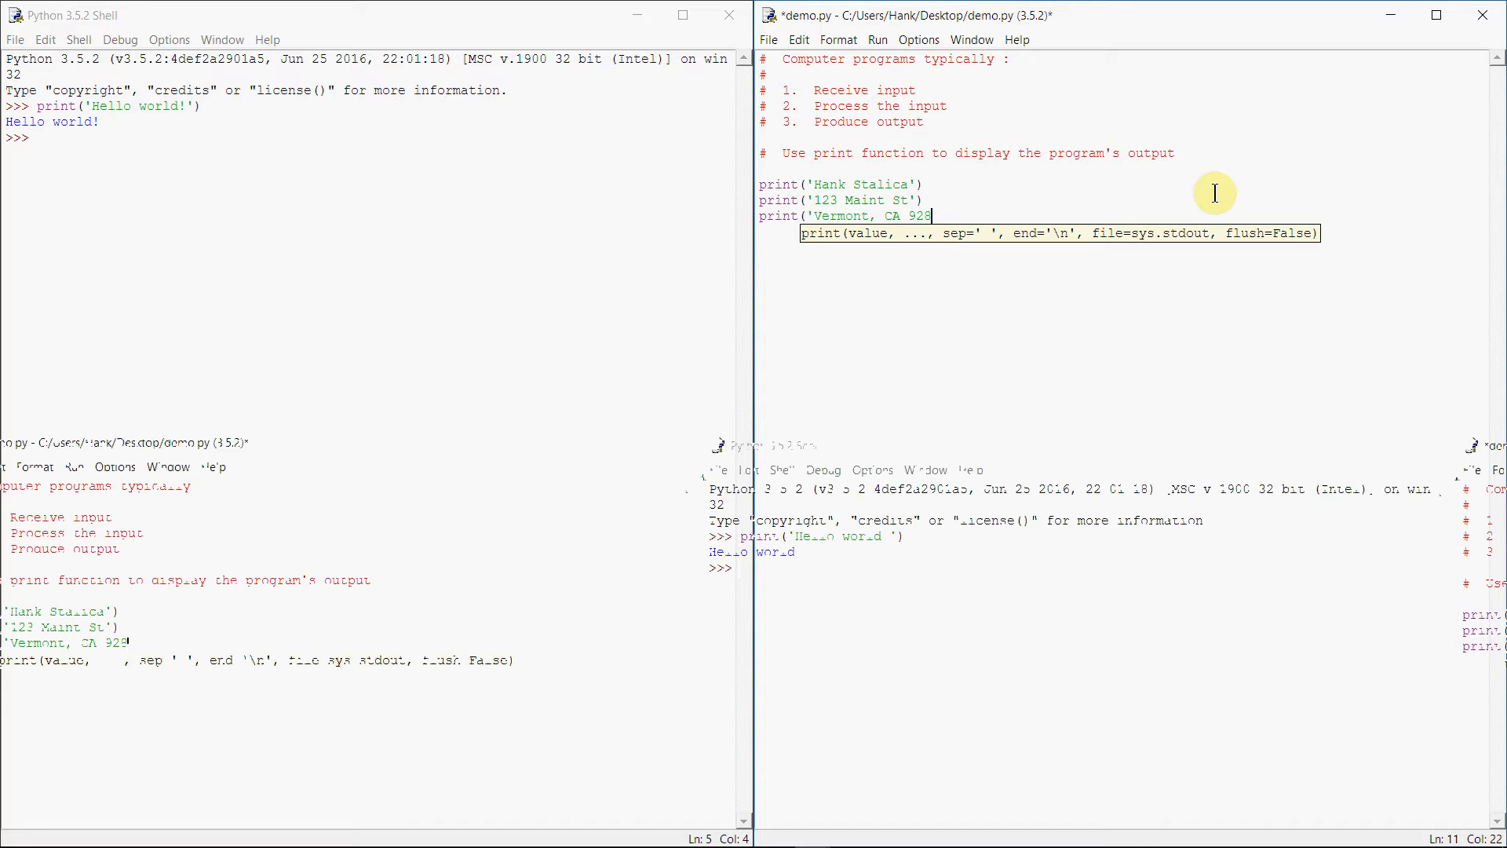
pyautogui.write("65')")
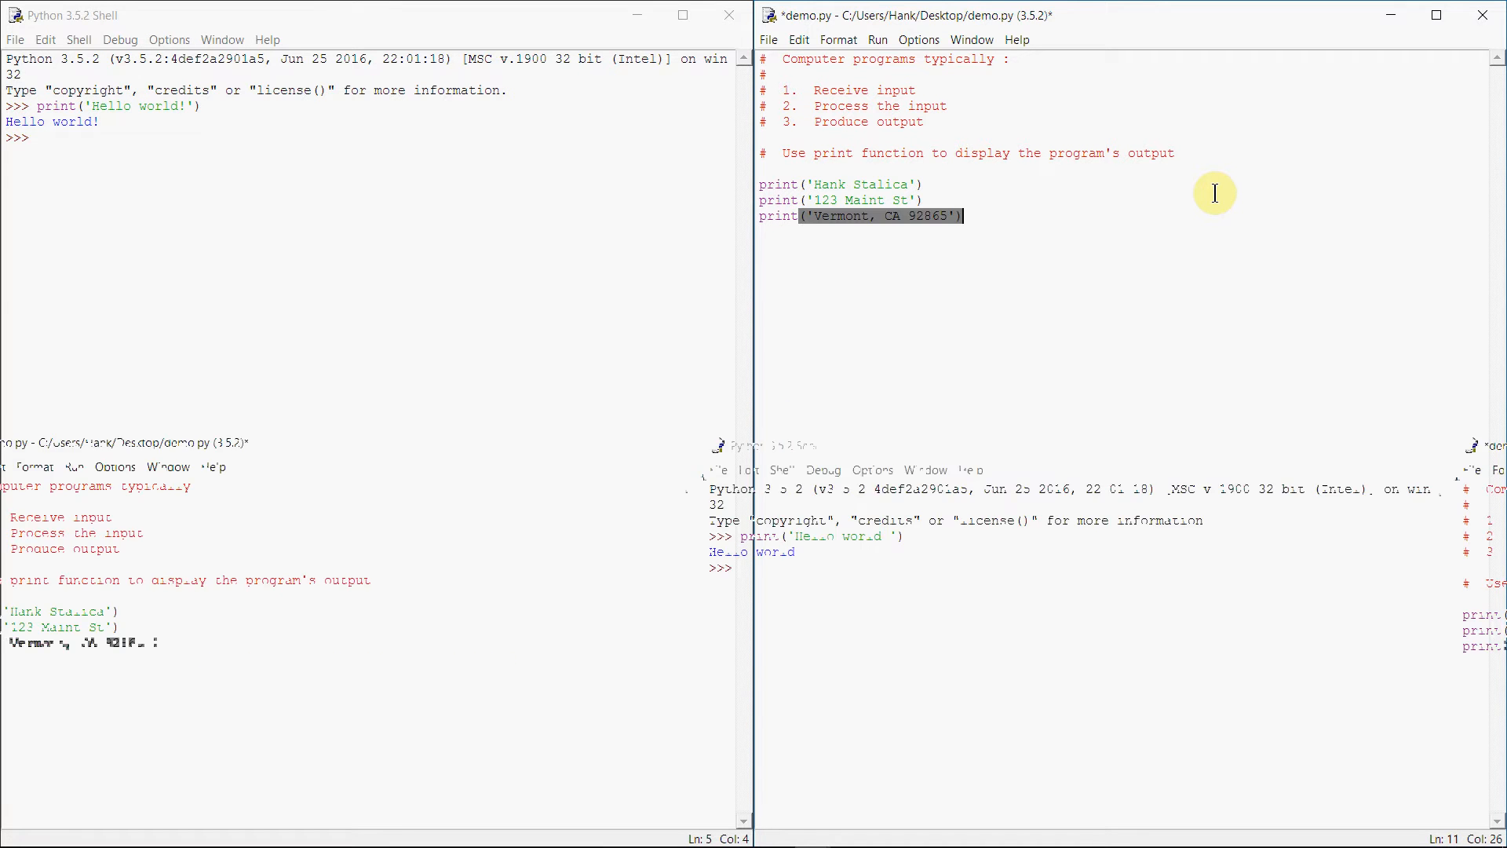
pyautogui.press('ctrl+s')
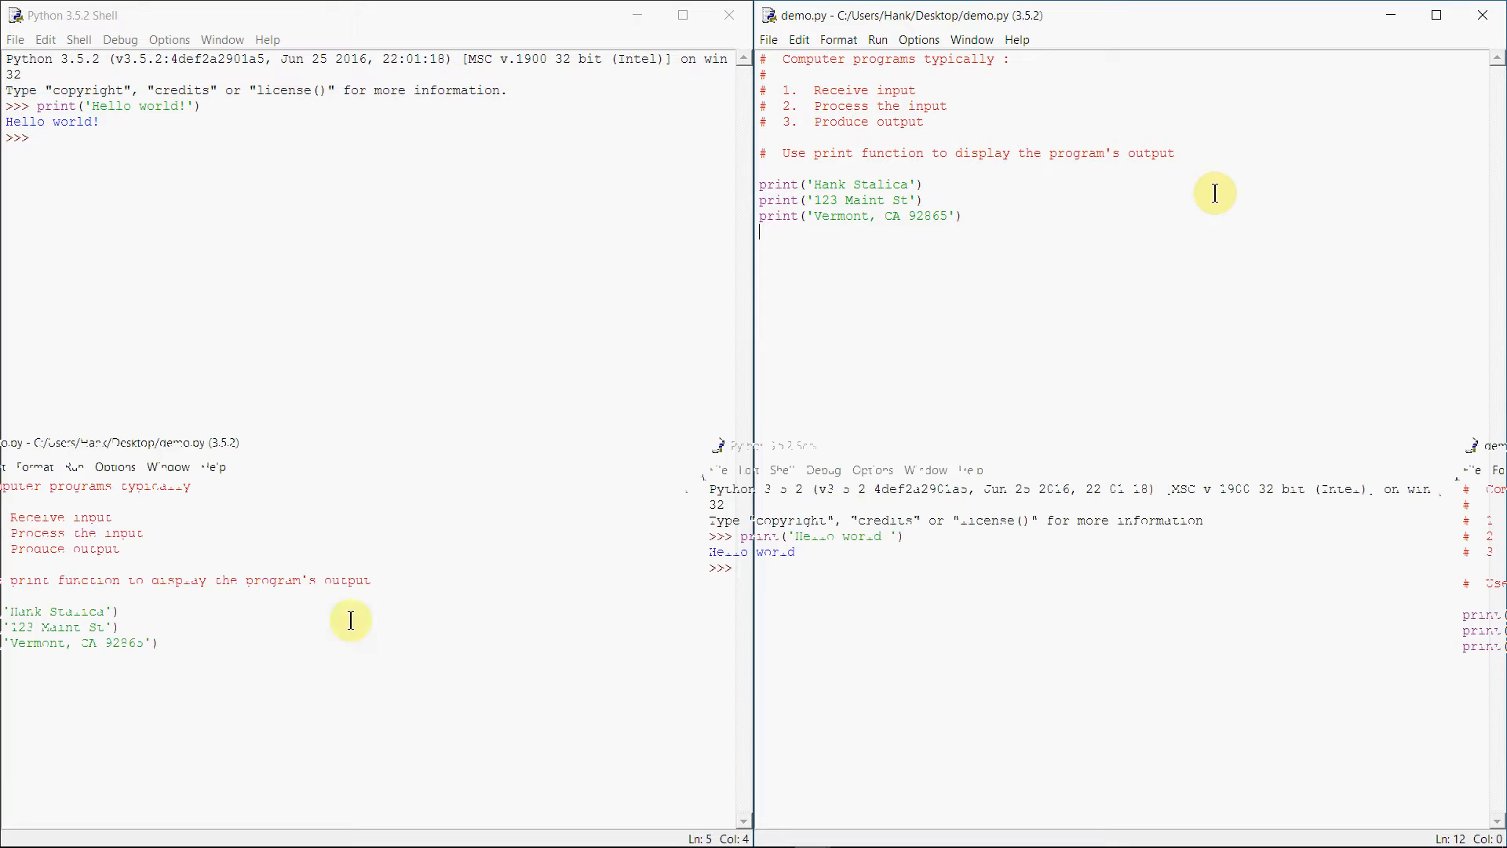
# Run demo.py with Run Module to print the name and address, then refocus the editor
pyautogui.click(876, 39)
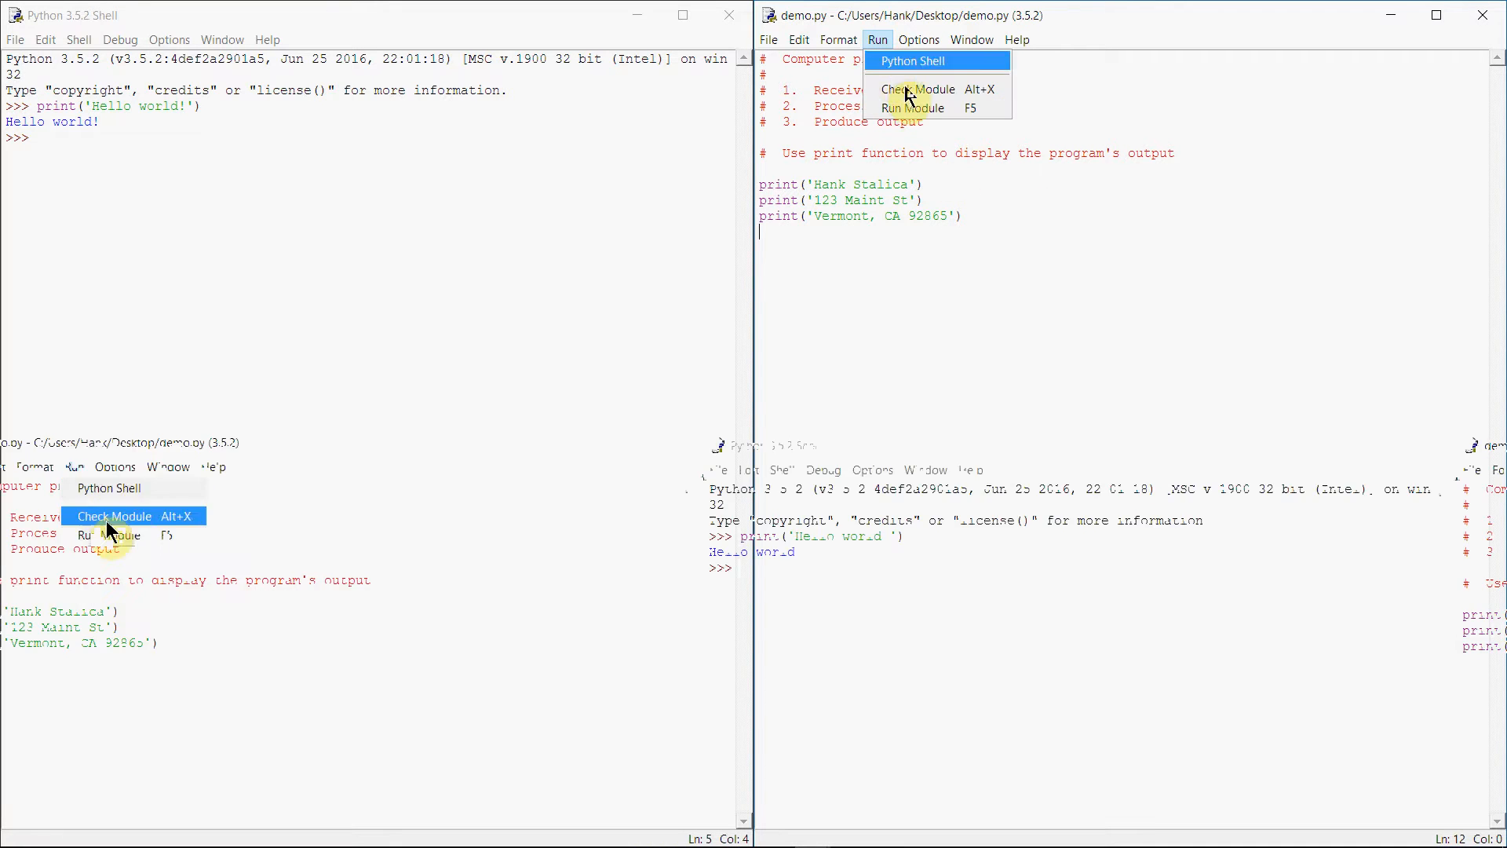
pyautogui.click(917, 107)
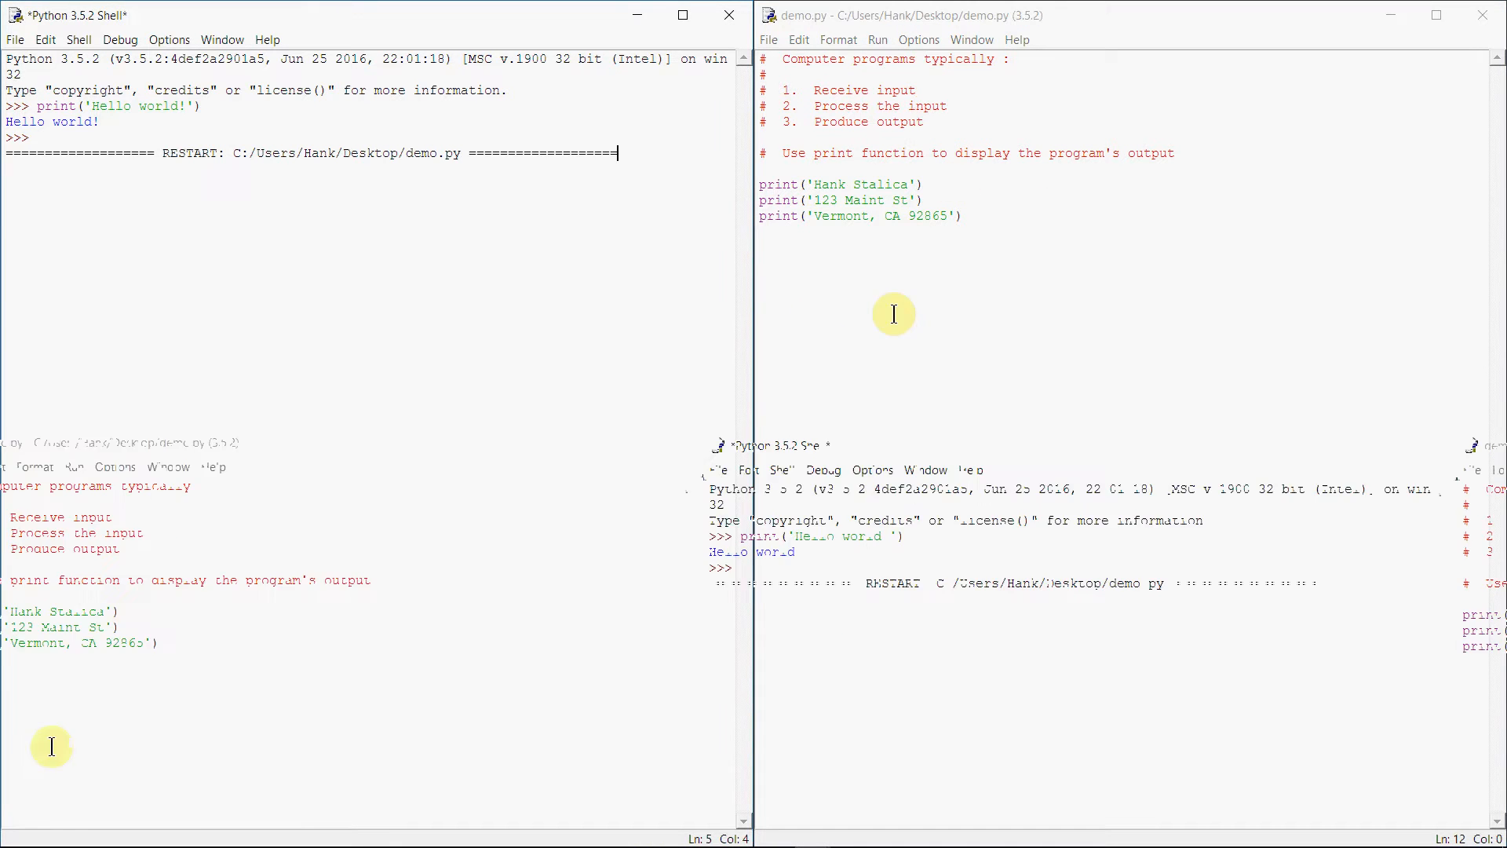
pyautogui.press('F5')
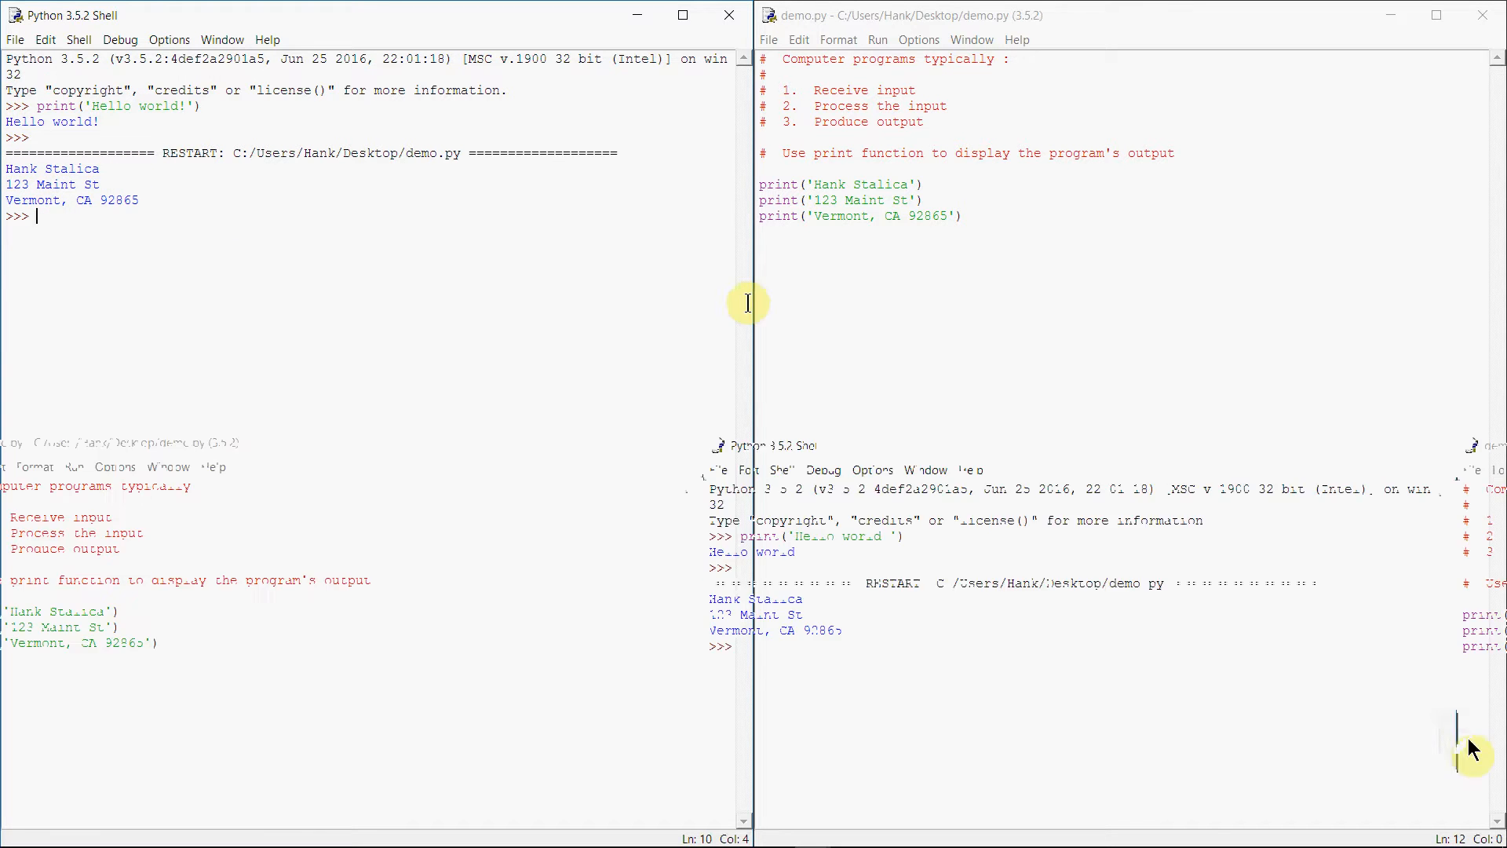
pyautogui.click(941, 180)
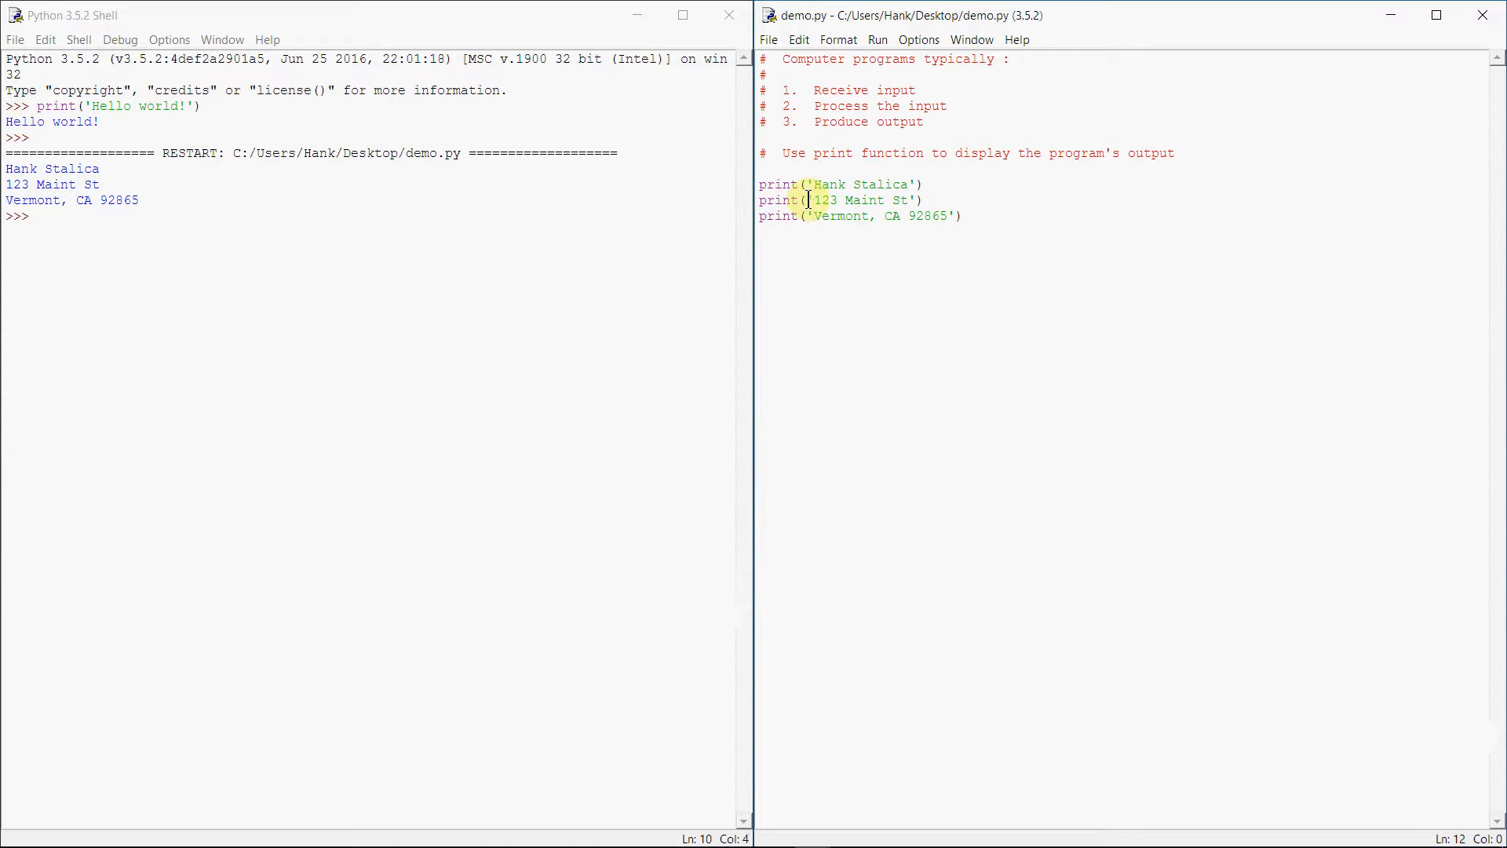
pyautogui.moveTo(952, 191)
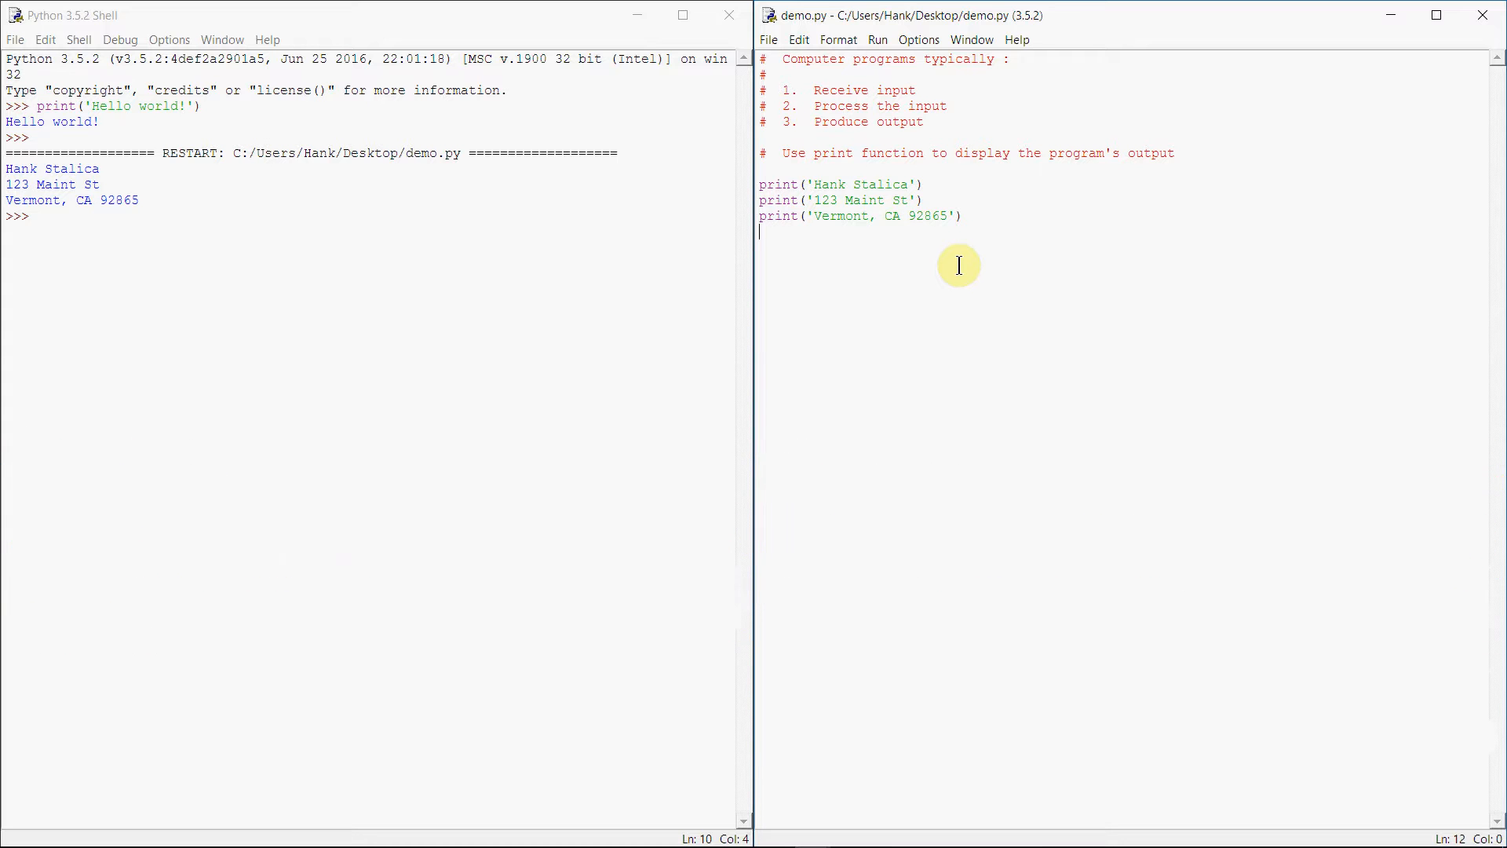
pyautogui.moveTo(941, 260)
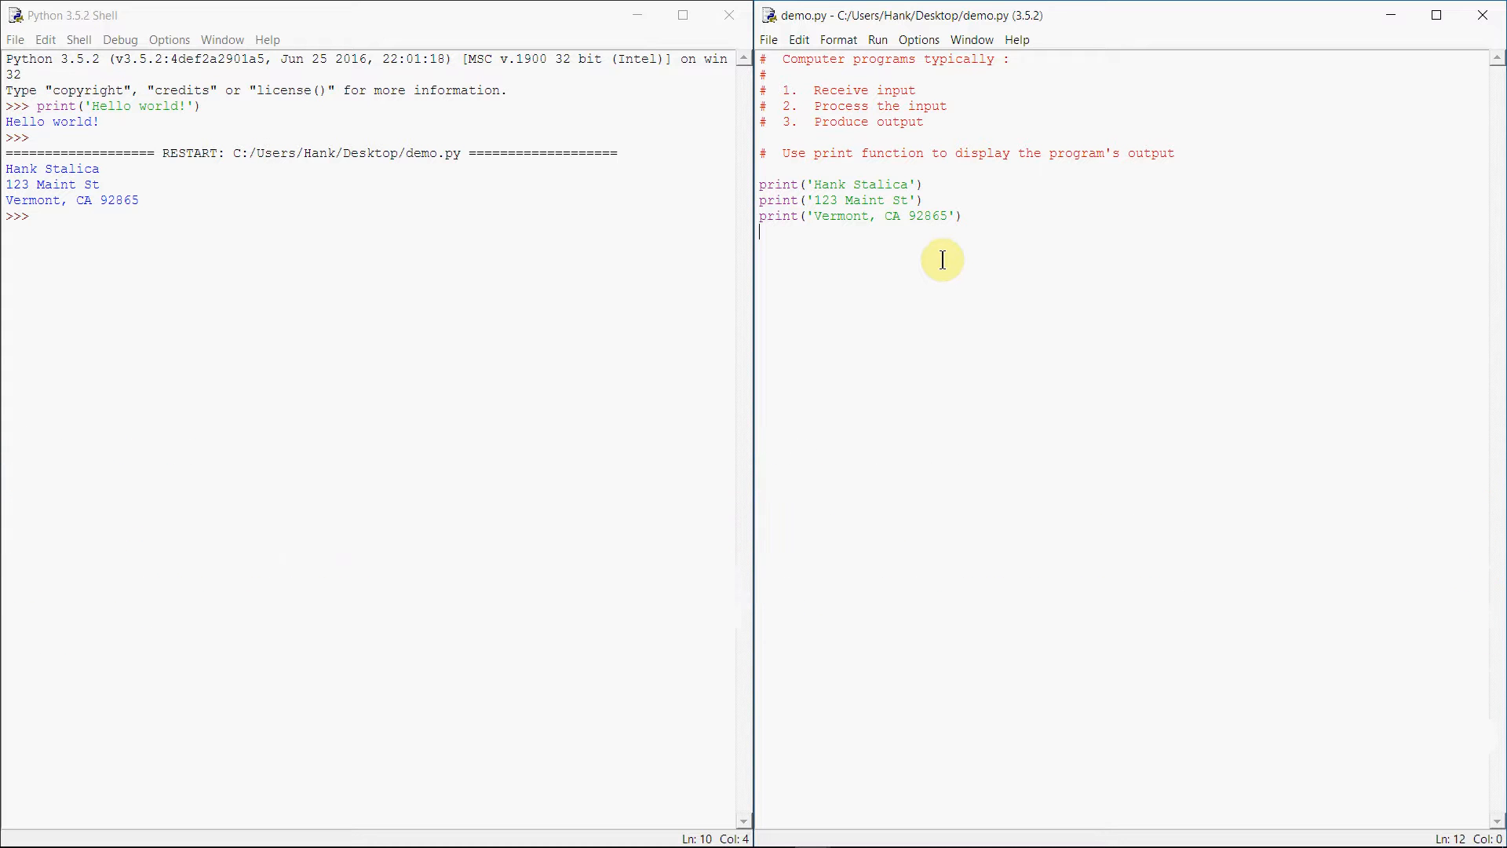
pyautogui.moveTo(818, 243)
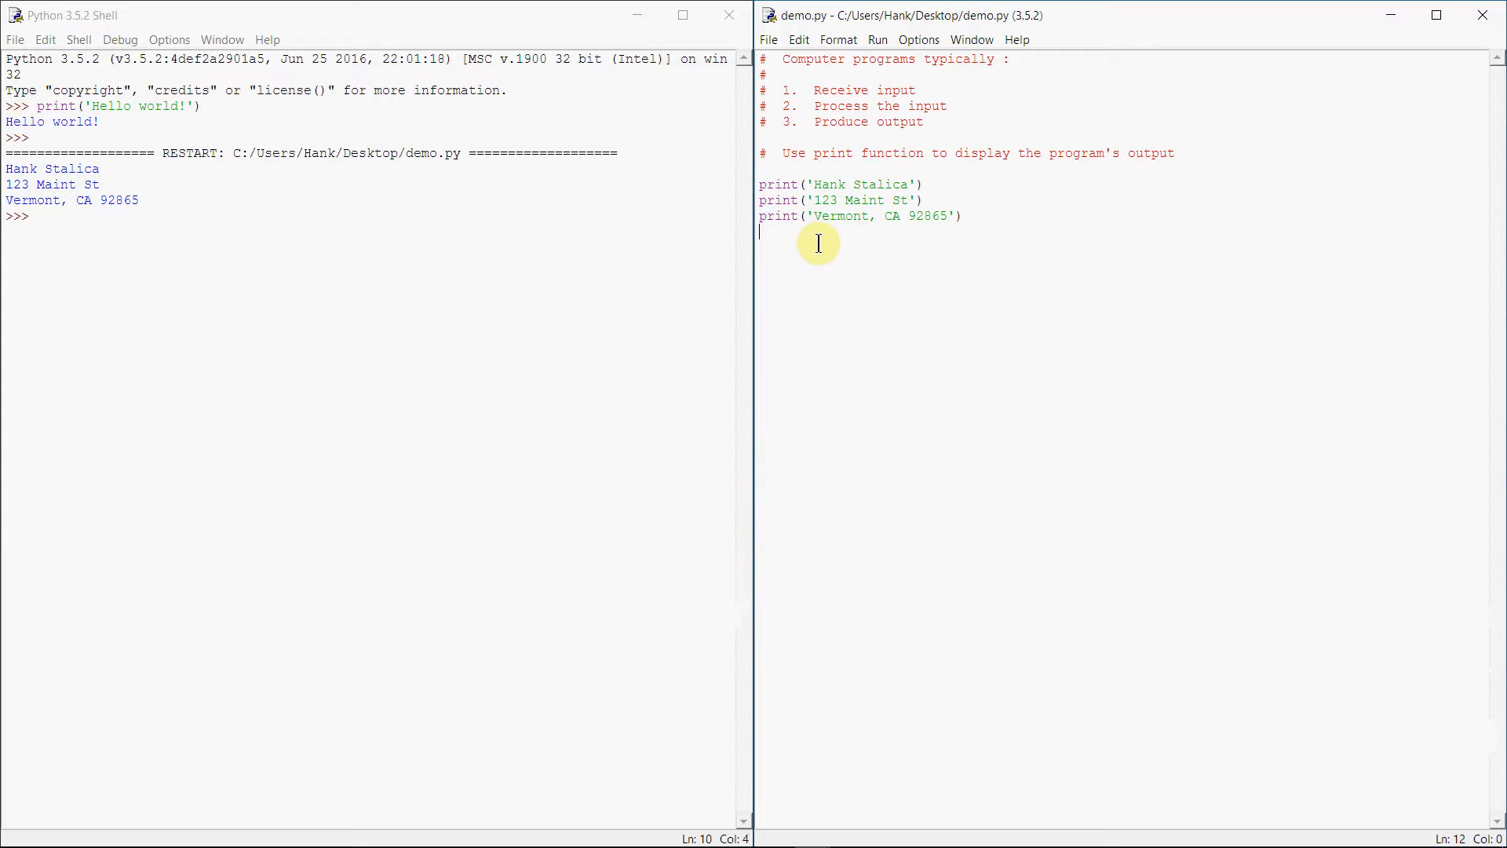
pyautogui.moveTo(956, 230)
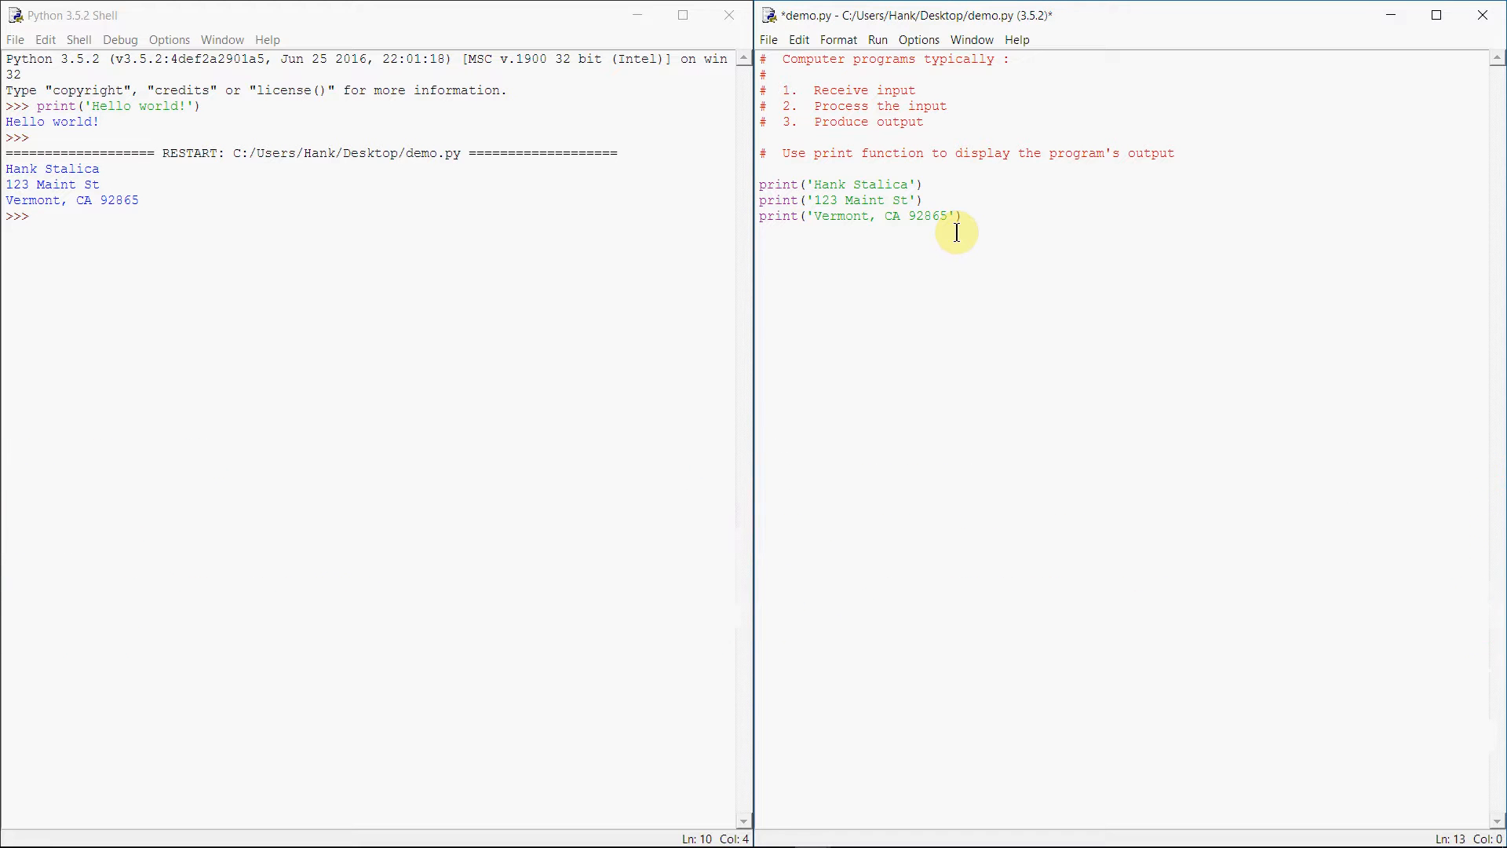
# Add double-quoted print lines for "Hank Stalica" and "Vermont, CA", then save and run
pyautogui.write('print(')
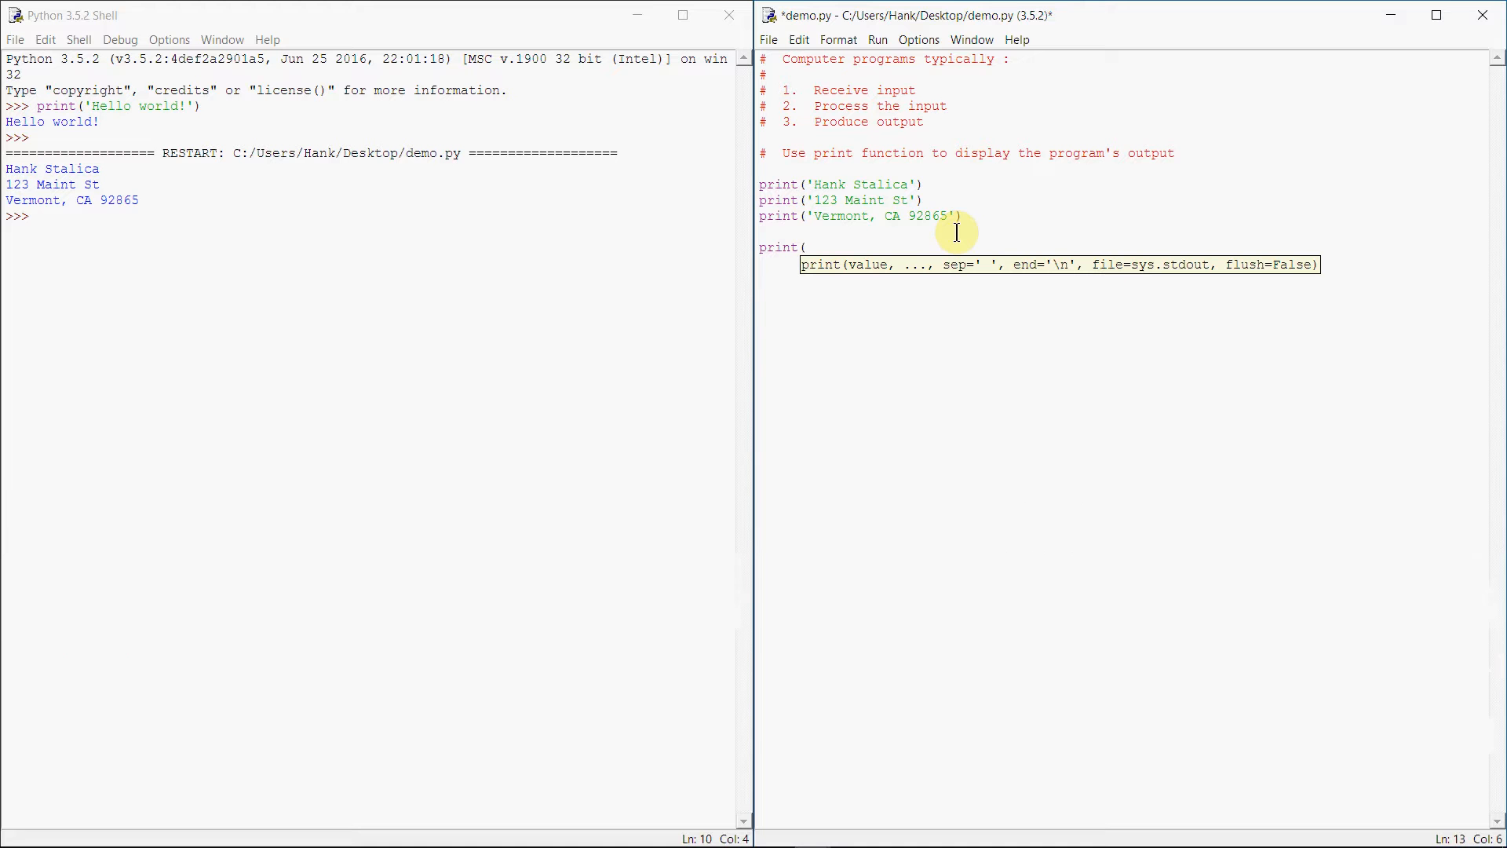
pyautogui.write('"')
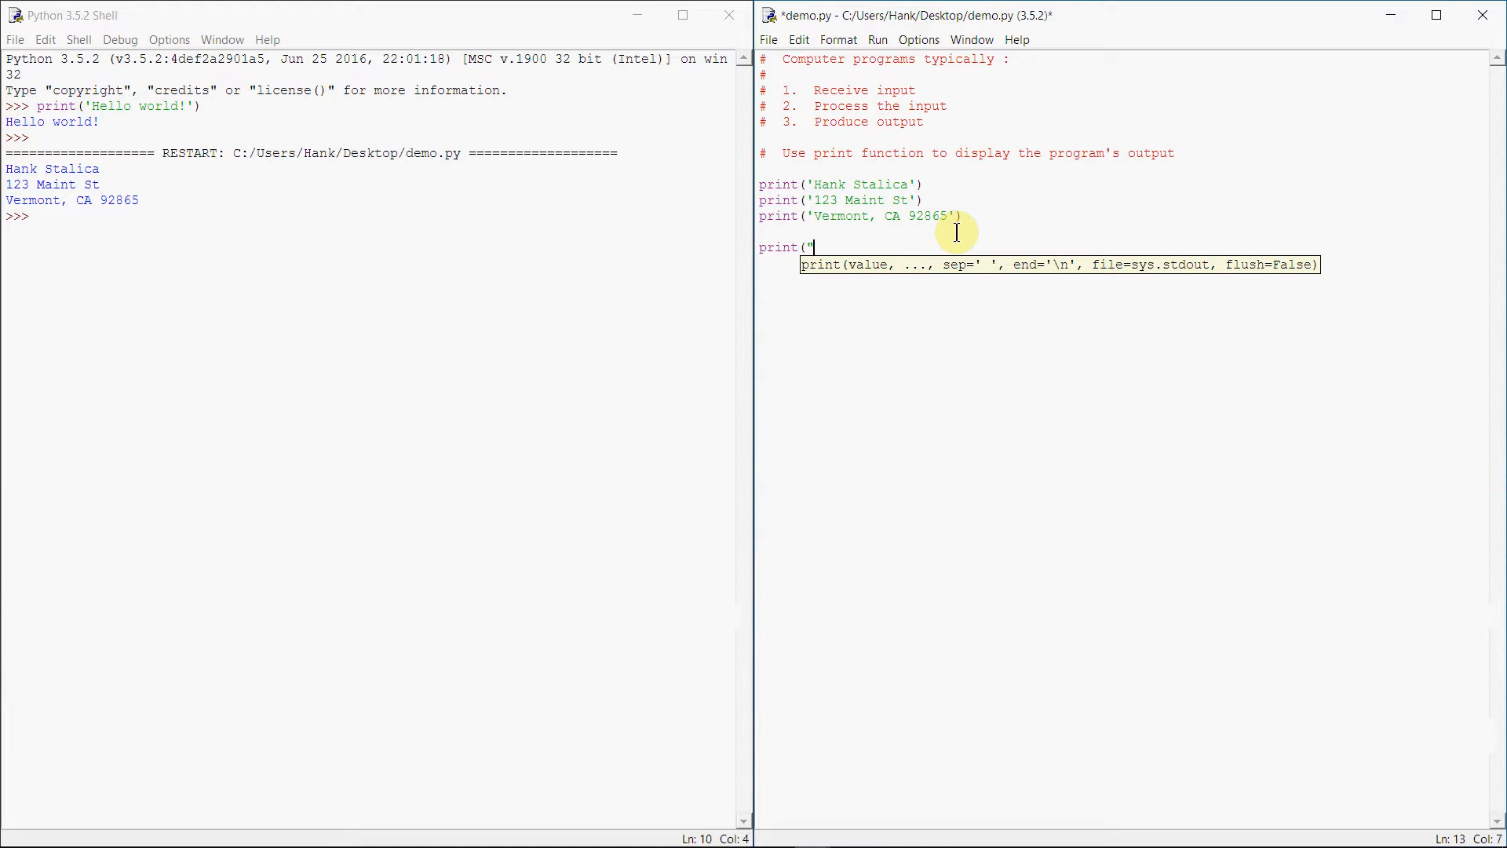
pyautogui.write('Hank s')
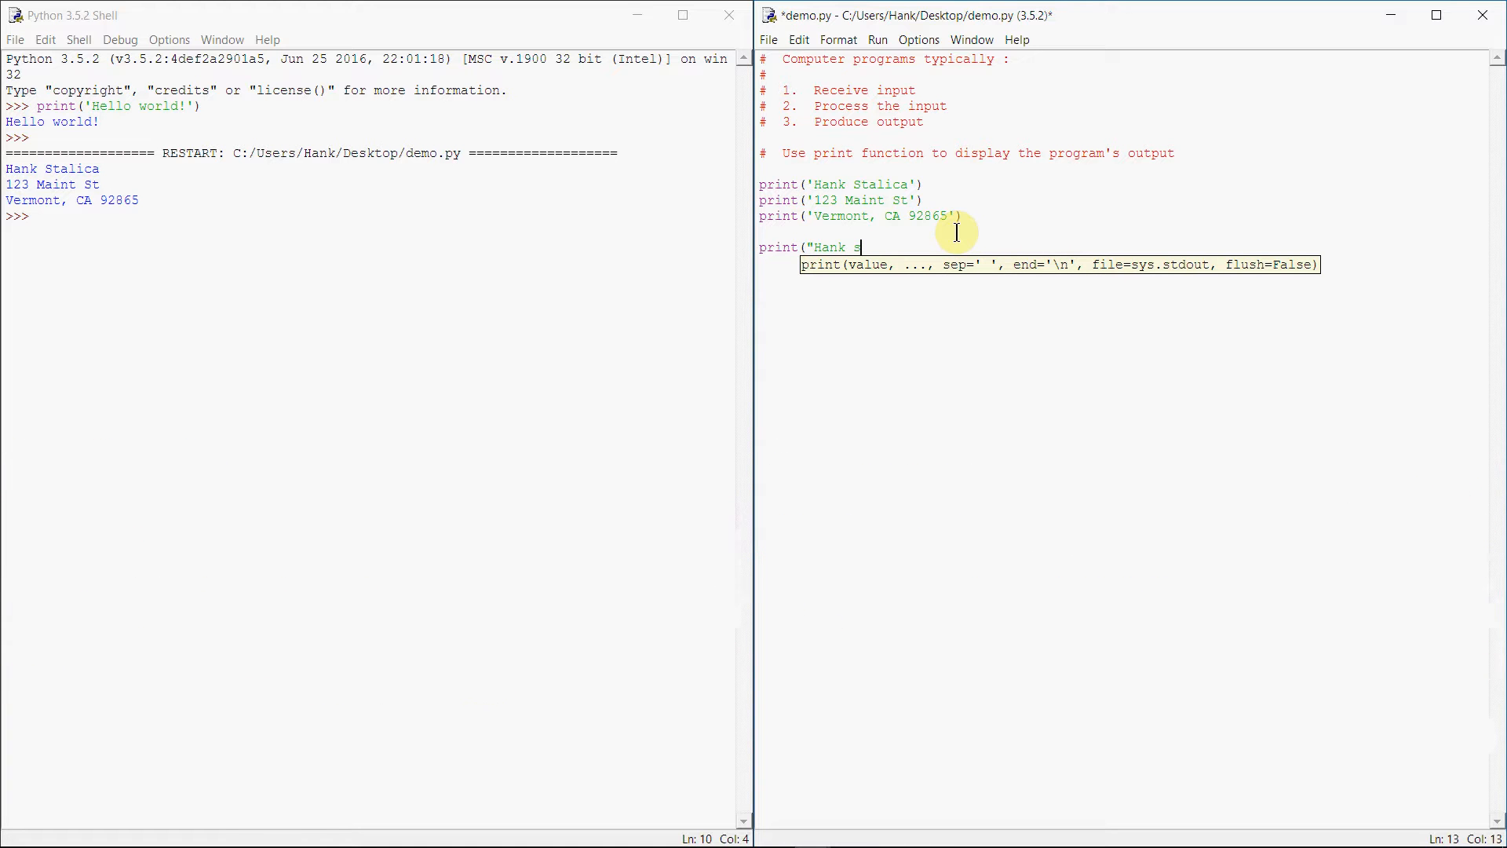
pyautogui.write('talica")')
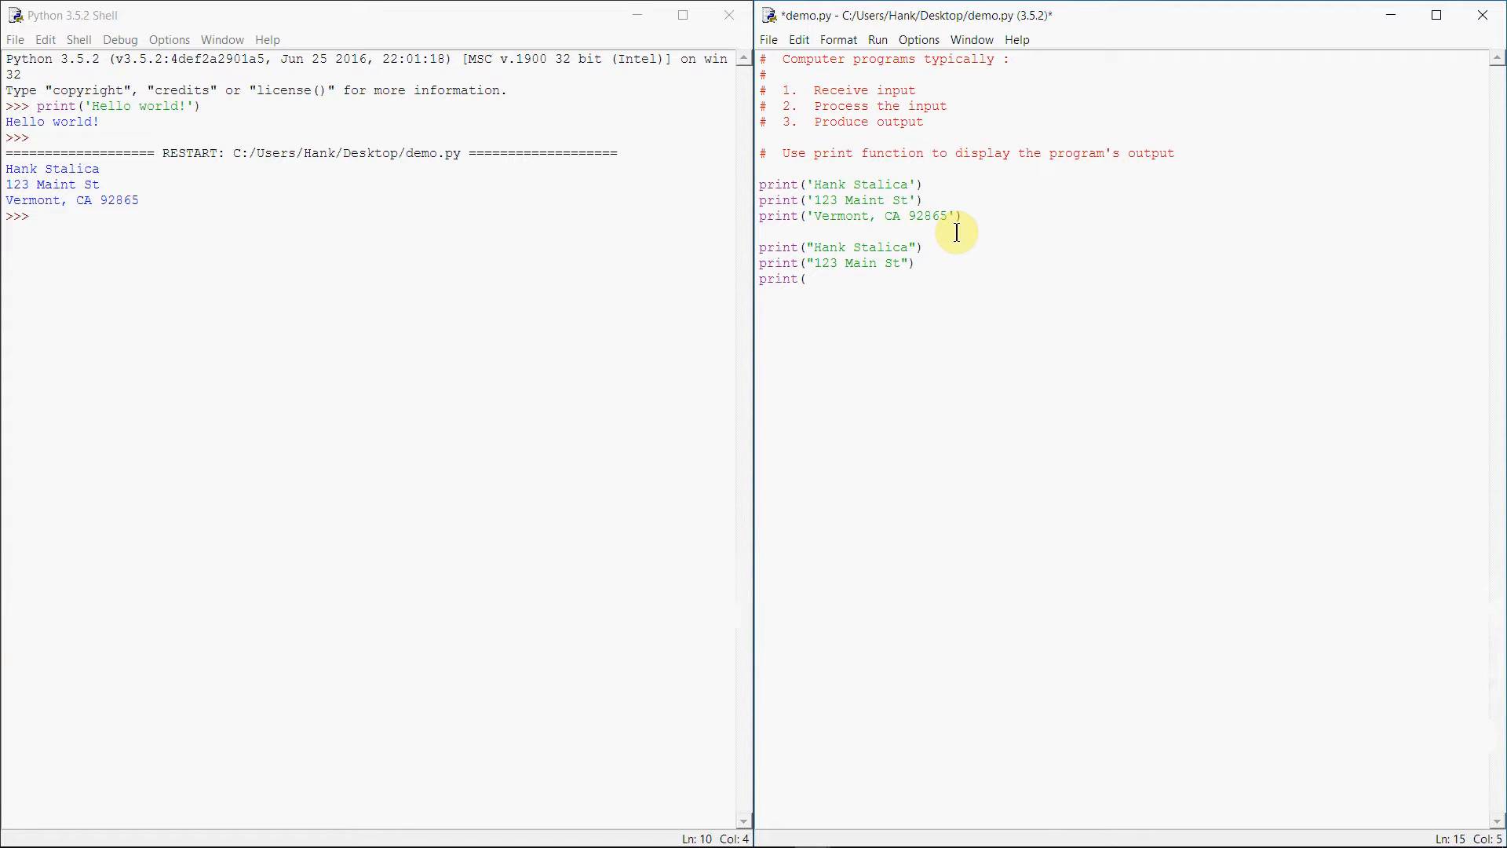
pyautogui.write('"Vermont, CA 92865")')
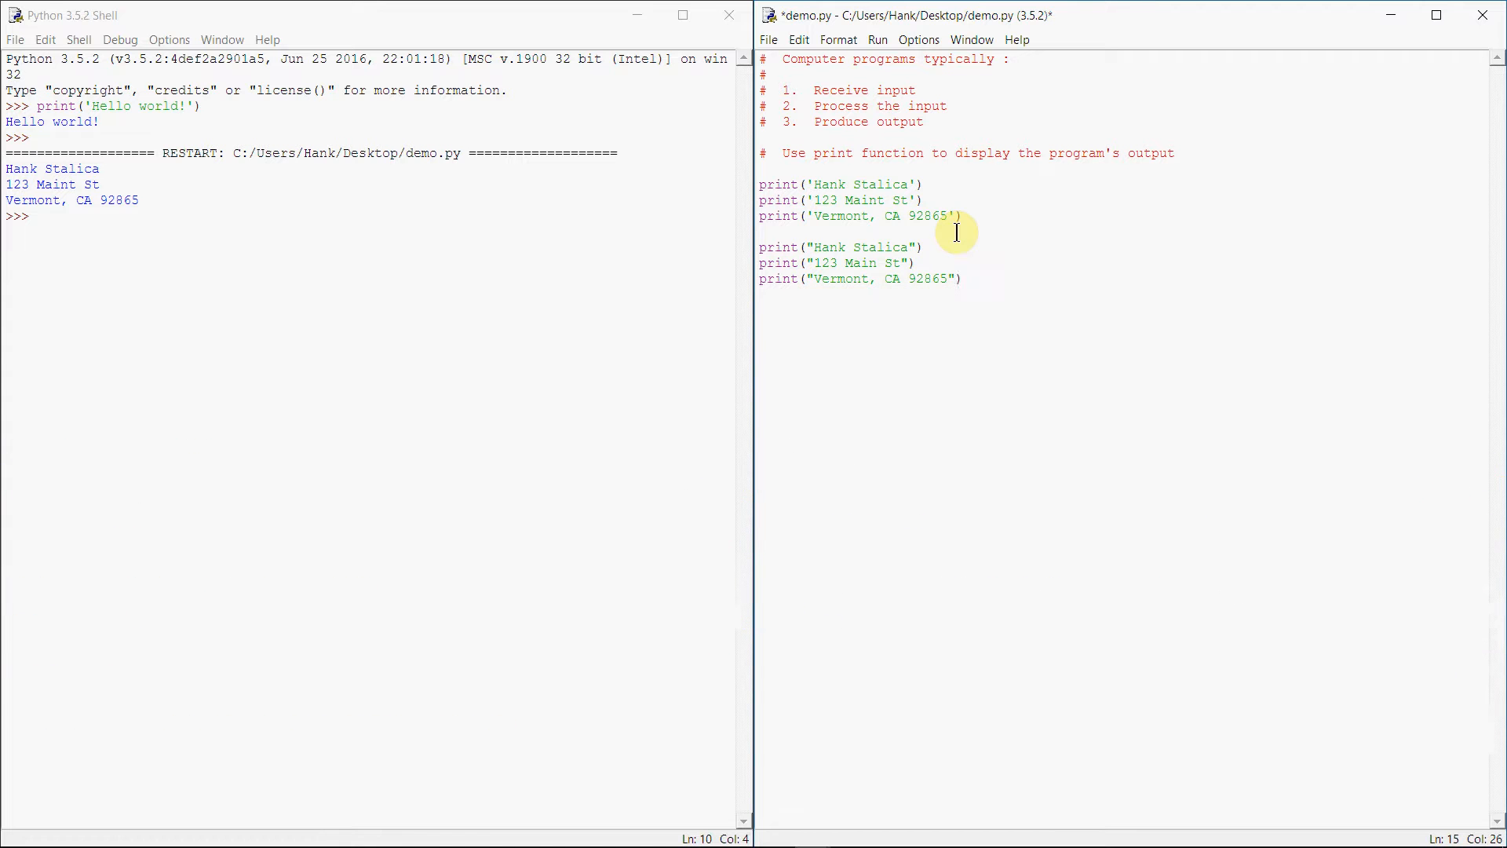
pyautogui.press('ctrl+s')
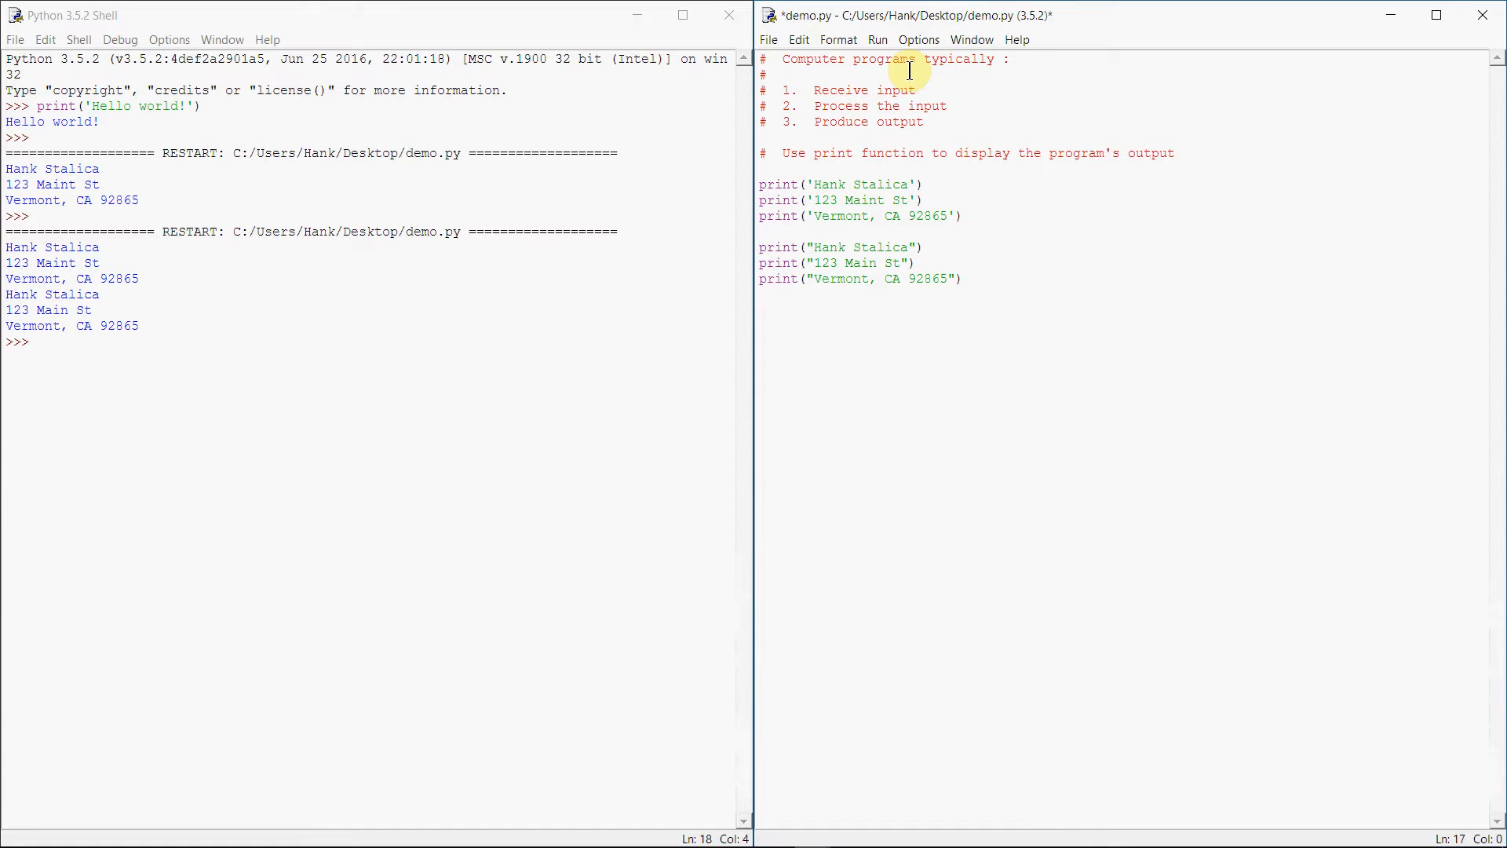
# Add a Can't stop believin'! comment and double-quoted print, run it, and begin print('
pyautogui.write('print')
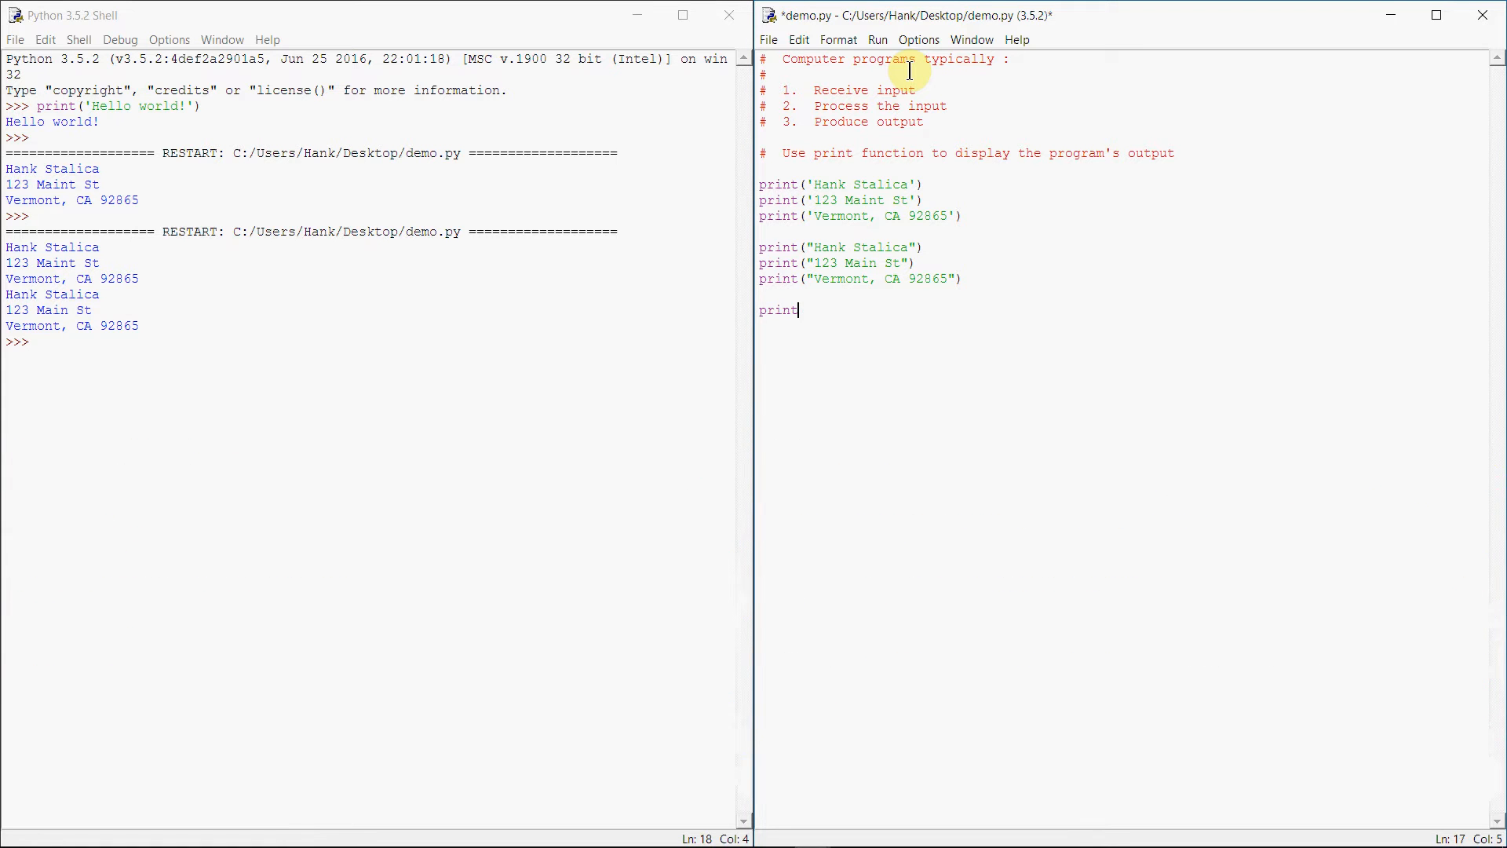
pyautogui.press('BackSpace')
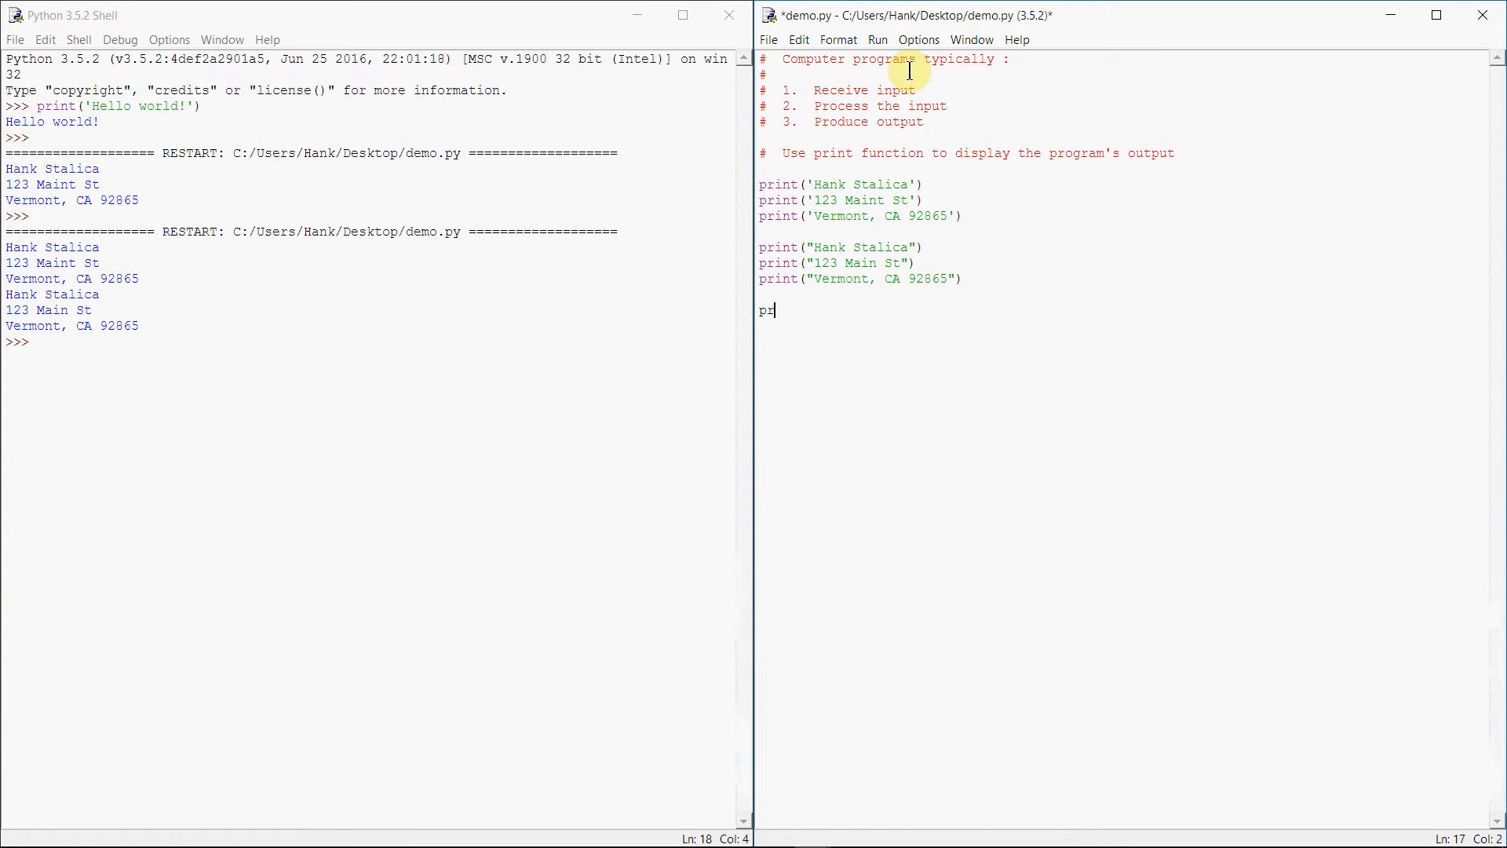
pyautogui.write('# Ca')
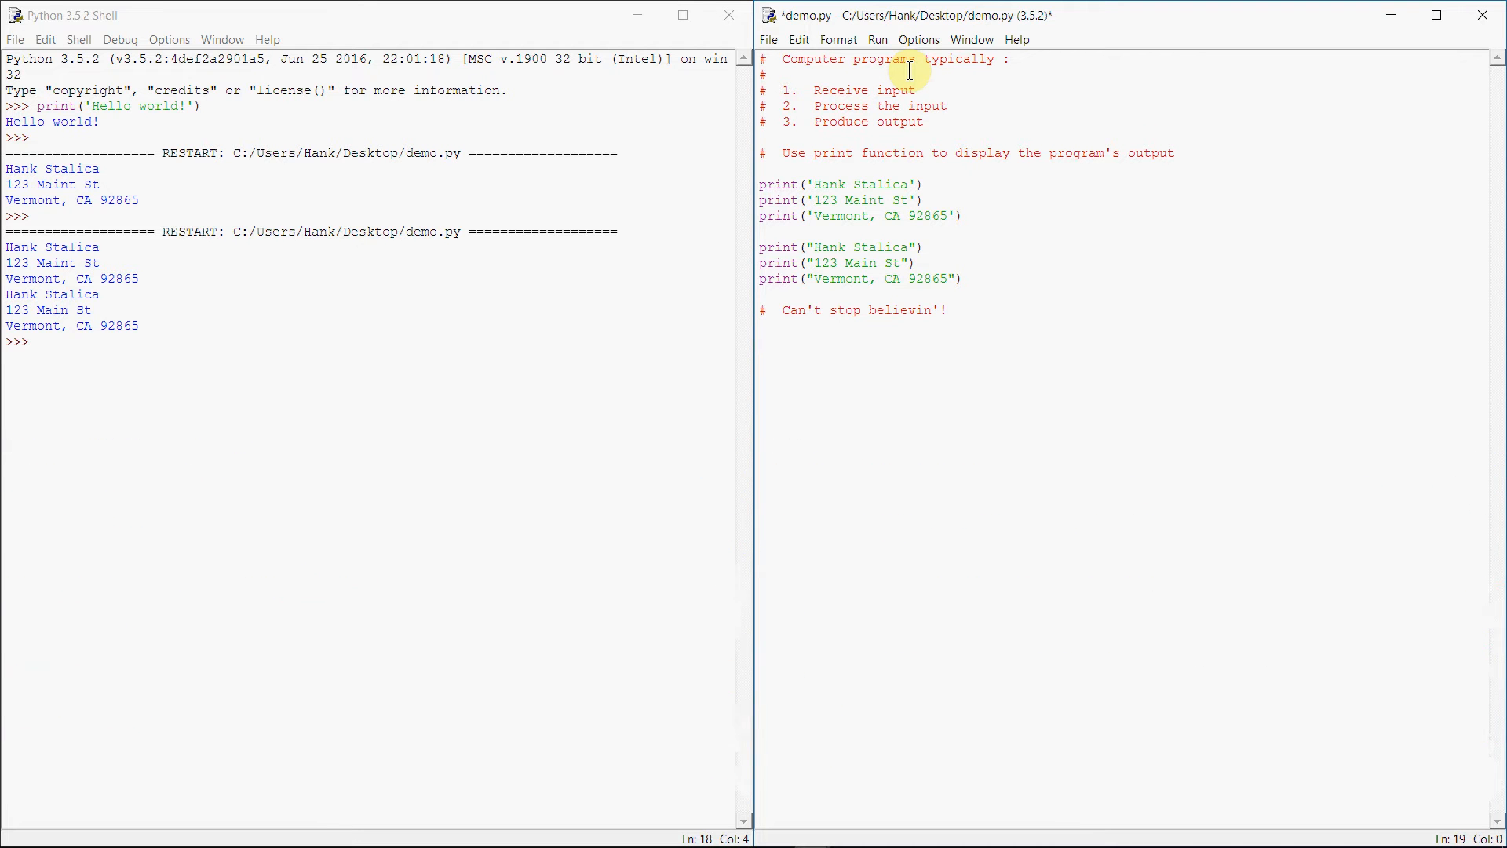
pyautogui.write('print')
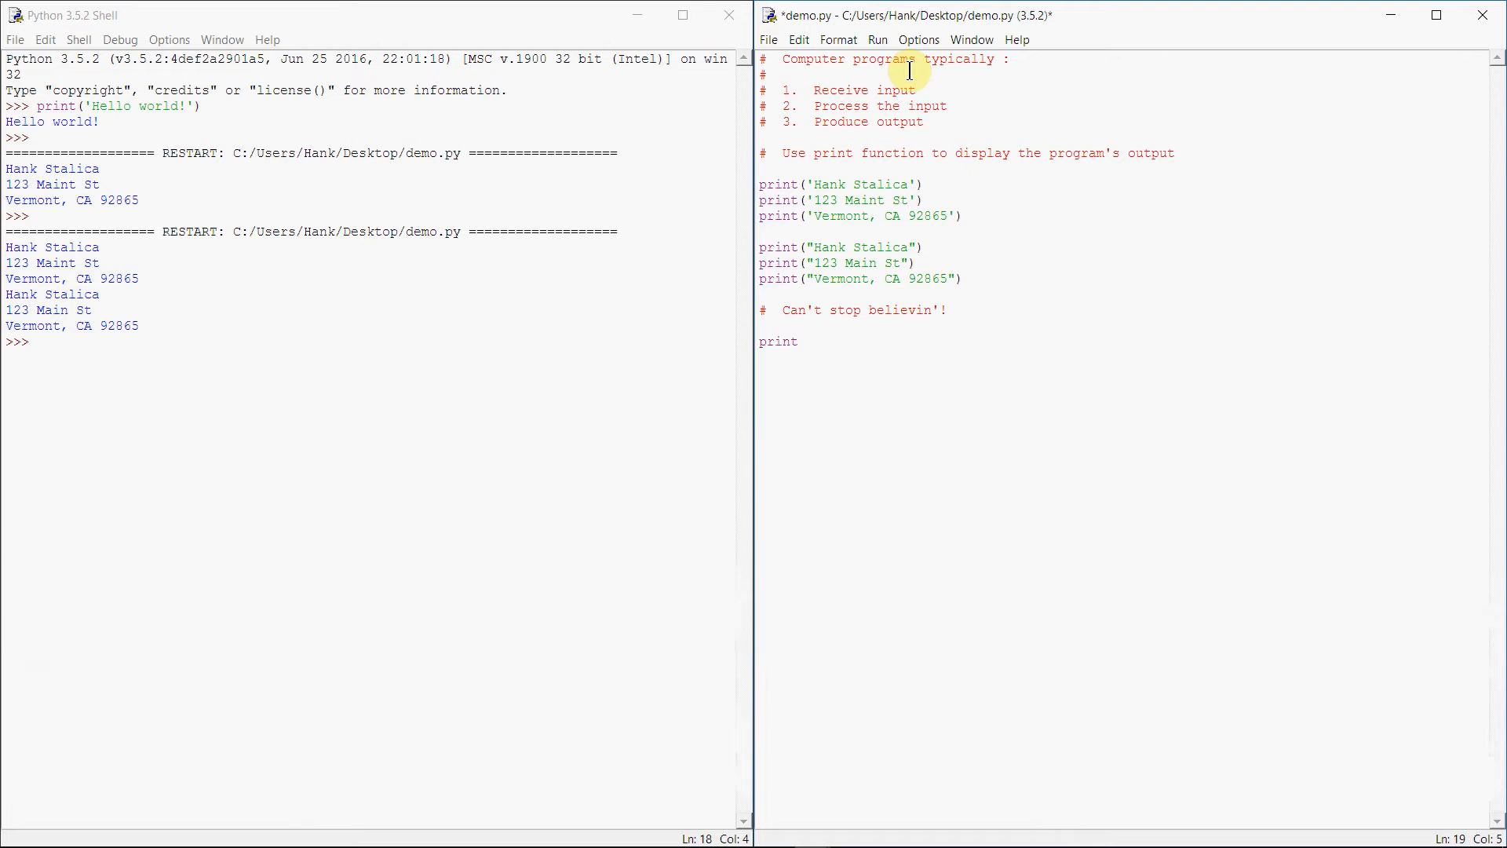
pyautogui.write('("Can\'t stop believin\'!')
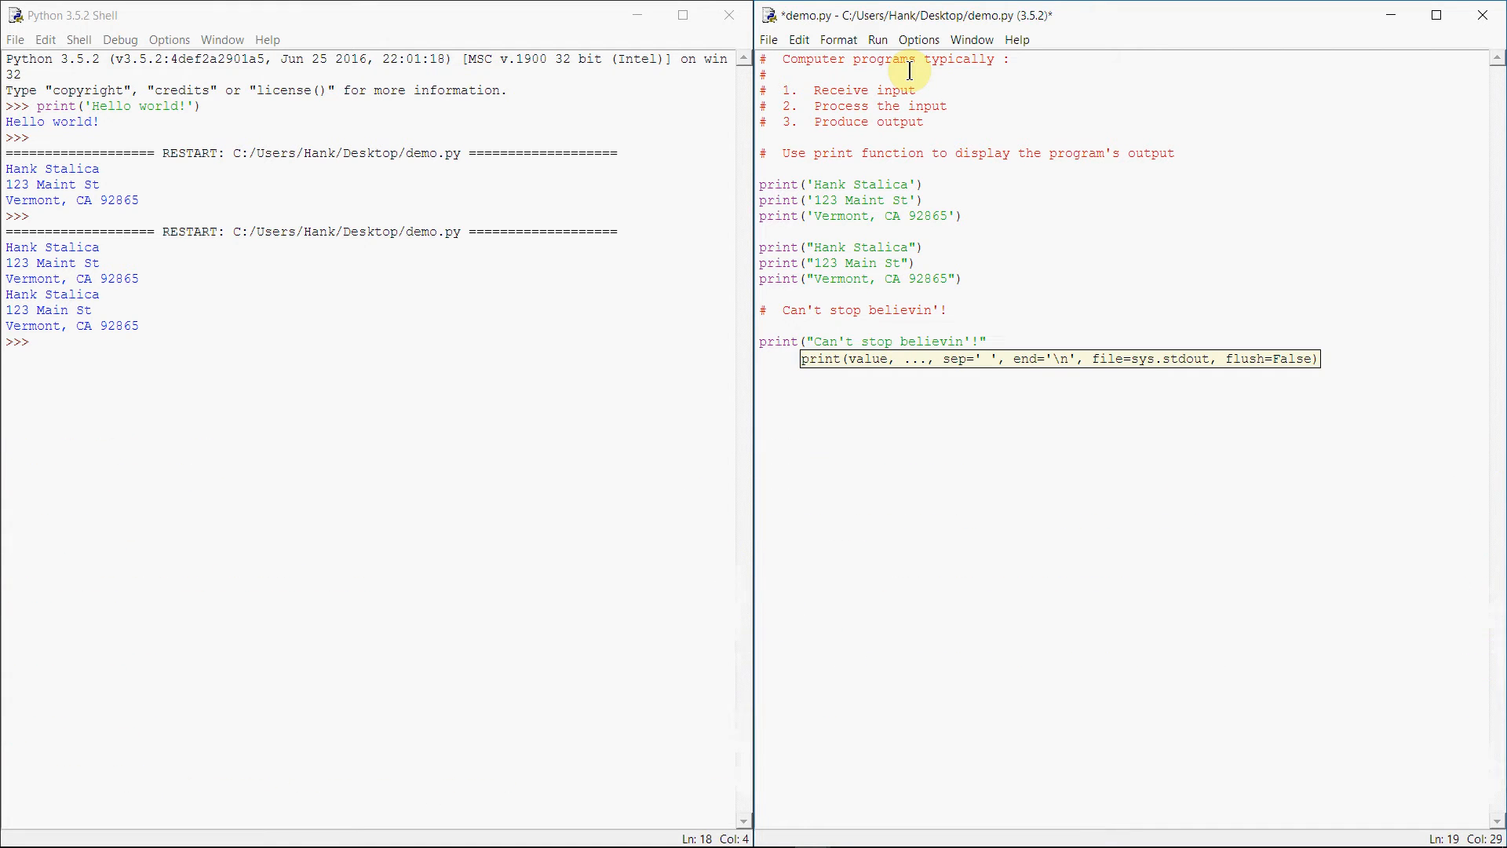
pyautogui.press('Return')
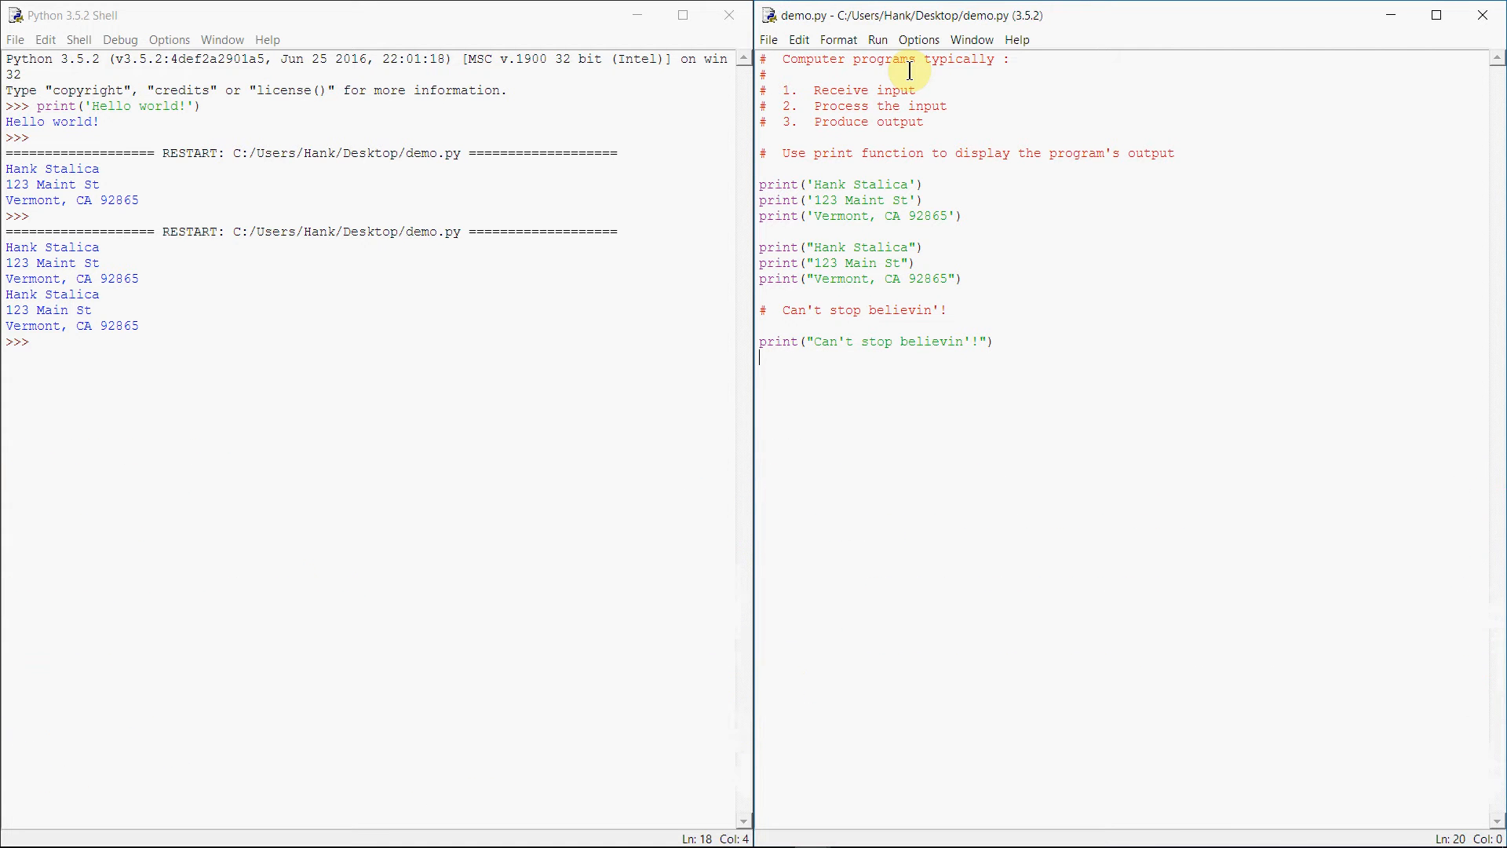
pyautogui.moveTo(956, 346)
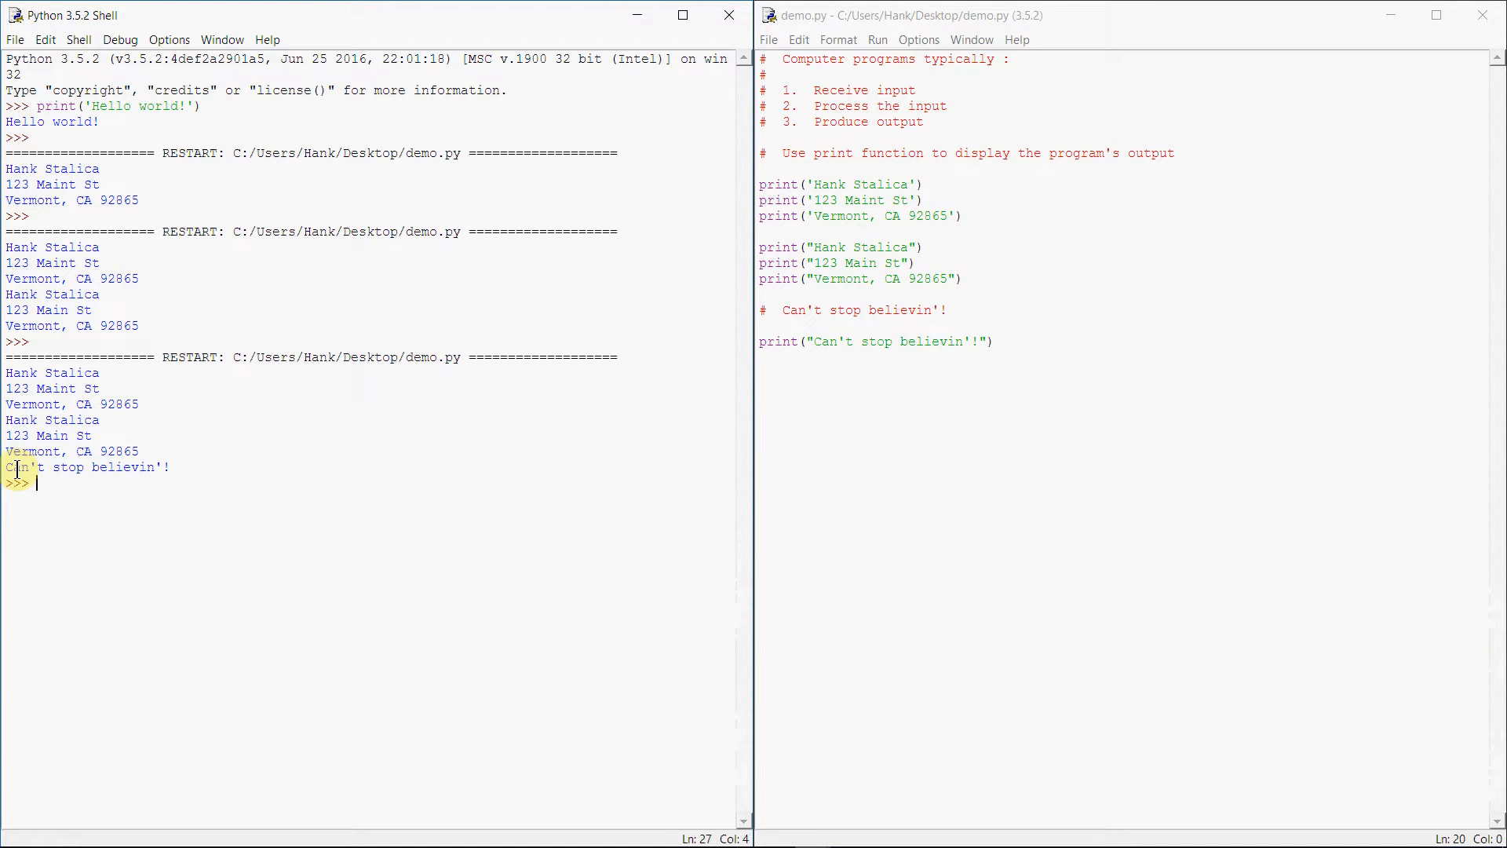
pyautogui.moveTo(1044, 502)
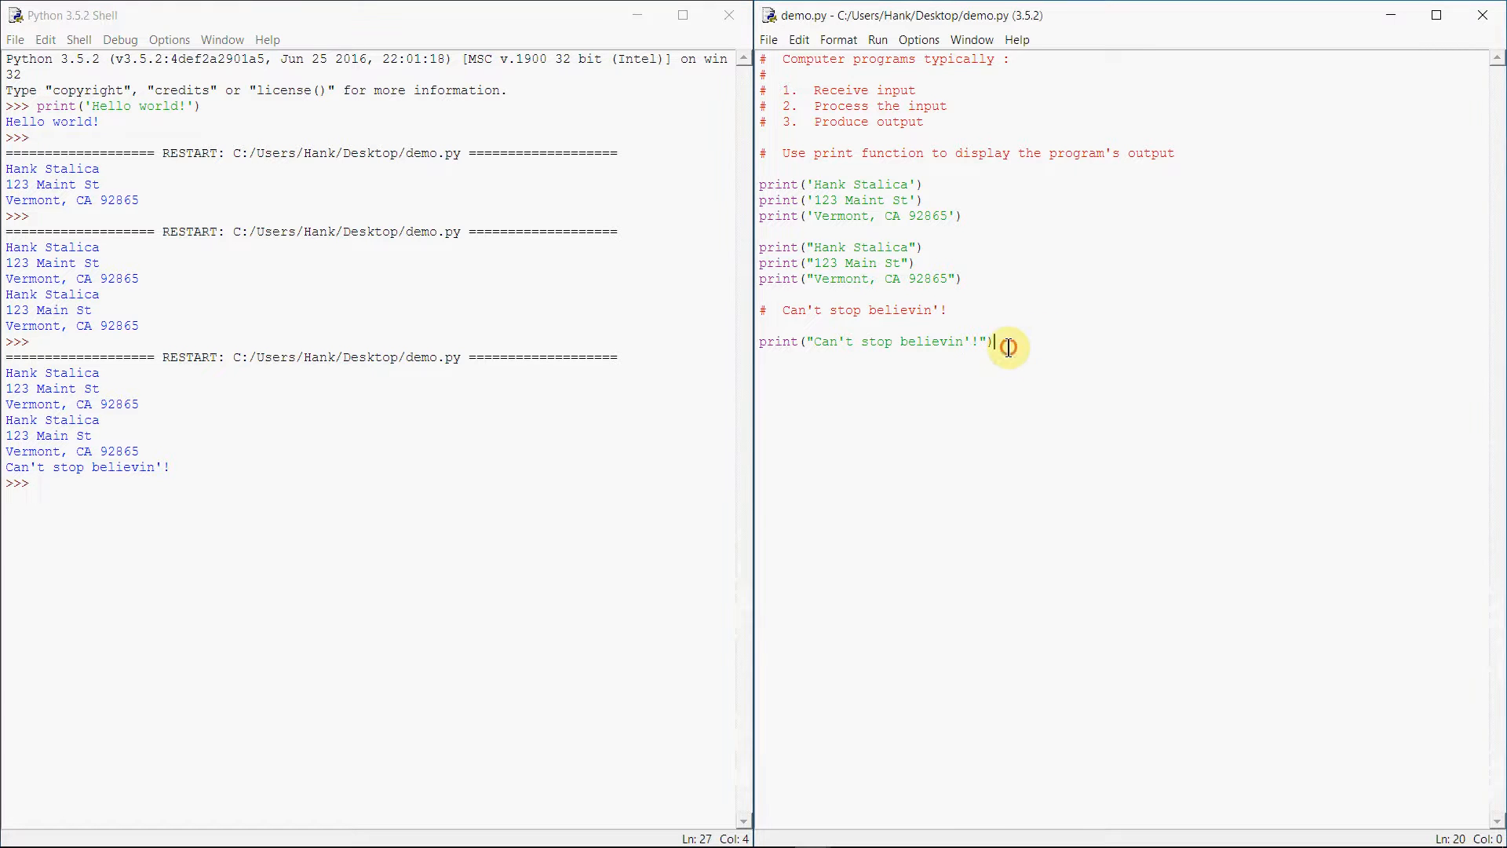
pyautogui.press('Return')
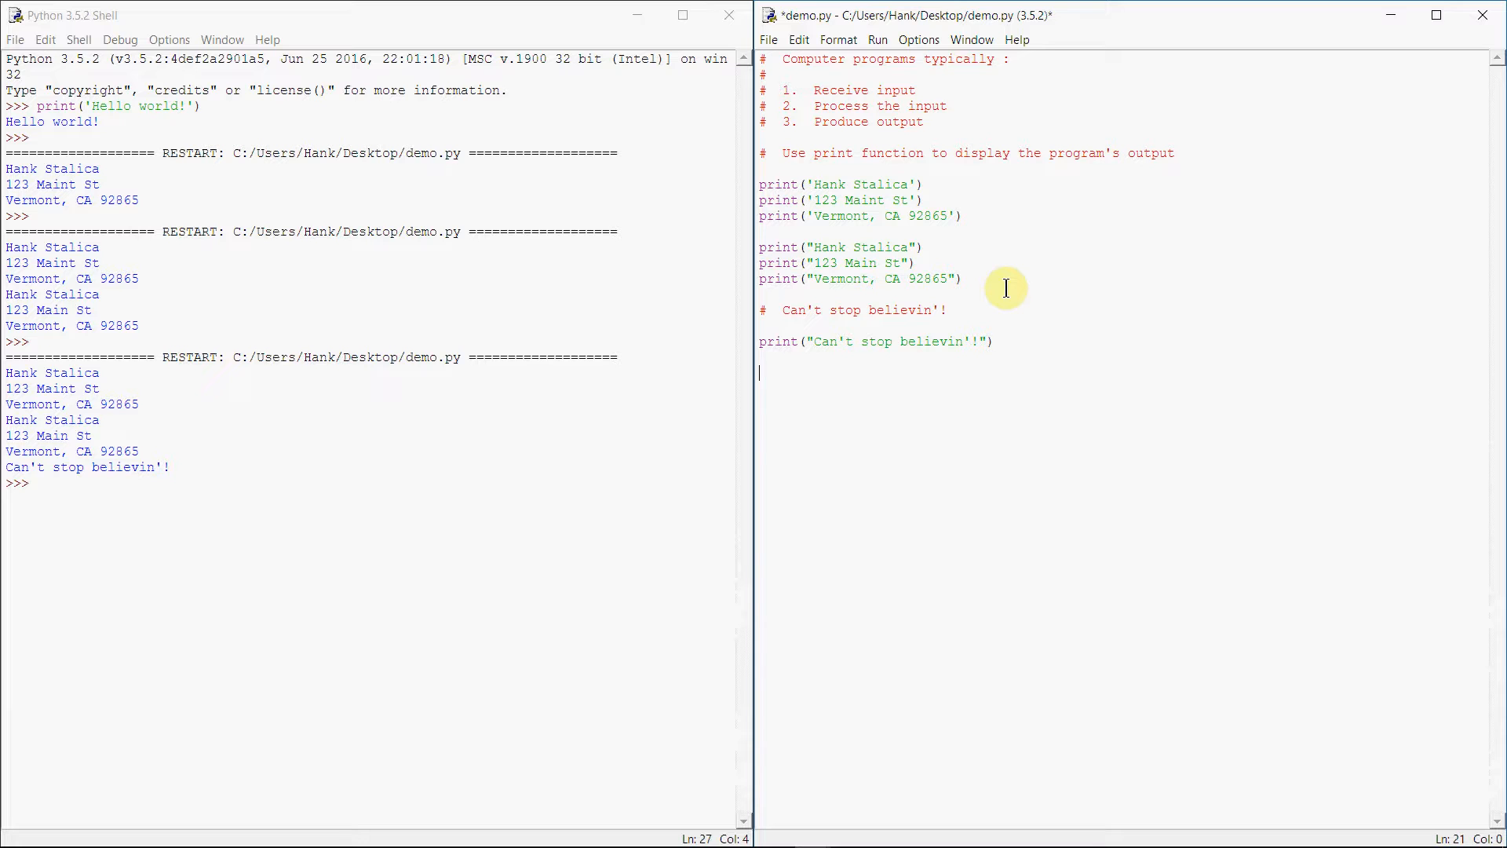
pyautogui.write("print('")
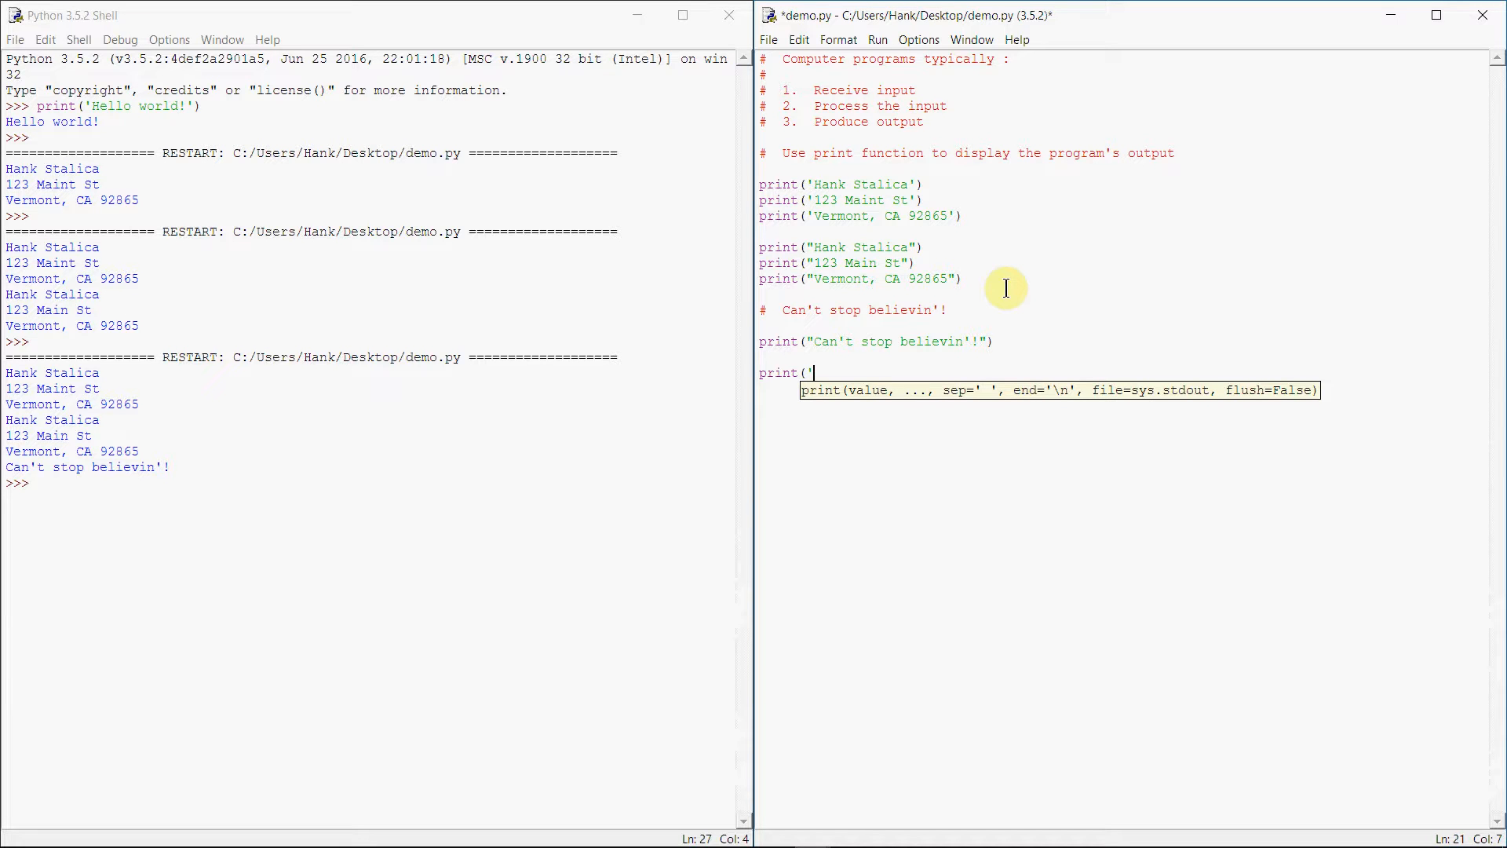
# Complete print('I said "Hello there!"') and rerun demo.py with F5
pyautogui.write('I said "H')
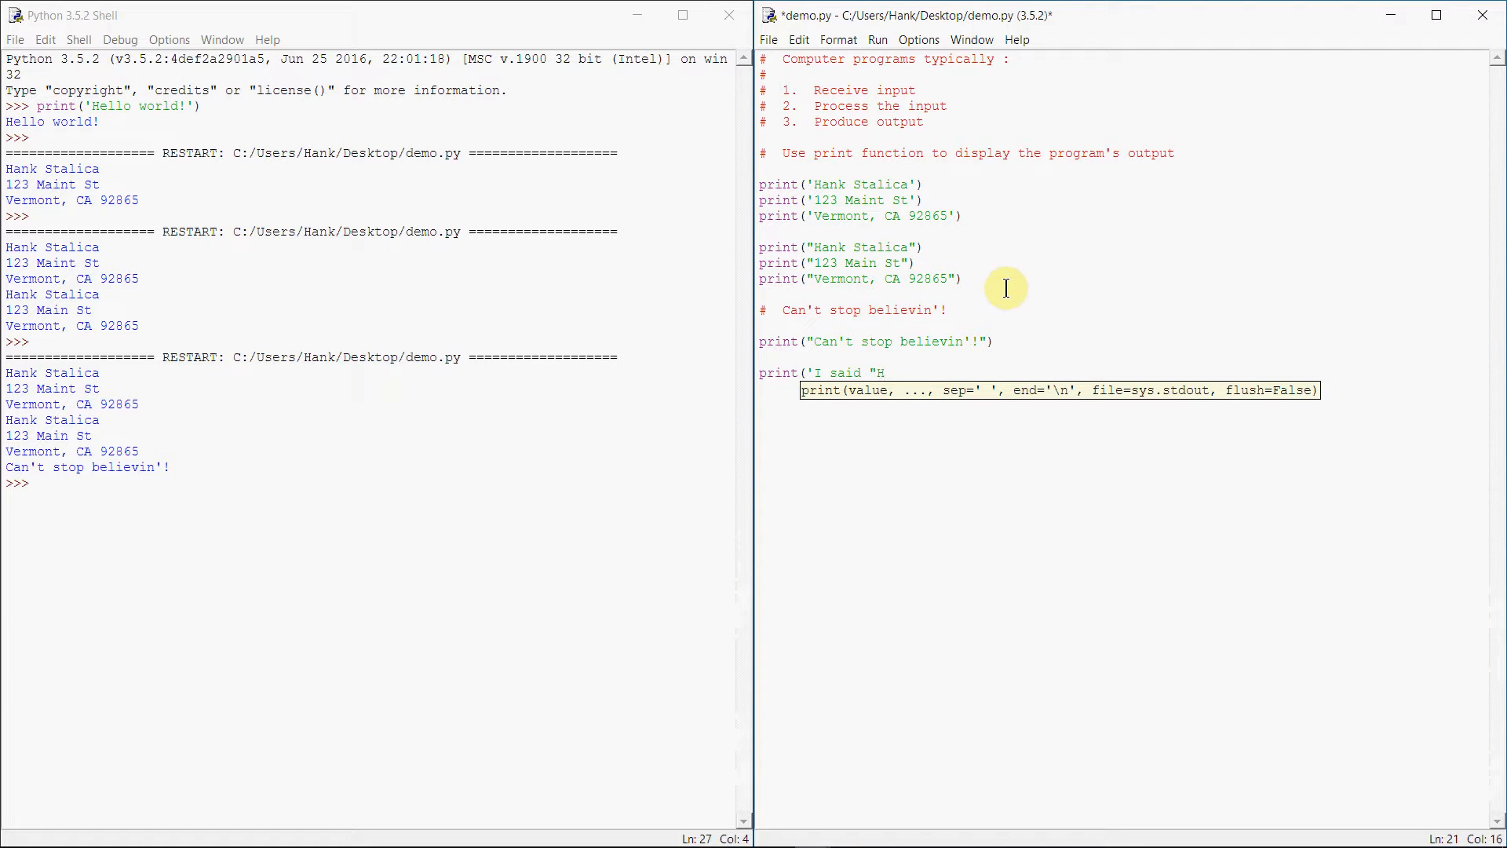
pyautogui.write('ello there')
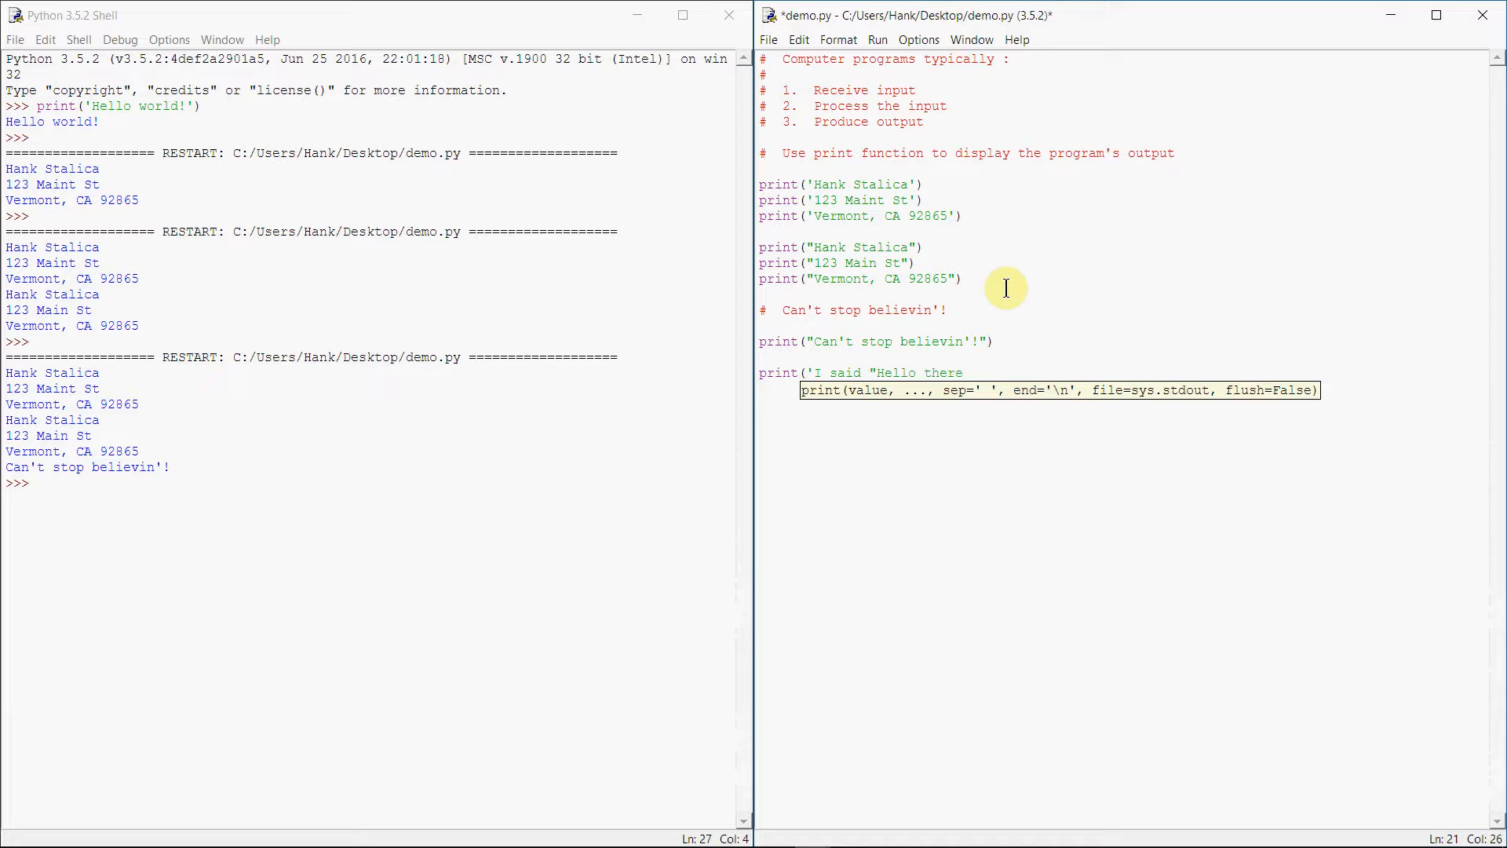
pyautogui.write('!"')
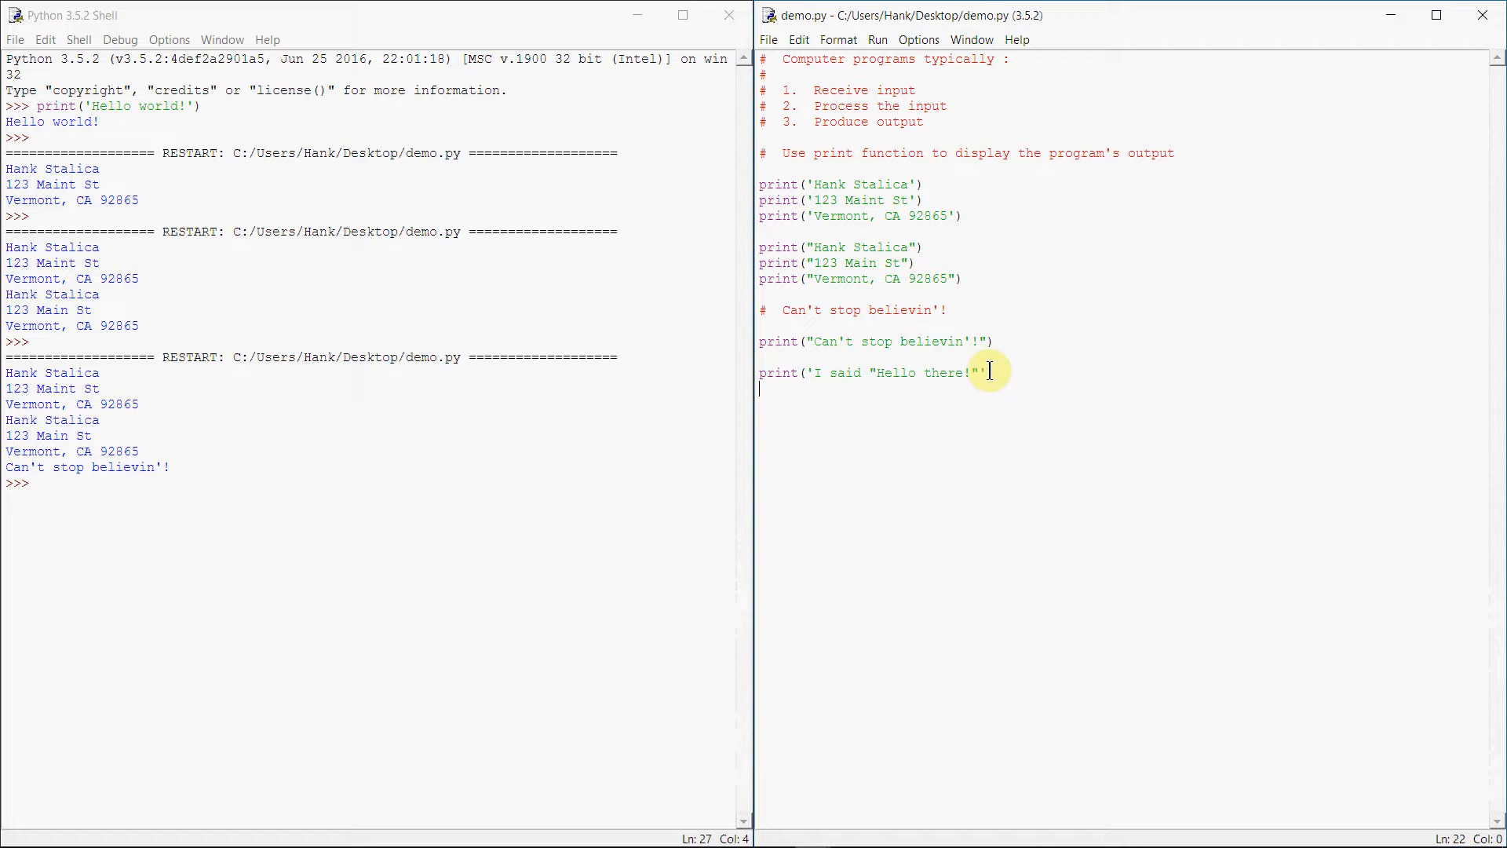
pyautogui.click(964, 279)
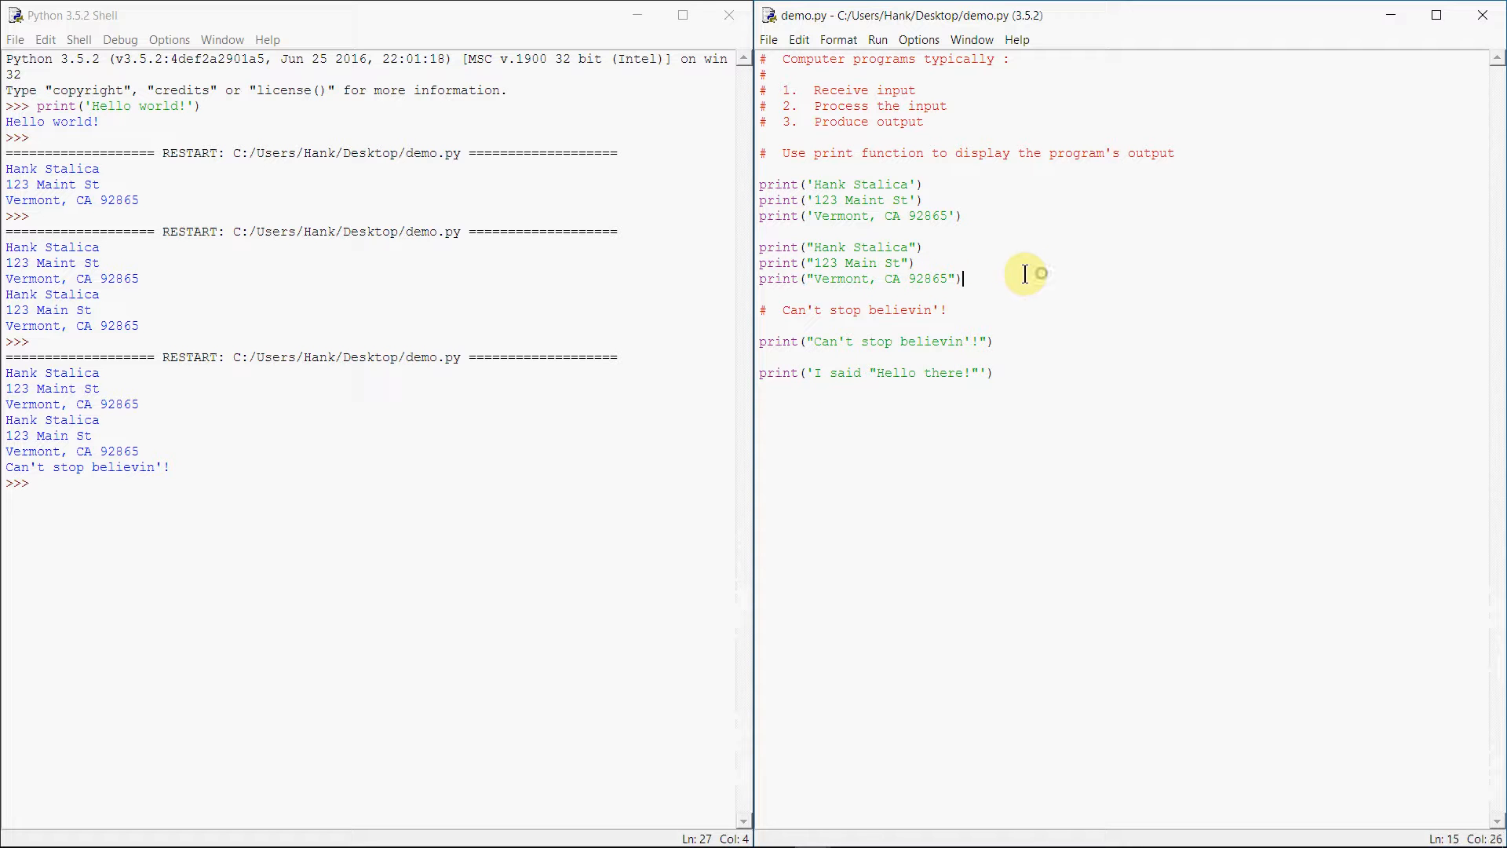
pyautogui.press('f5')
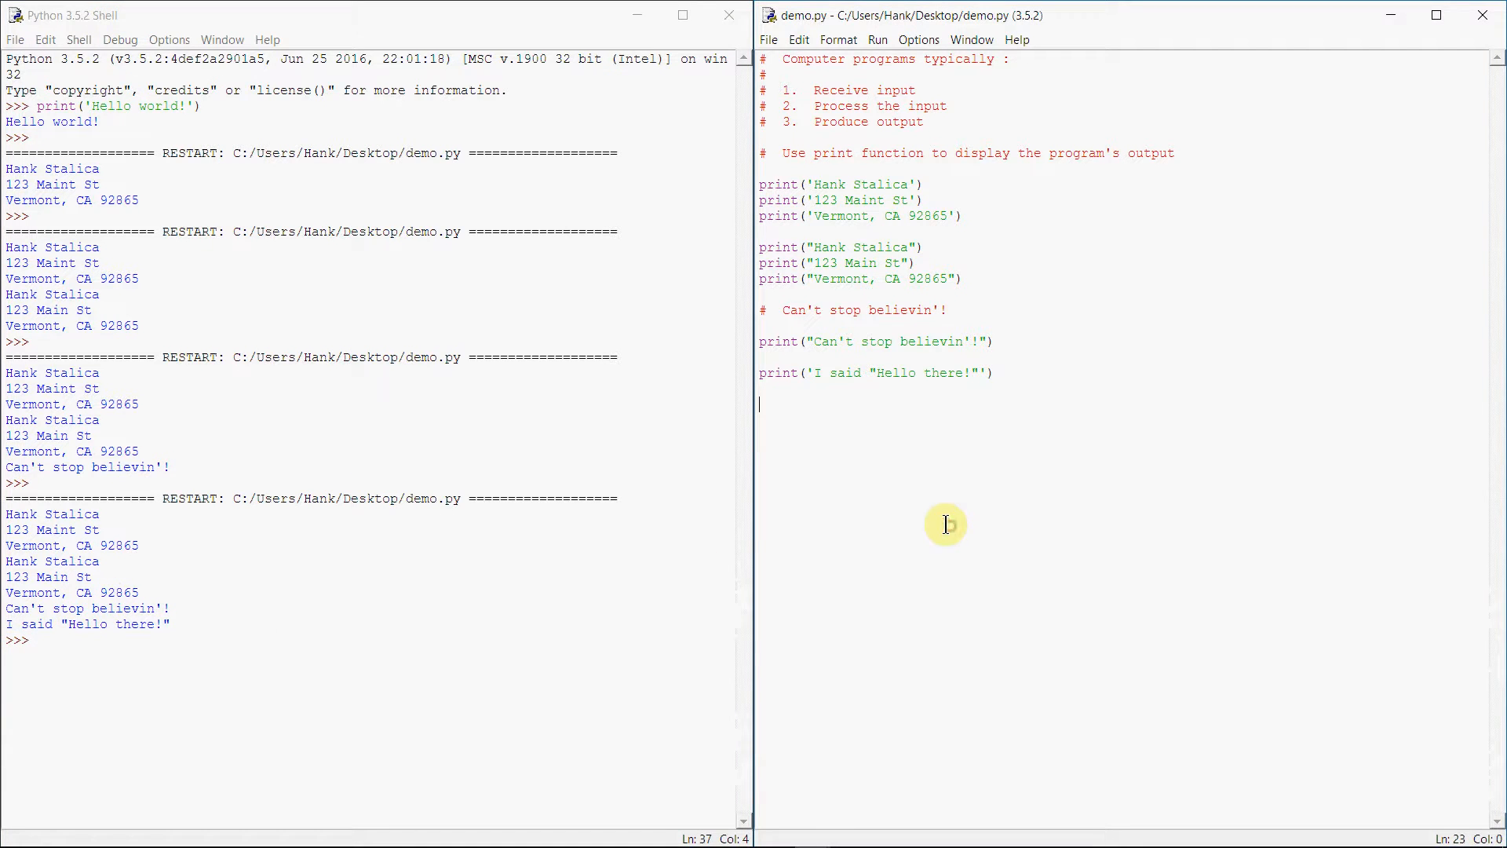
pyautogui.moveTo(879, 481)
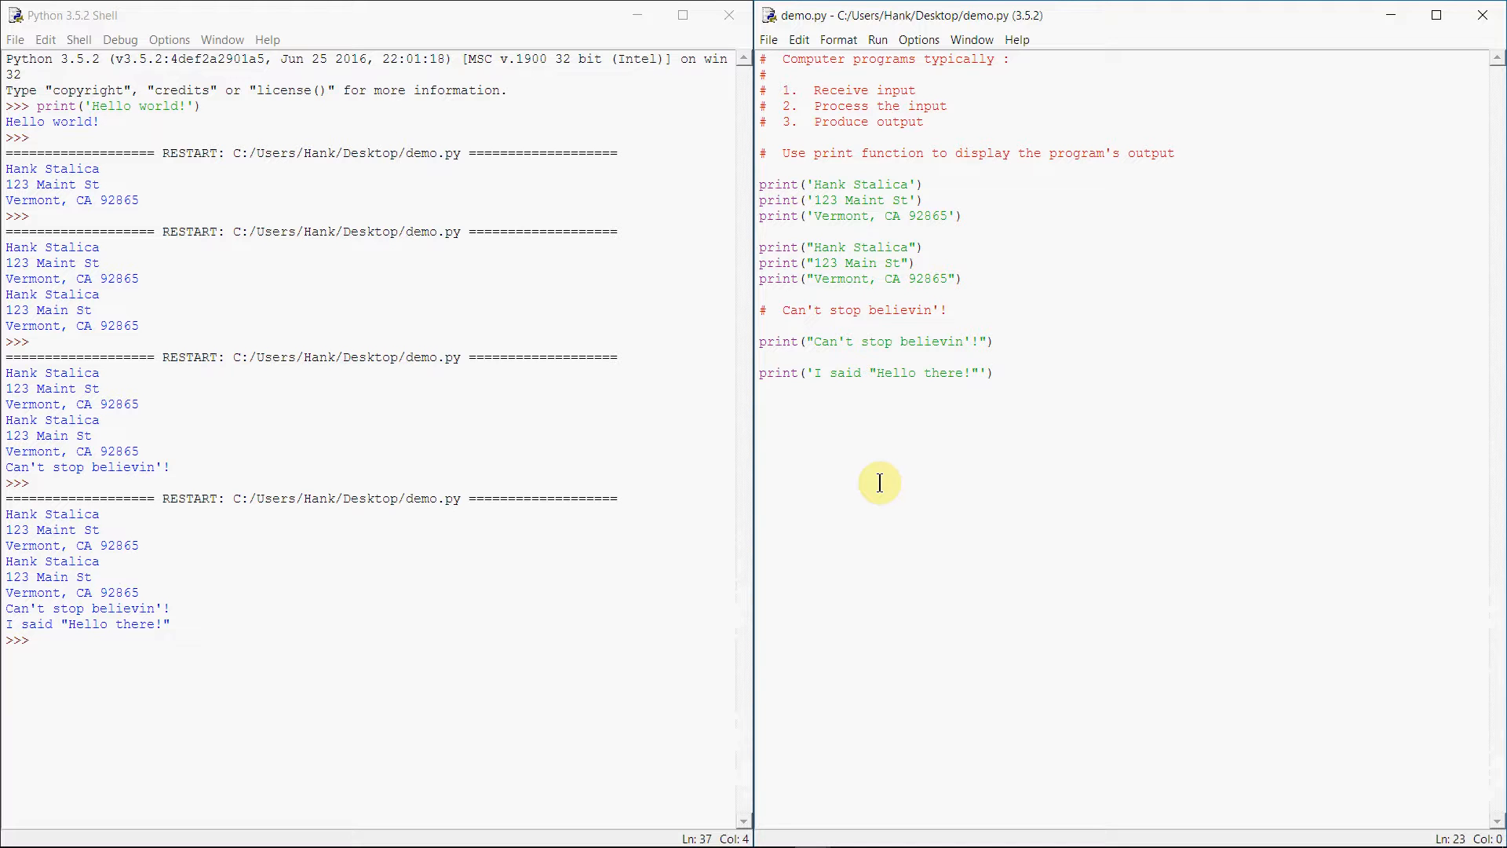
# Add a triple-quoted print of Hello!, There!, World! across three lines
pyautogui.write('print("')
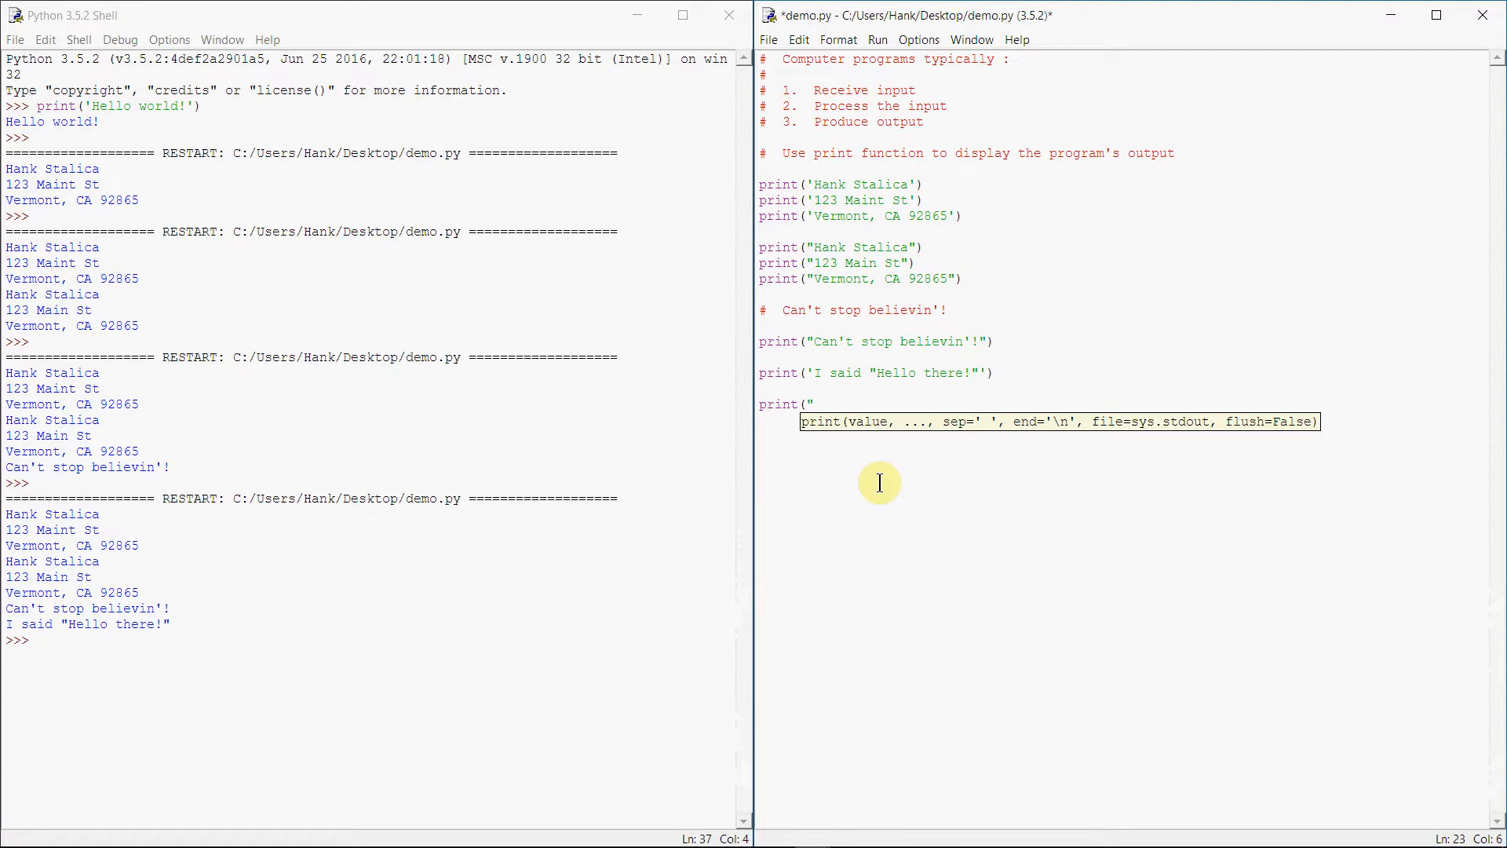
pyautogui.write('""Hello!')
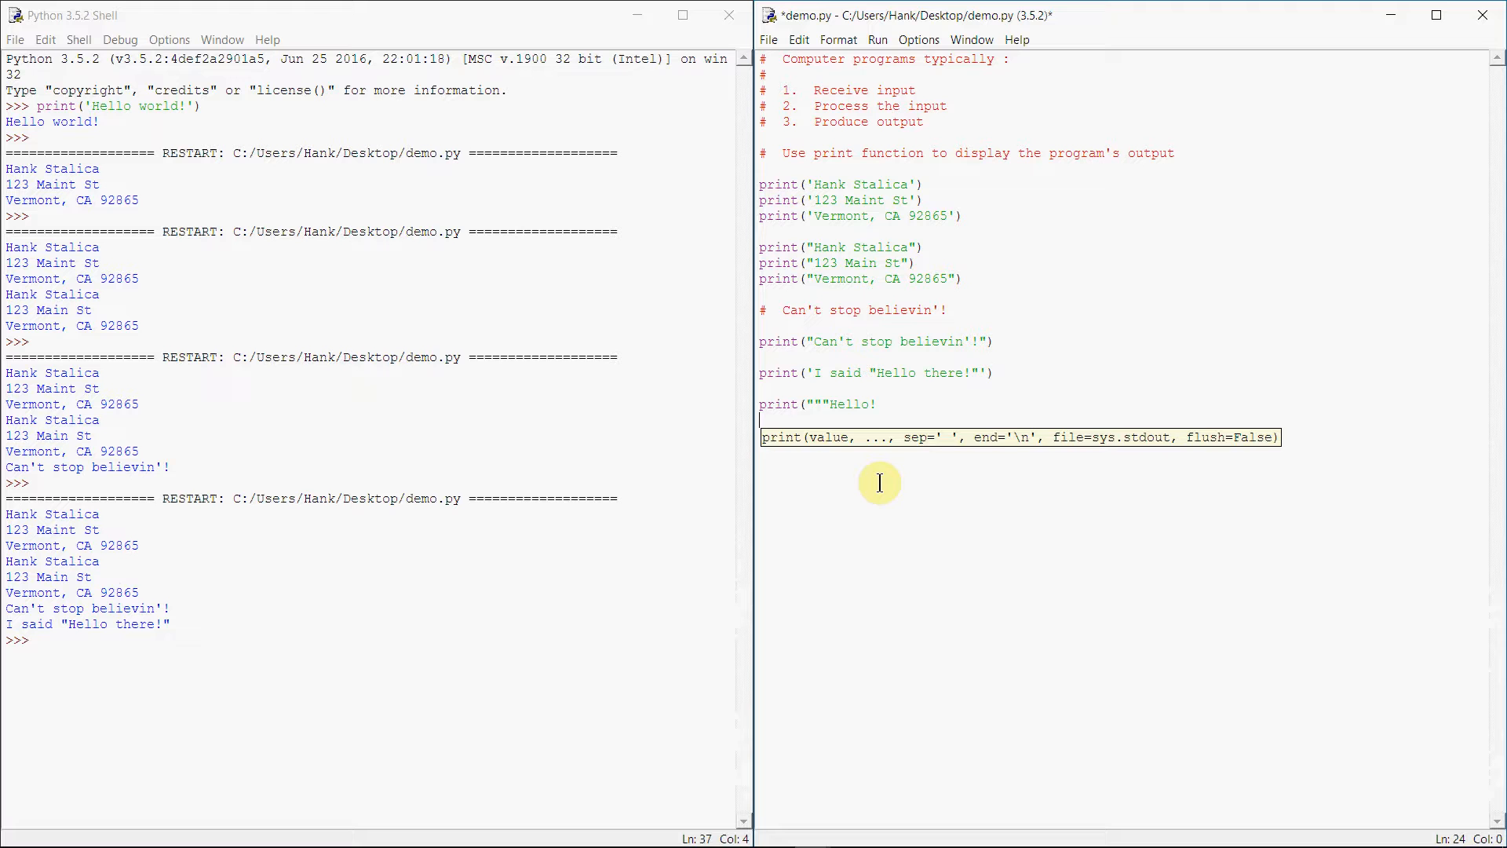
pyautogui.write('There!')
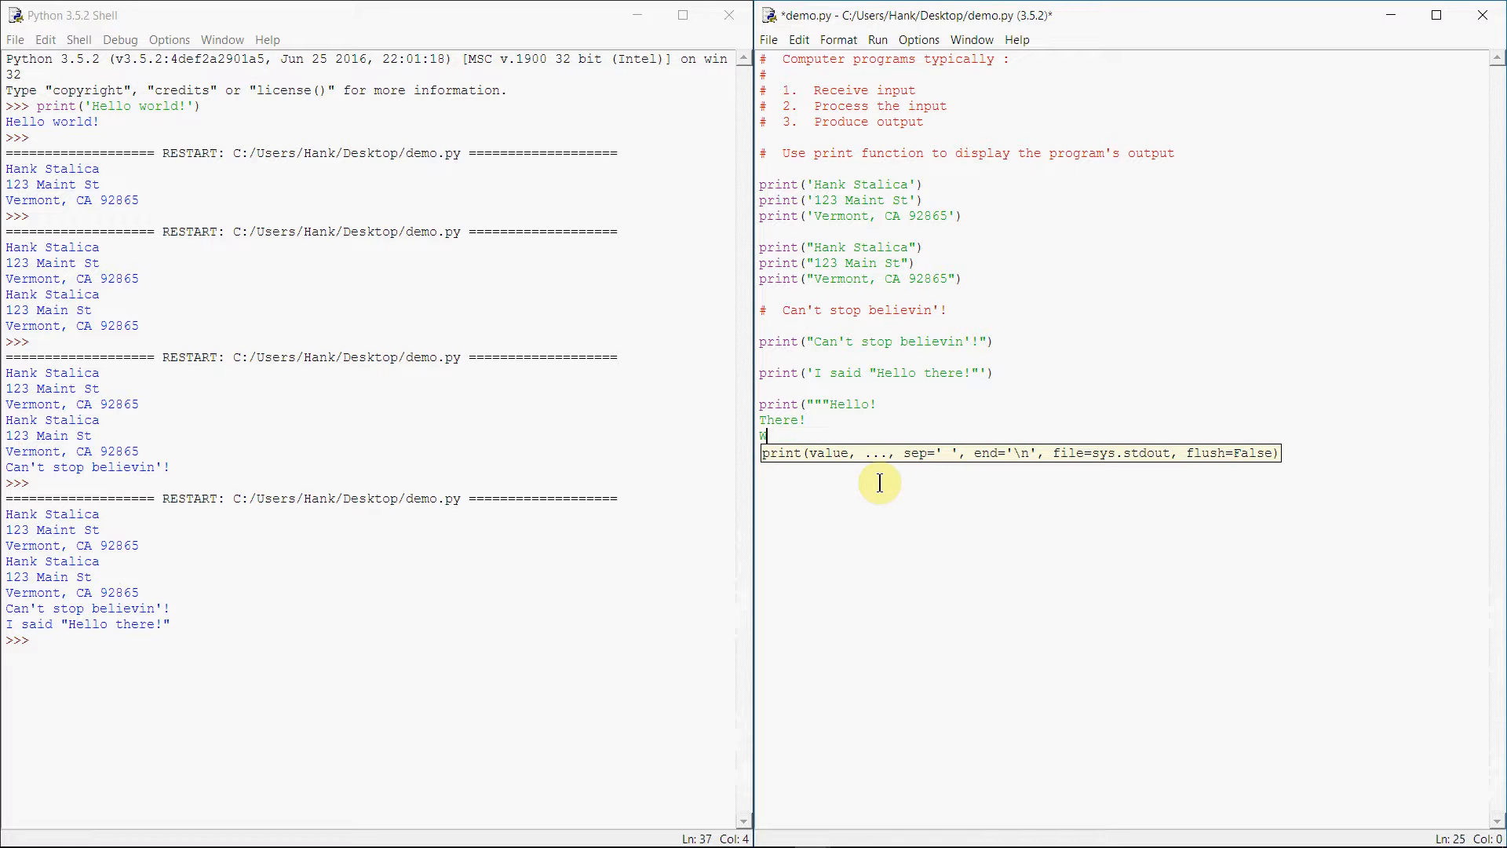
pyautogui.write('orld!"""')
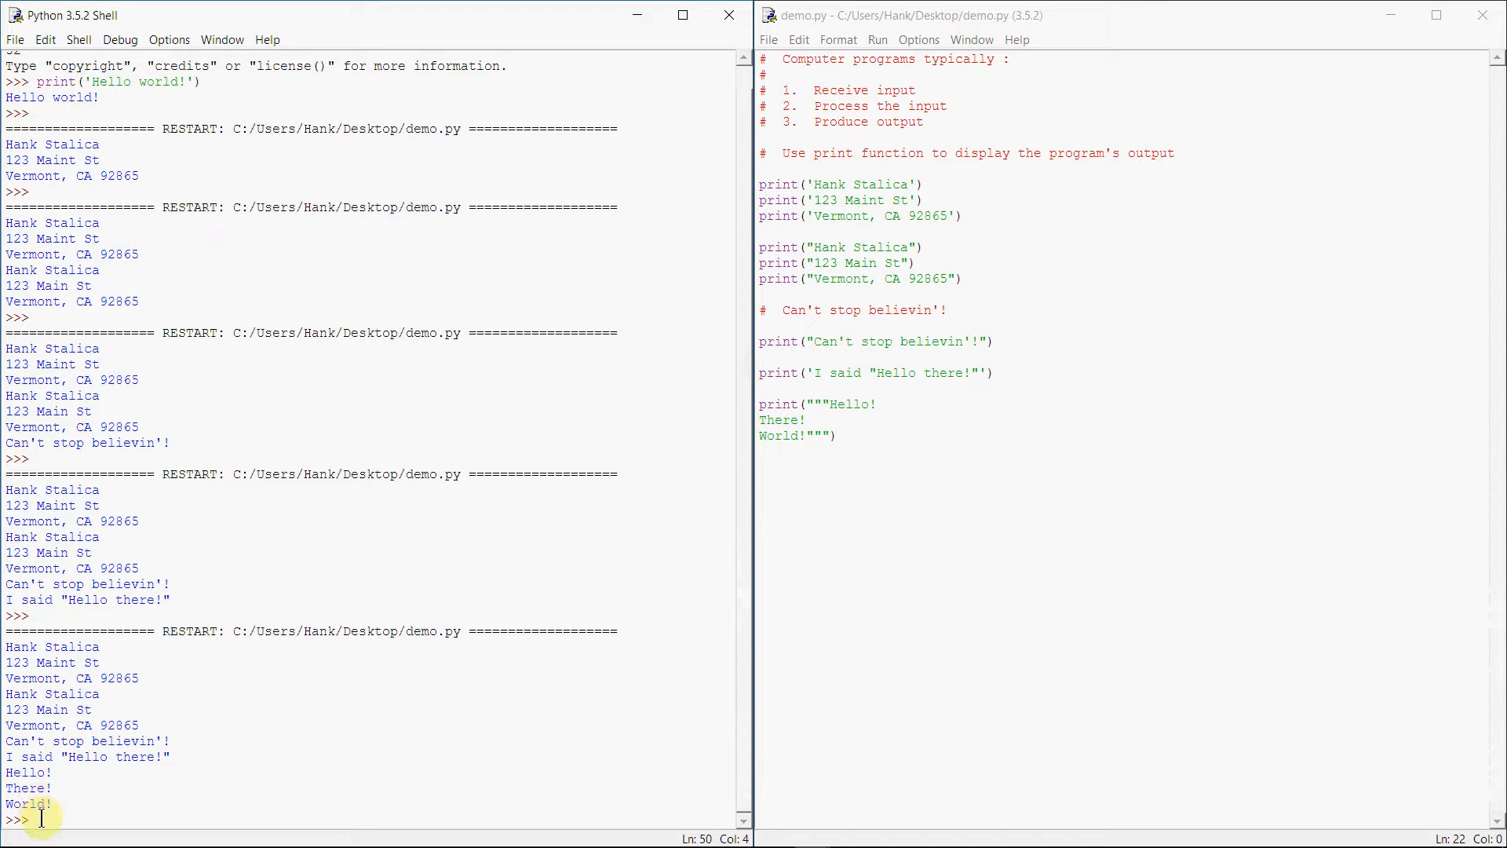
pyautogui.click(758, 452)
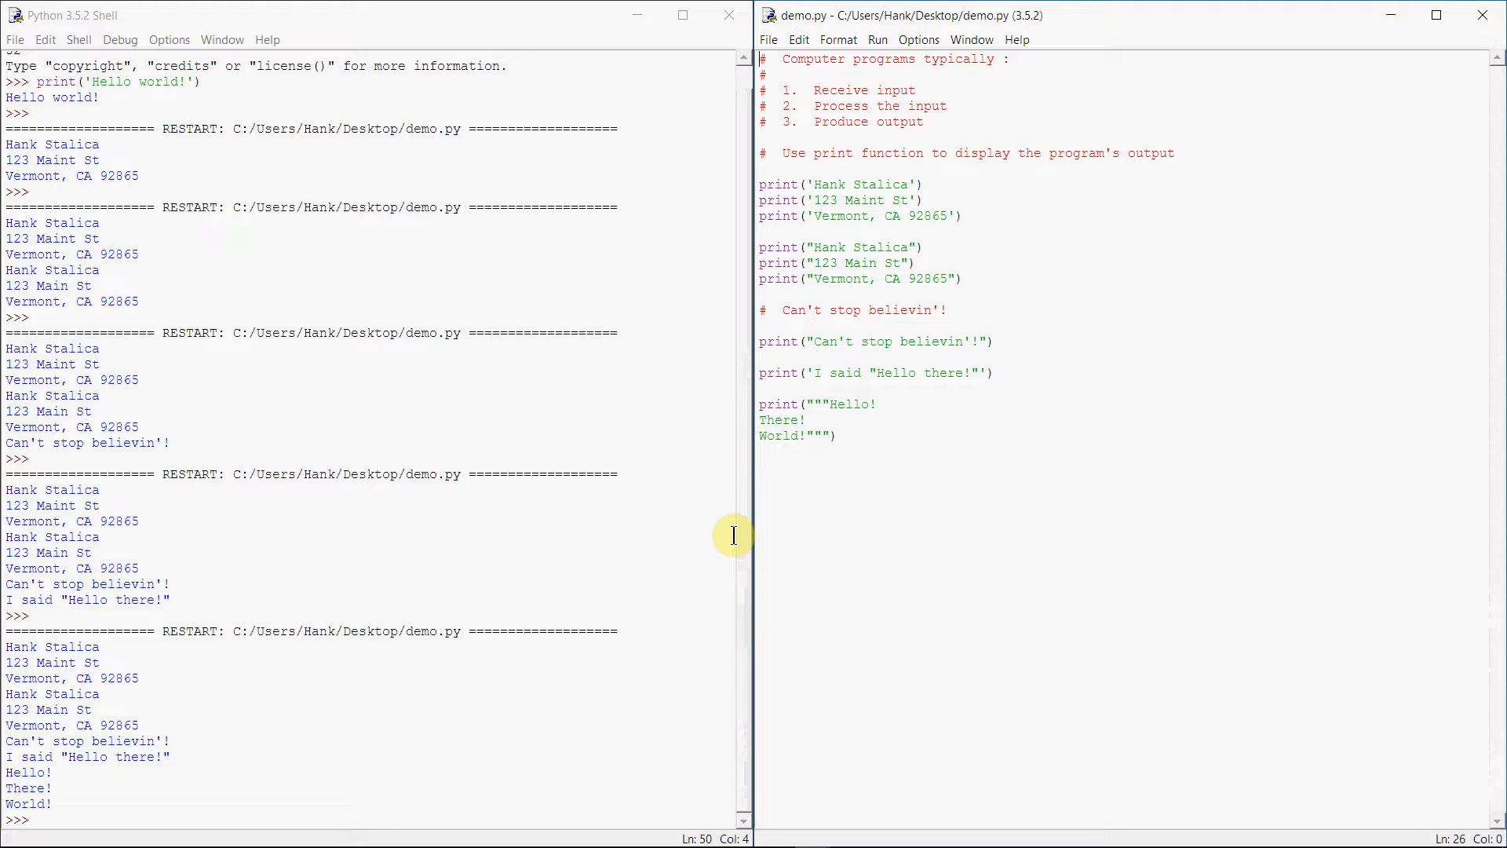
# Save and rerun demo.py from the Run menu, then return to the script's end
pyautogui.click(760, 183)
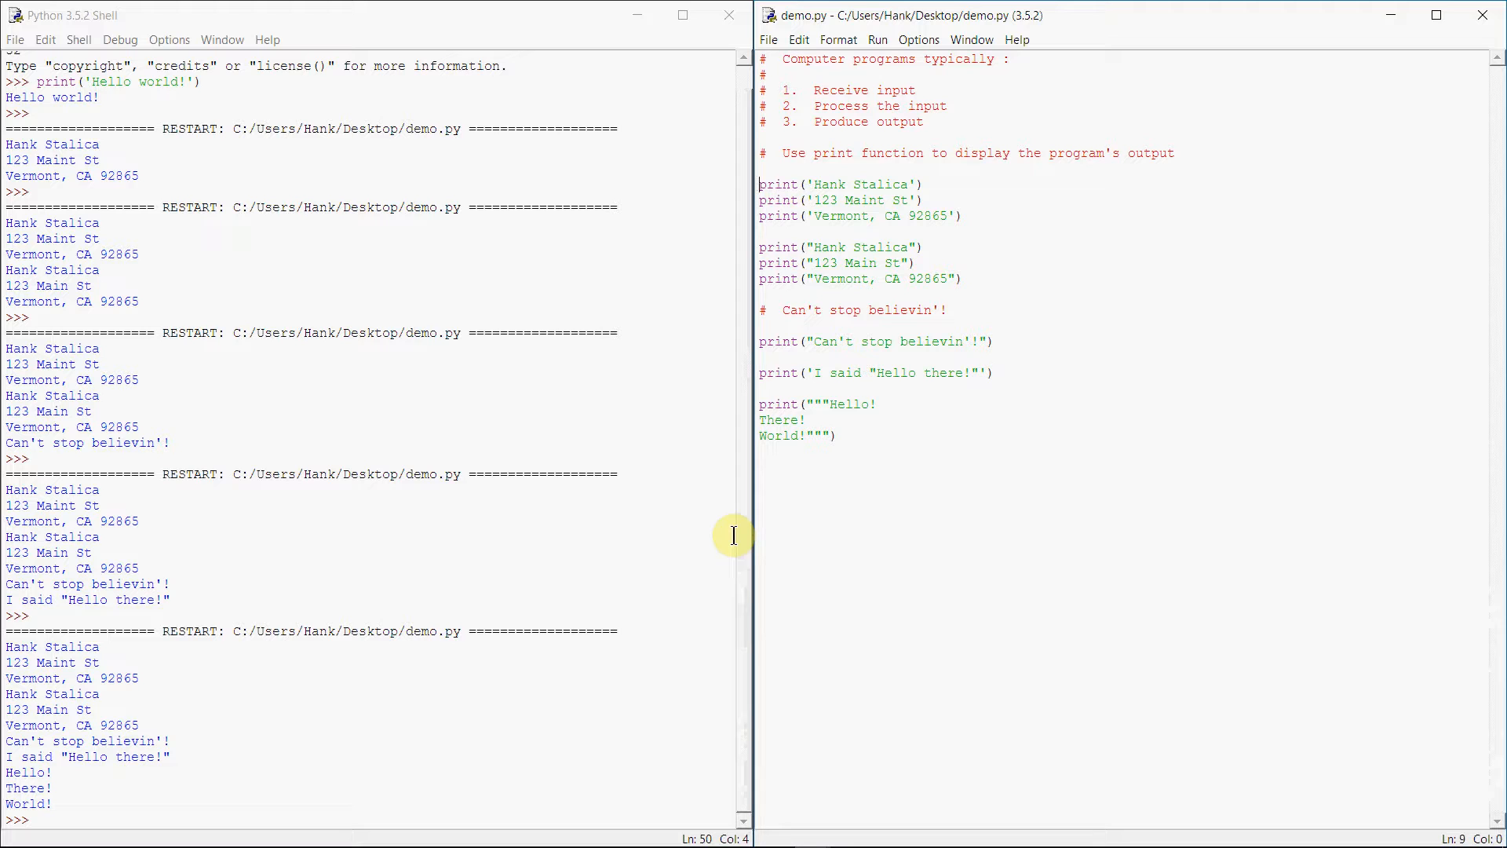
pyautogui.click(759, 59)
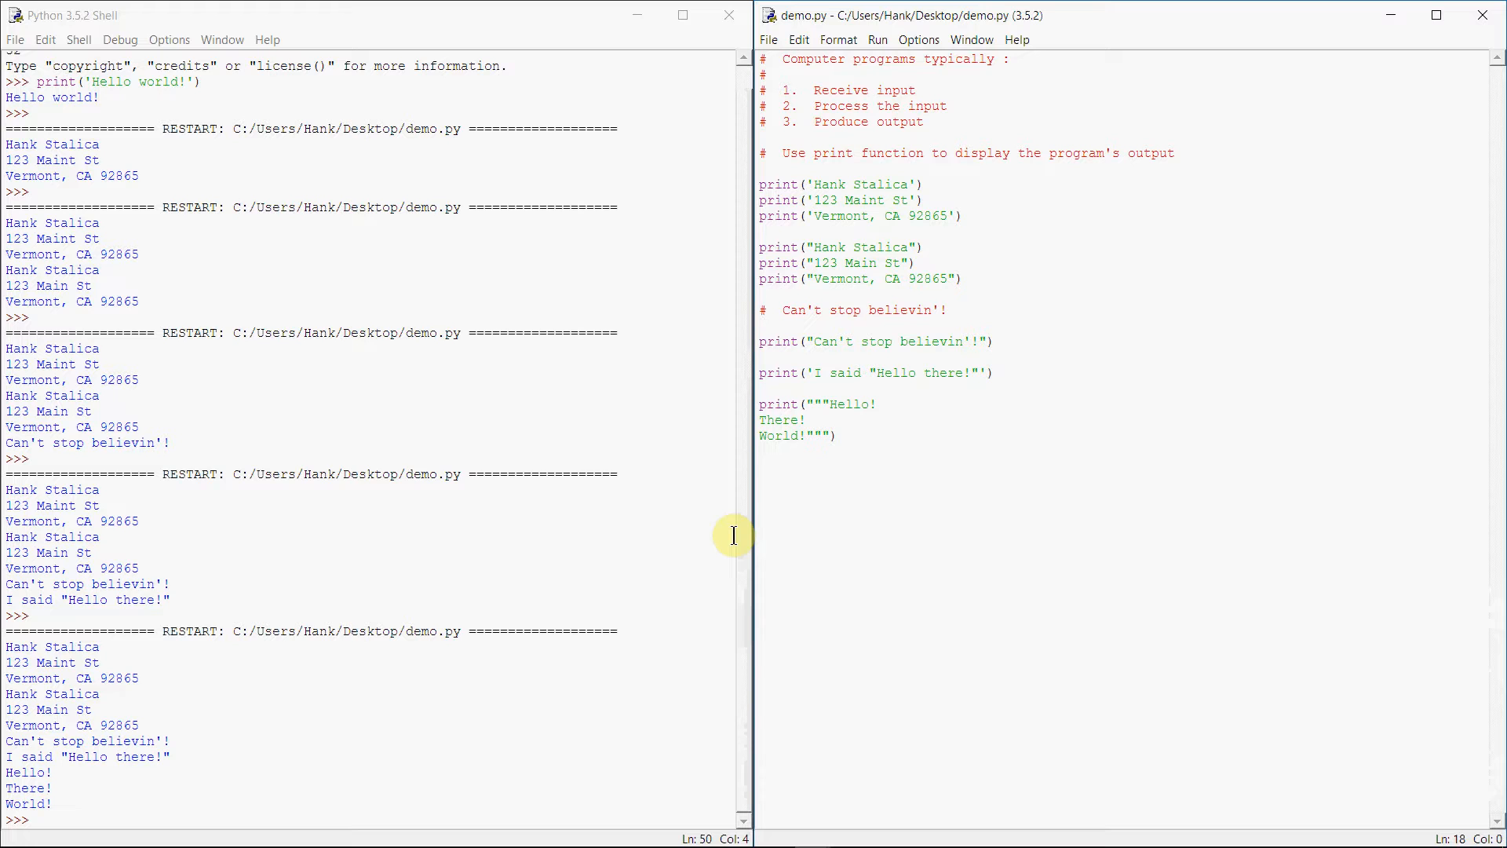
pyautogui.click(762, 233)
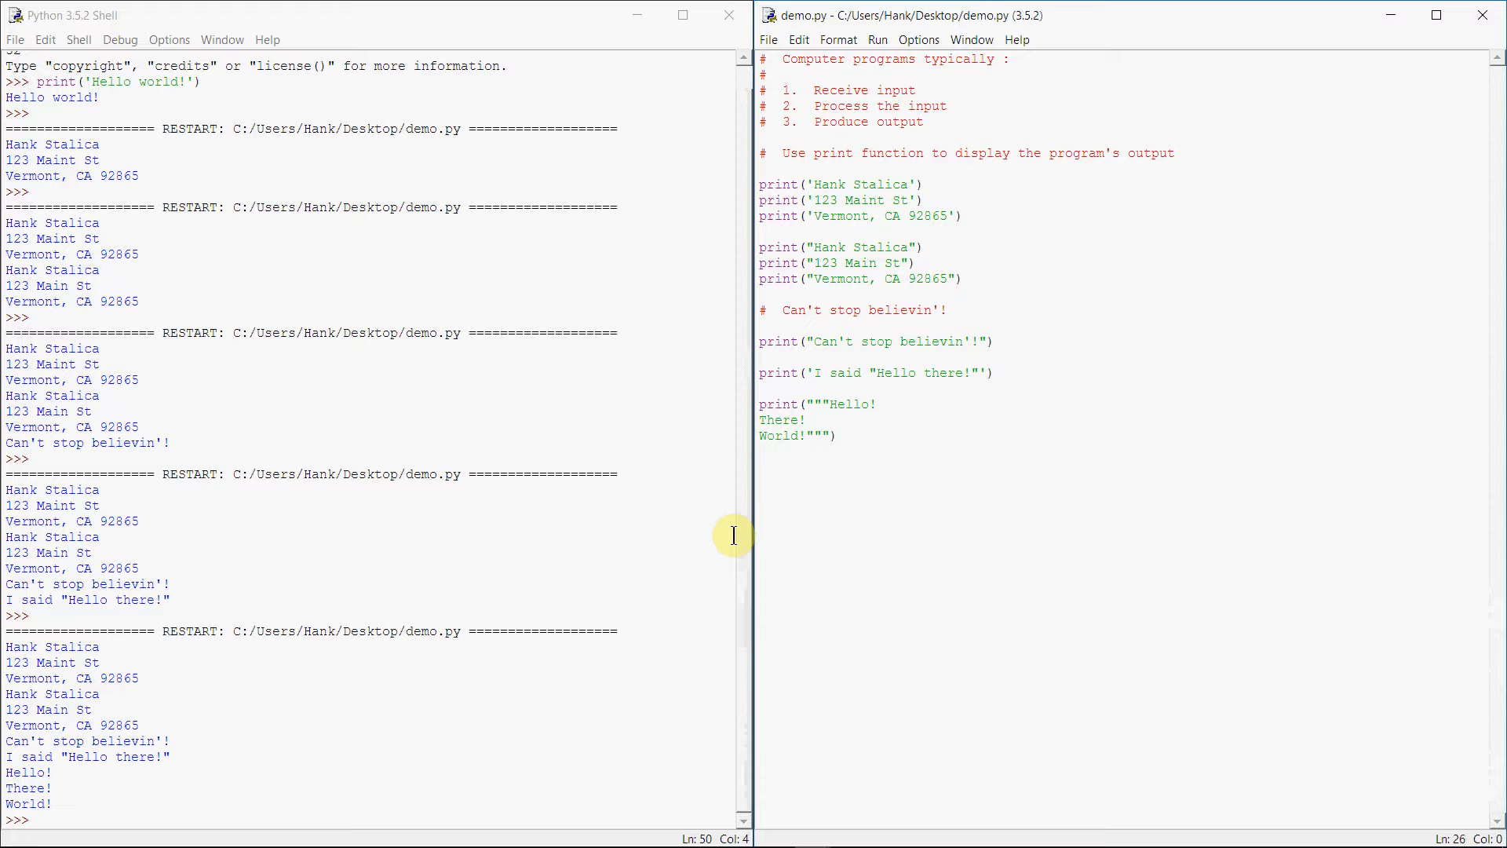
pyautogui.click(759, 450)
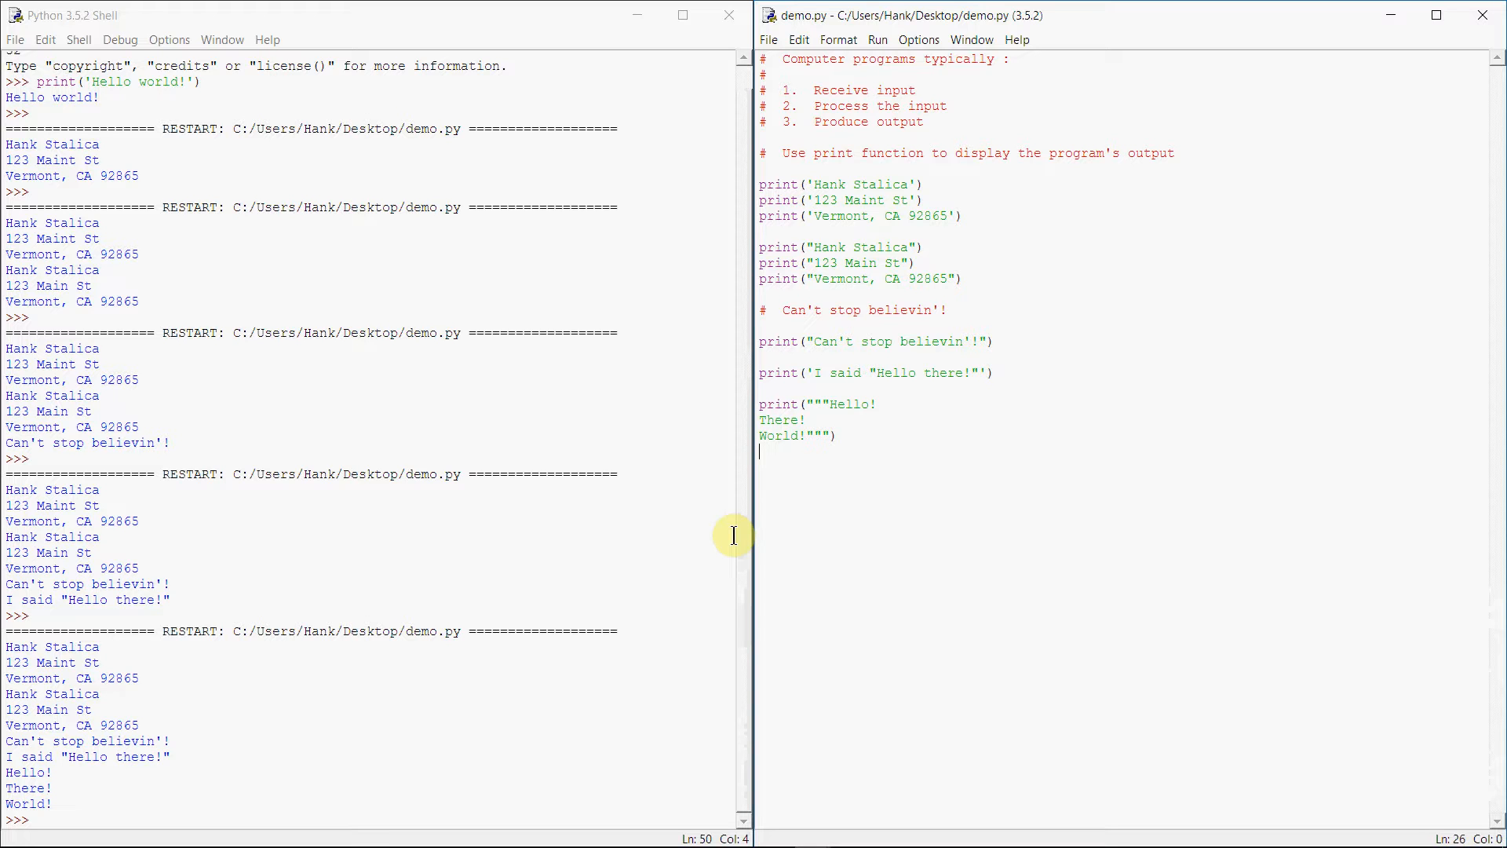
pyautogui.moveTo(732, 519)
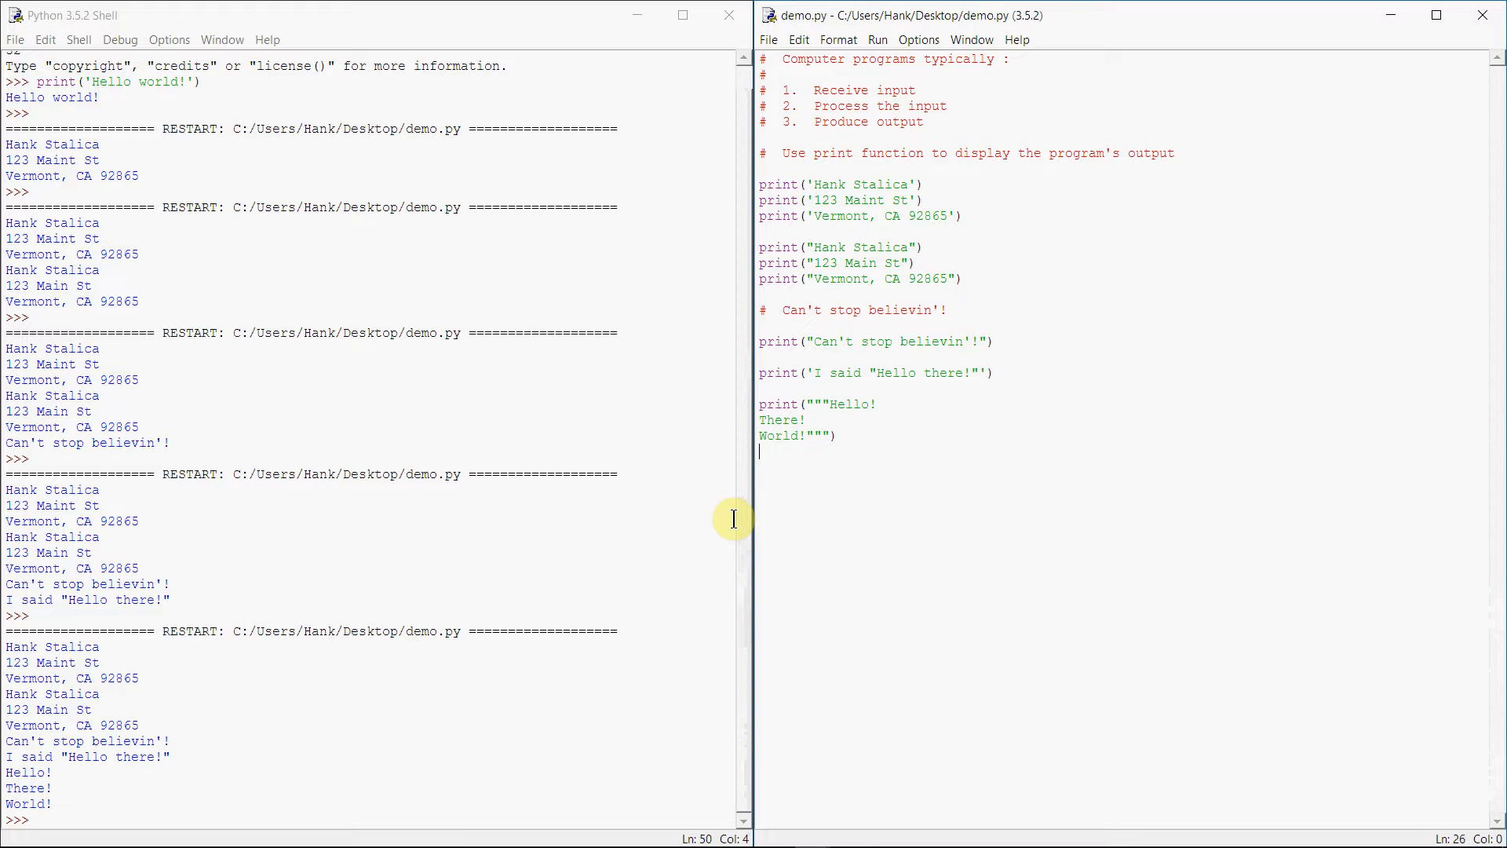
pyautogui.moveTo(810, 505)
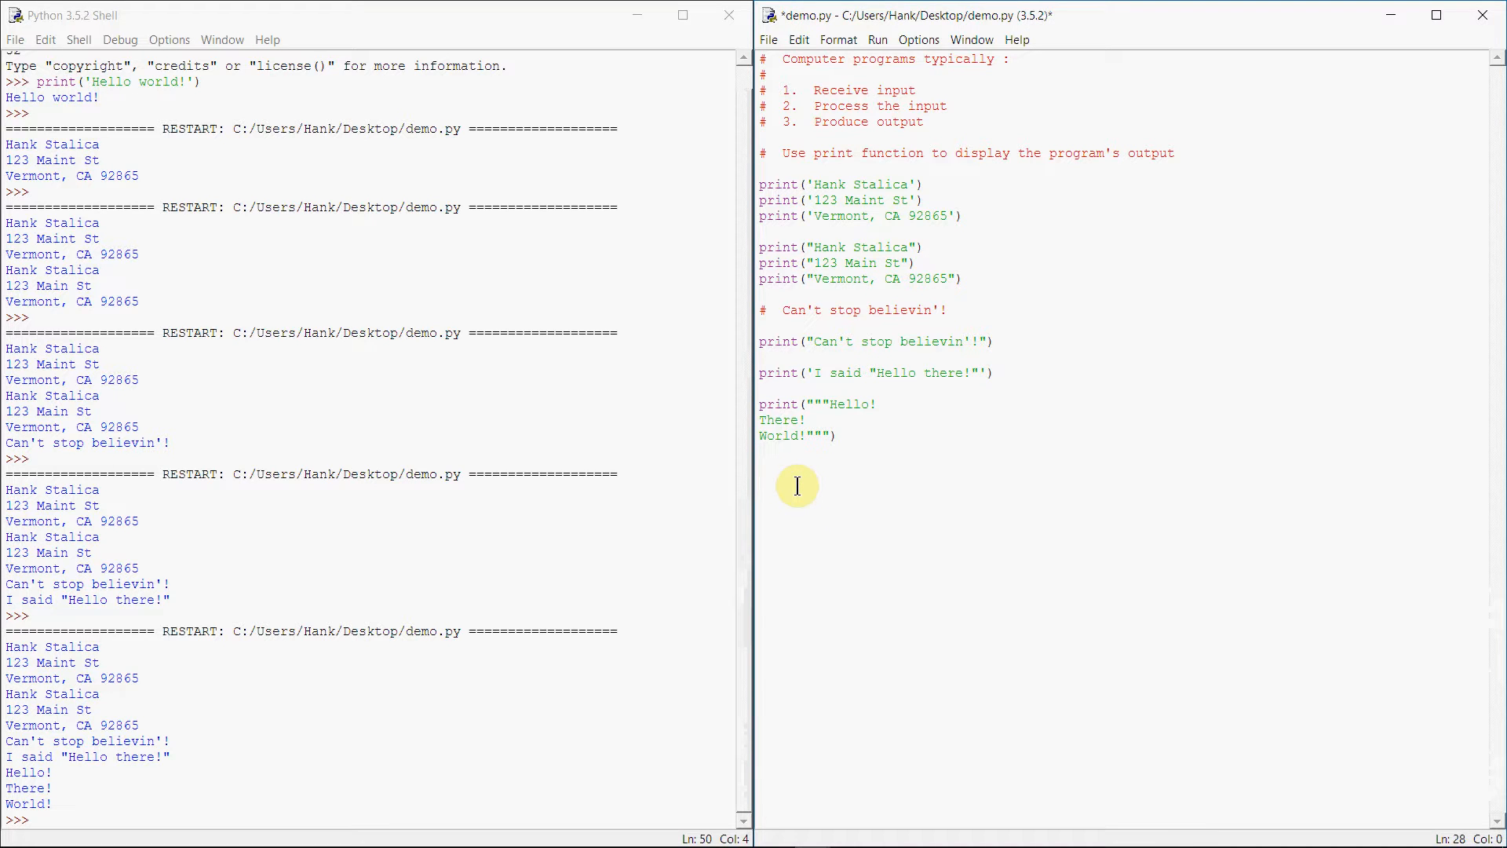
# Type '# Variables -- a name for a memory location' below the triple-quoted print
pyautogui.write('# Variables')
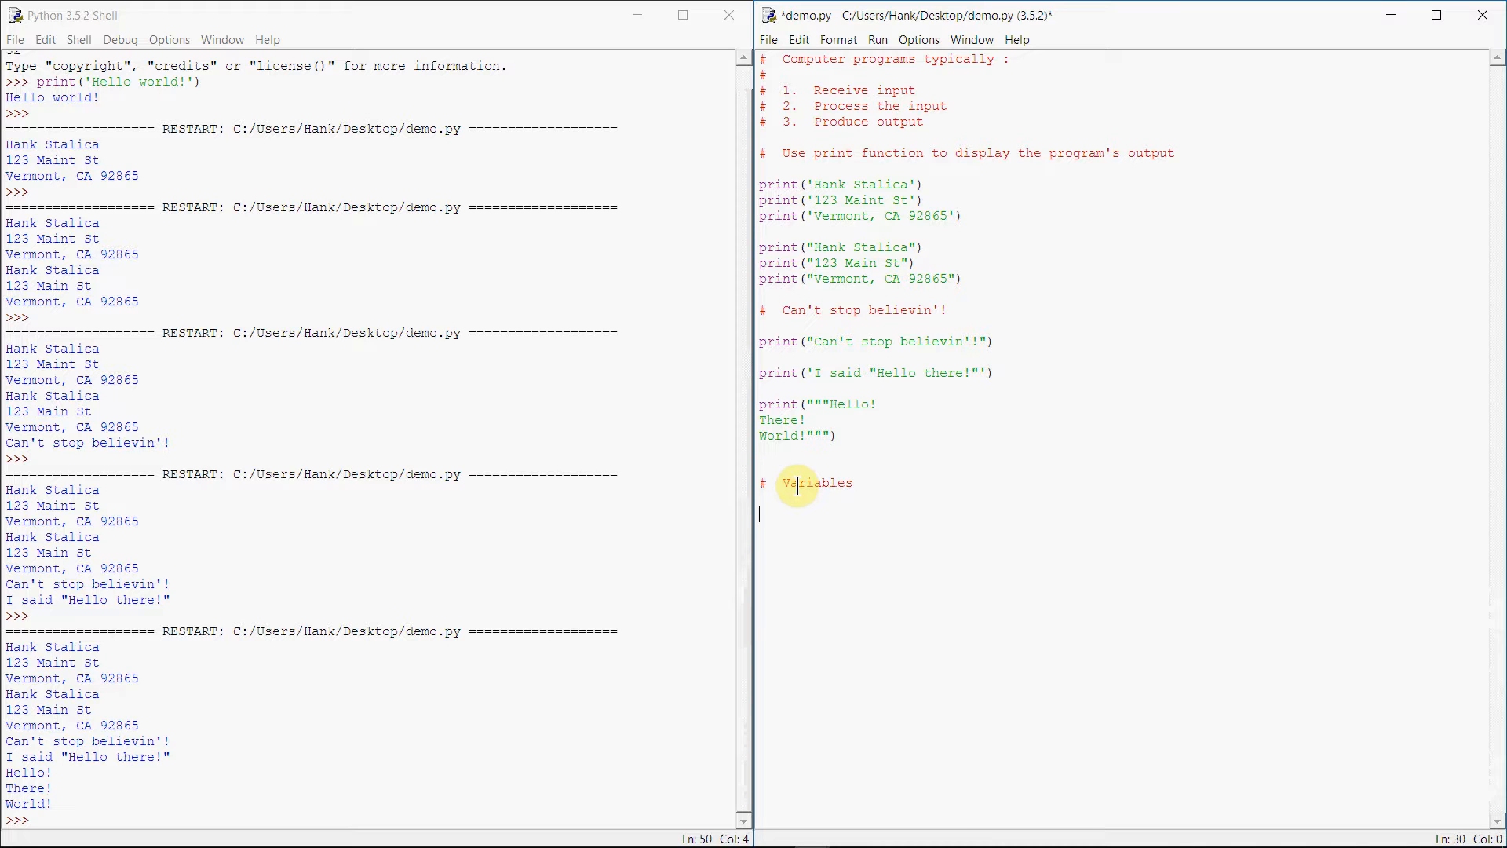
pyautogui.write('#')
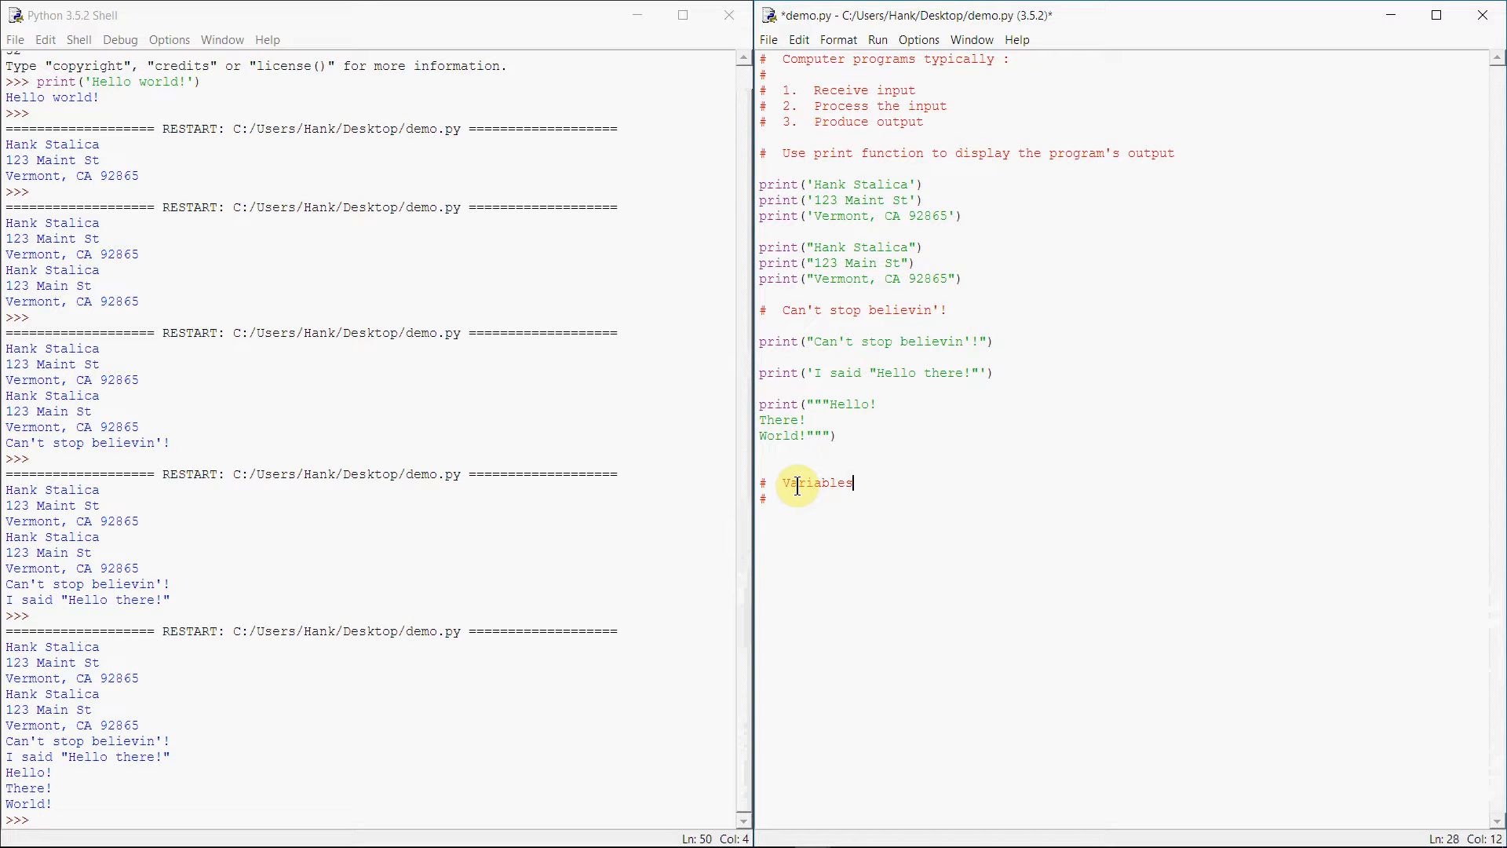
pyautogui.write('-- a name')
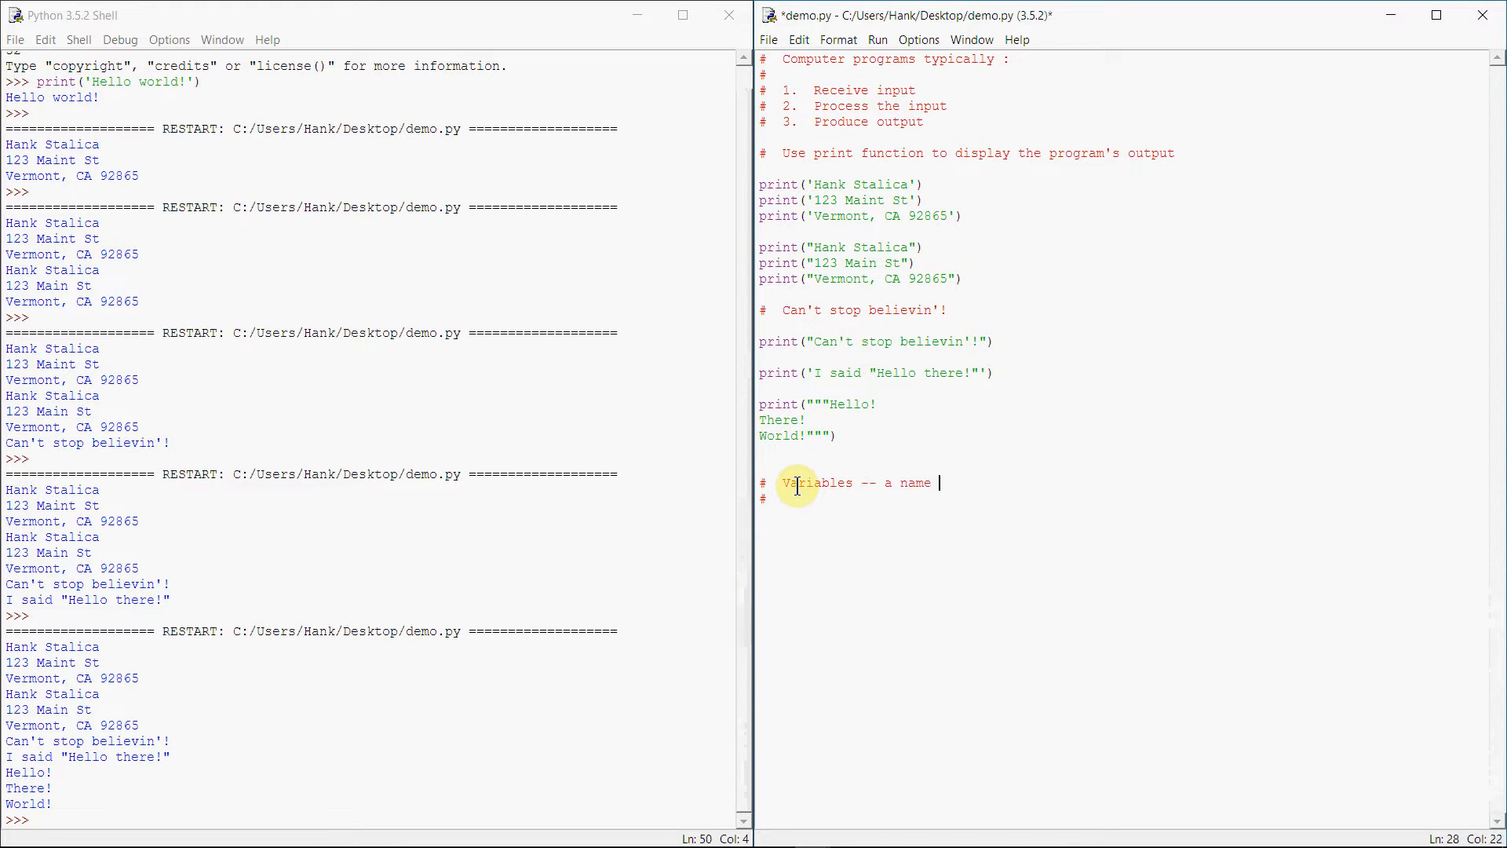
pyautogui.write('for a memory locat')
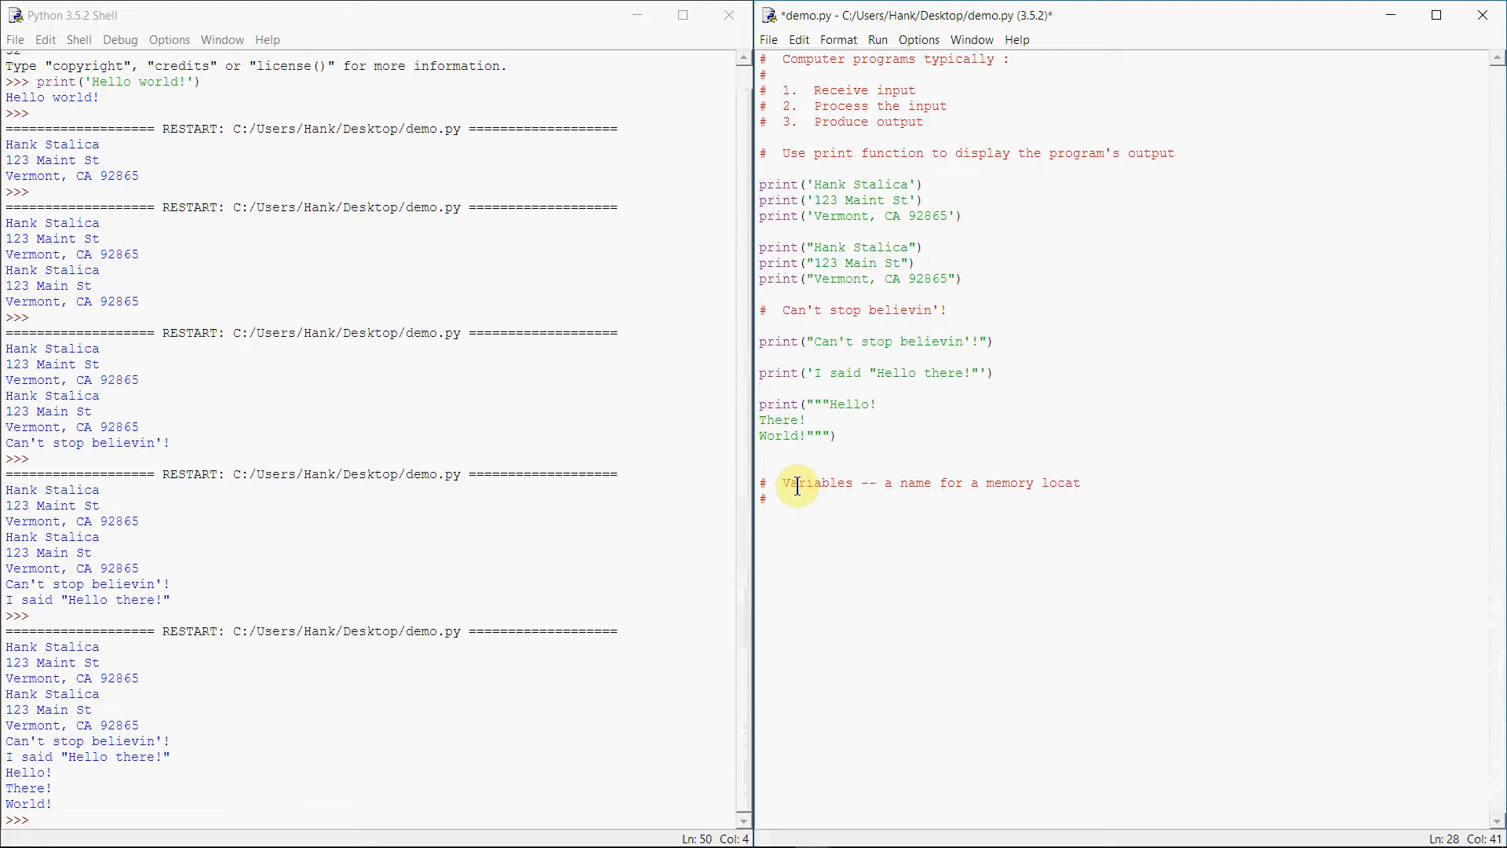
pyautogui.write('ion')
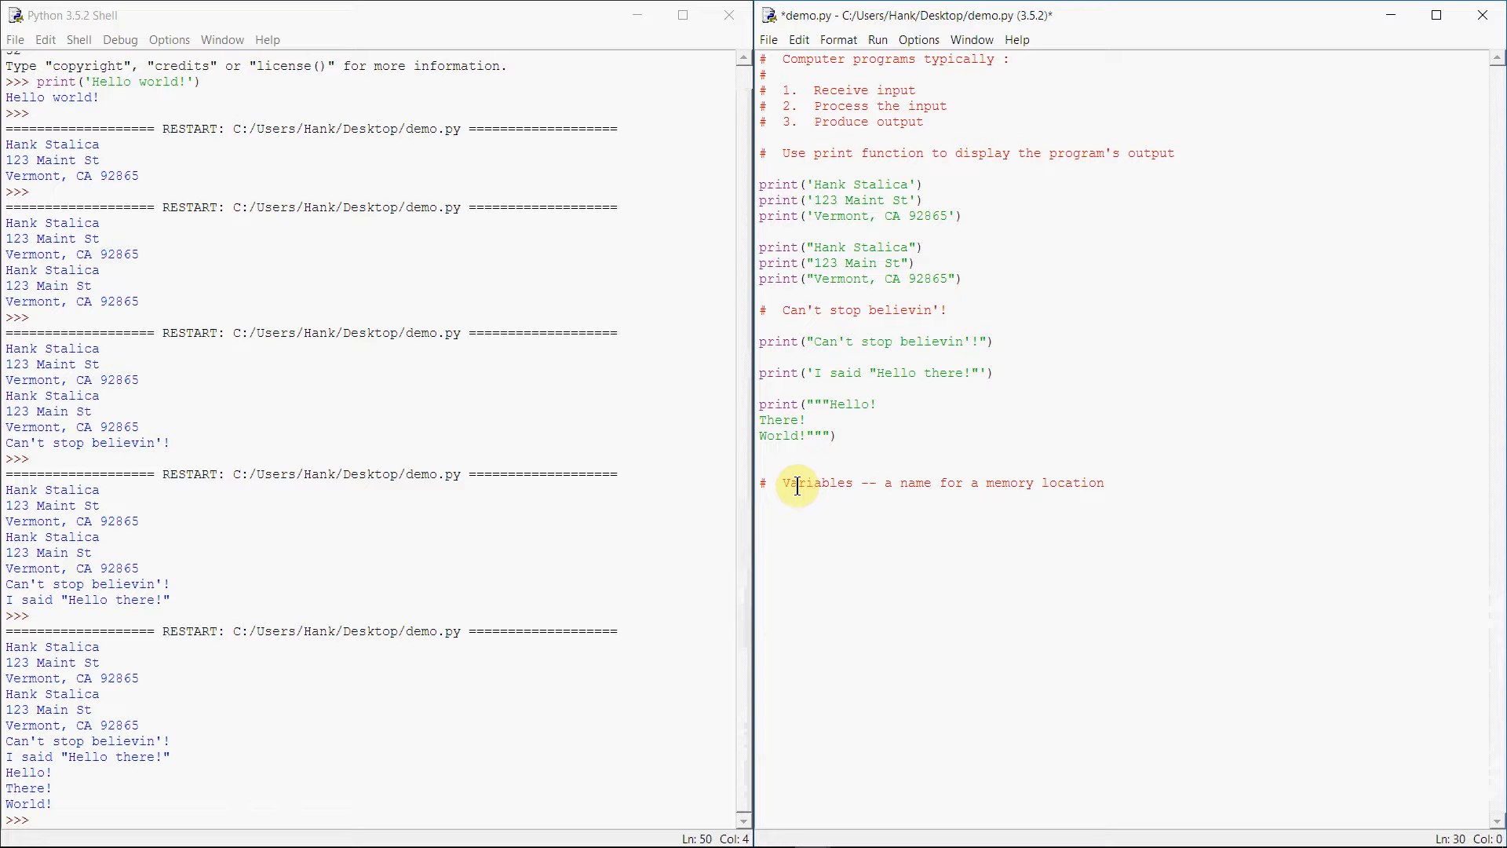
pyautogui.click(761, 356)
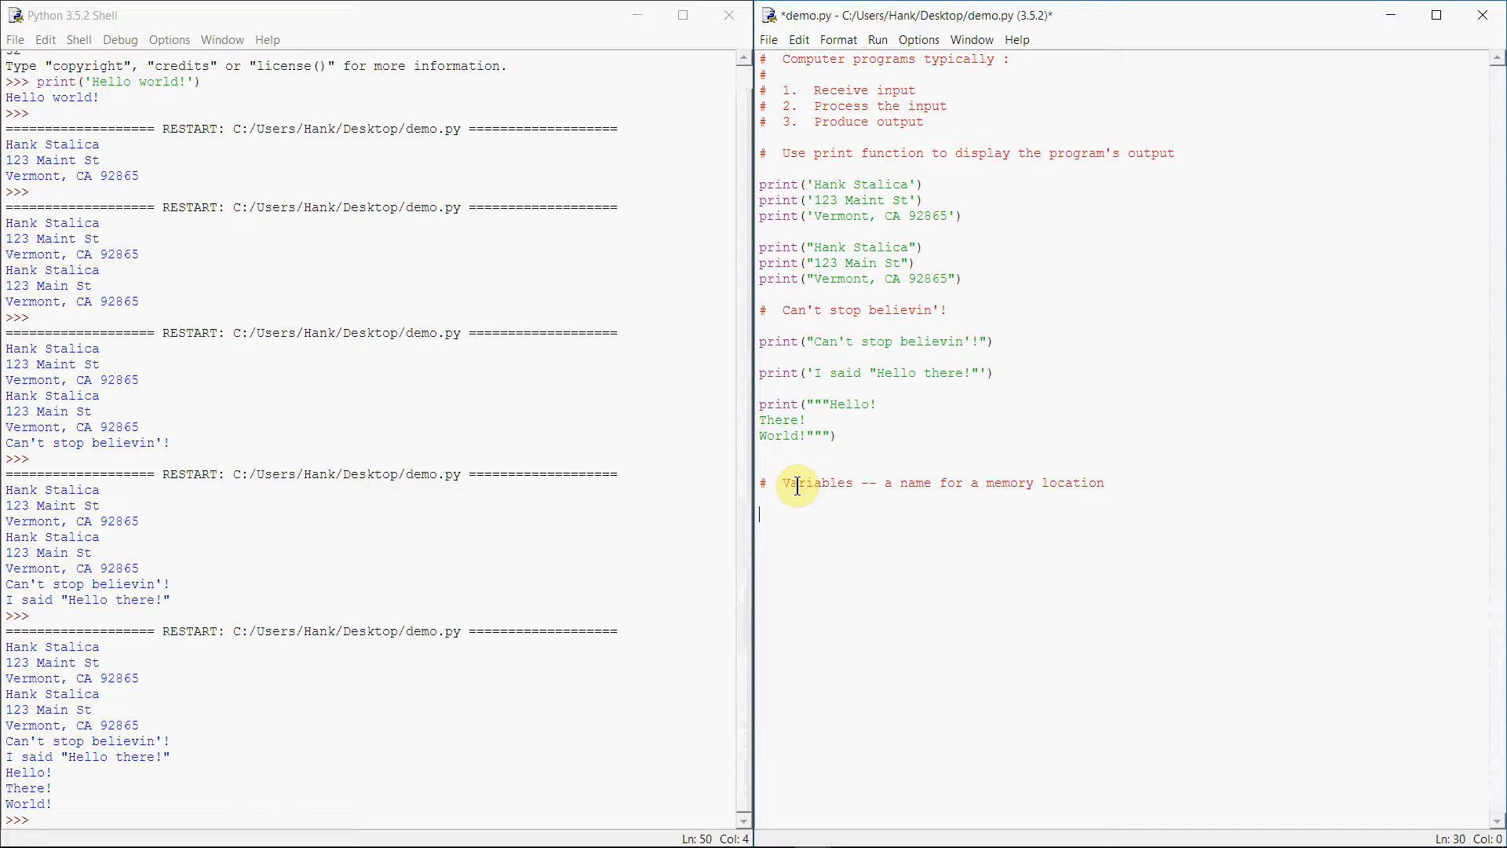
# Type the assignment numberOfZombiesKilled = 10 under the Variables comment, then add a new line
pyautogui.write('numberOf')
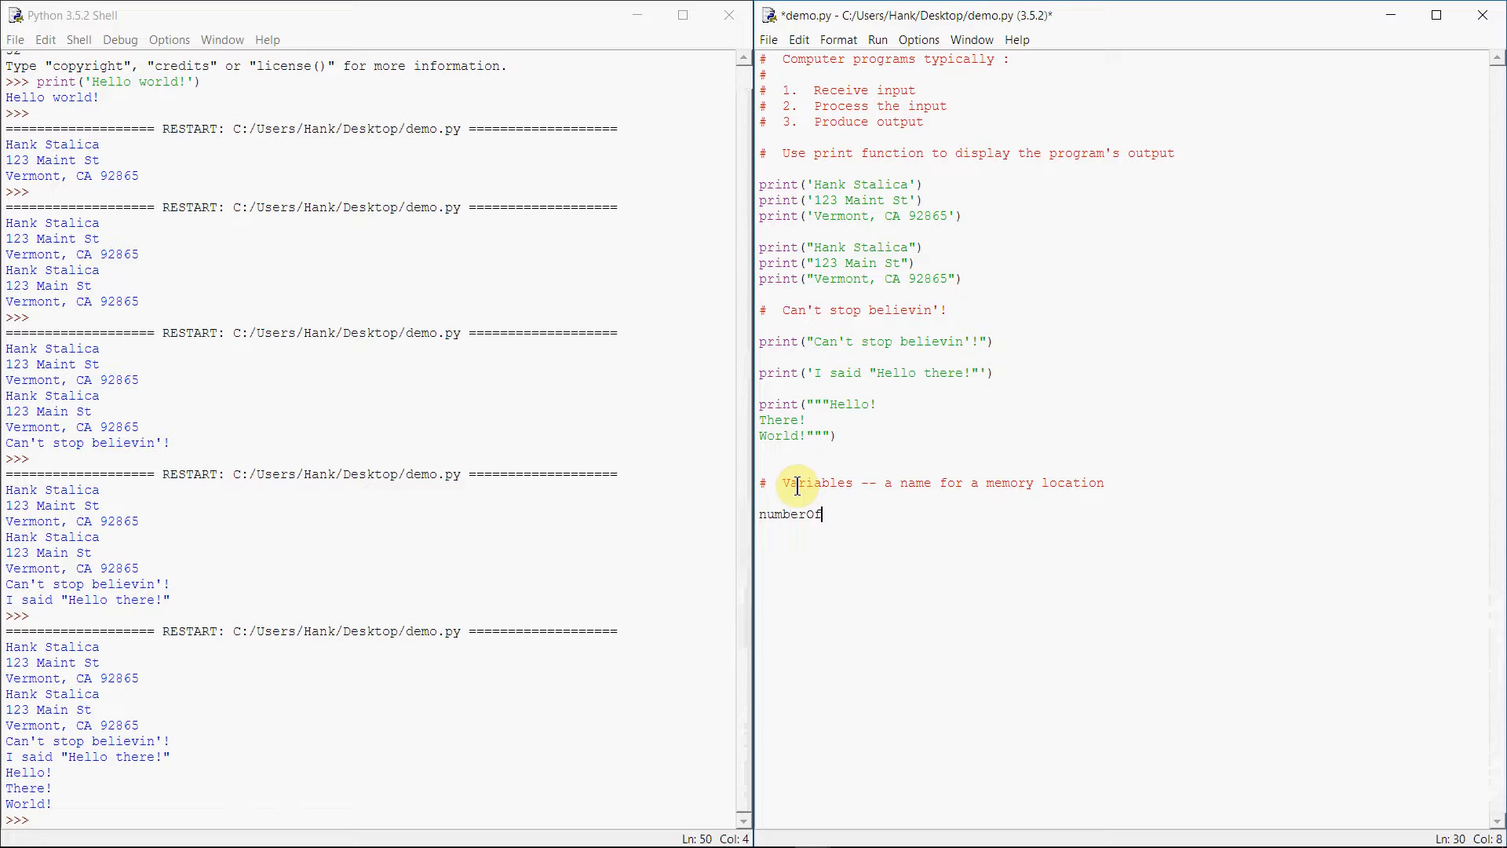
pyautogui.write('ZombiesKil')
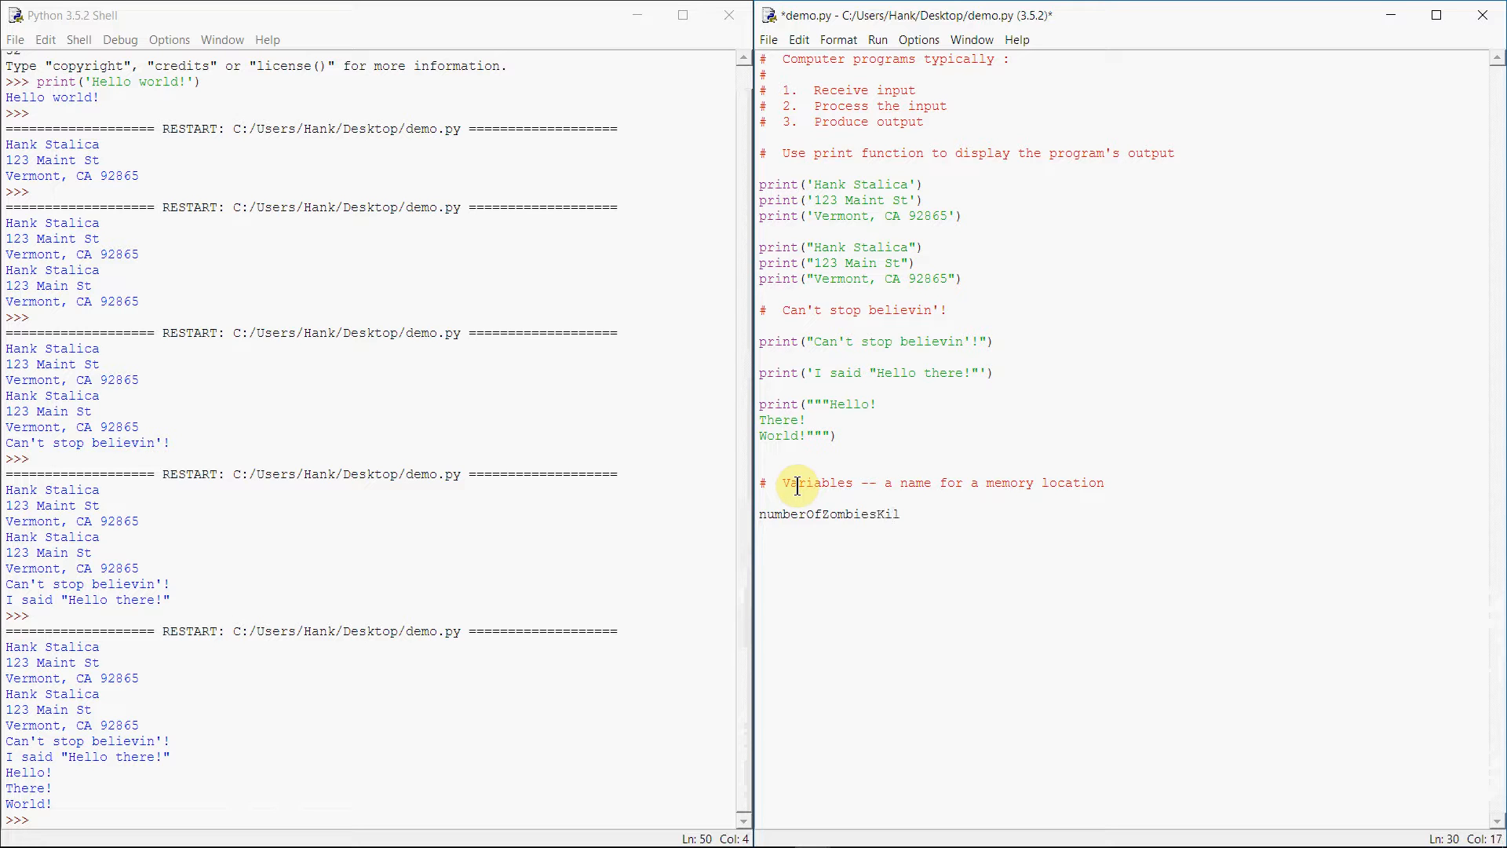
pyautogui.write('led =')
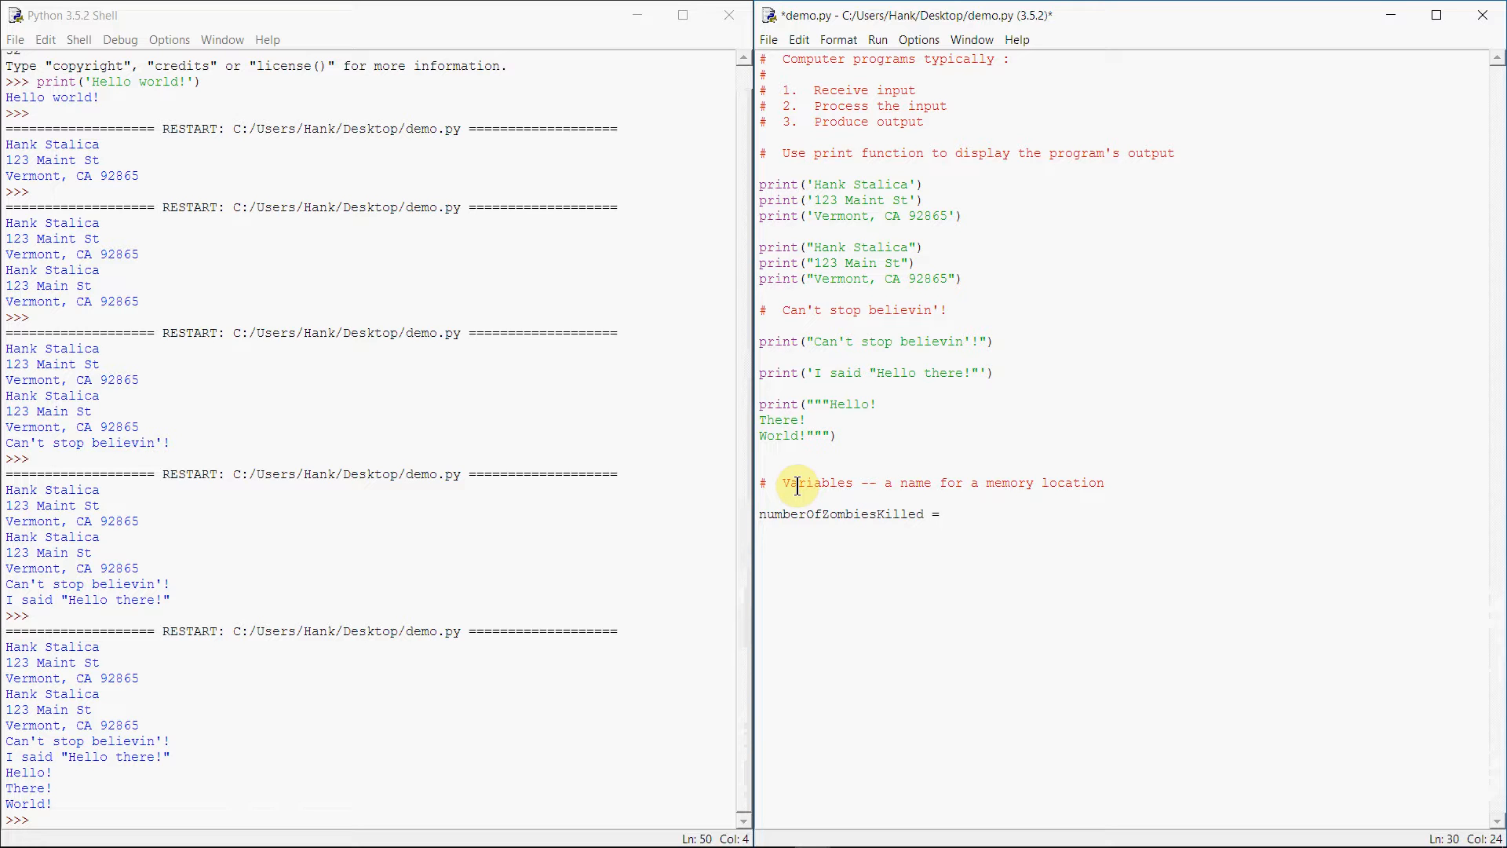
pyautogui.write('10')
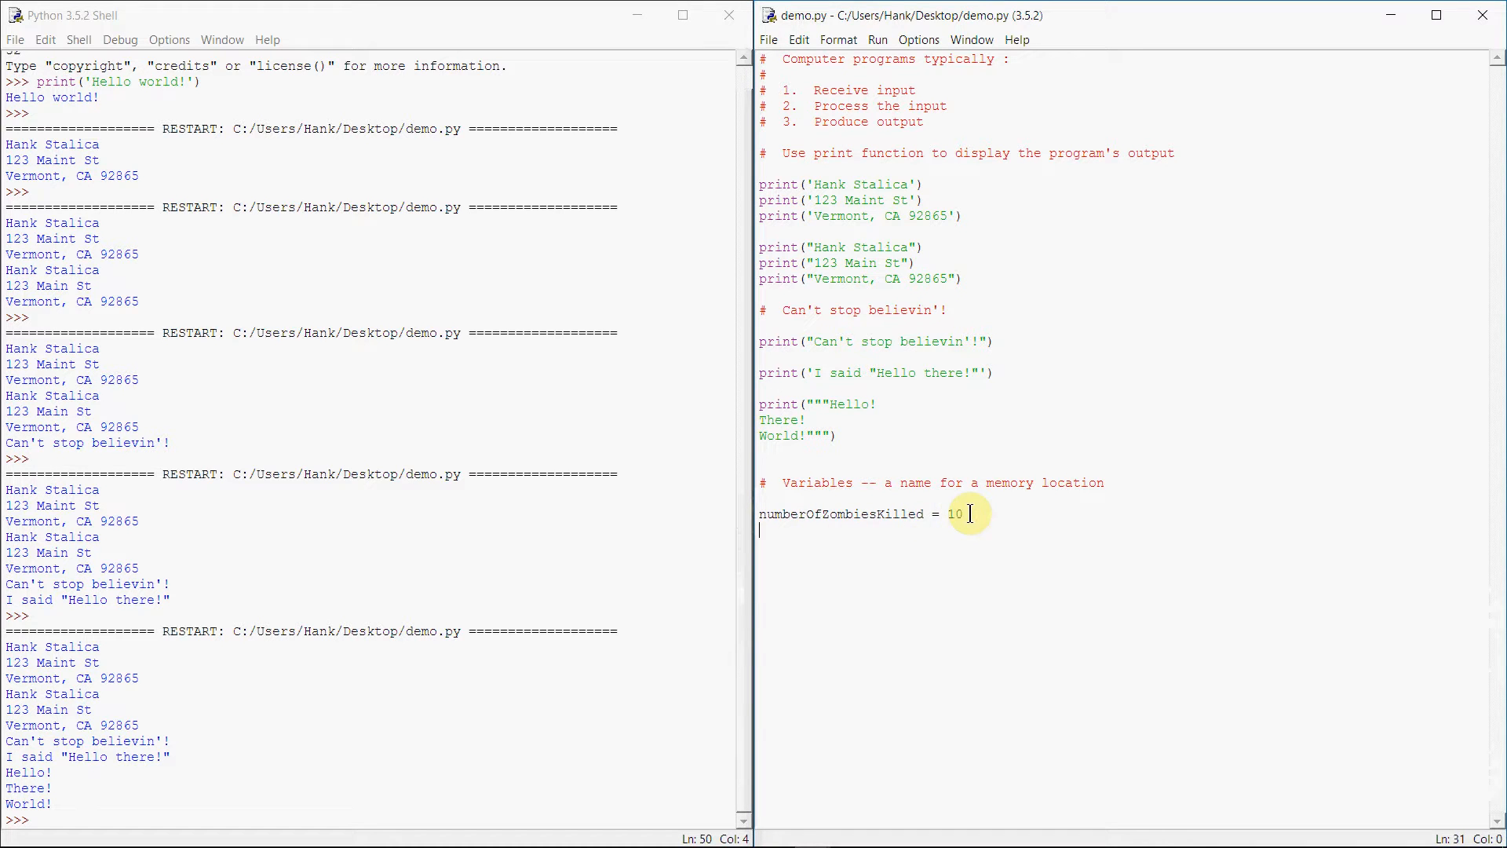
pyautogui.moveTo(869, 553)
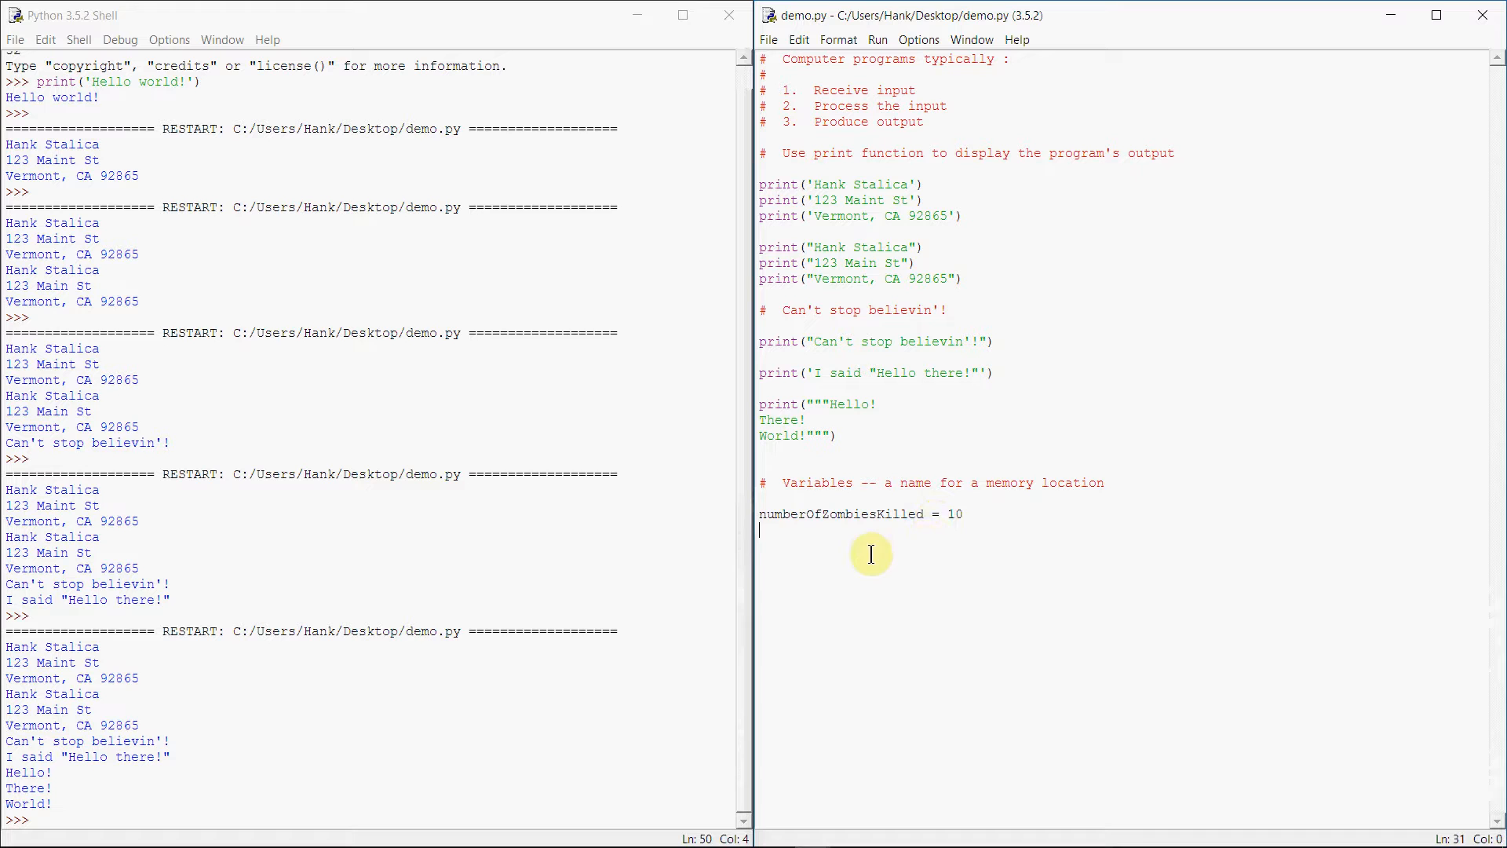
pyautogui.moveTo(969, 520)
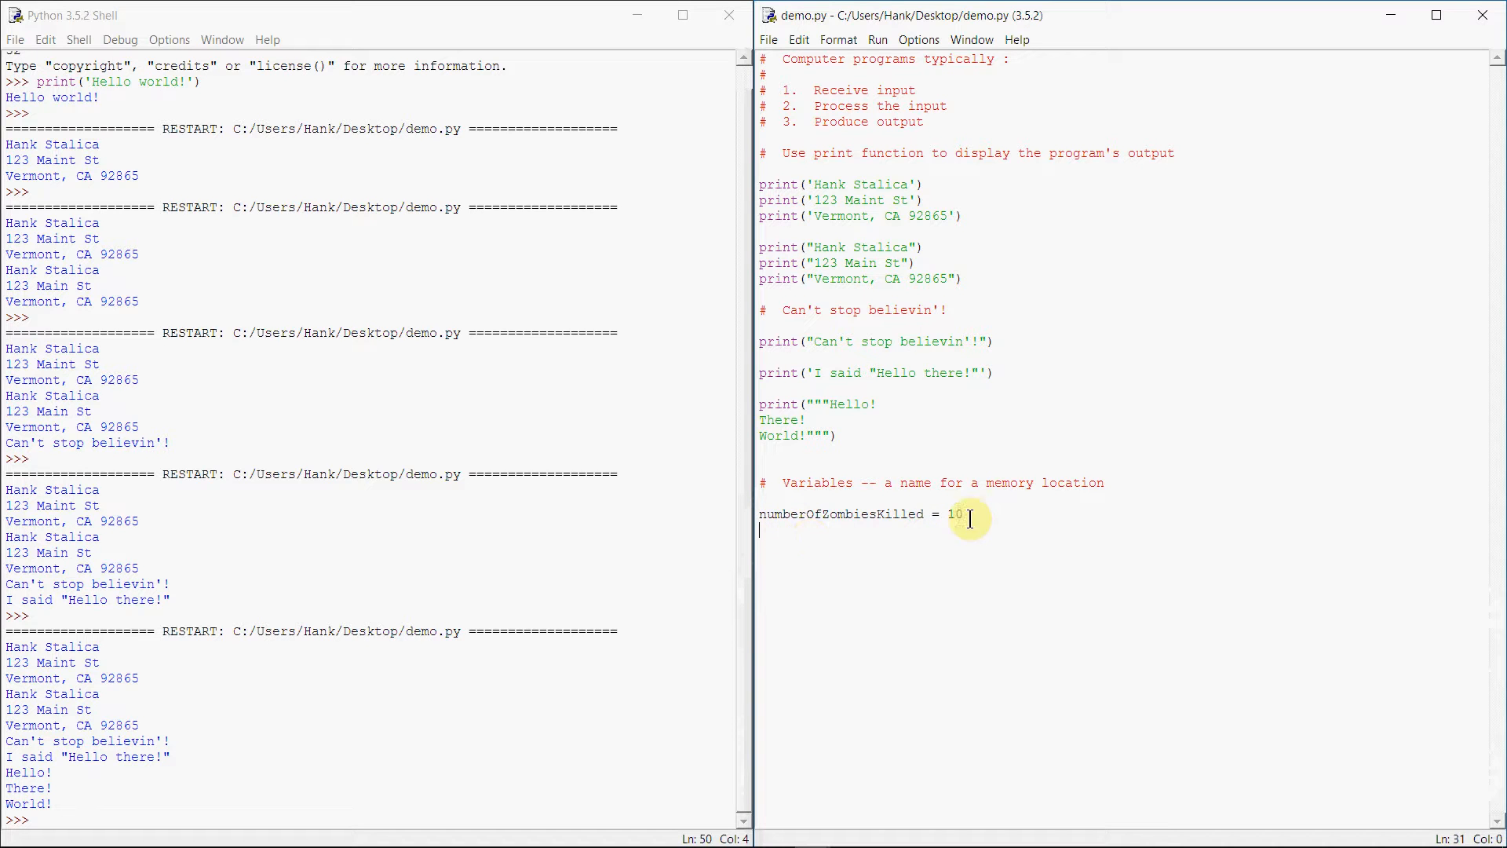
pyautogui.moveTo(964, 553)
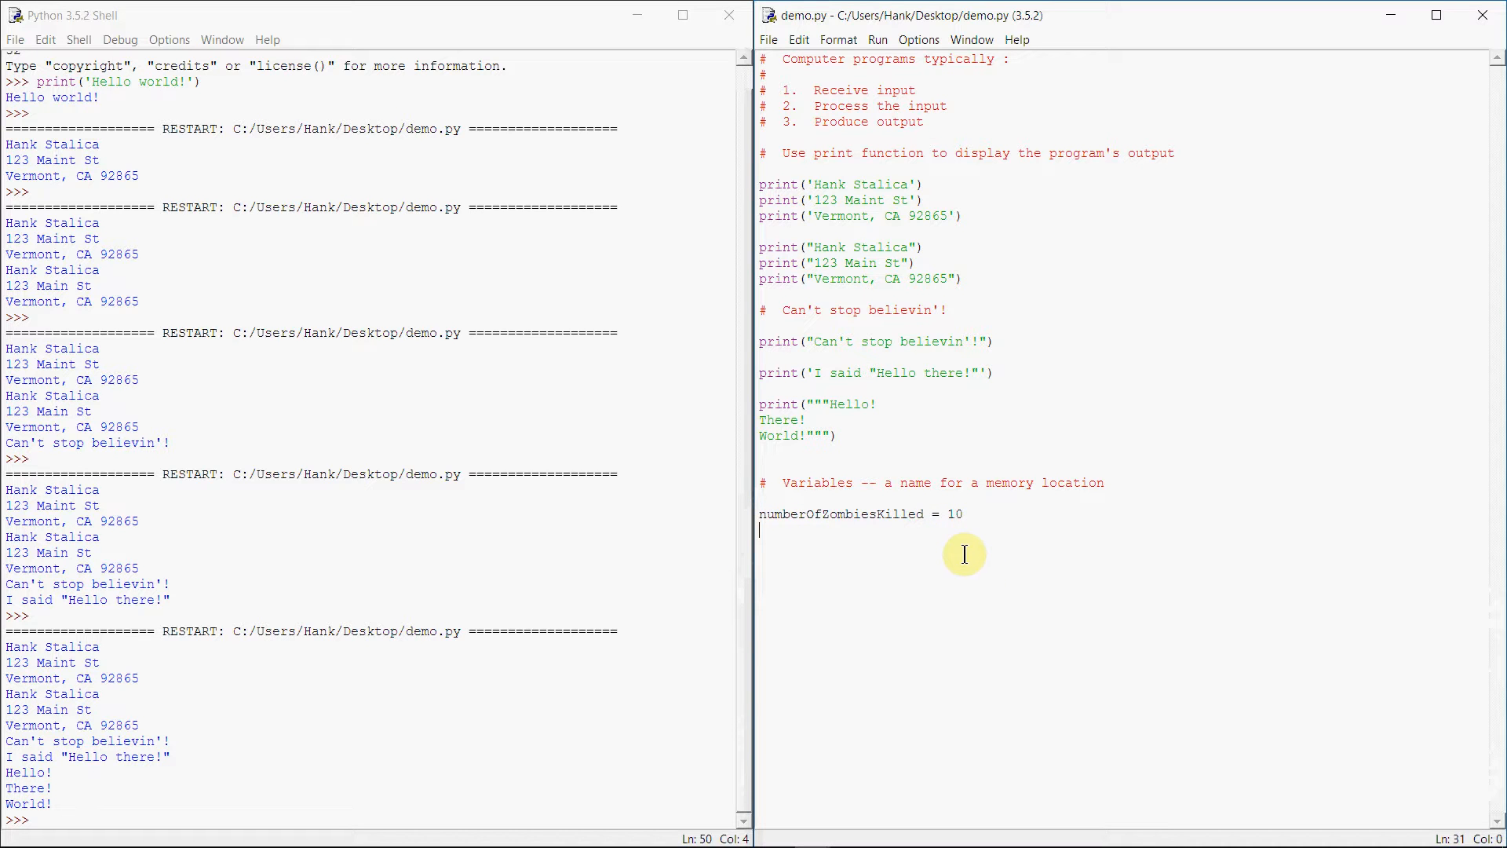
pyautogui.moveTo(852, 543)
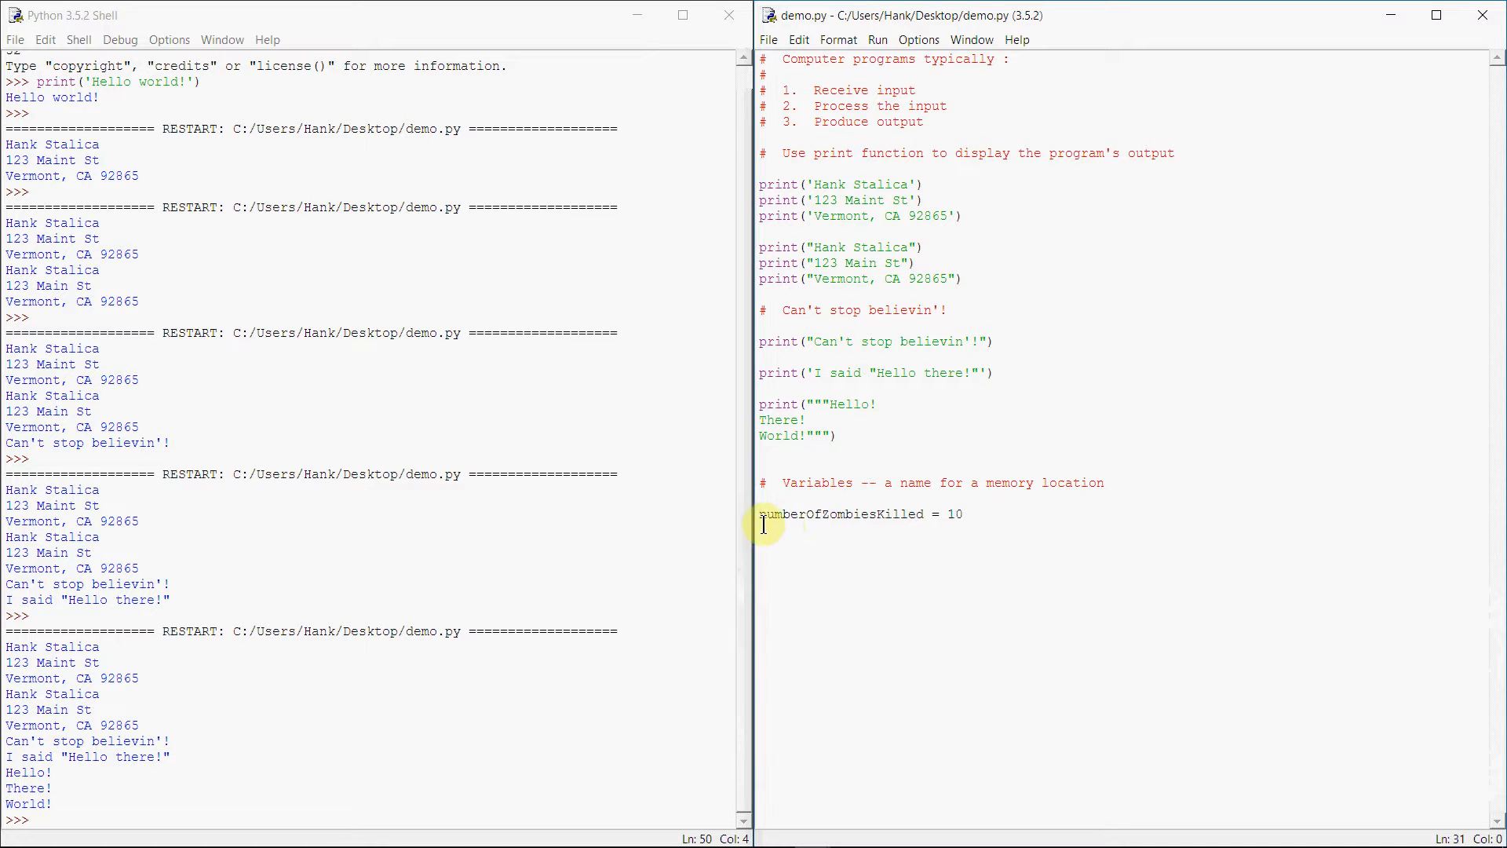
pyautogui.moveTo(904, 428)
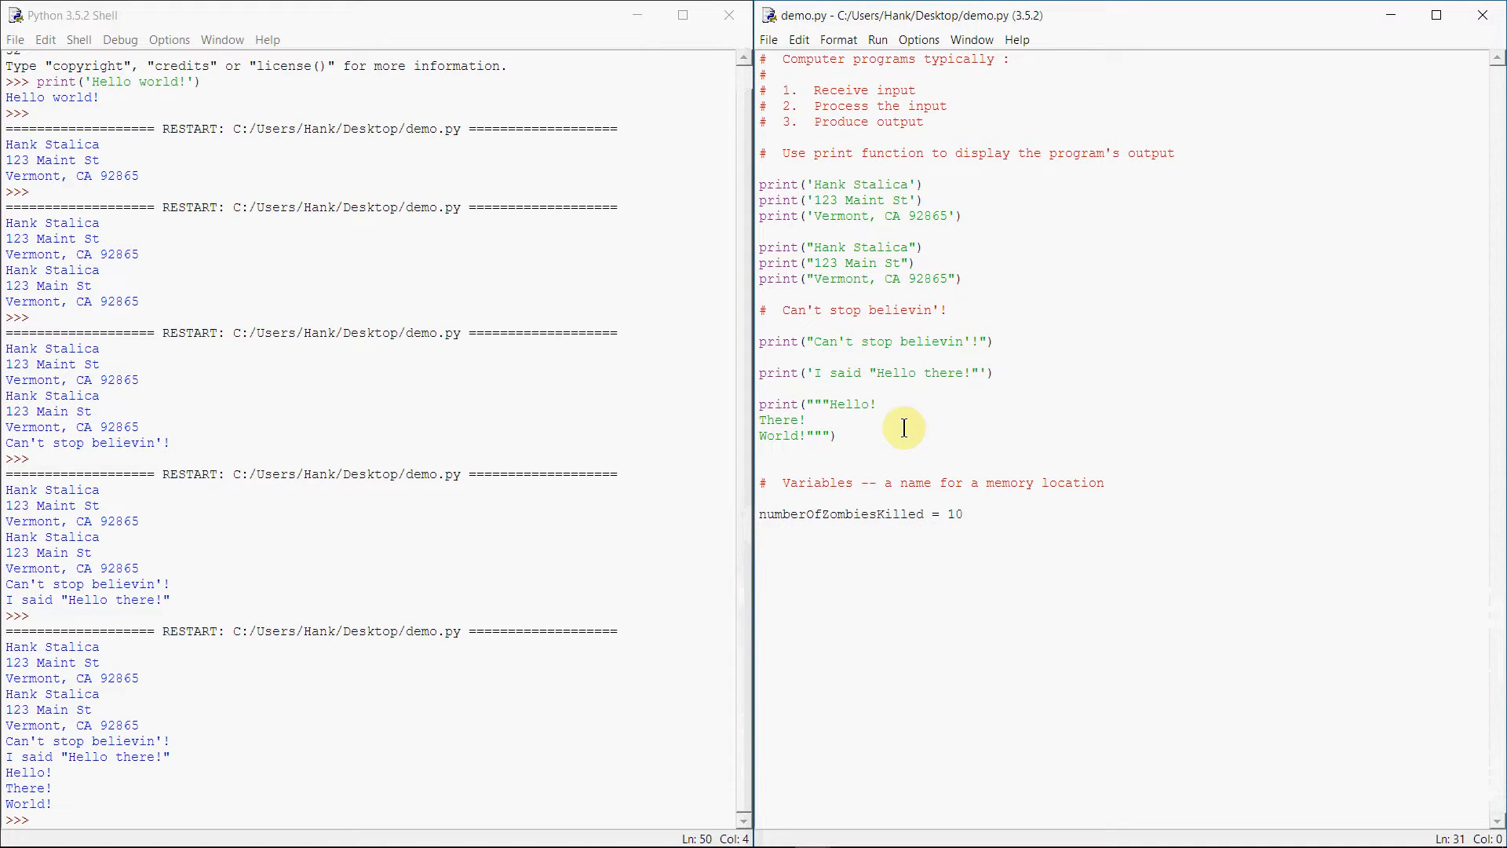
pyautogui.press('Return')
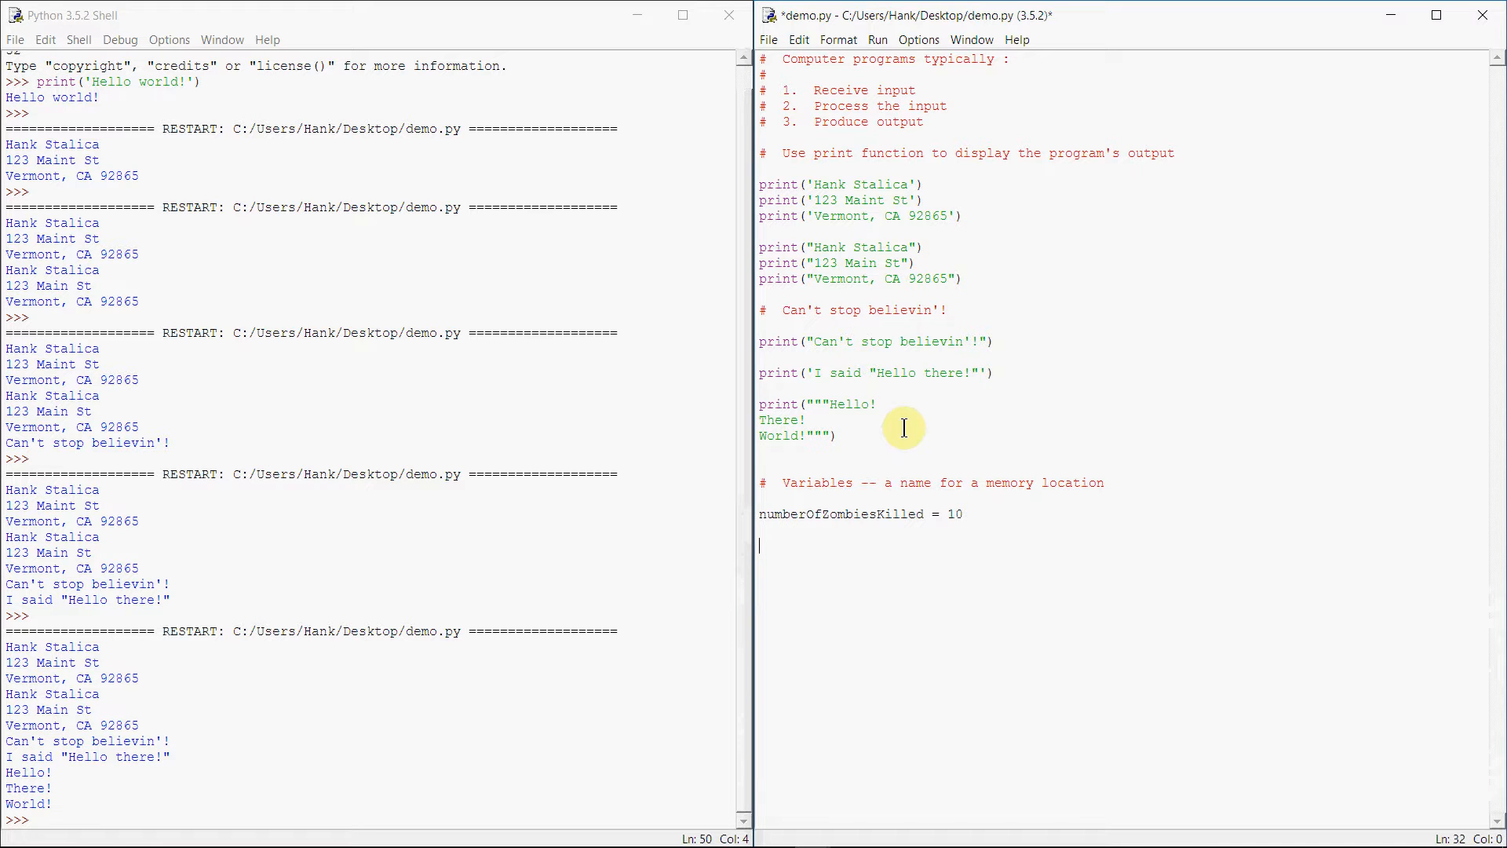
# Add print(numberOfZombiesKilled) and click into the old print lines to remove them
pyautogui.write('print(')
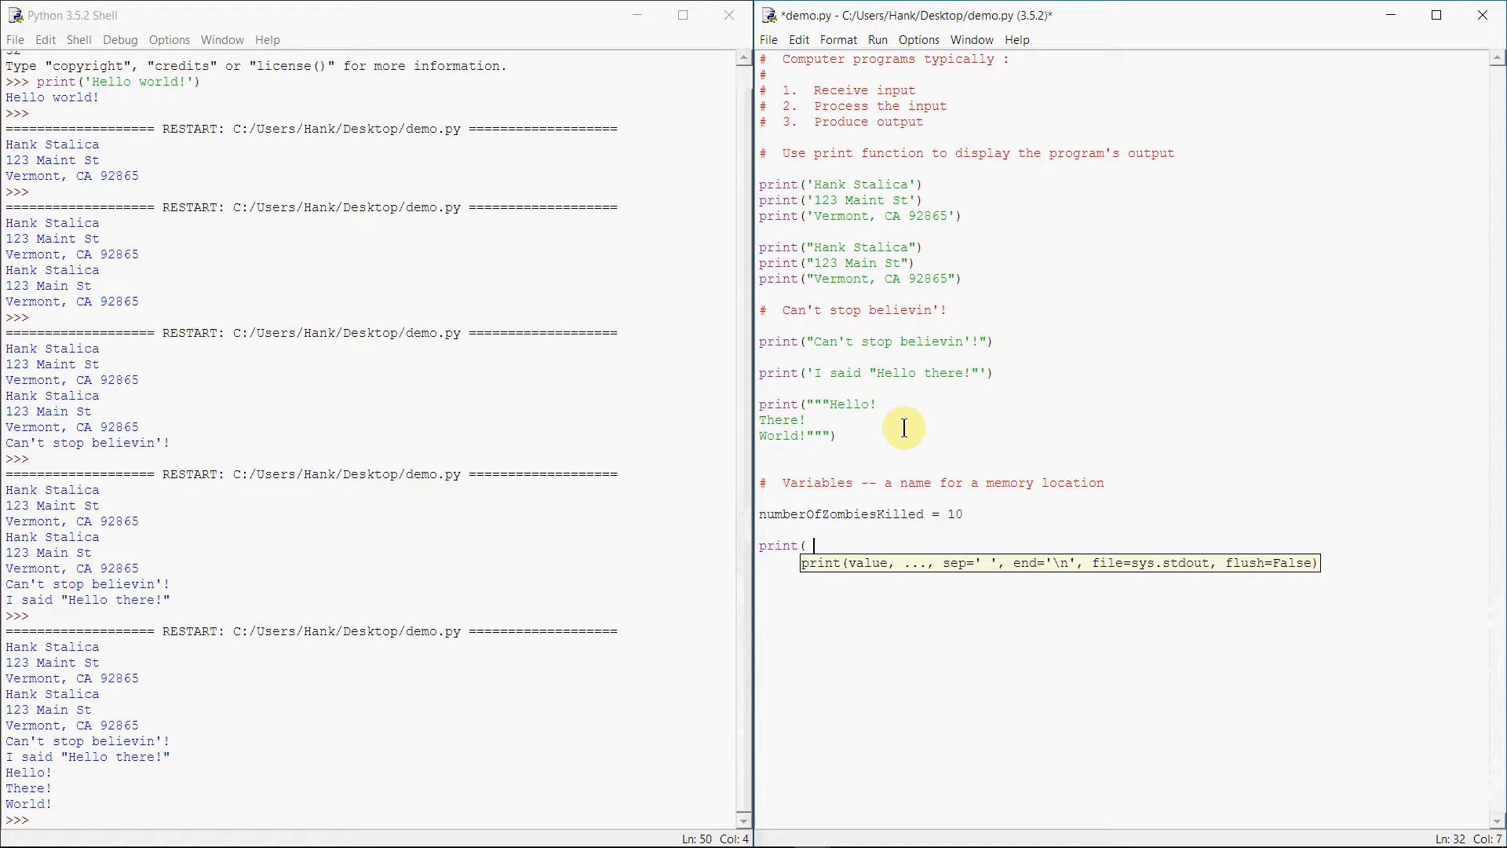
pyautogui.write('nu')
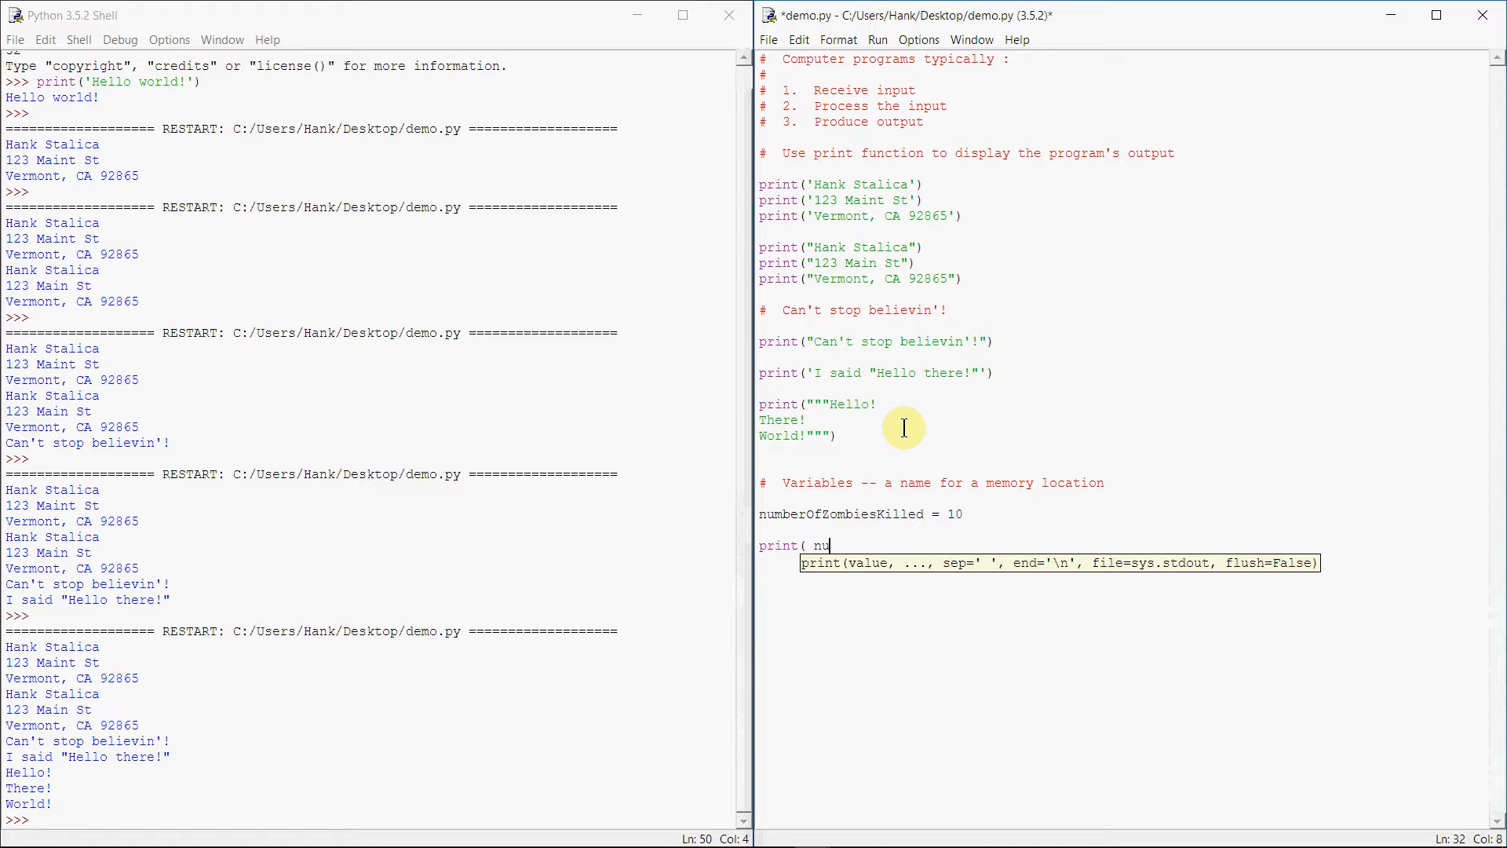
pyautogui.write('mberOfZ')
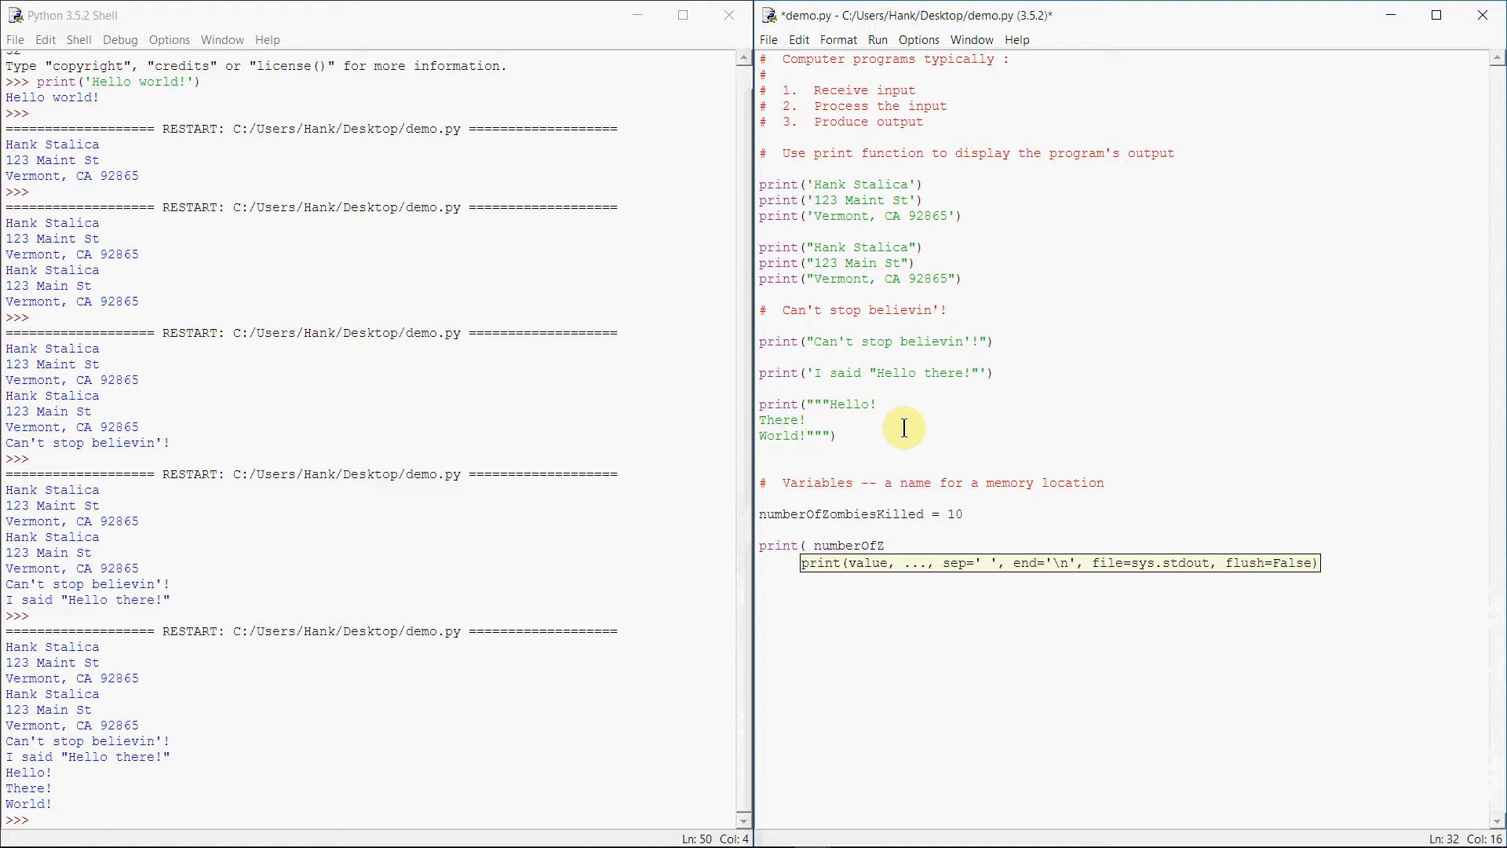
pyautogui.write('ombiesKilled')
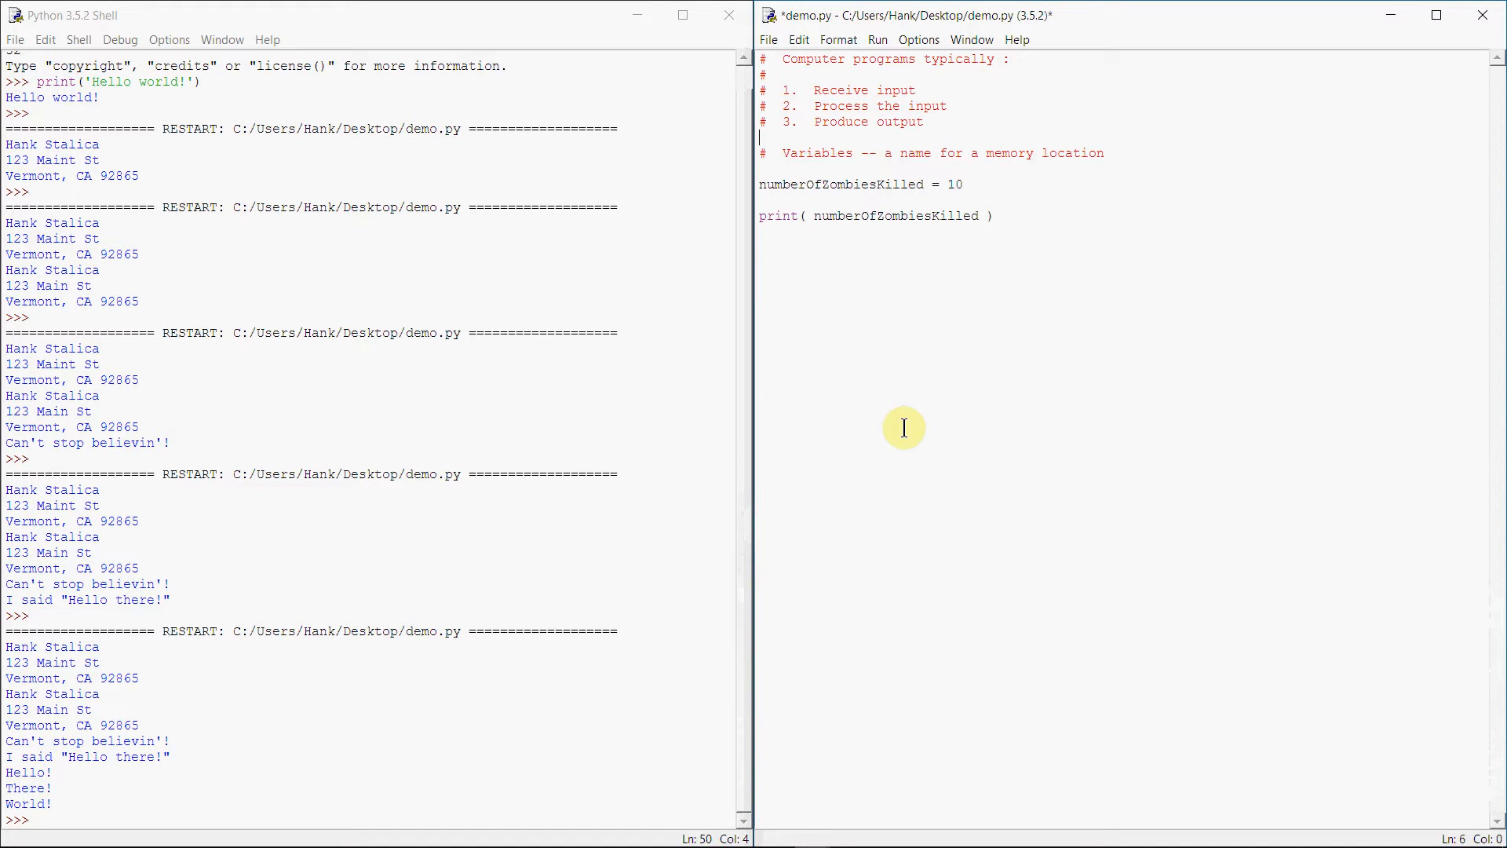
pyautogui.click(759, 233)
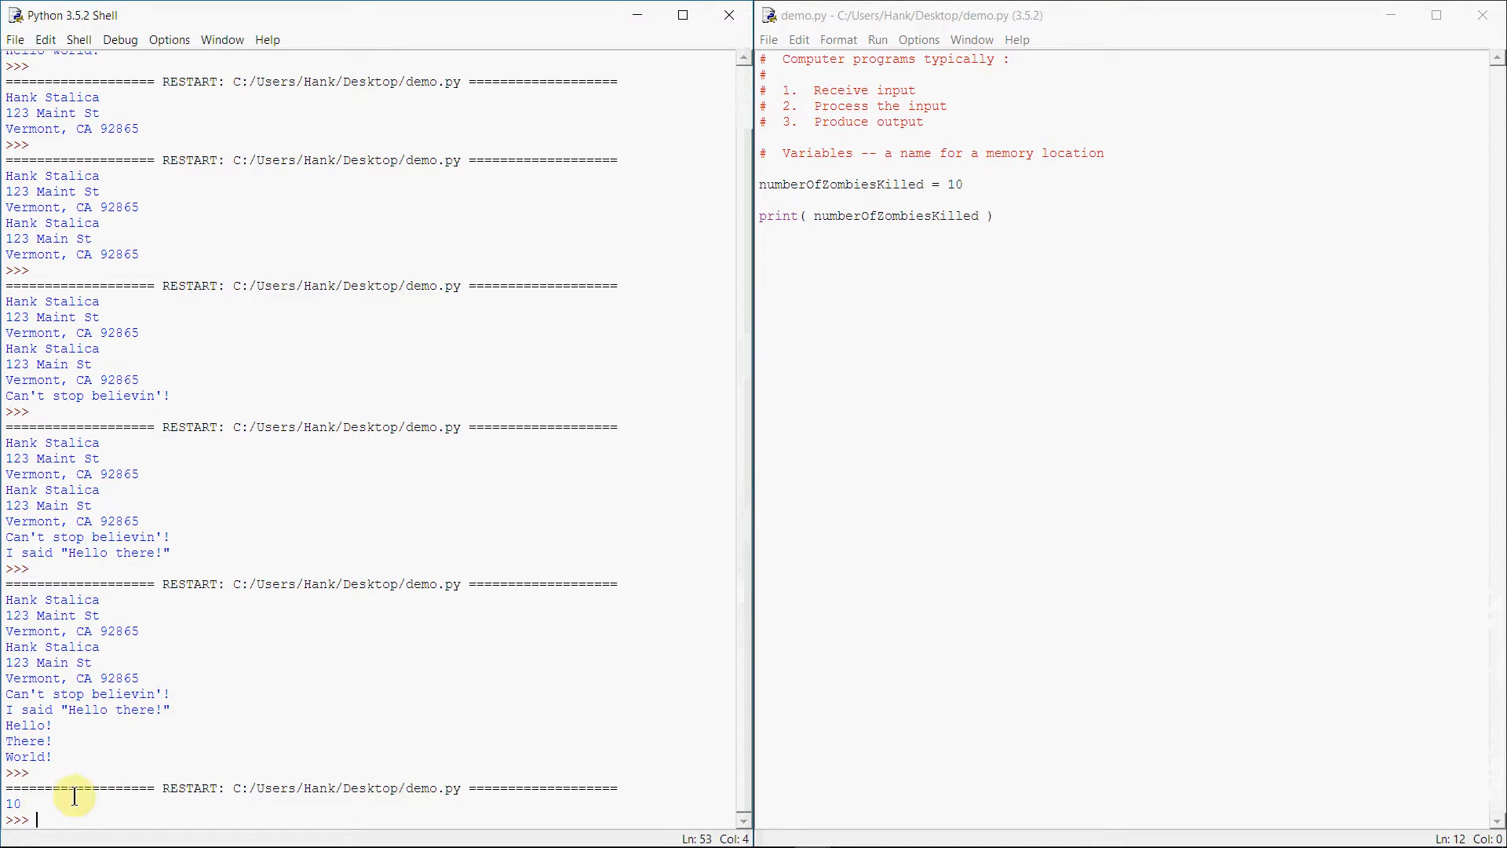
pyautogui.moveTo(359, 655)
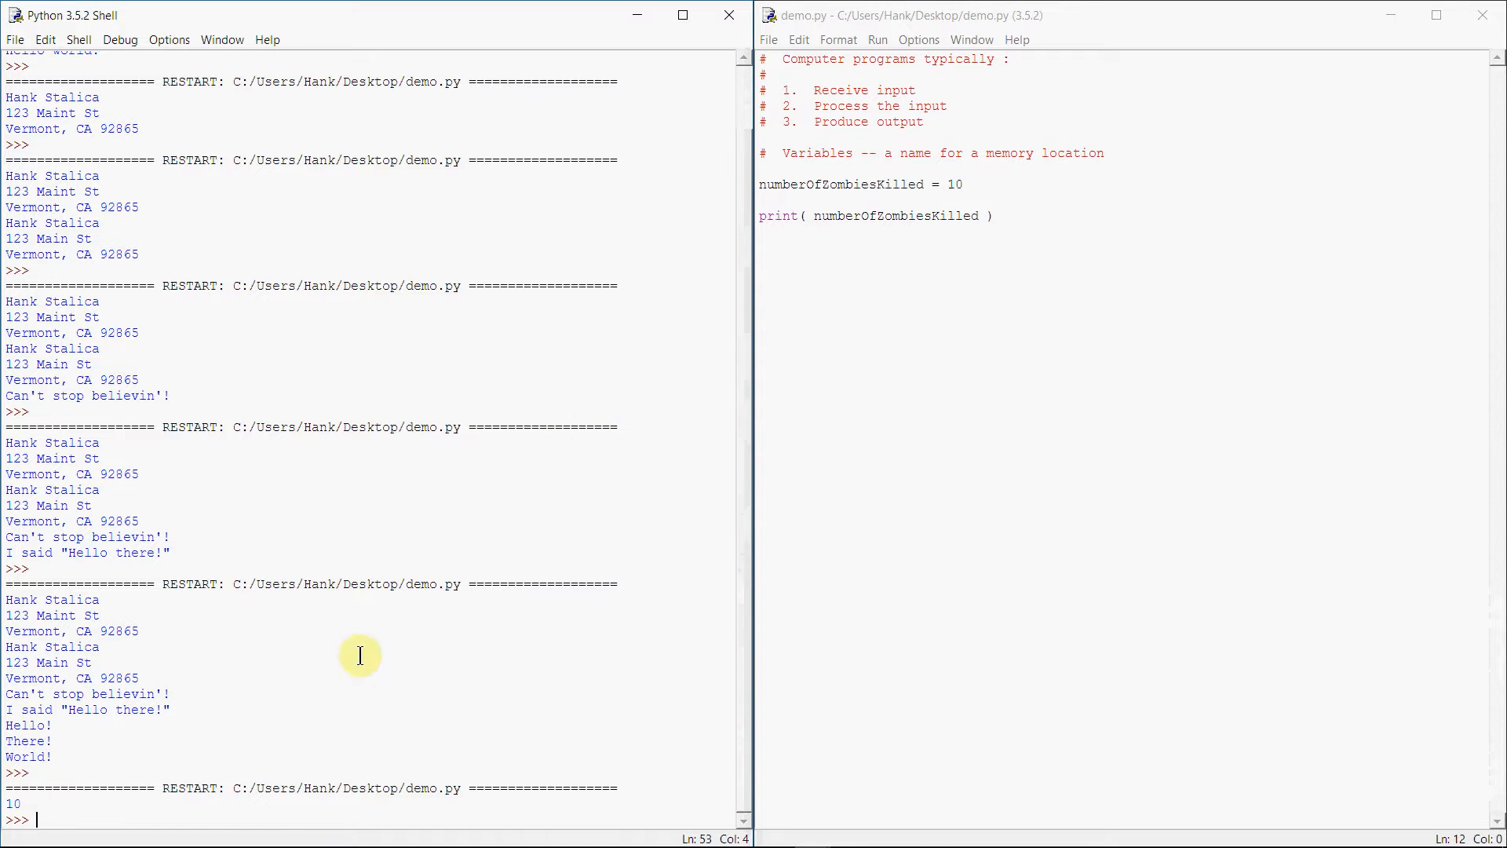
pyautogui.moveTo(753, 450)
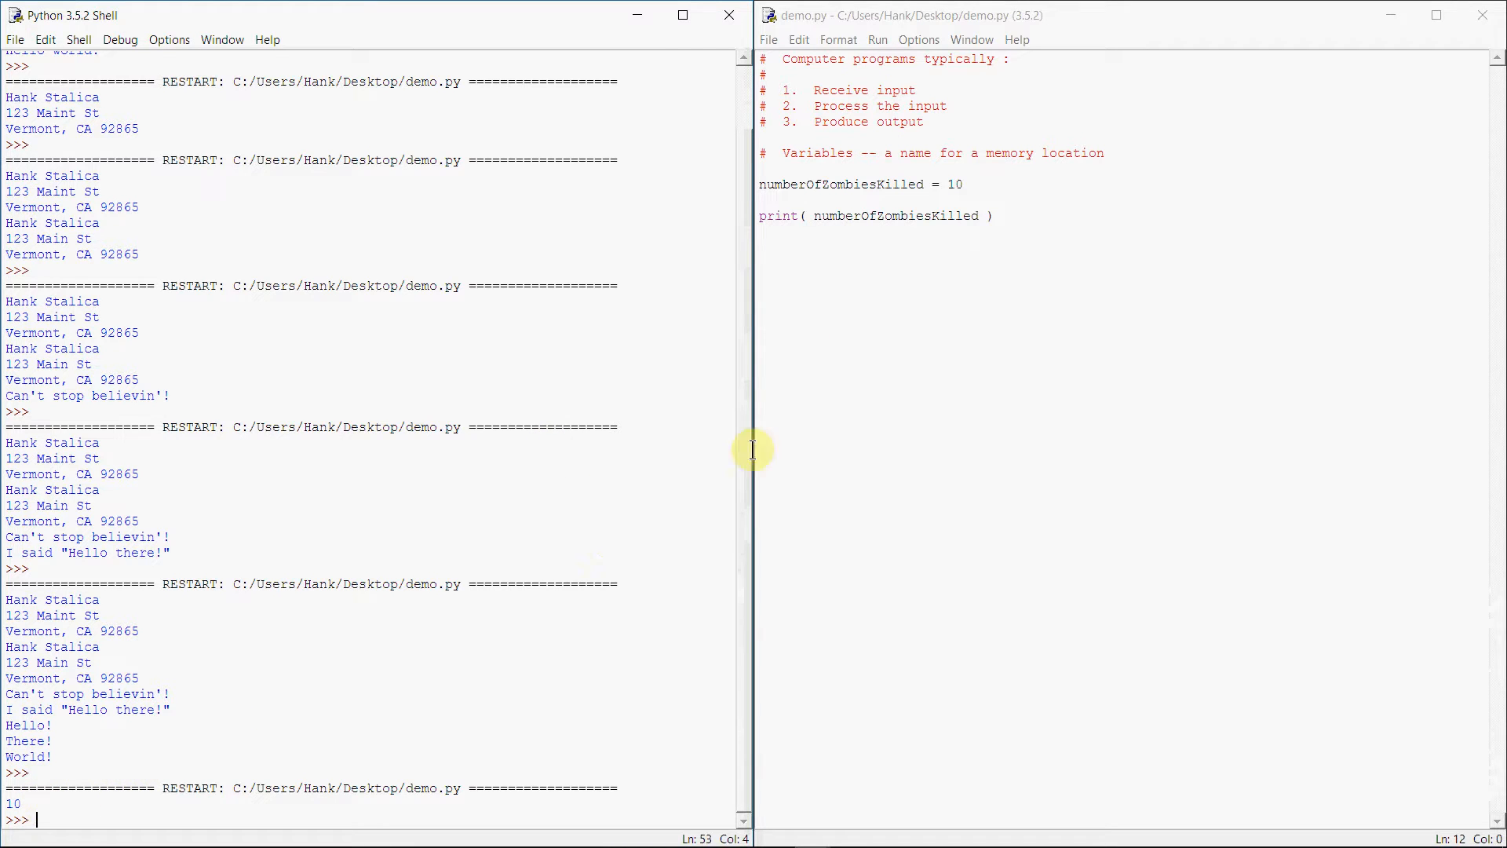
pyautogui.moveTo(920, 152)
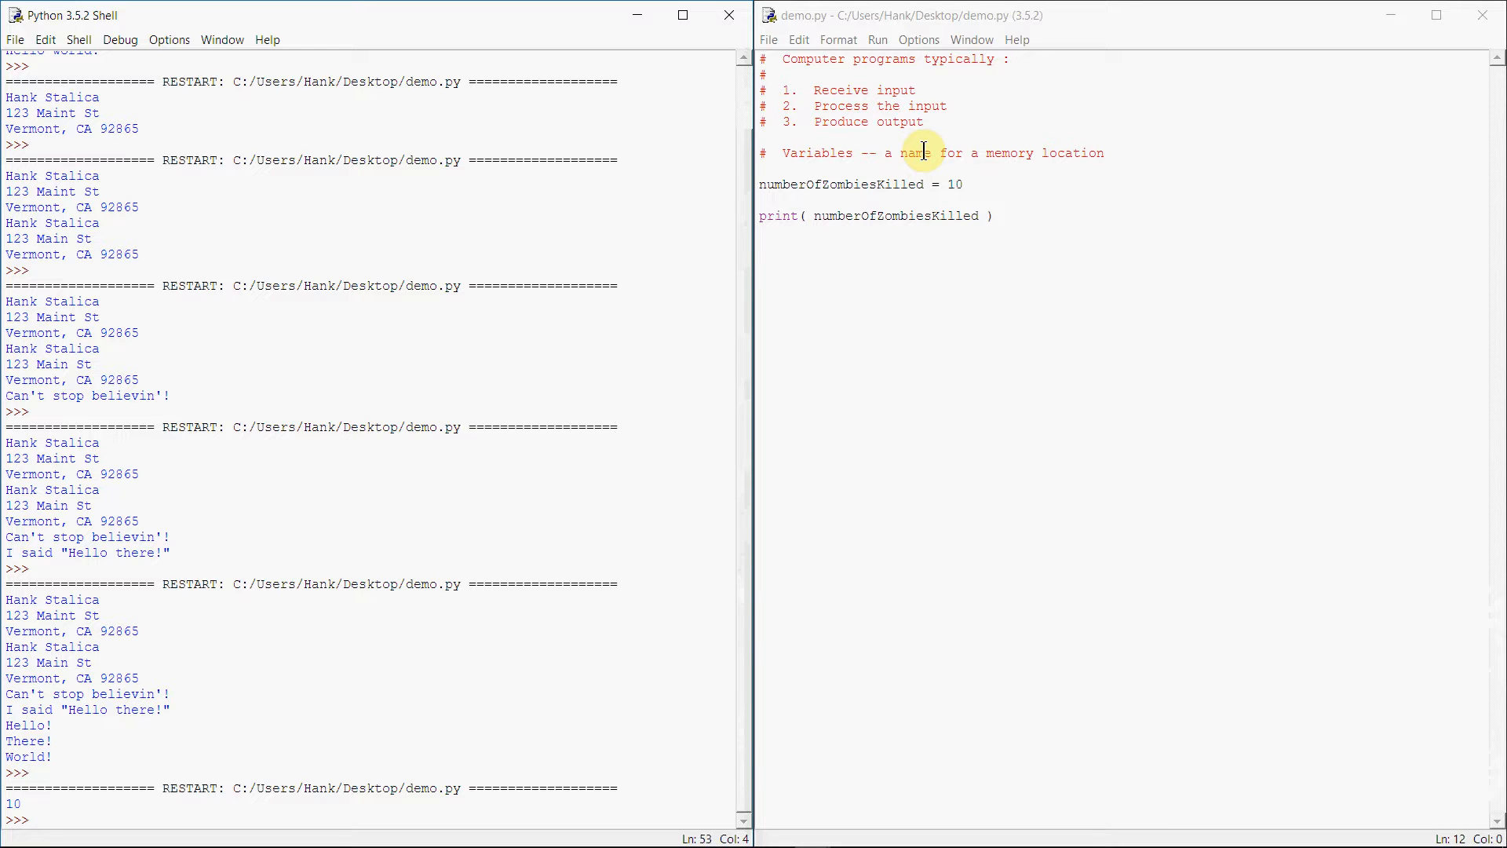
# At the shell prompt, assign base = 10 and print base
pyautogui.click(570, 583)
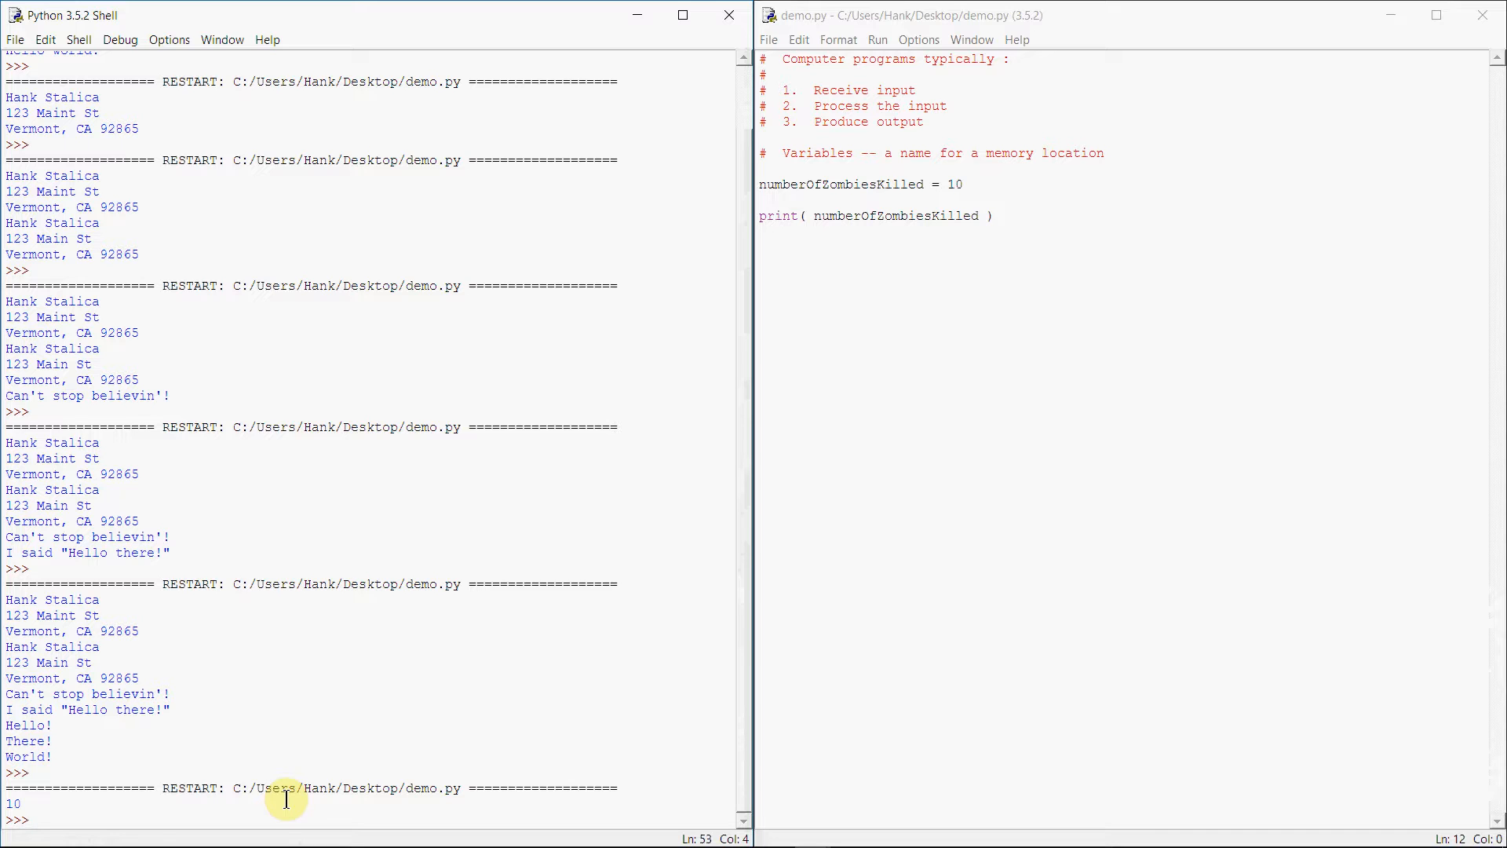
pyautogui.write('base = 10')
pyautogui.write('height = 25')
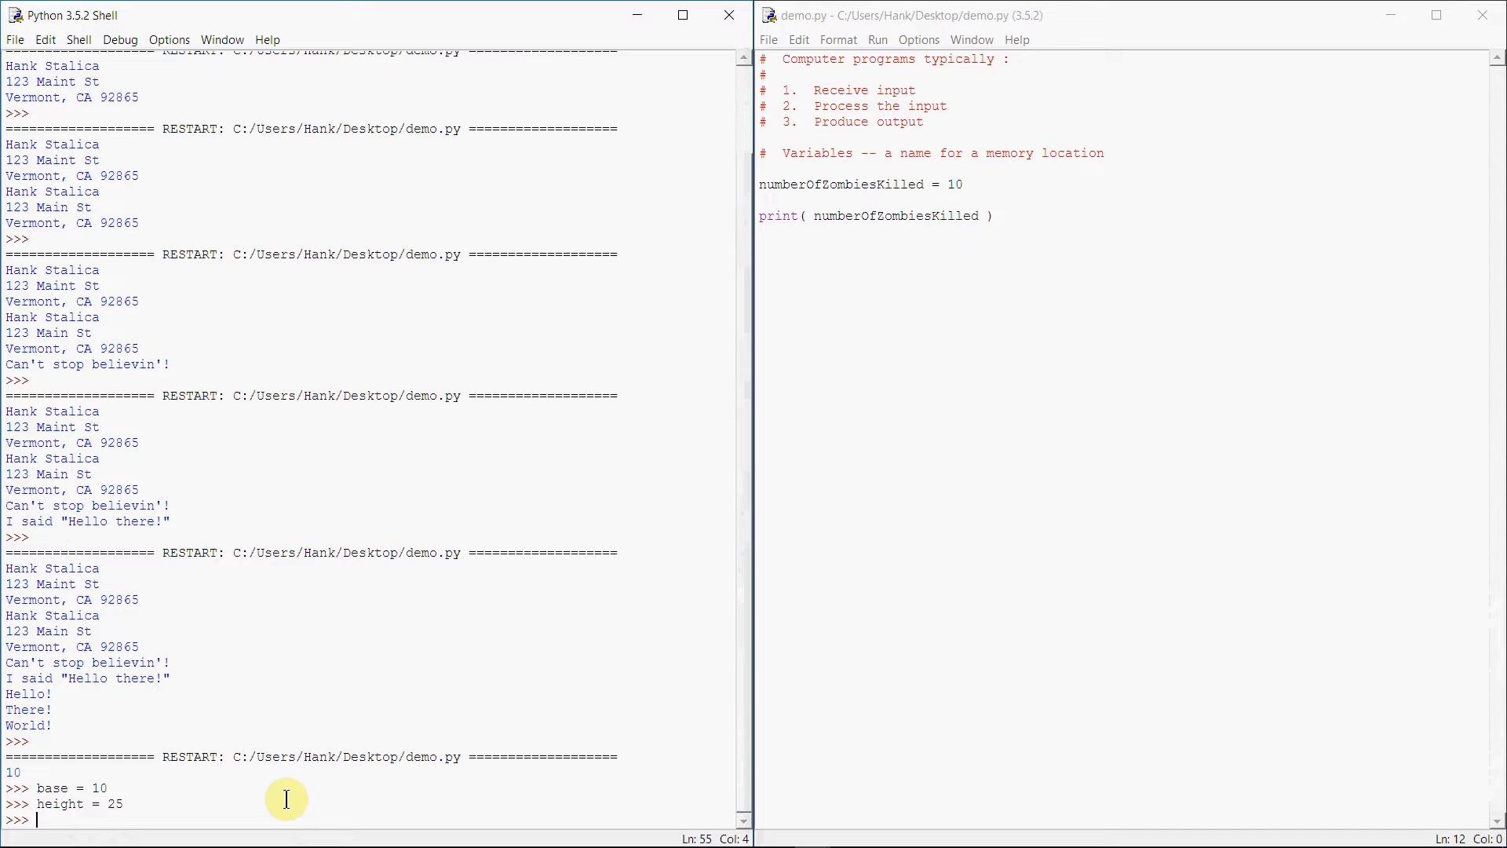
pyautogui.write('print')
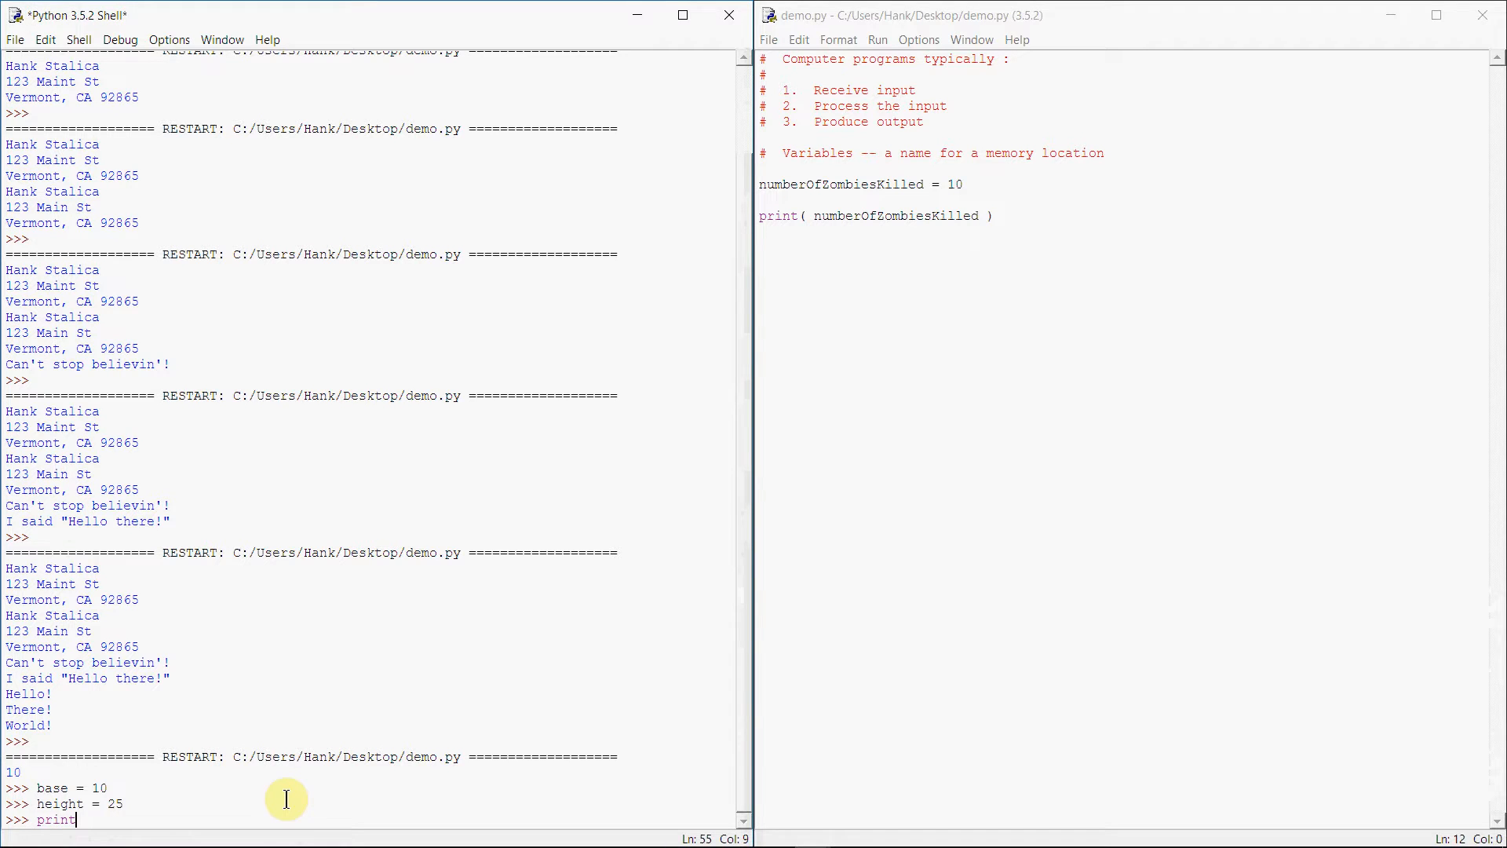
pyautogui.write('(base')
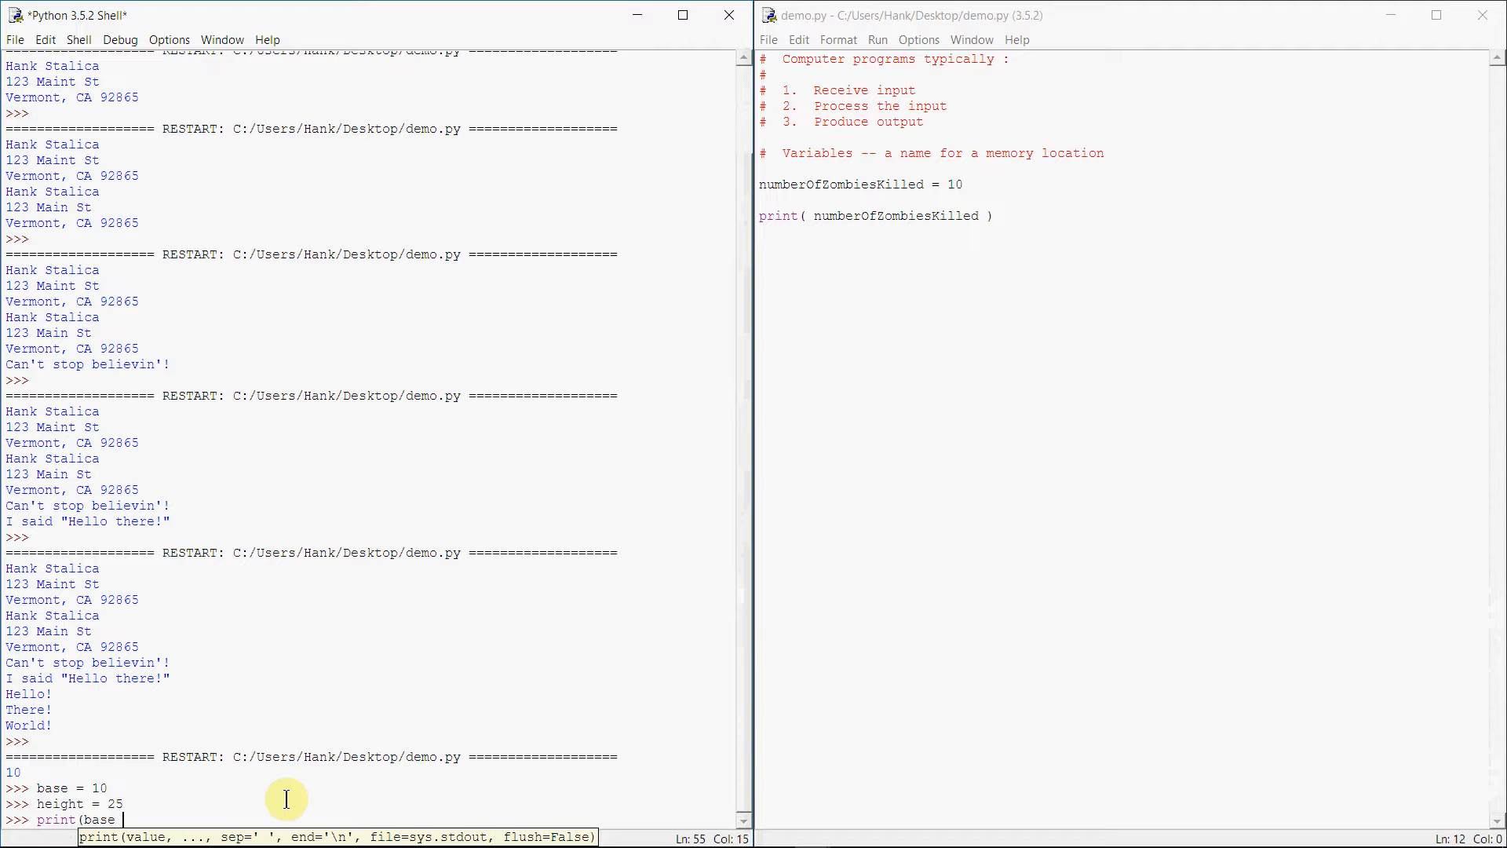
pyautogui.press('Return')
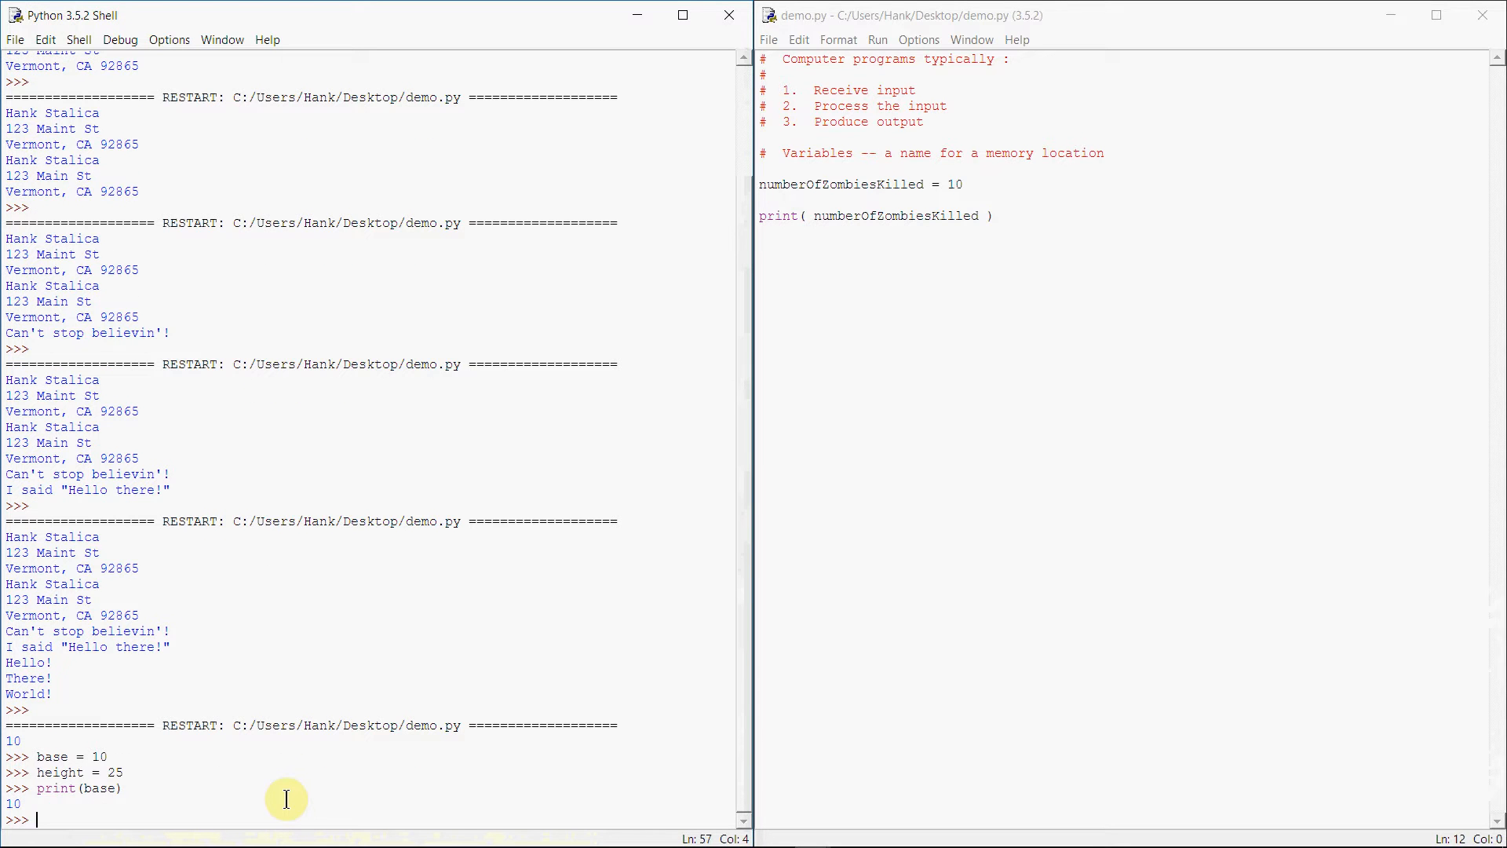
# In the shell, print height, the quoted string 'base', then base again
pyautogui.write('print(height')
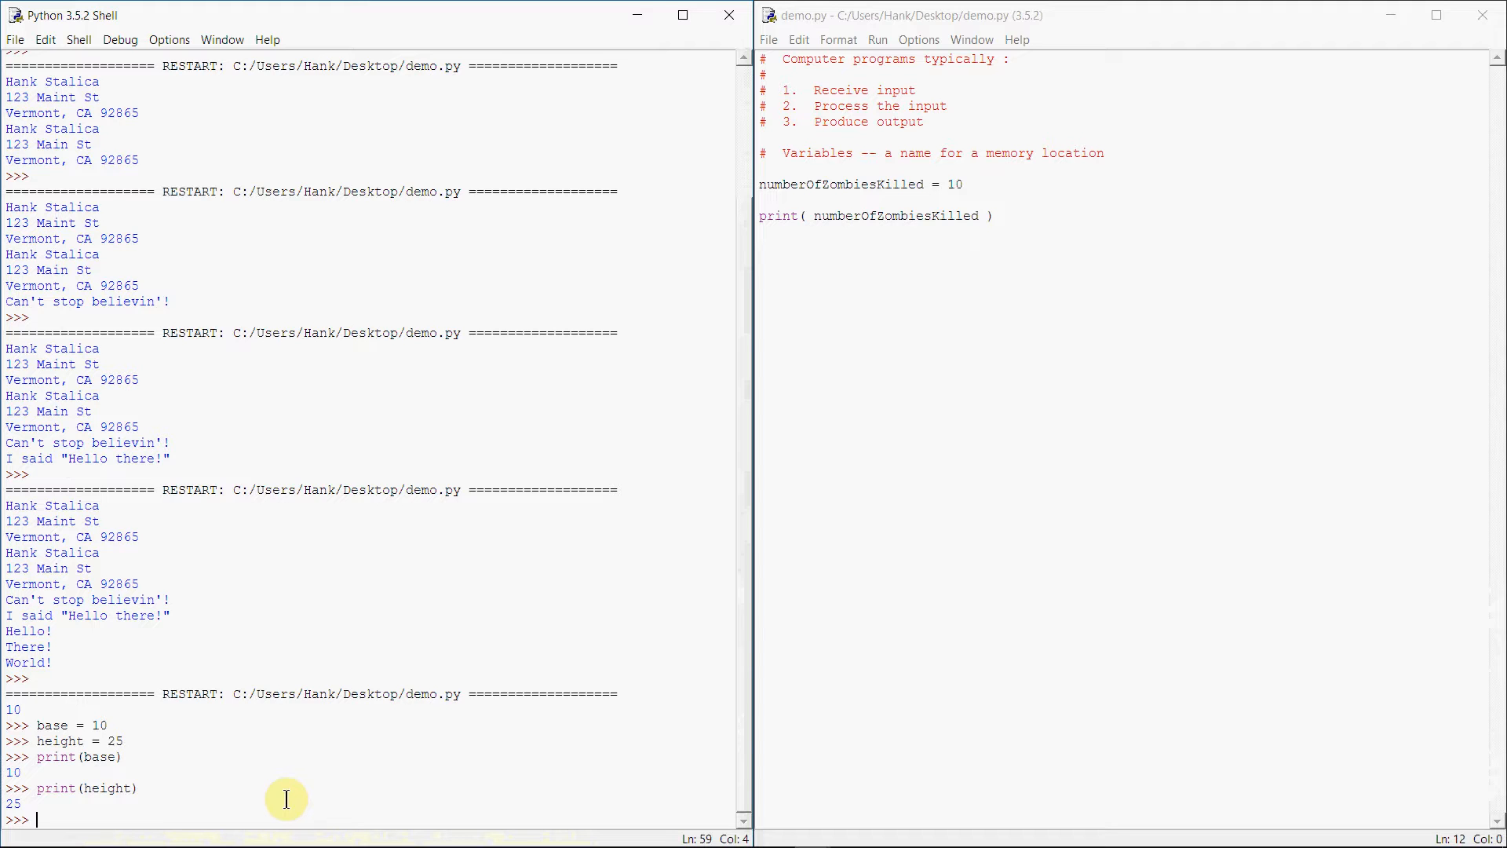
pyautogui.write("print('")
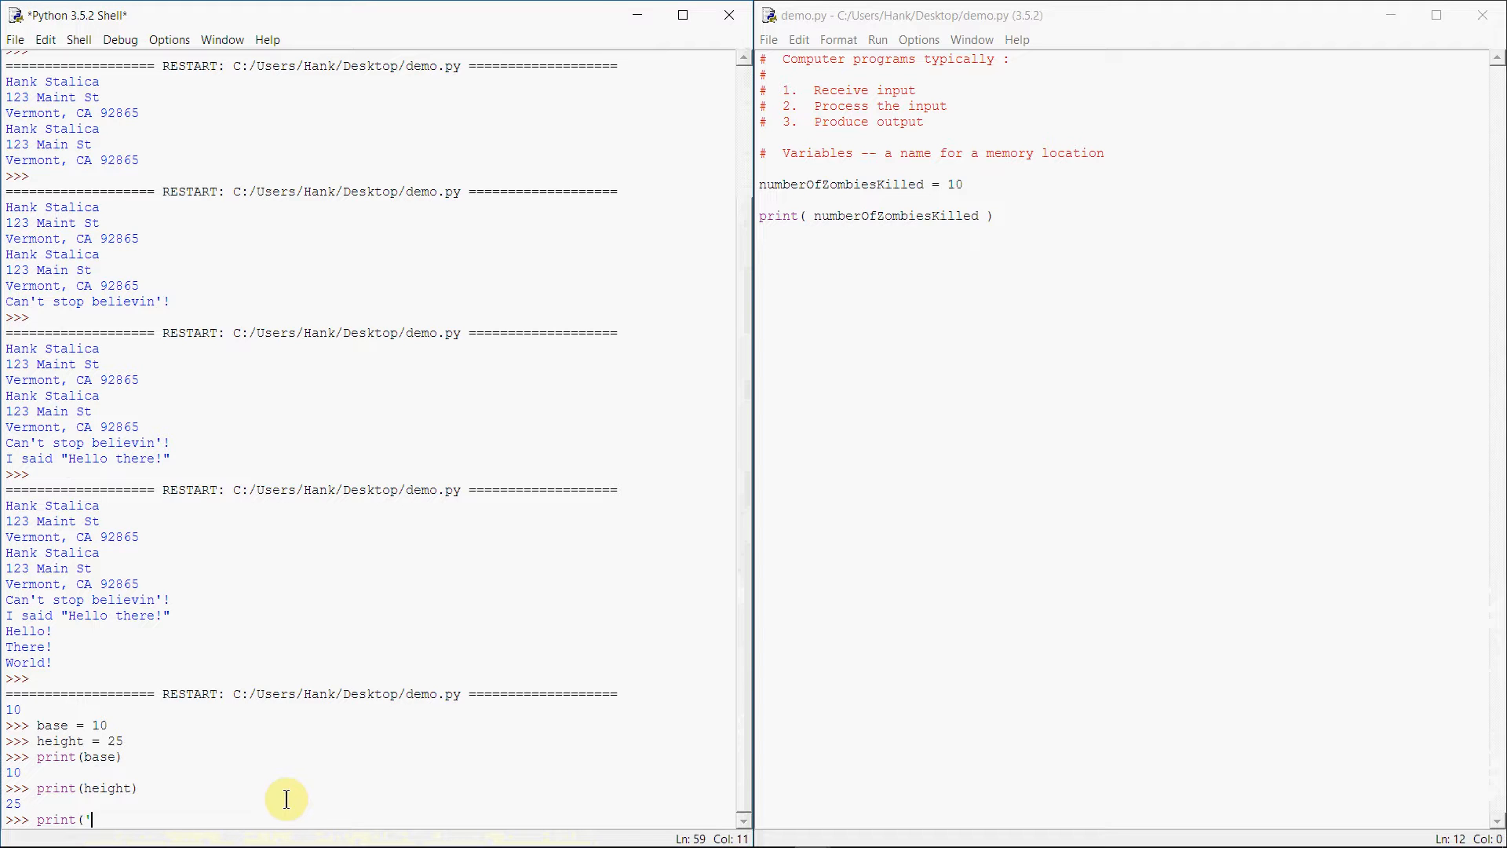
pyautogui.write("base')")
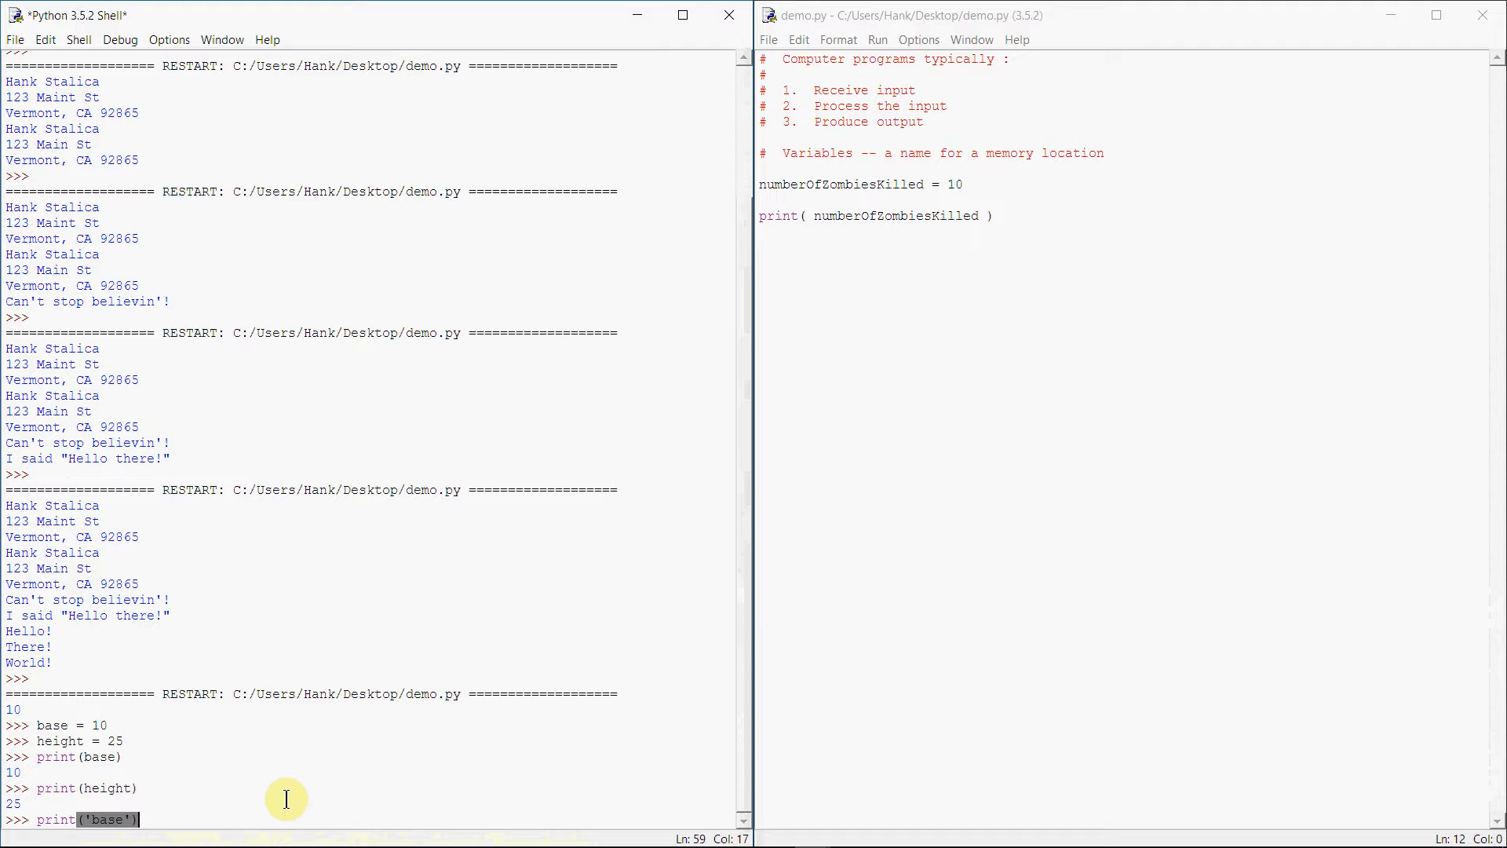
pyautogui.moveTo(235, 799)
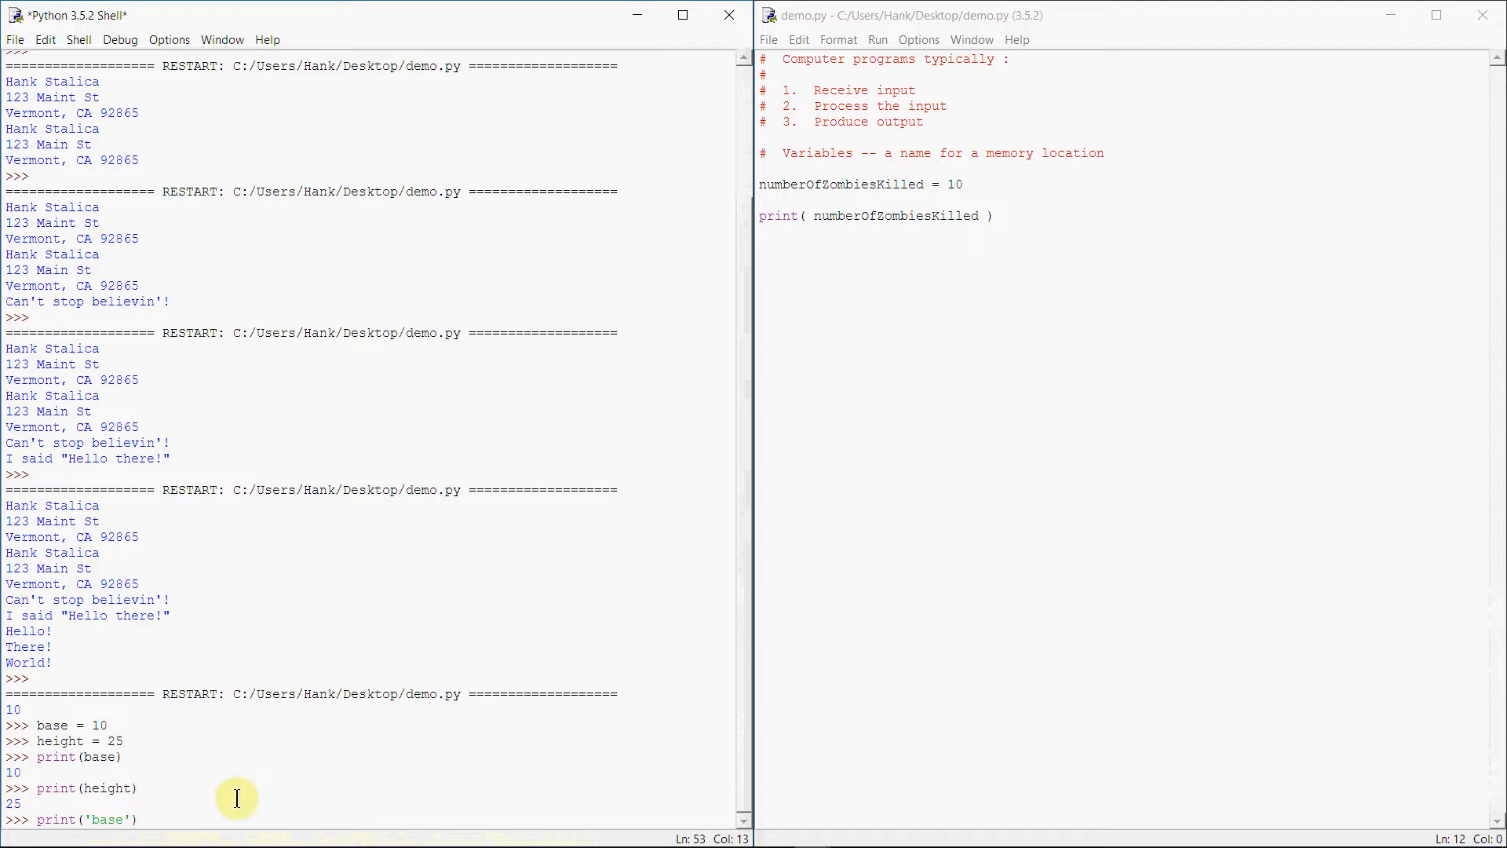
pyautogui.moveTo(150, 817)
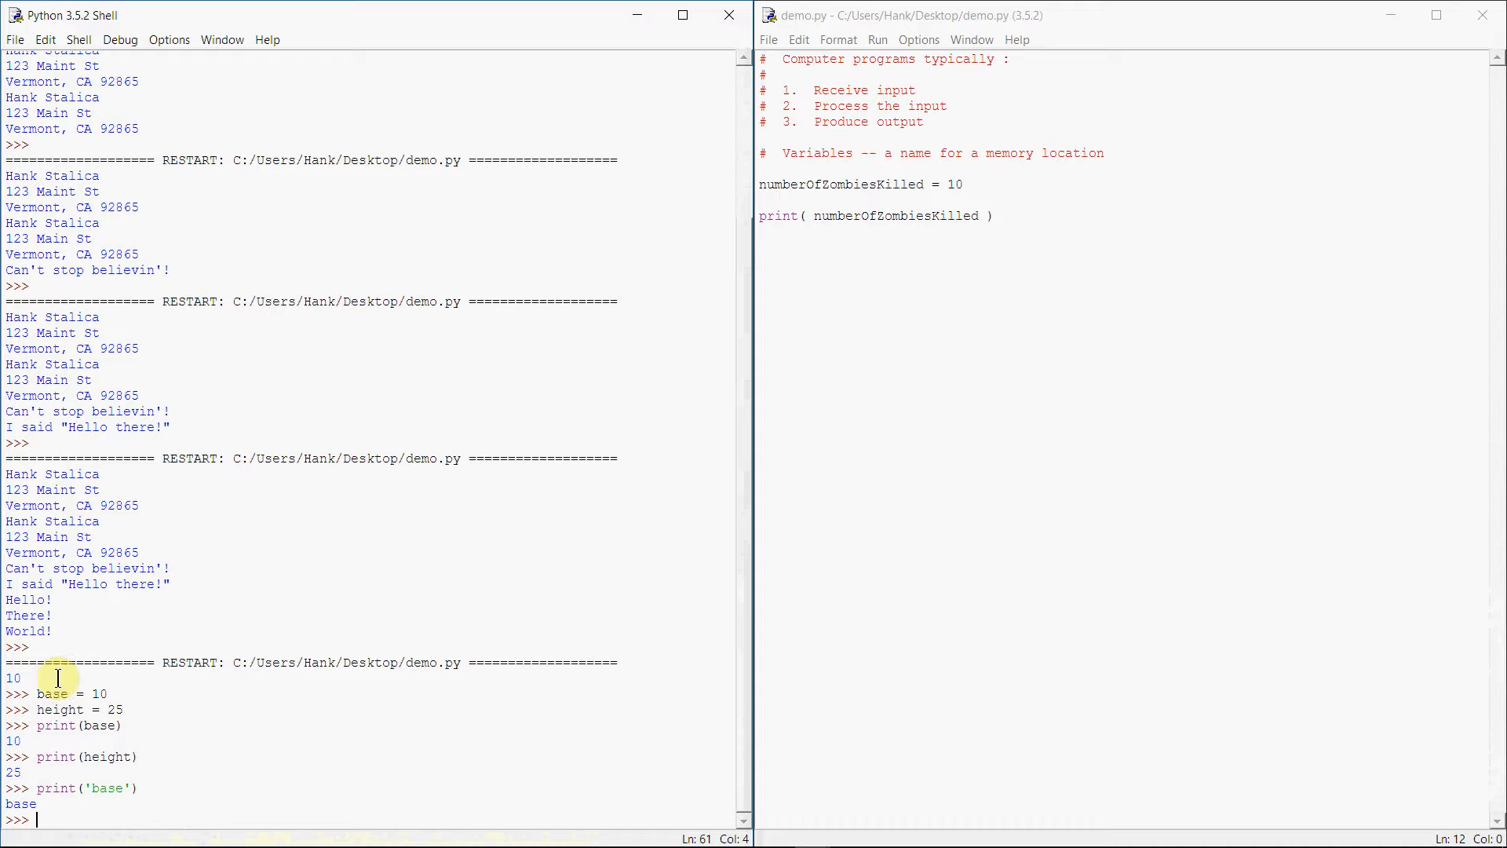
pyautogui.write('print(b')
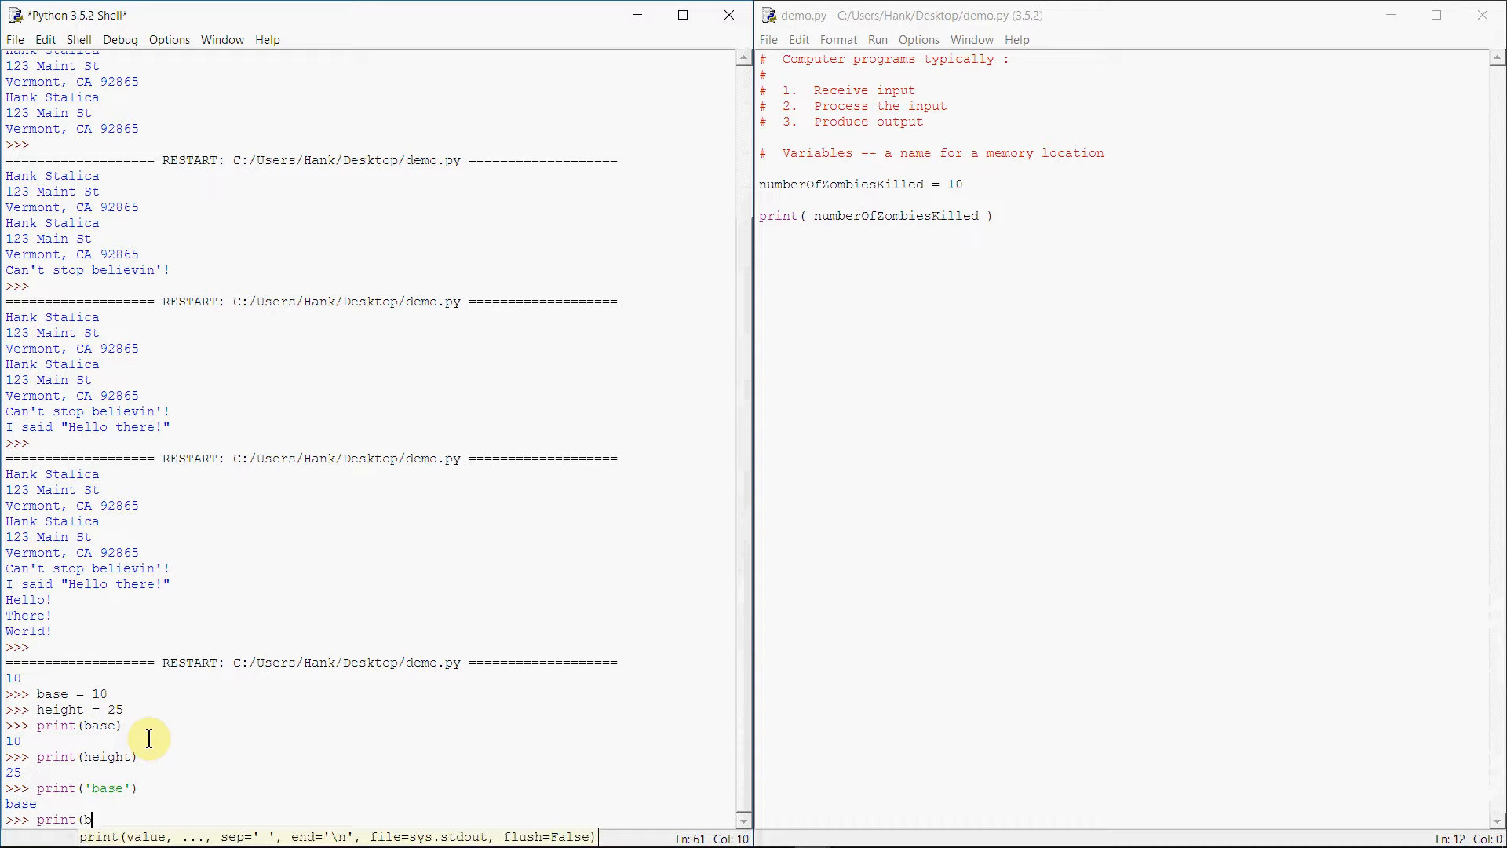
pyautogui.press('Return')
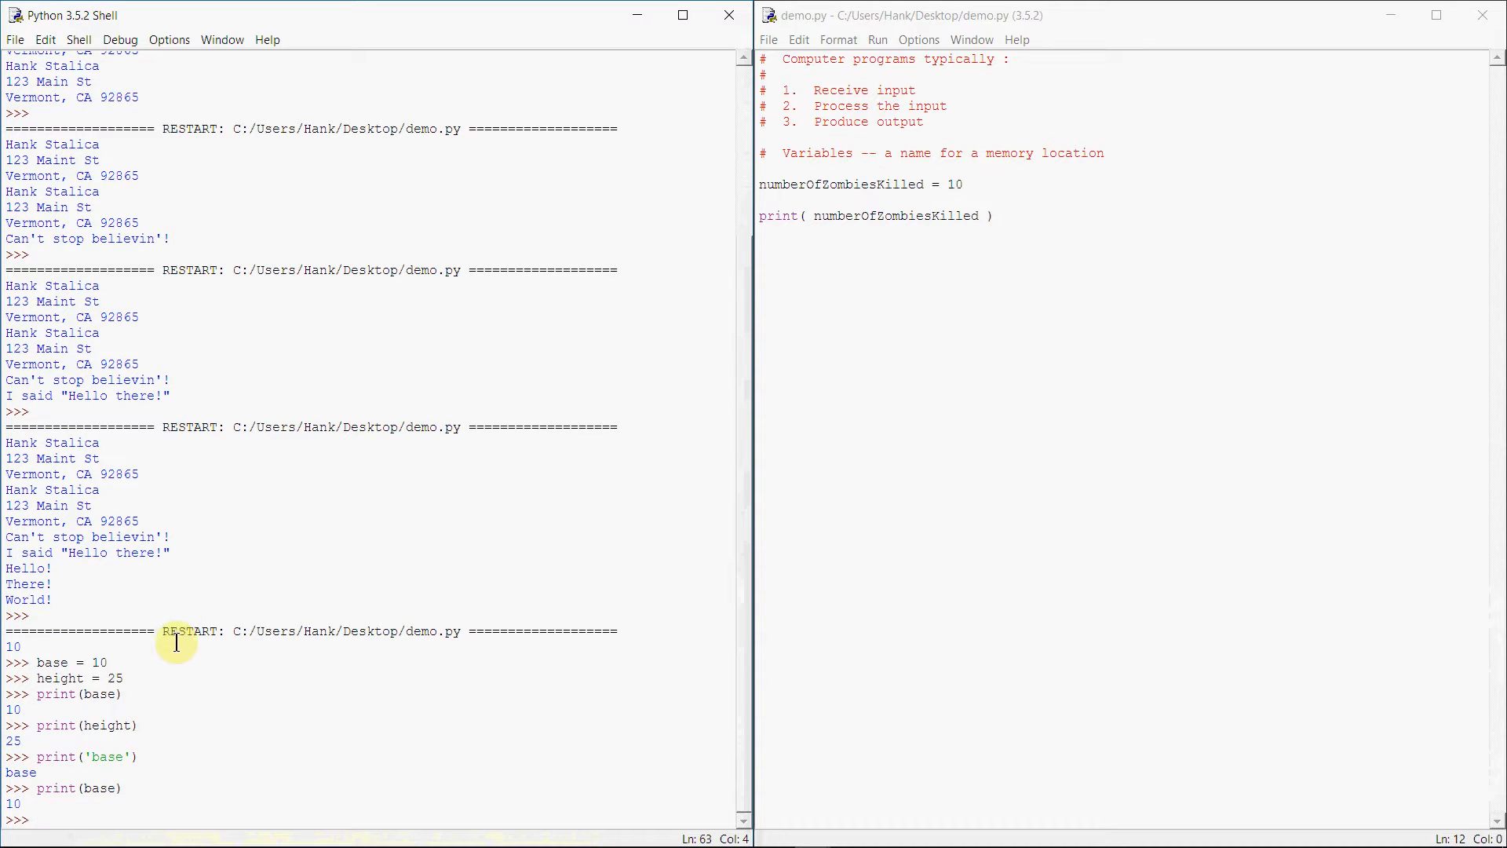
pyautogui.moveTo(94, 770)
pyautogui.write('print( "')
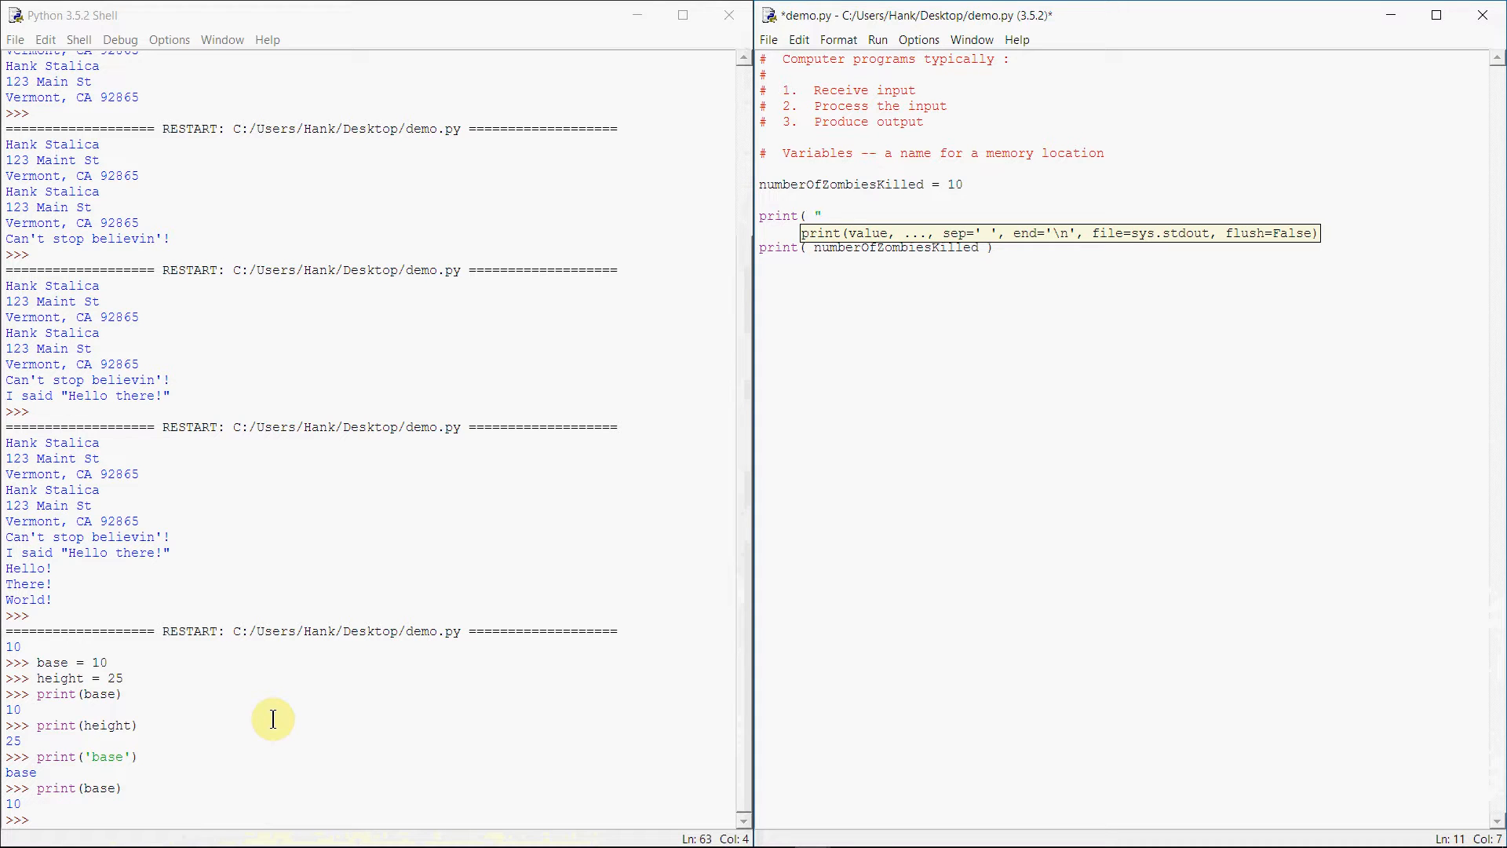
# Add print("I've killed this many zombies: ") before the count and run demo.py
pyautogui.write("i've")
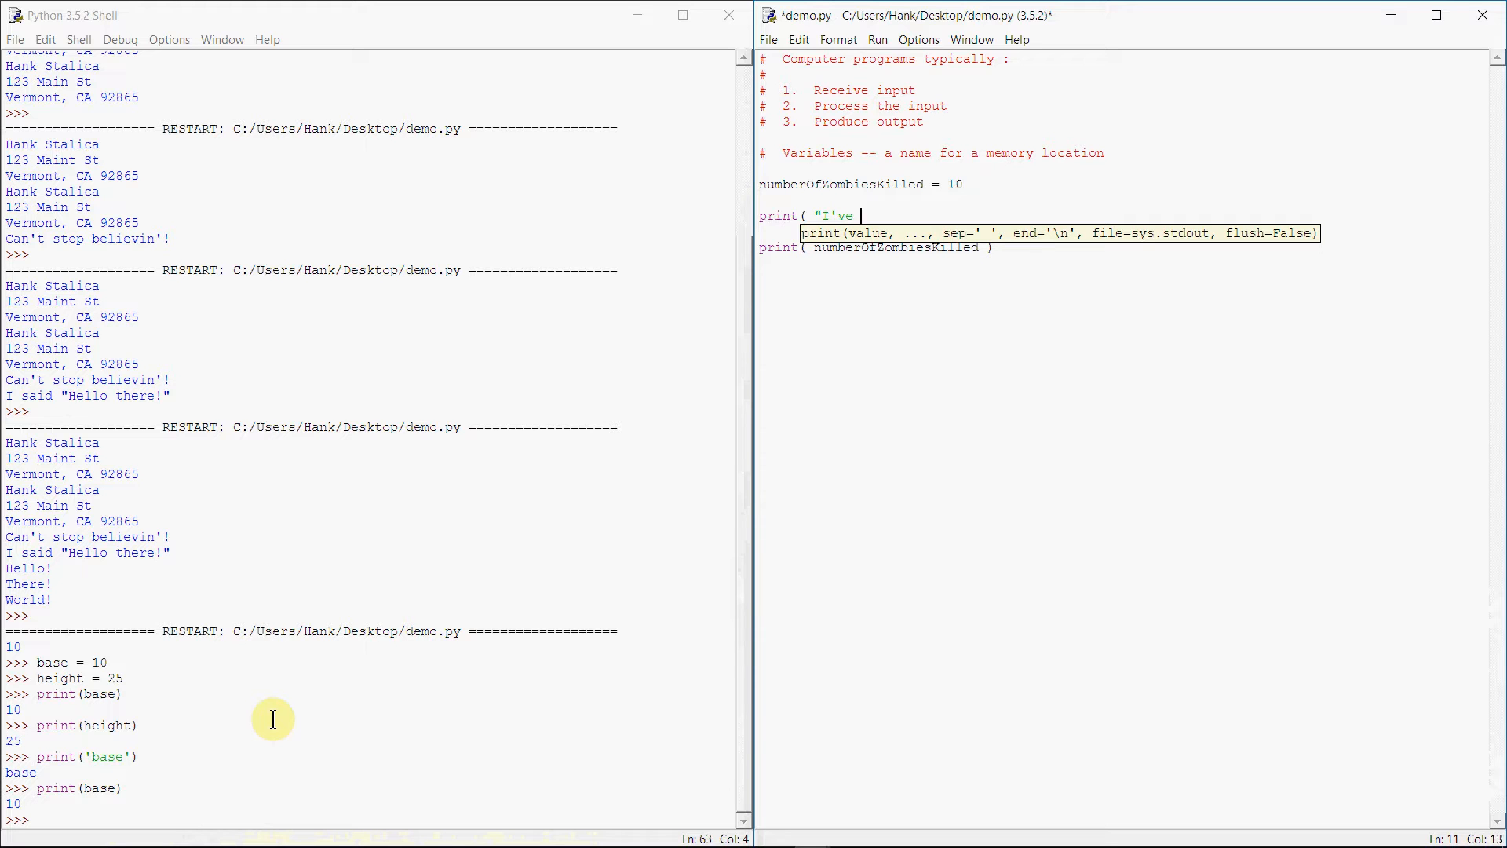
pyautogui.write('killed this many zombies')
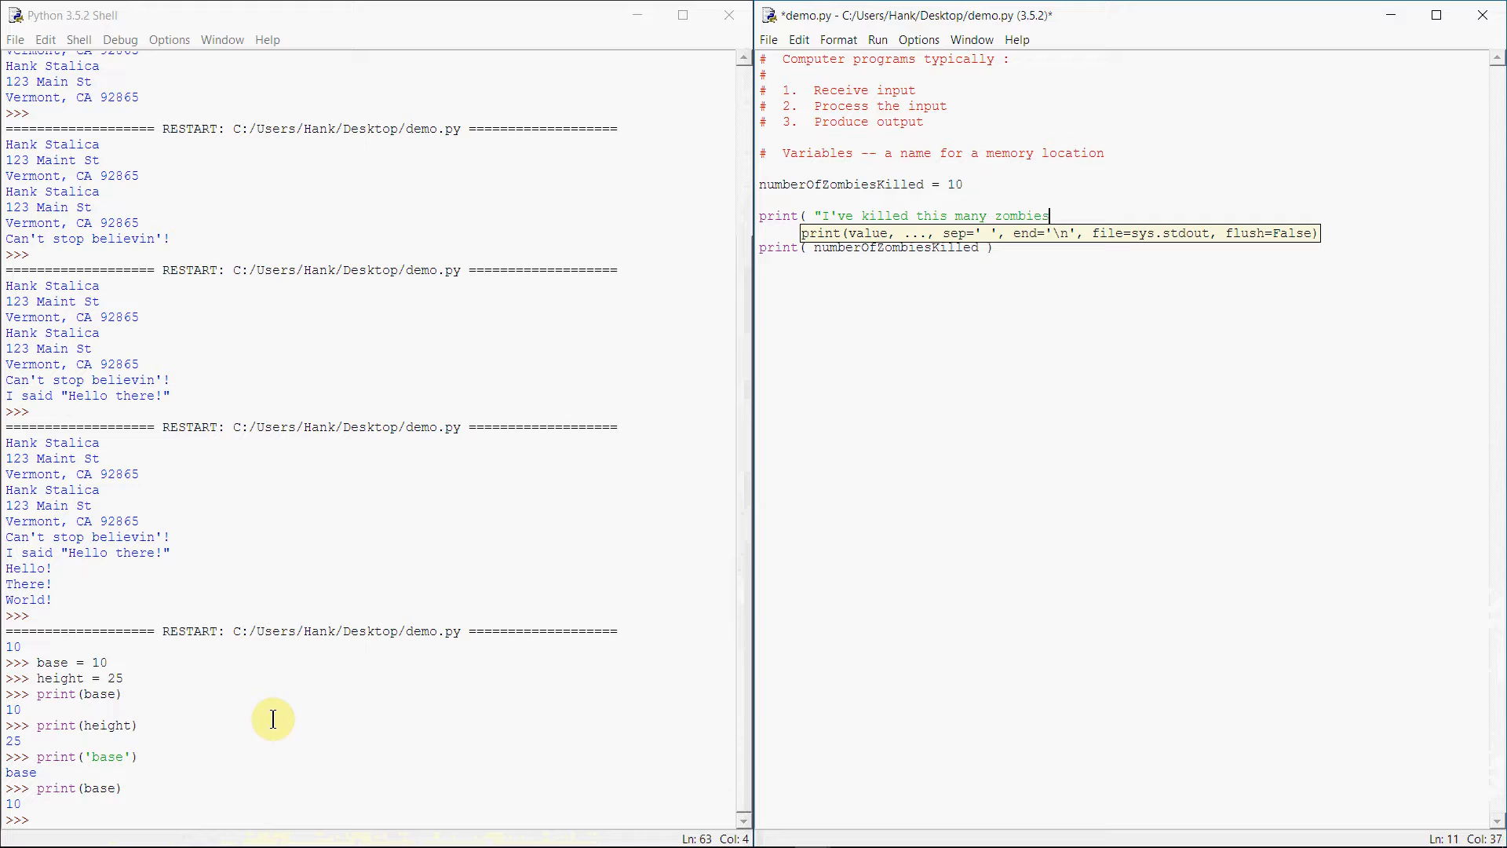
pyautogui.write(': " )')
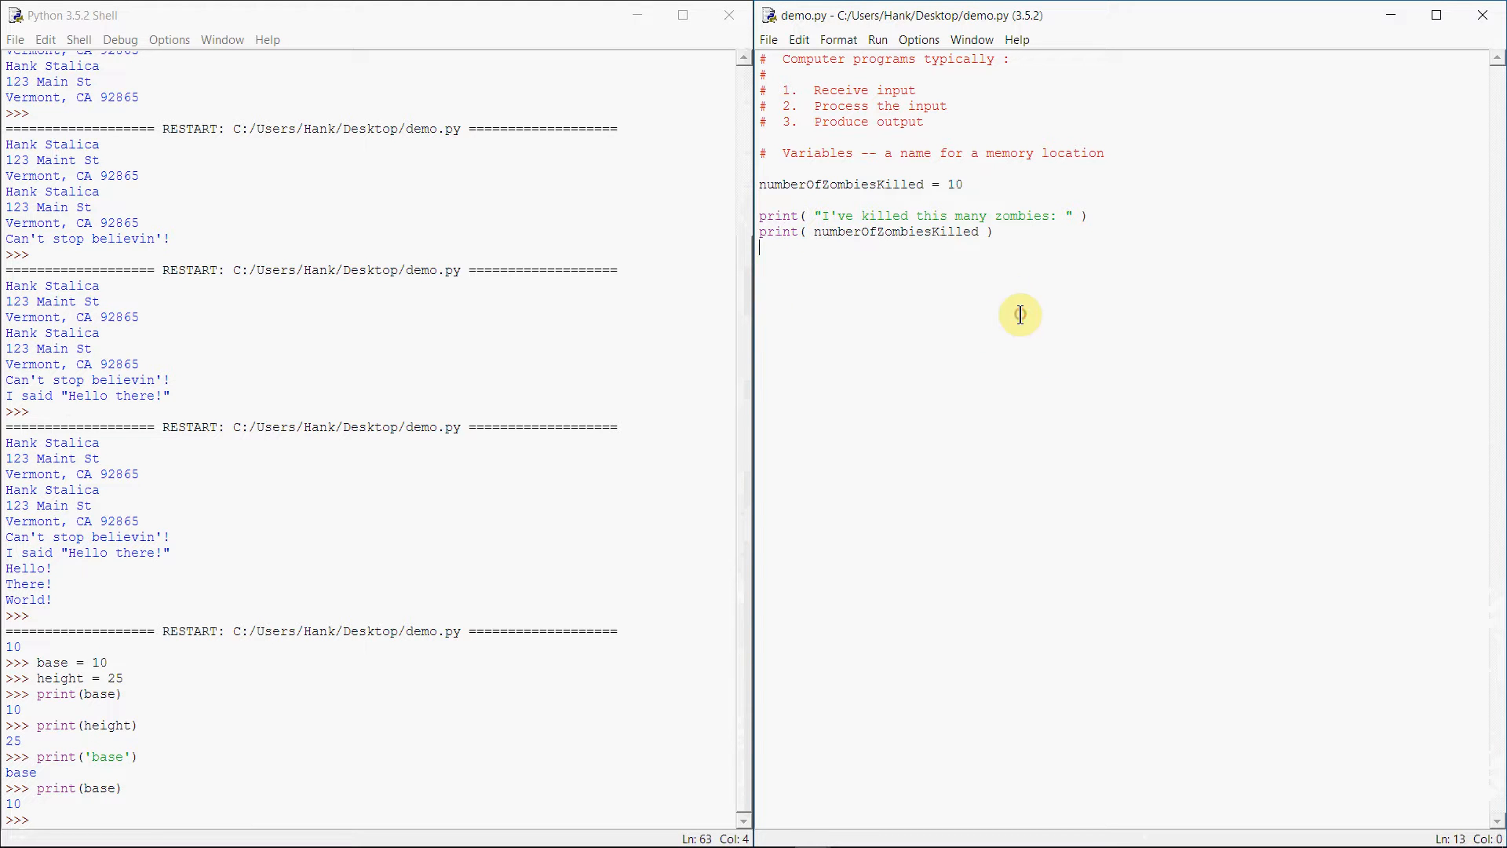
pyautogui.moveTo(868, 489)
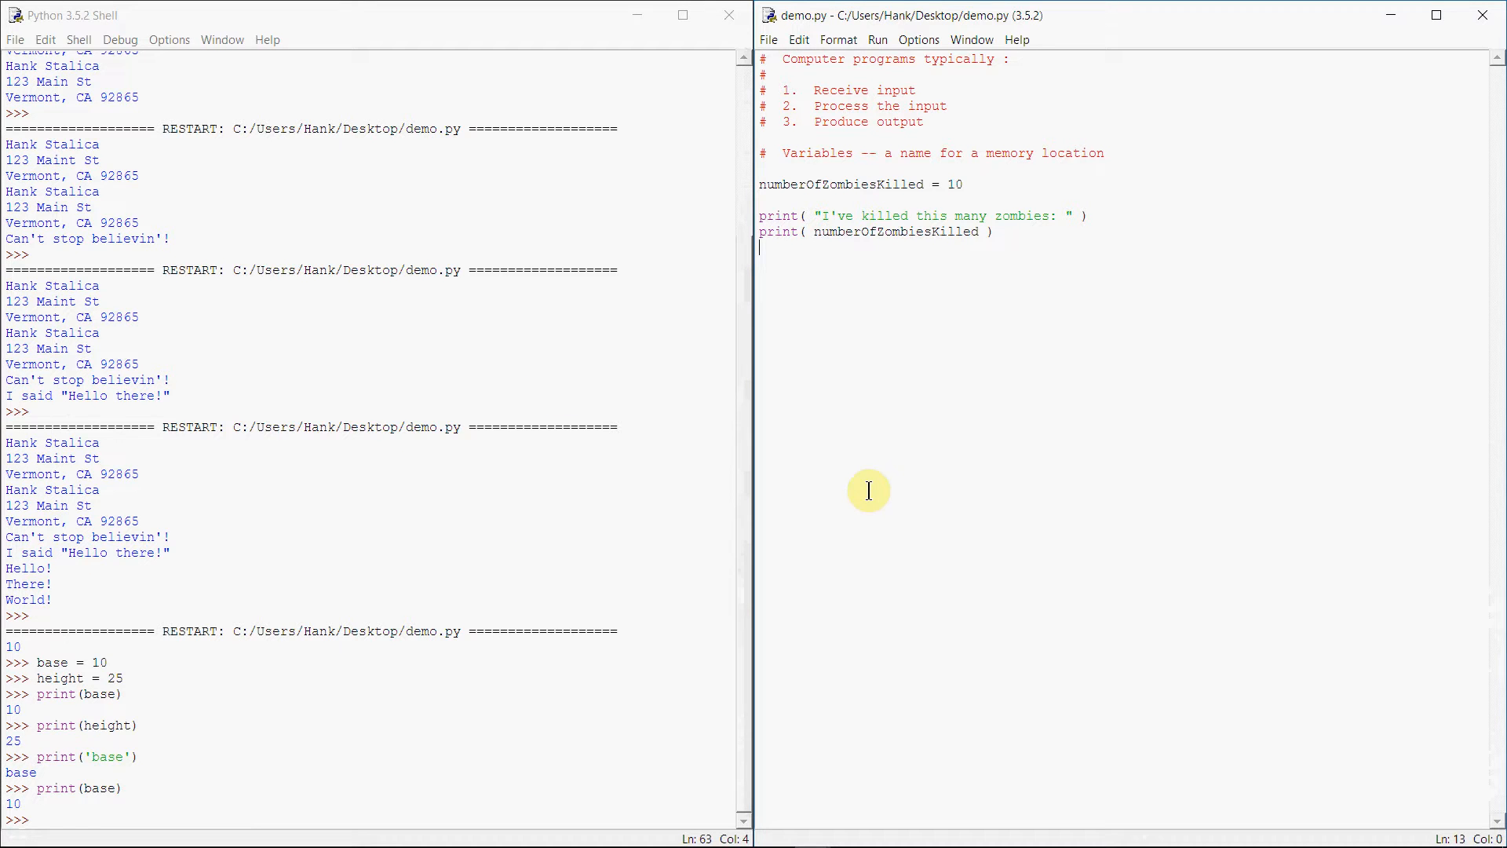
pyautogui.moveTo(979, 328)
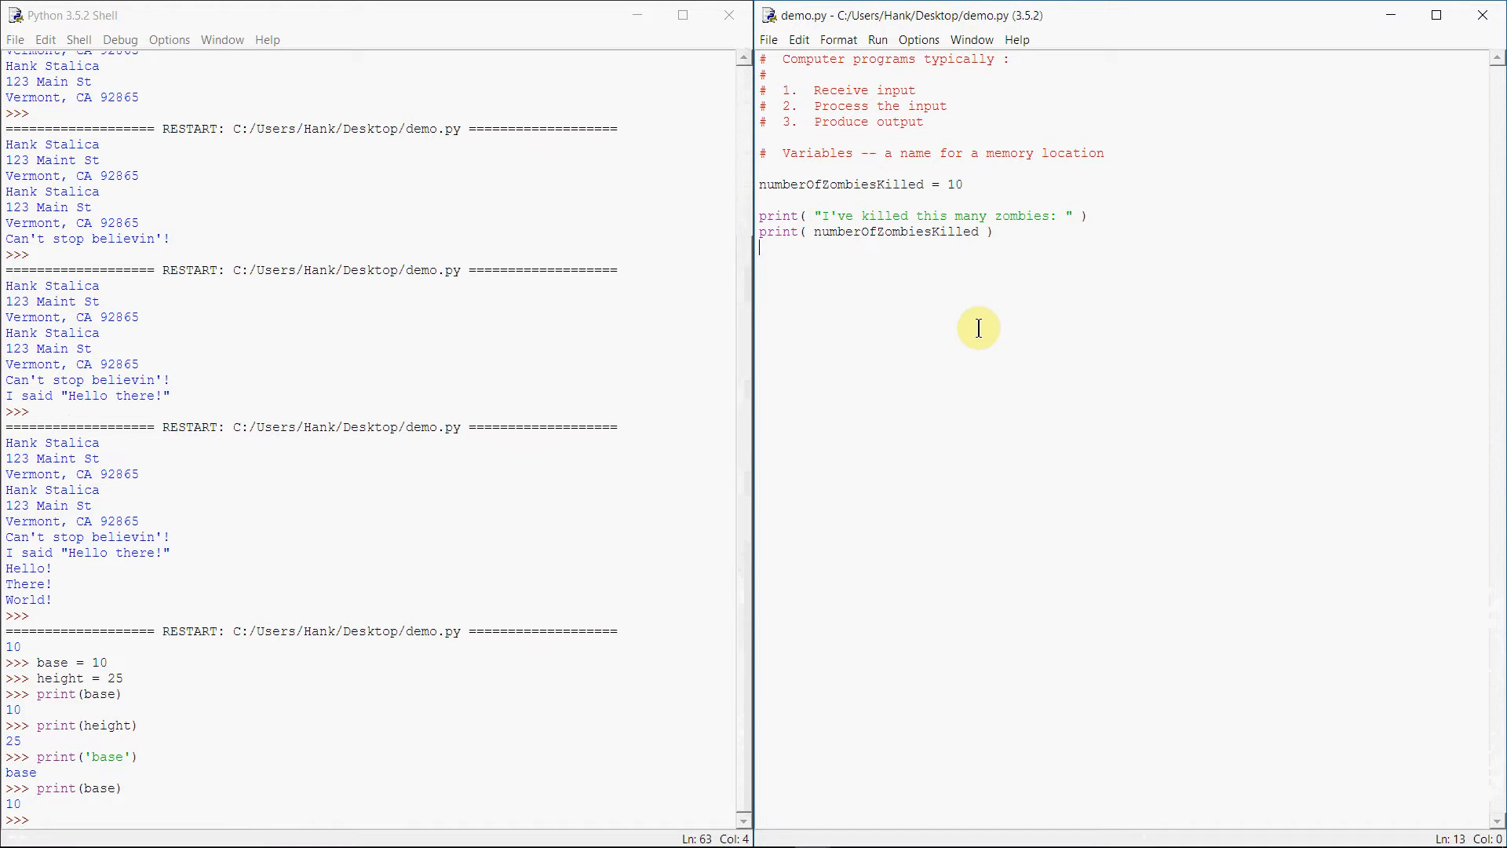
pyautogui.press('F5')
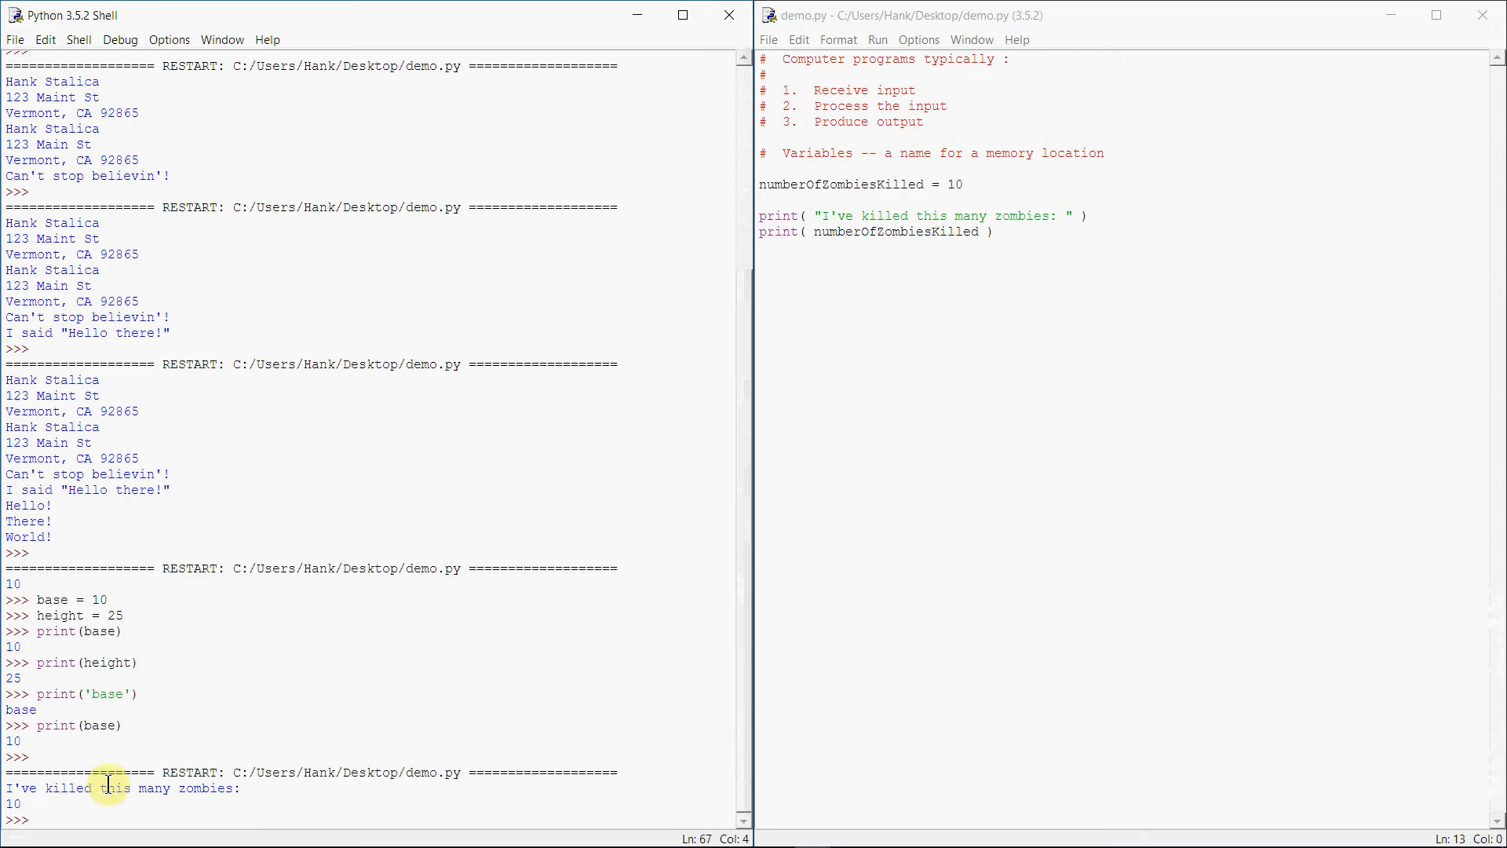
pyautogui.moveTo(968, 682)
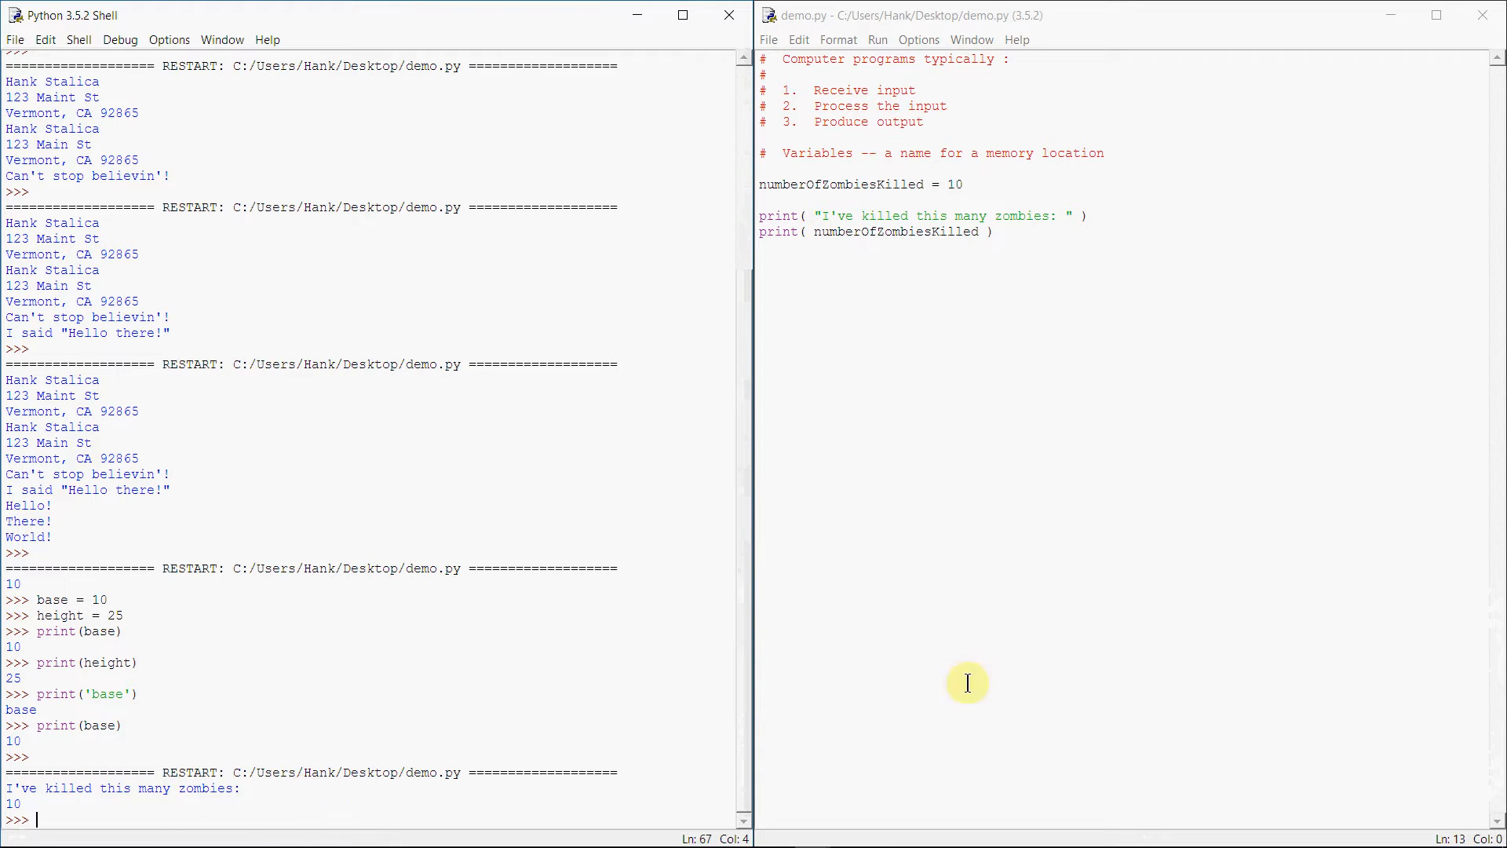
pyautogui.moveTo(945, 612)
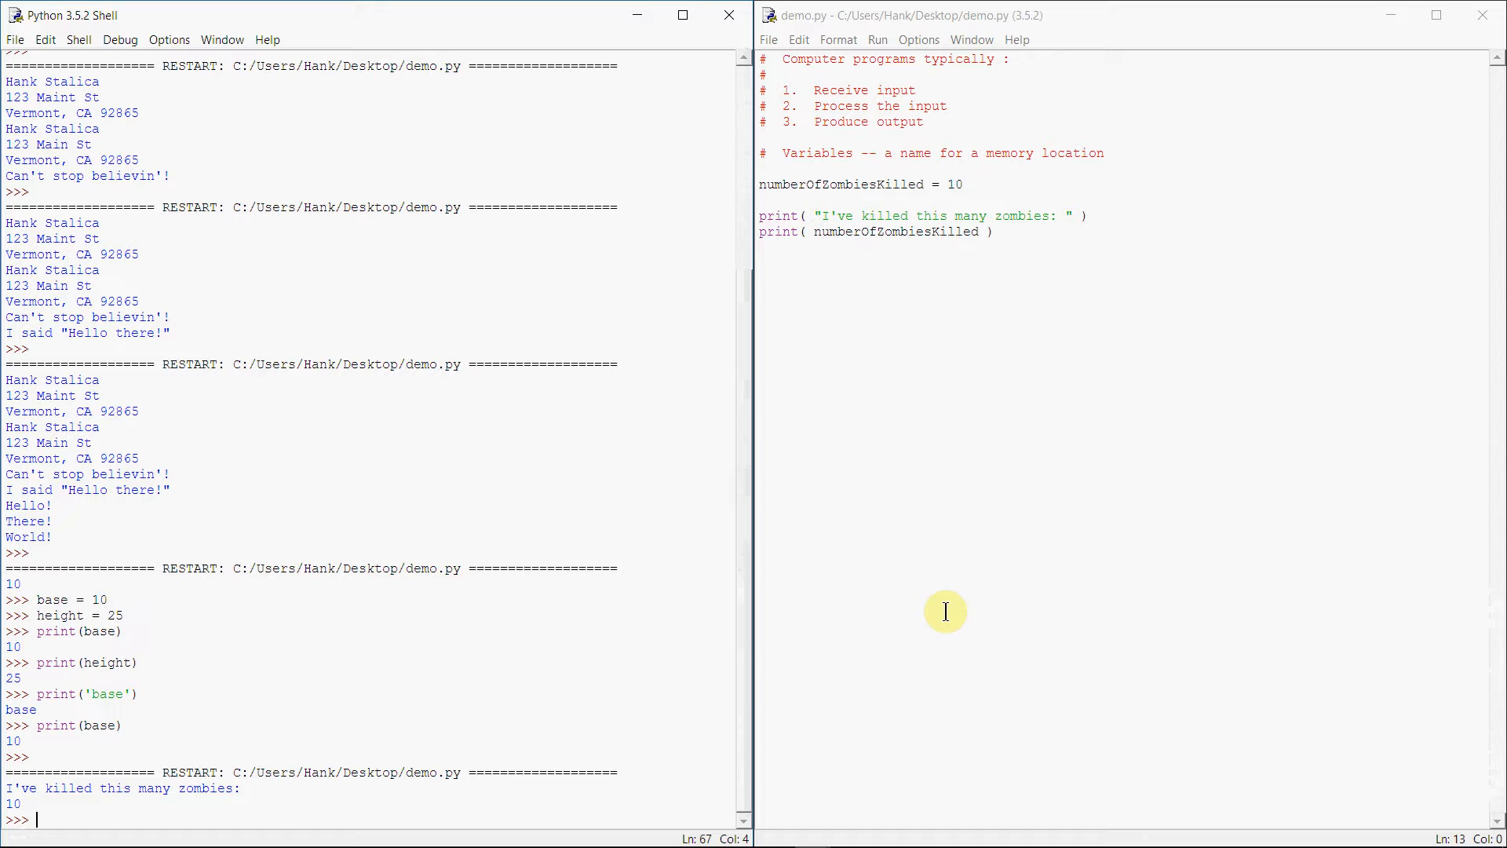
pyautogui.moveTo(805, 427)
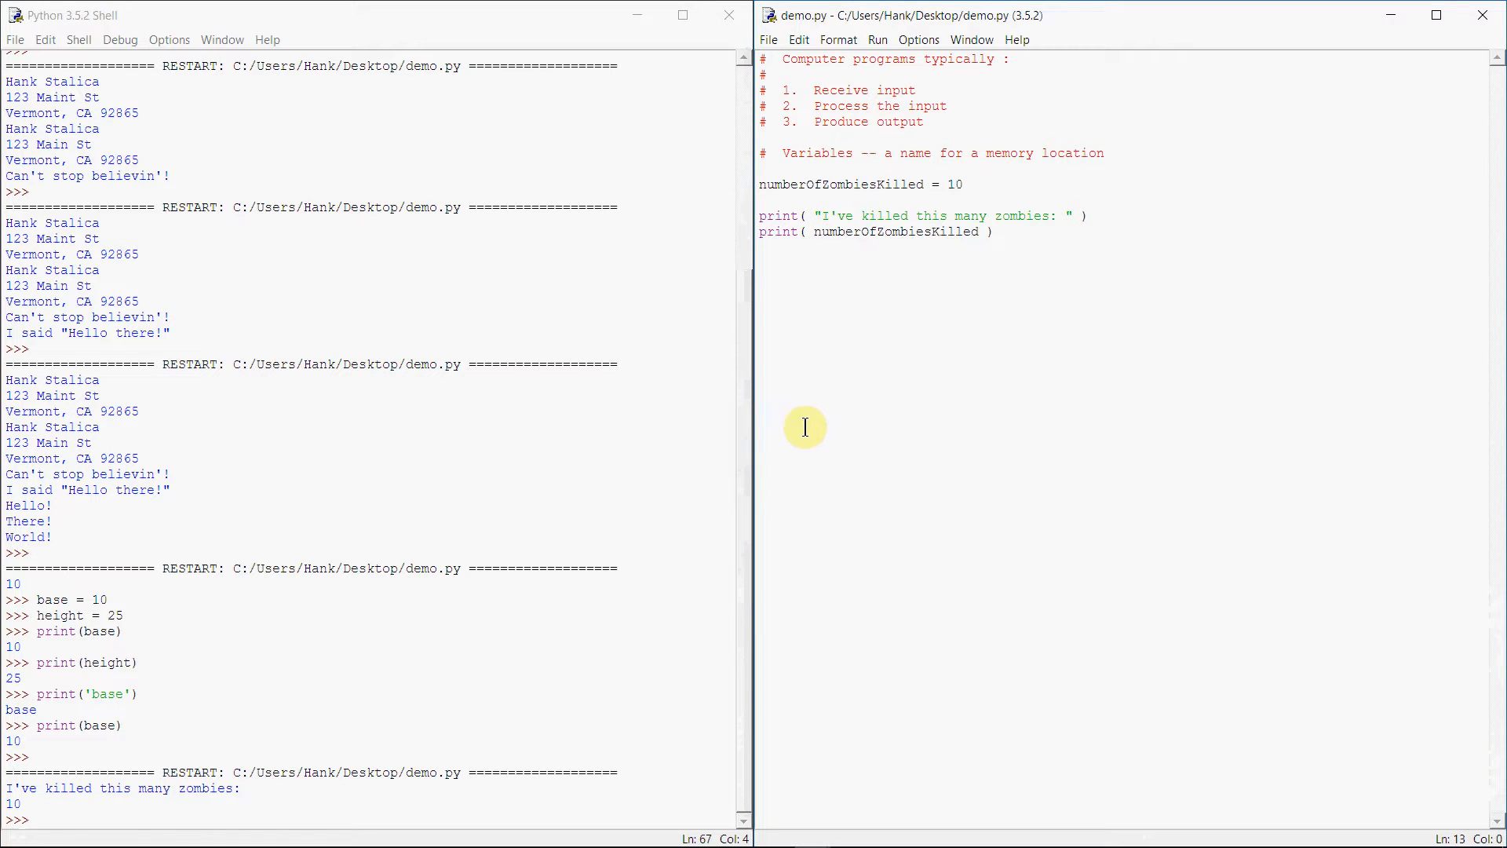
pyautogui.moveTo(943, 339)
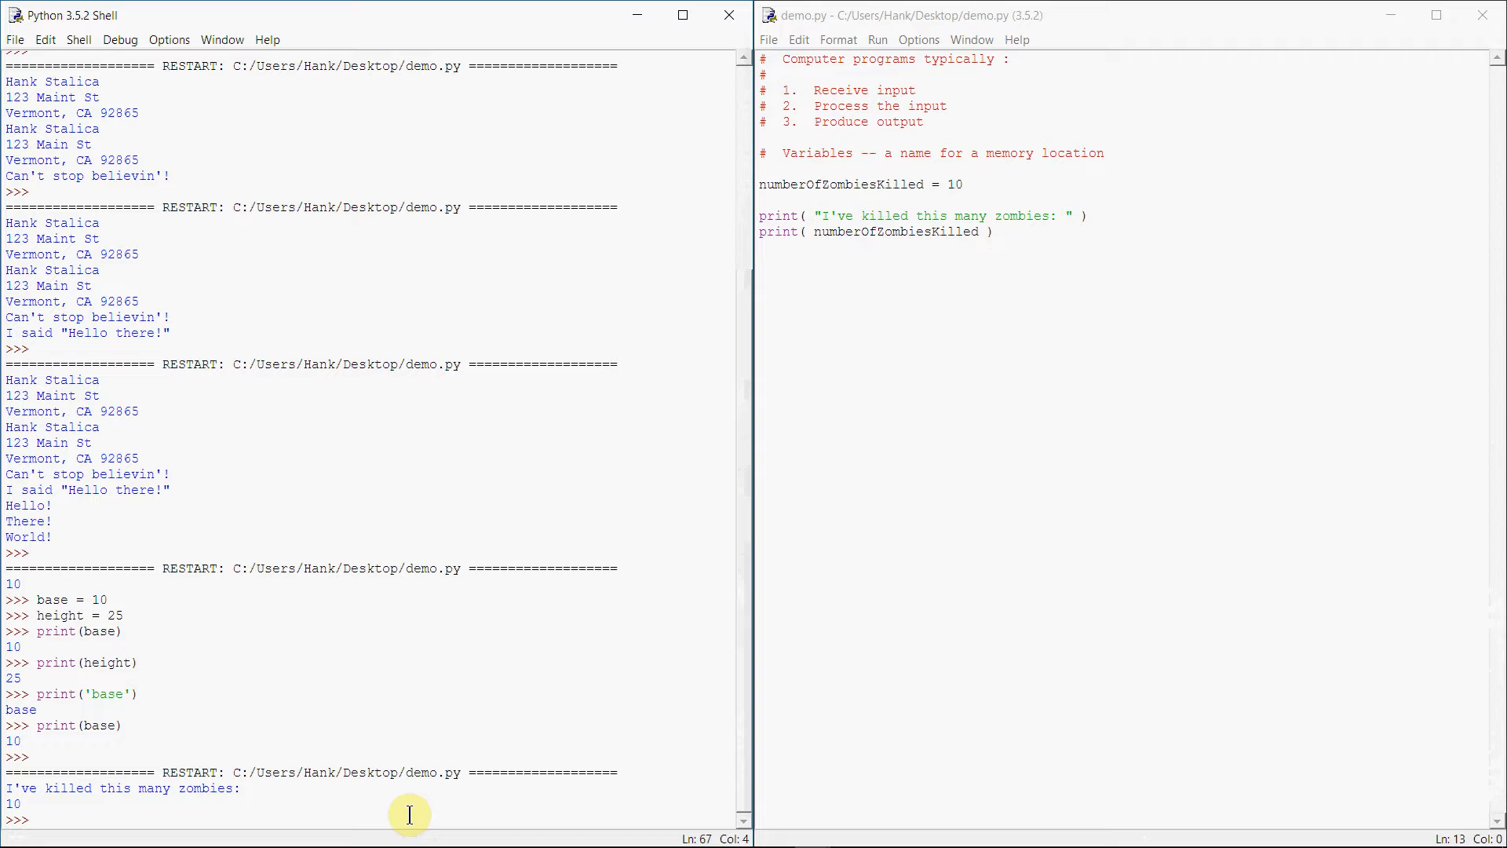
pyautogui.moveTo(732, 370)
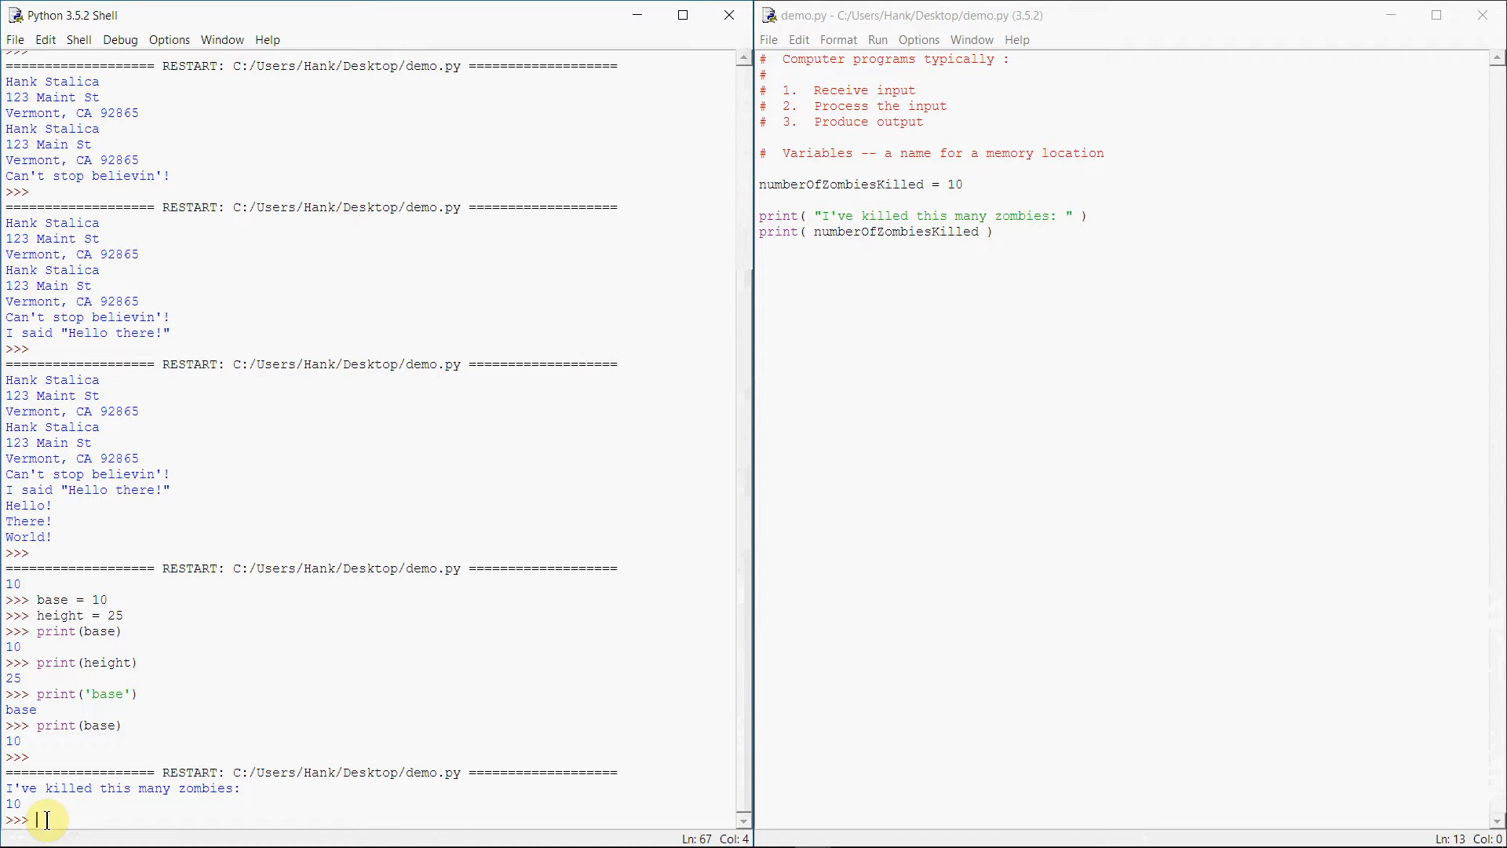
# Enter 10 = numberOfZombiesKilled in the shell to trigger the can't-assign-to-literal SyntaxError
pyautogui.write('1 =')
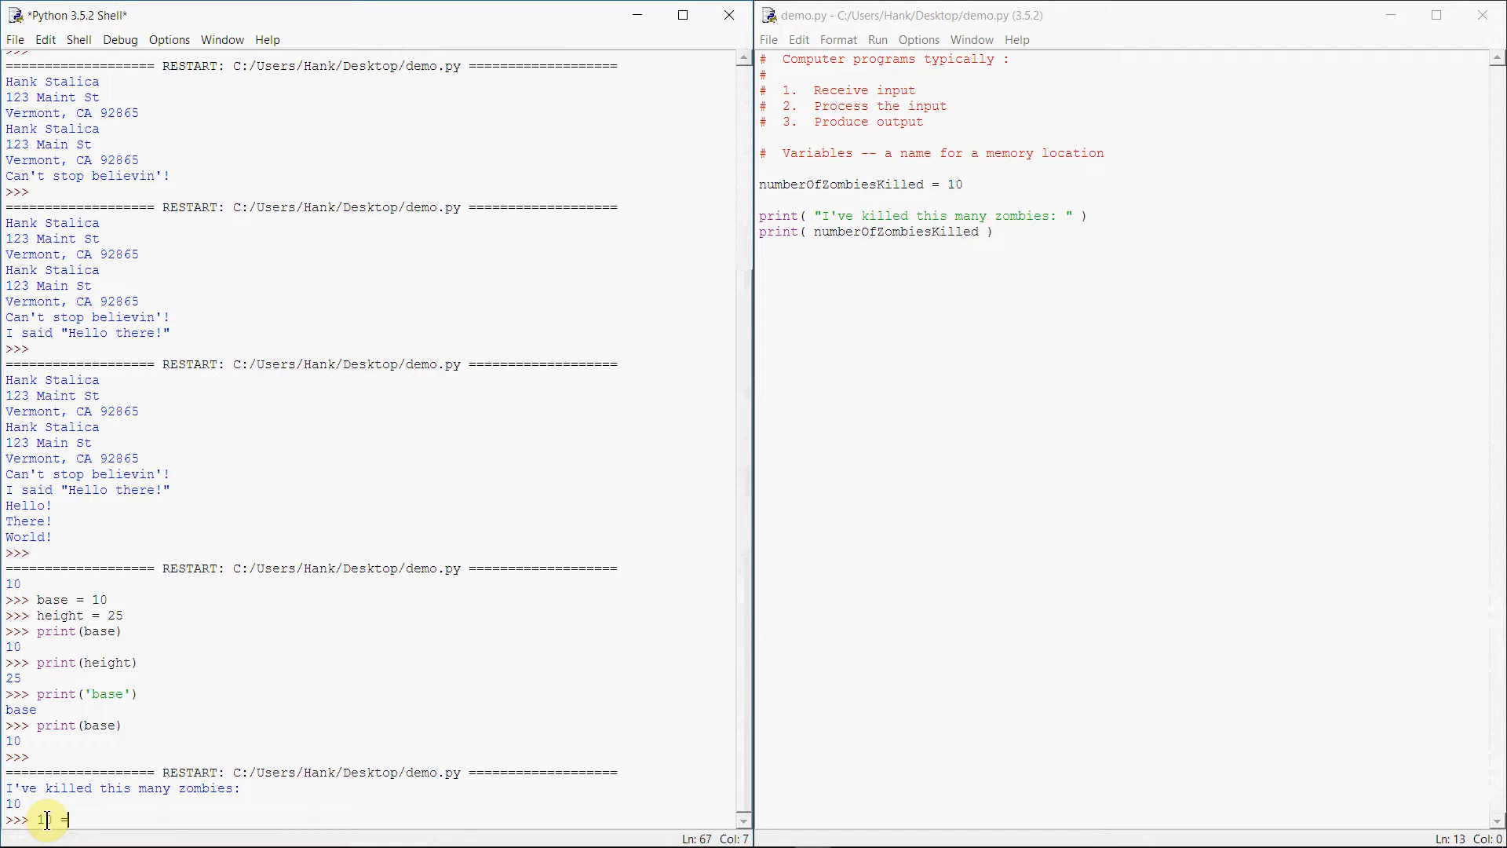
pyautogui.write('= numberOfZo')
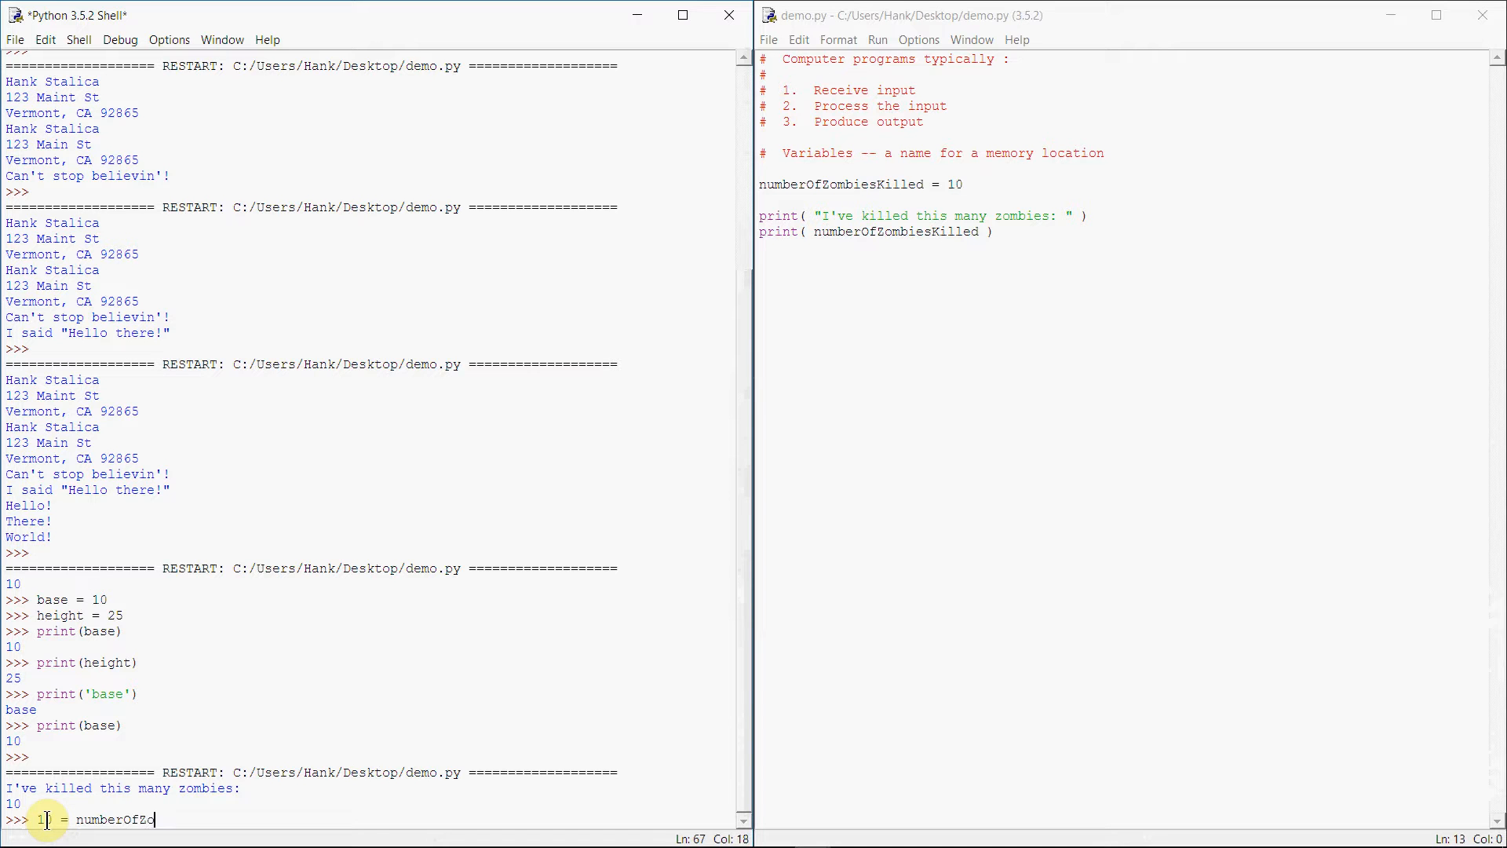
pyautogui.write('mbiesKilled')
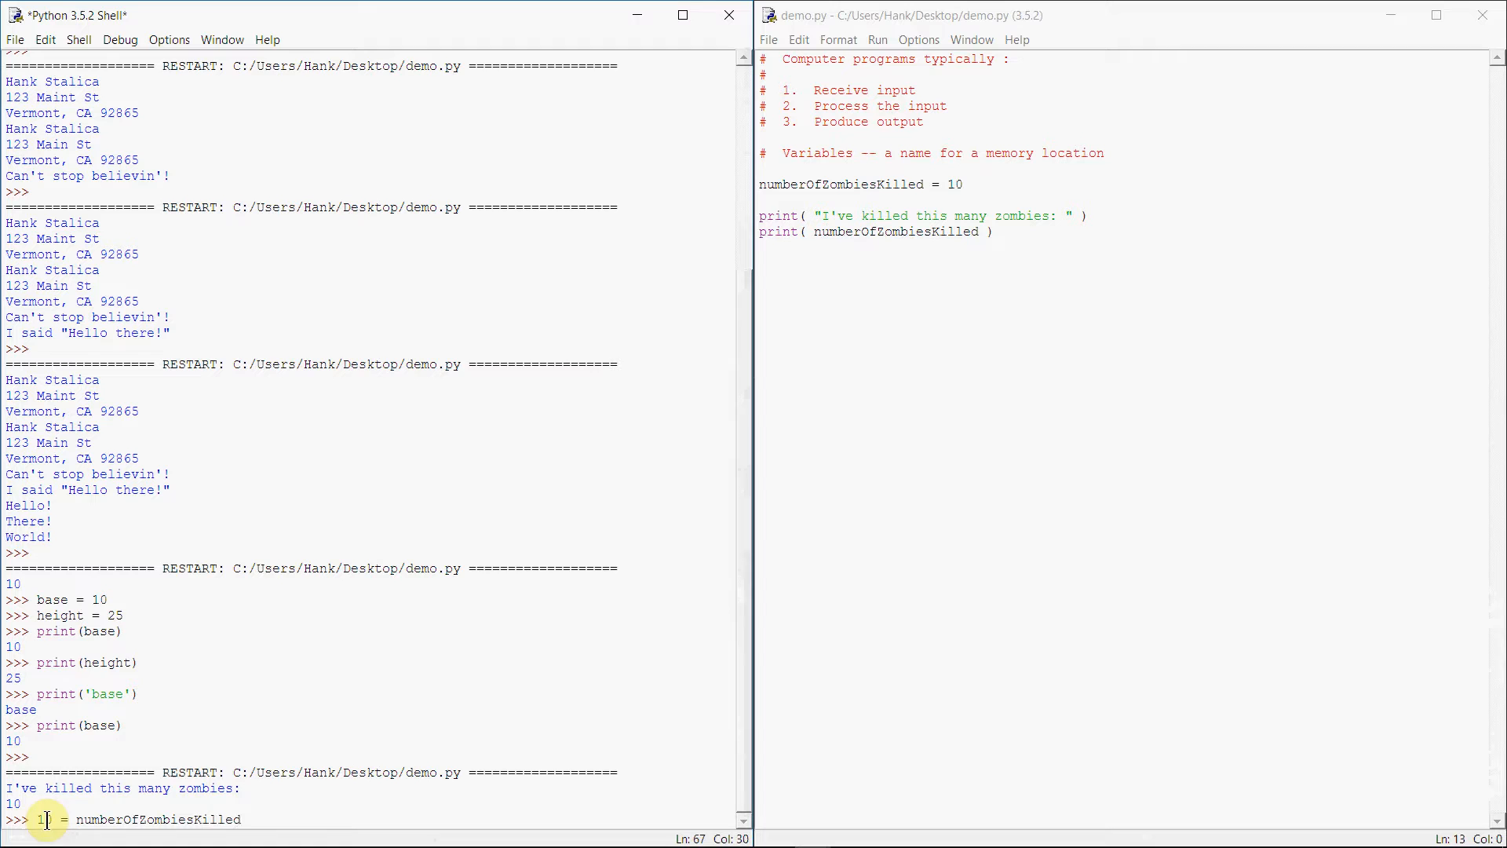
pyautogui.press('Return')
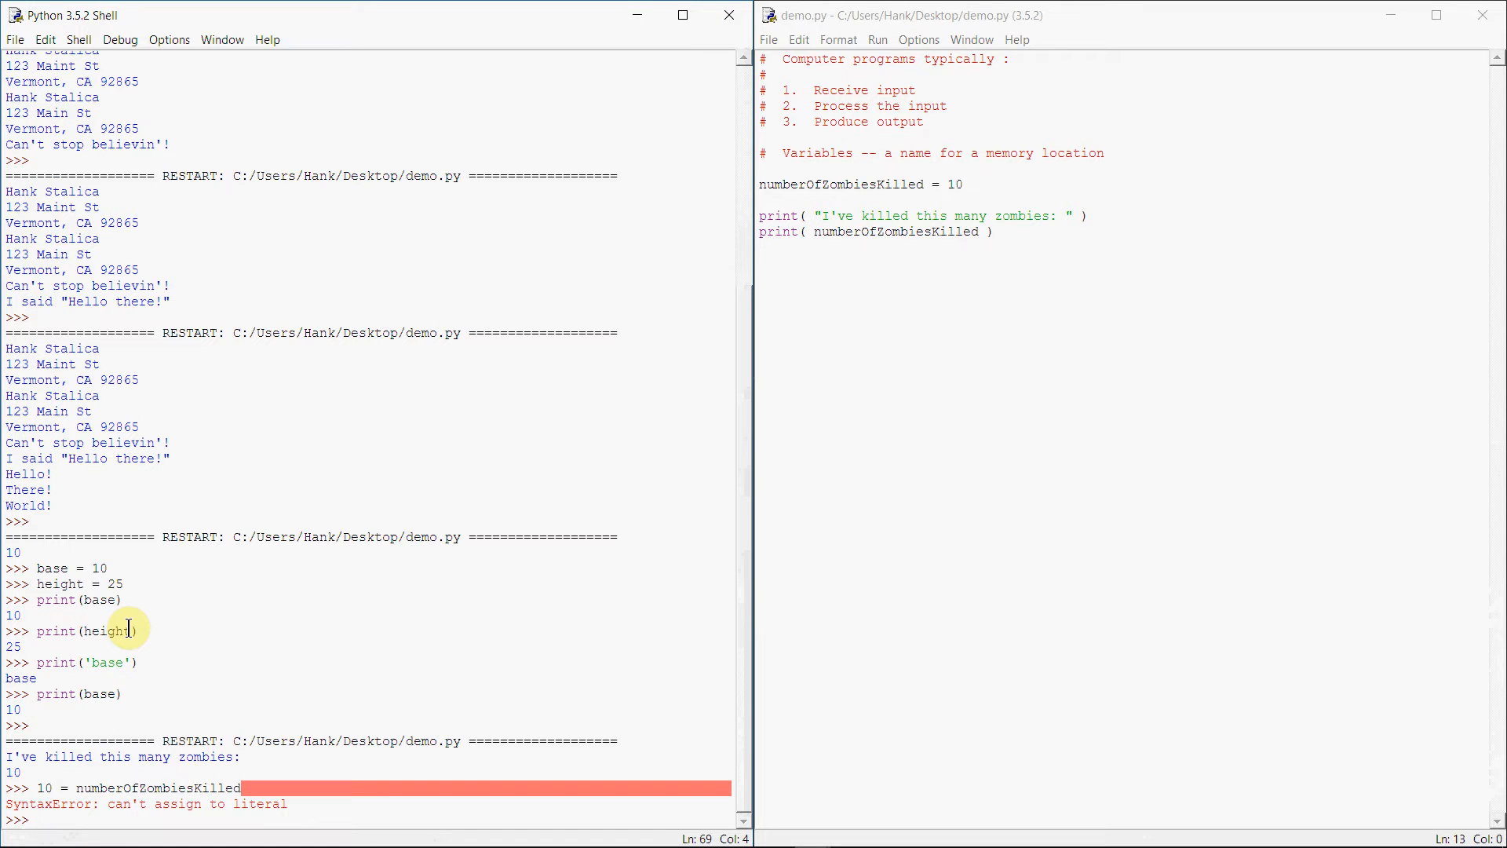
pyautogui.moveTo(282, 787)
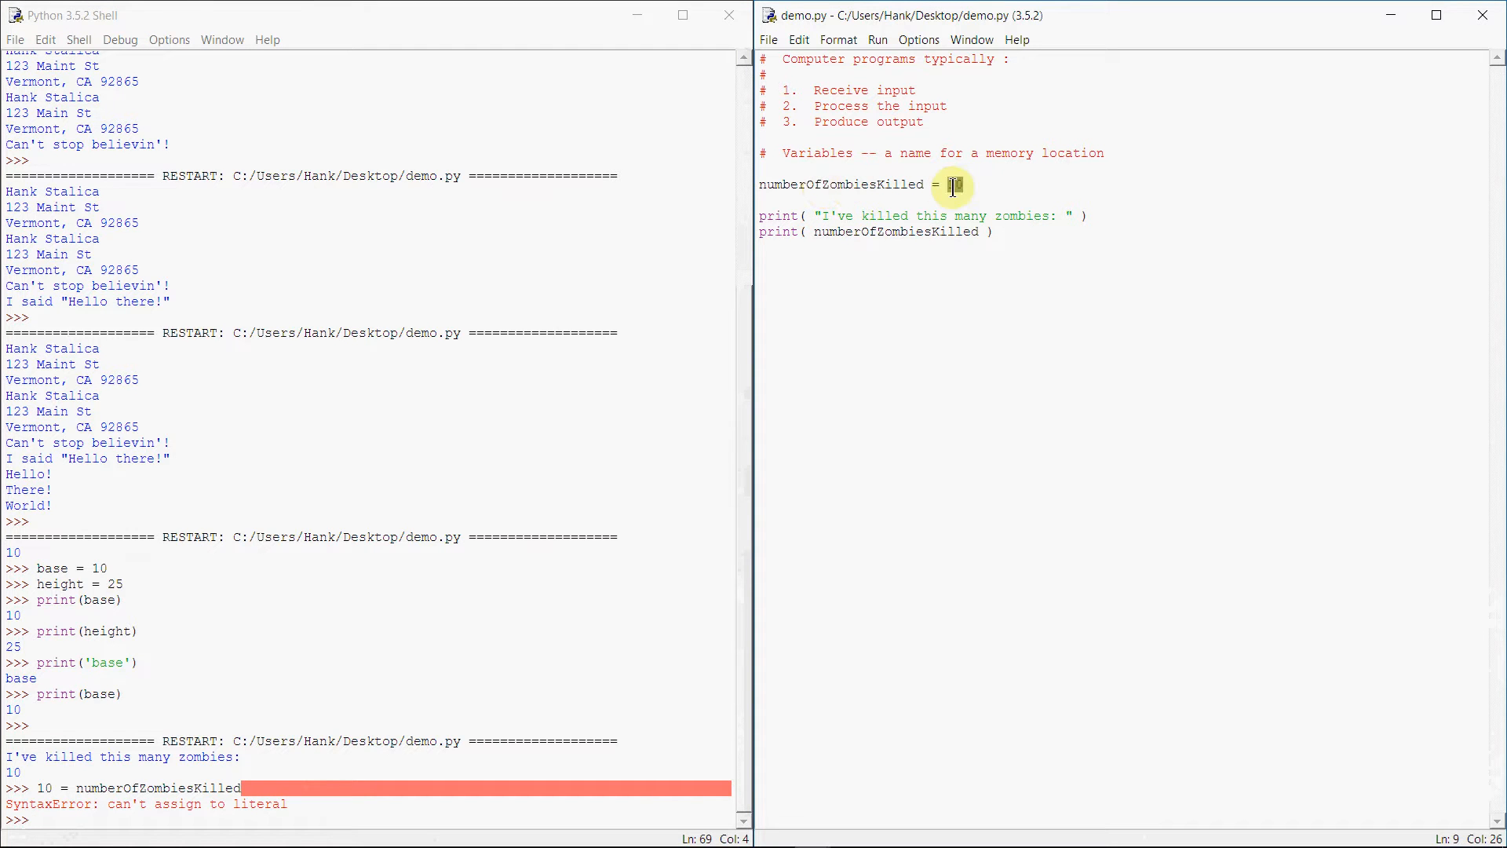
pyautogui.write('10')
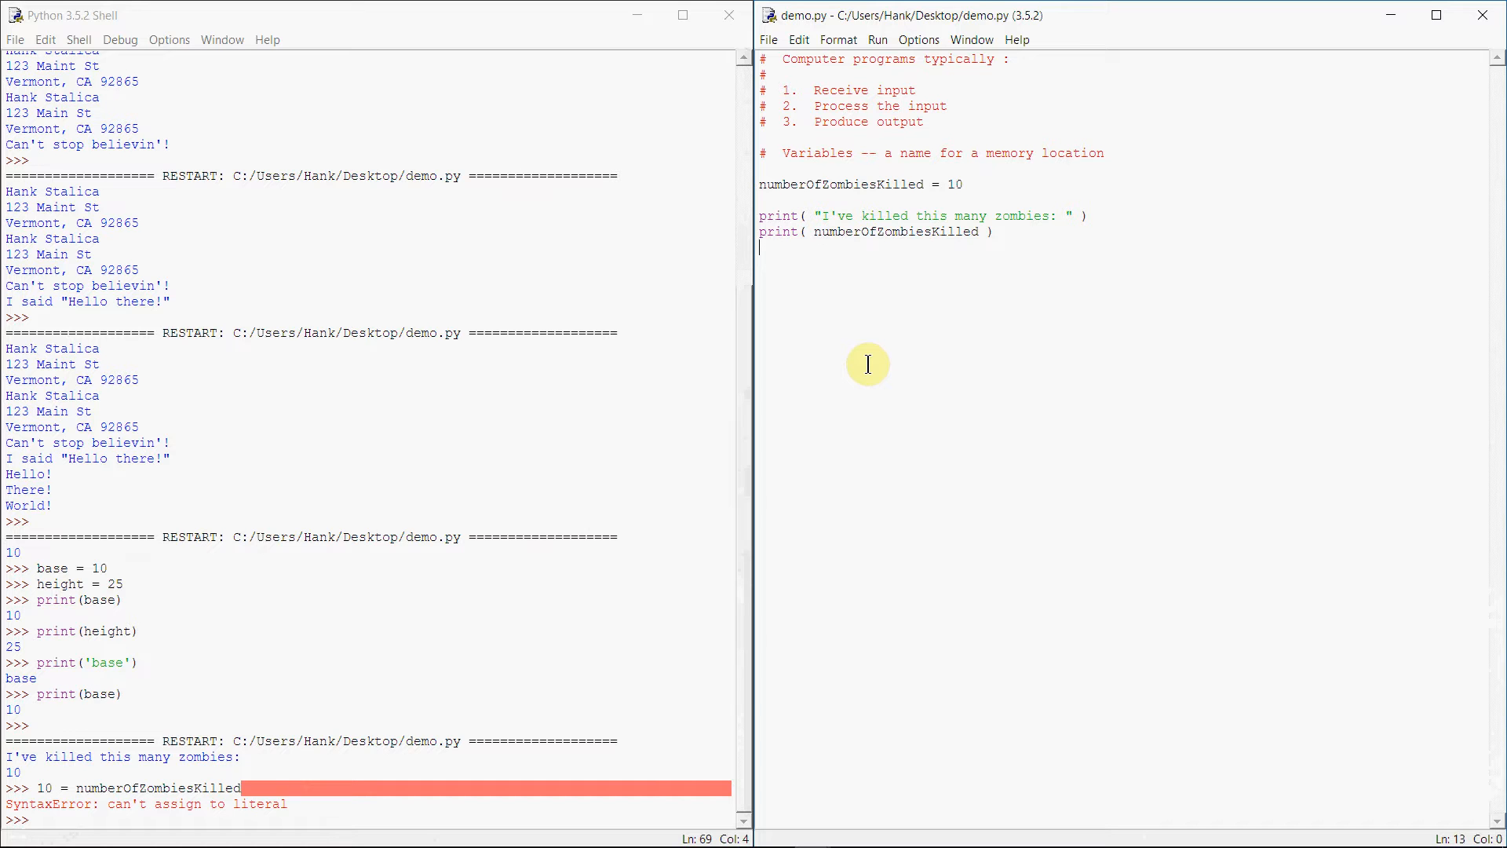
pyautogui.moveTo(799, 304)
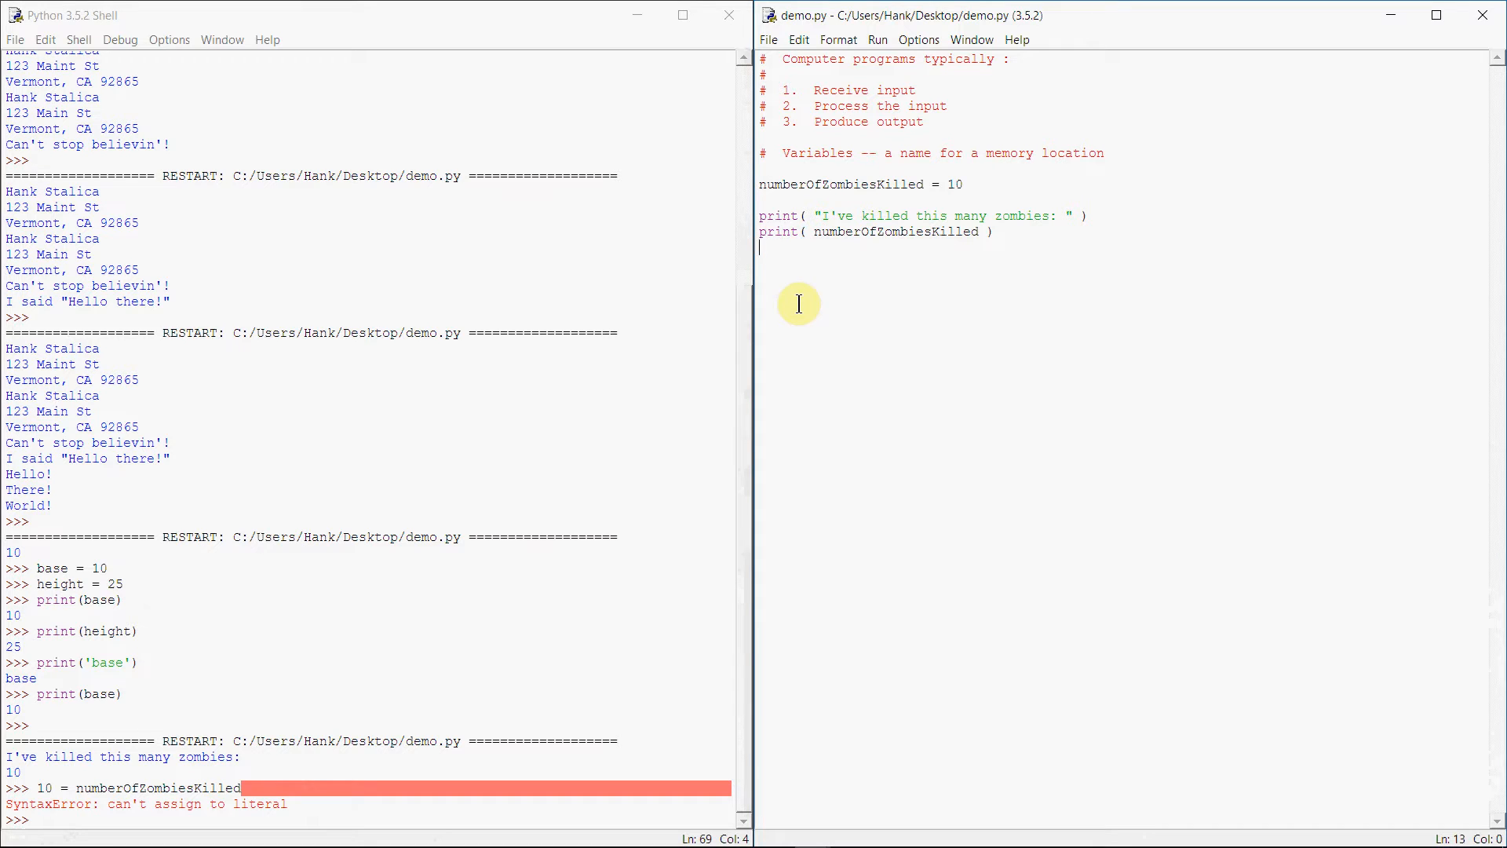
pyautogui.moveTo(728, 594)
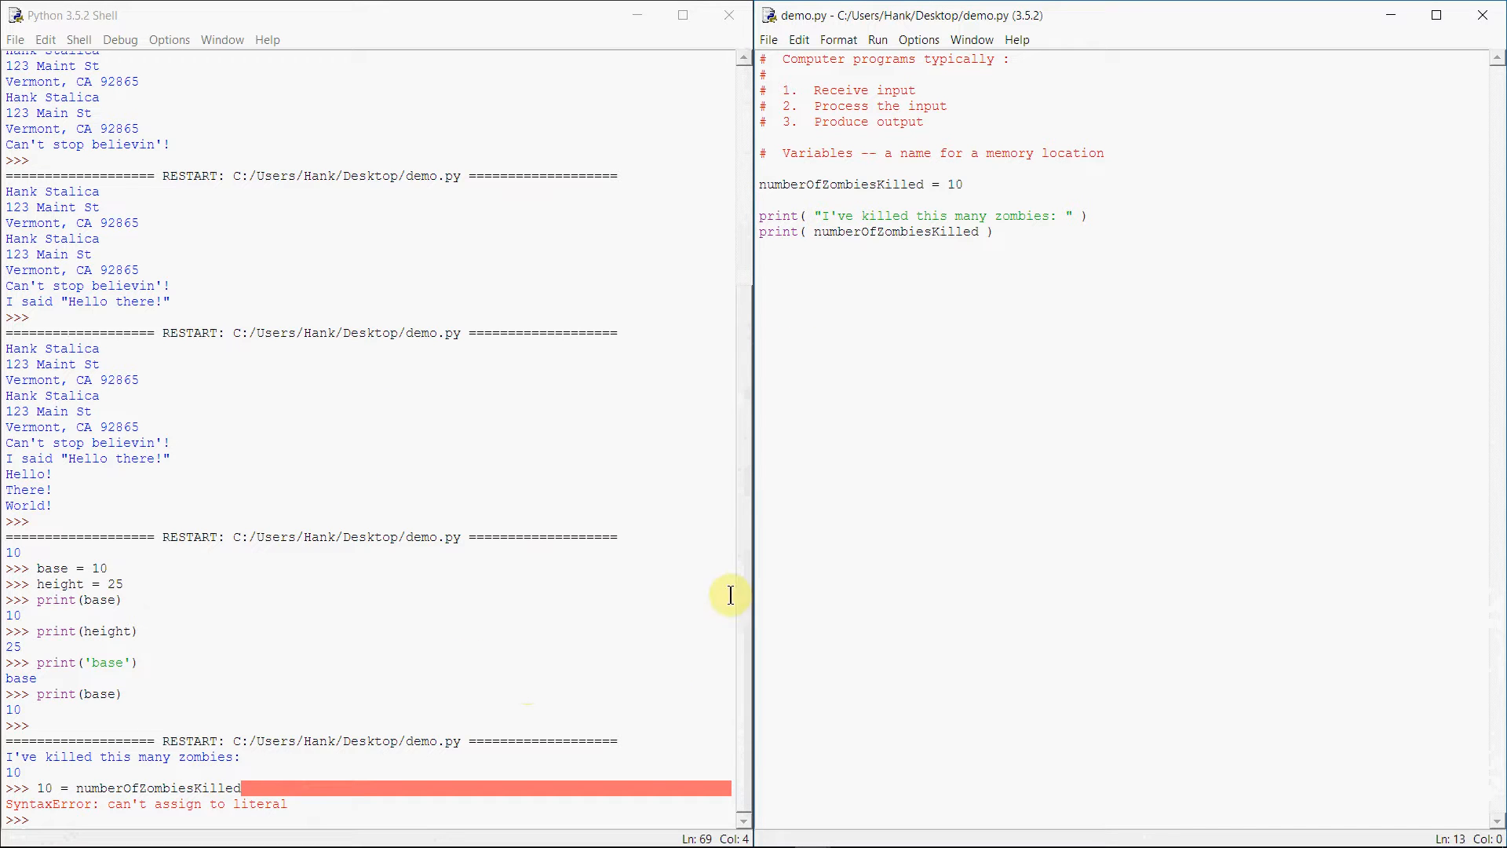
pyautogui.moveTo(883, 391)
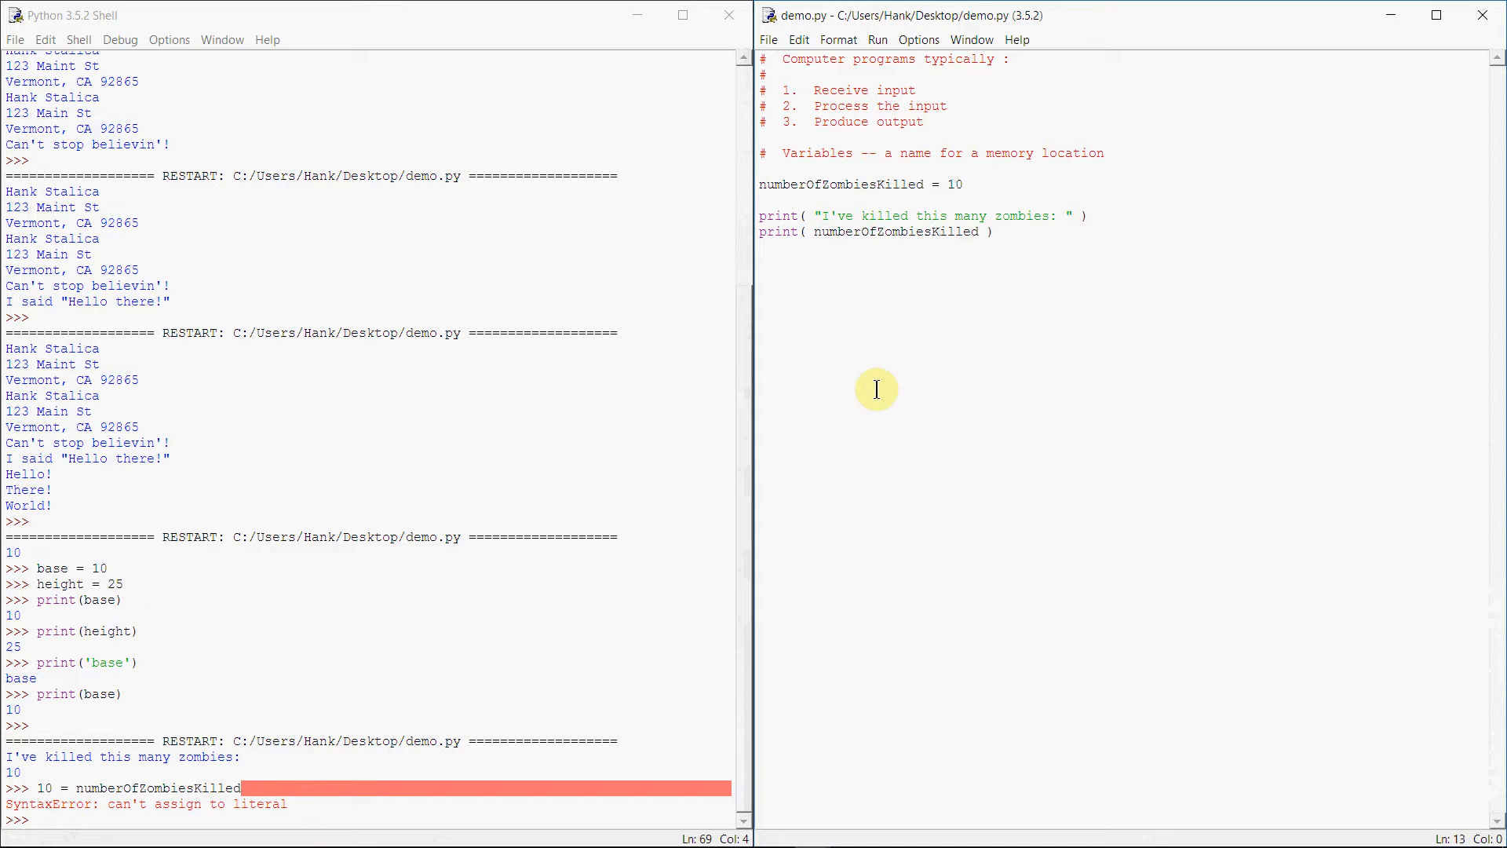
# Delete ' = 10' from the numberOfZombiesKilled line 9 in demo.py
pyautogui.click(762, 245)
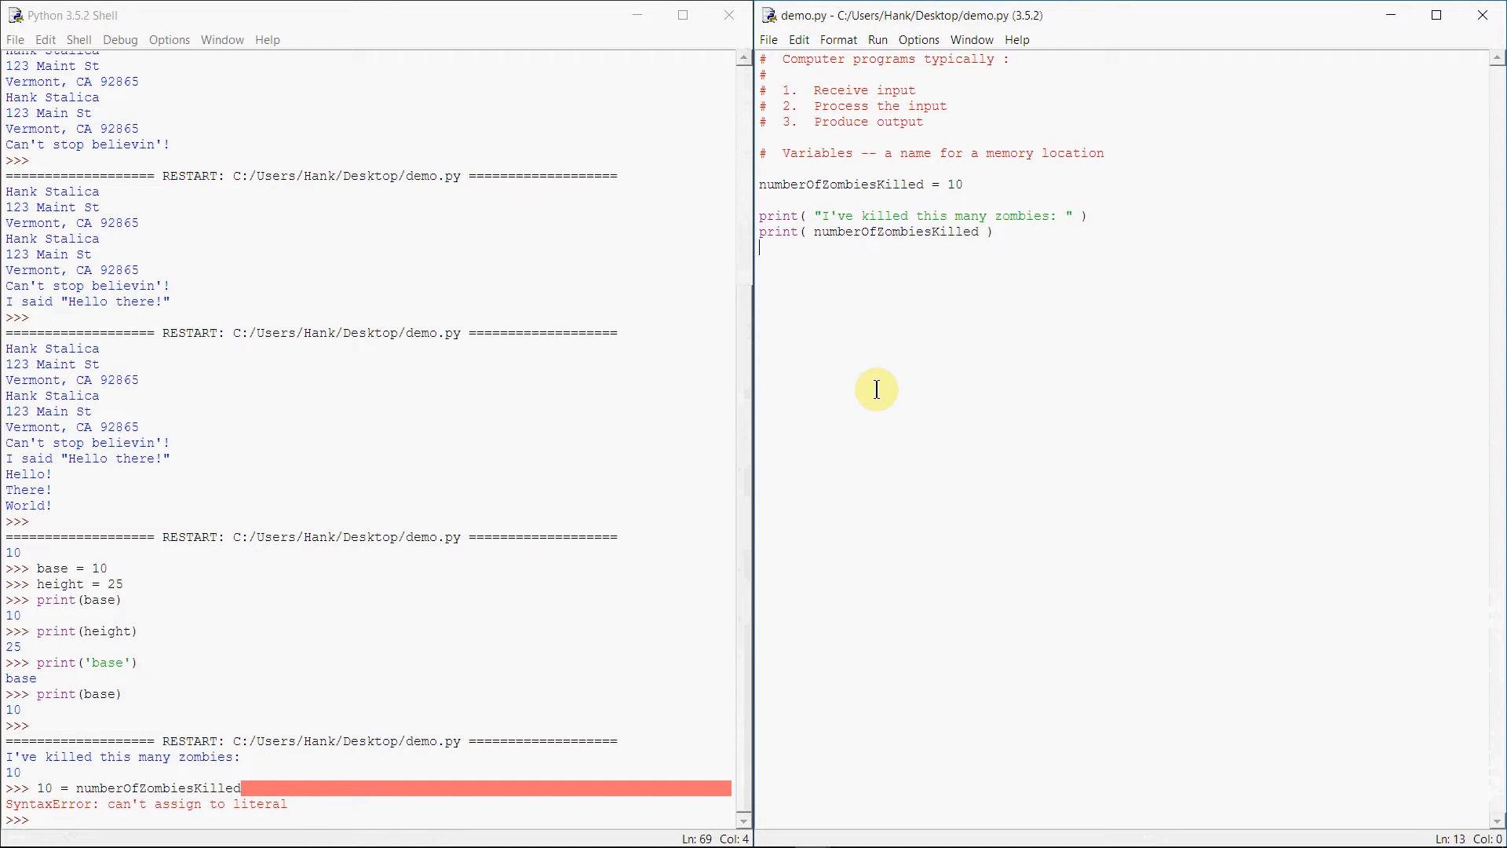
pyautogui.moveTo(871, 380)
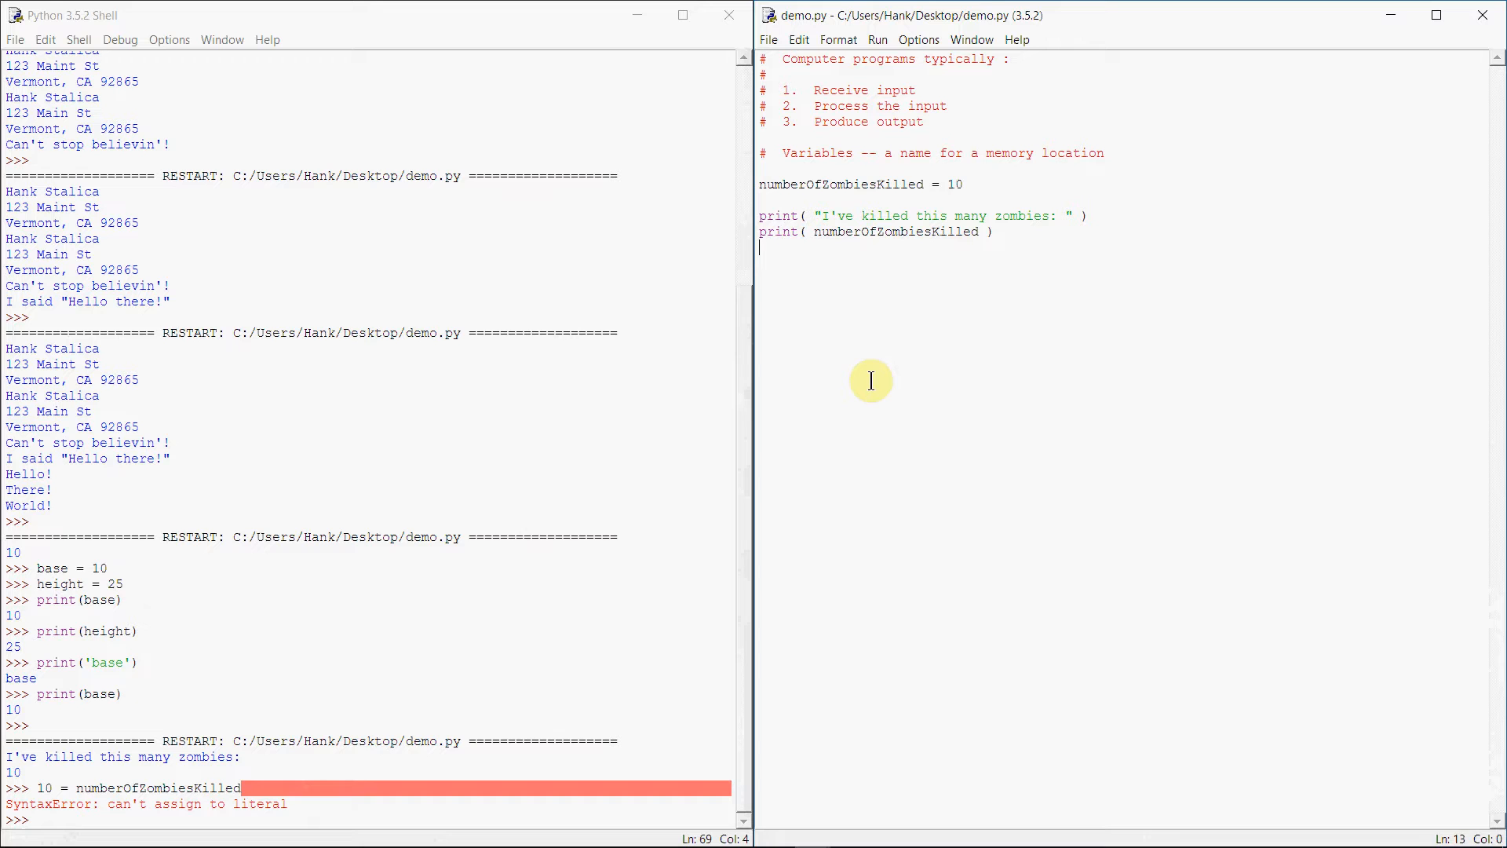
pyautogui.click(800, 185)
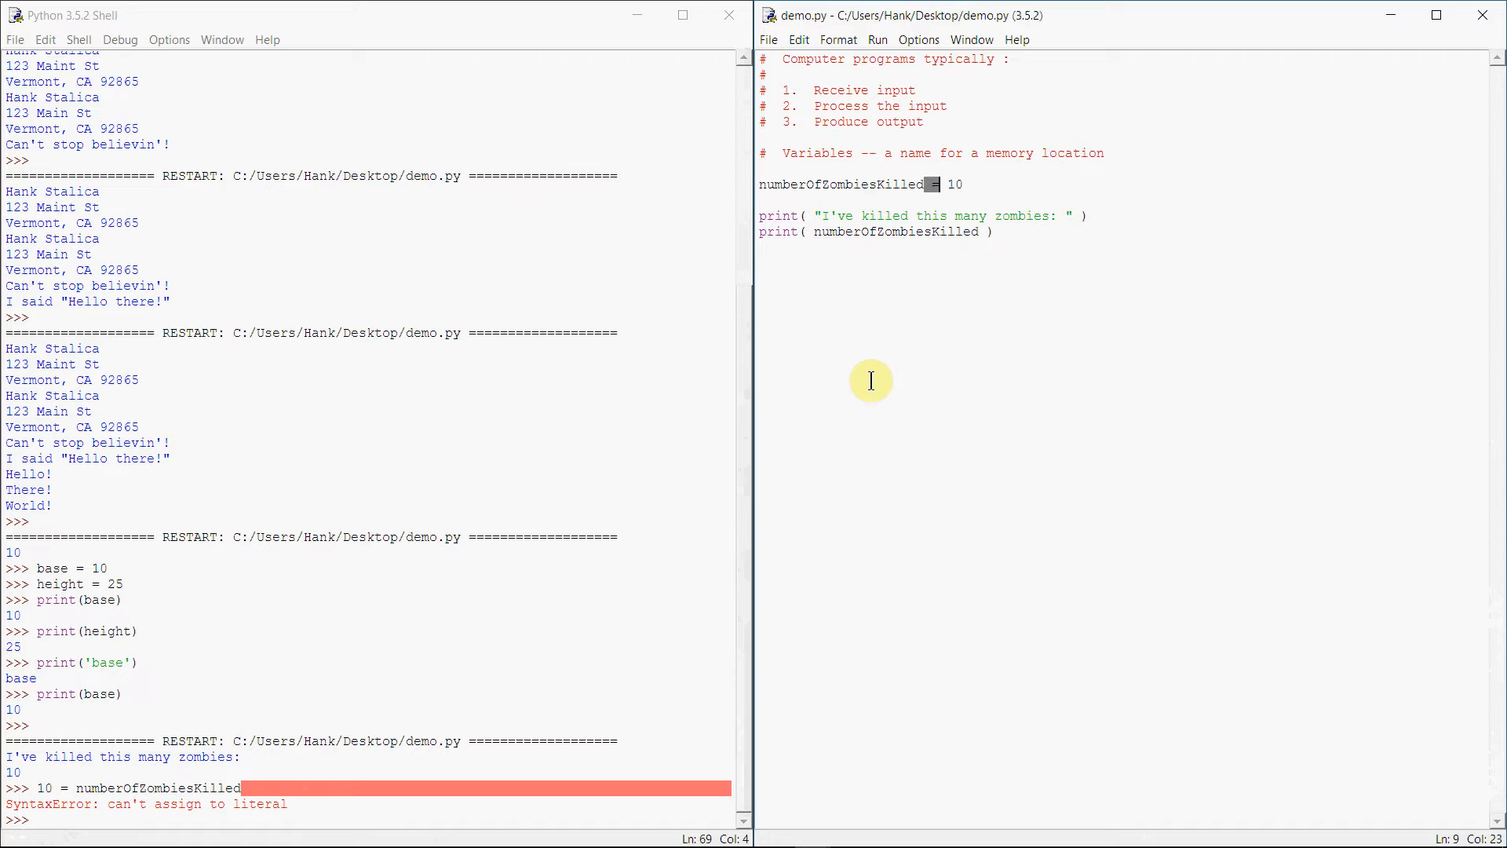
pyautogui.press('BackSpace')
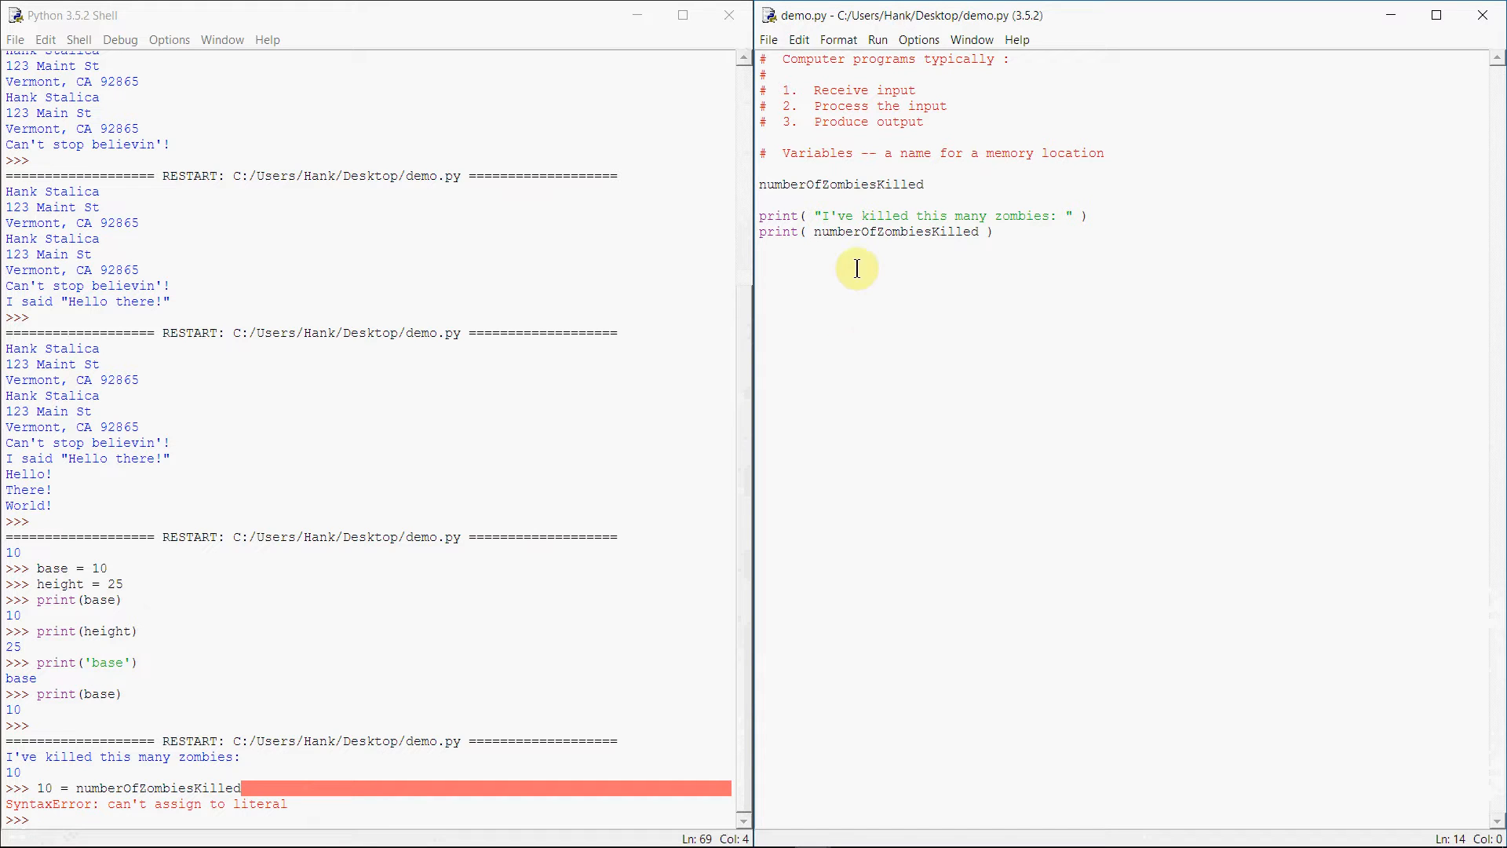
pyautogui.moveTo(934, 214)
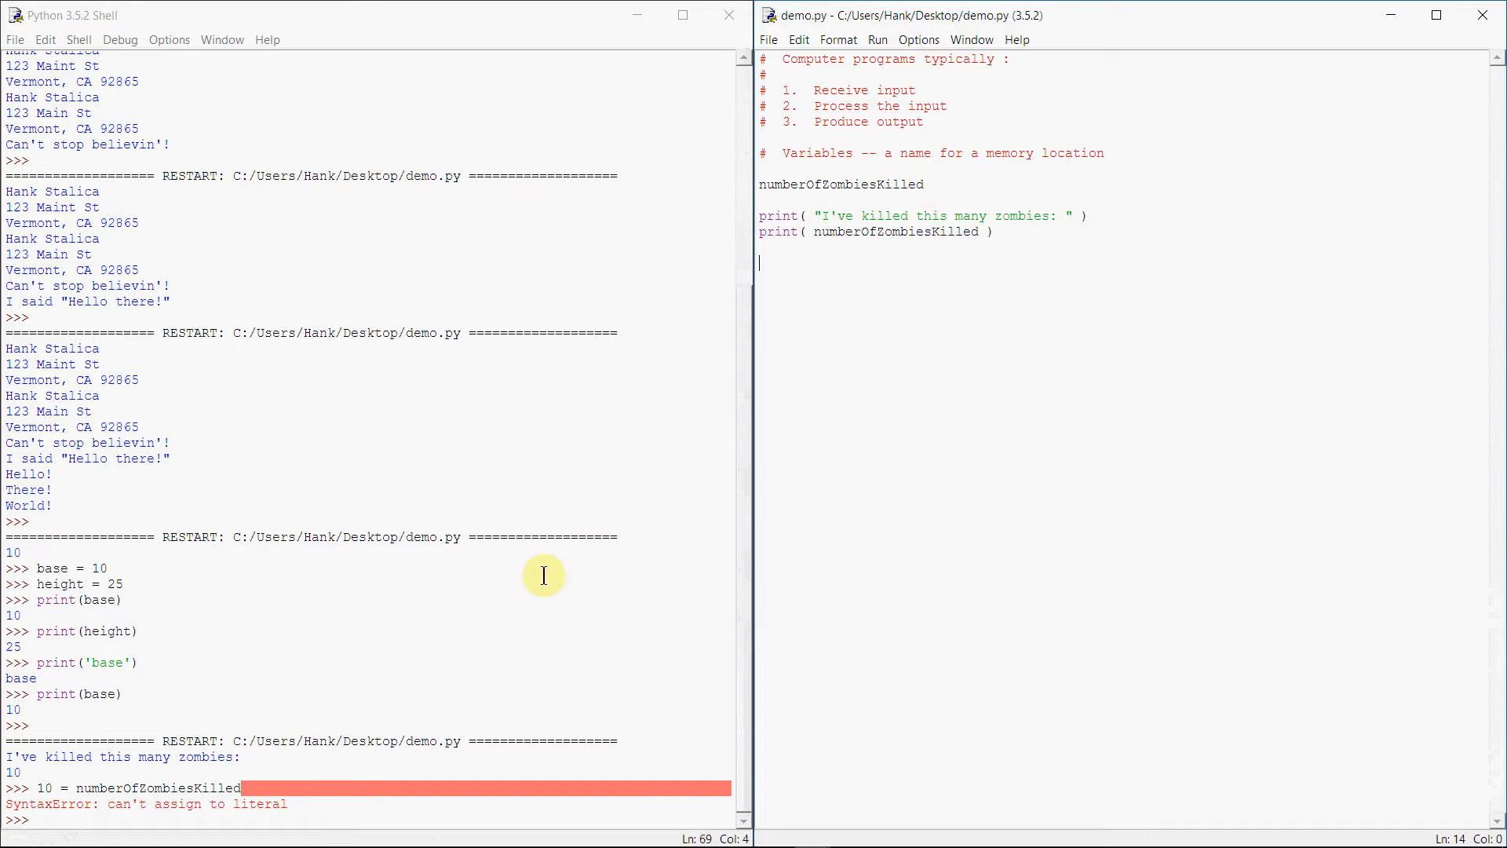
pyautogui.moveTo(921, 197)
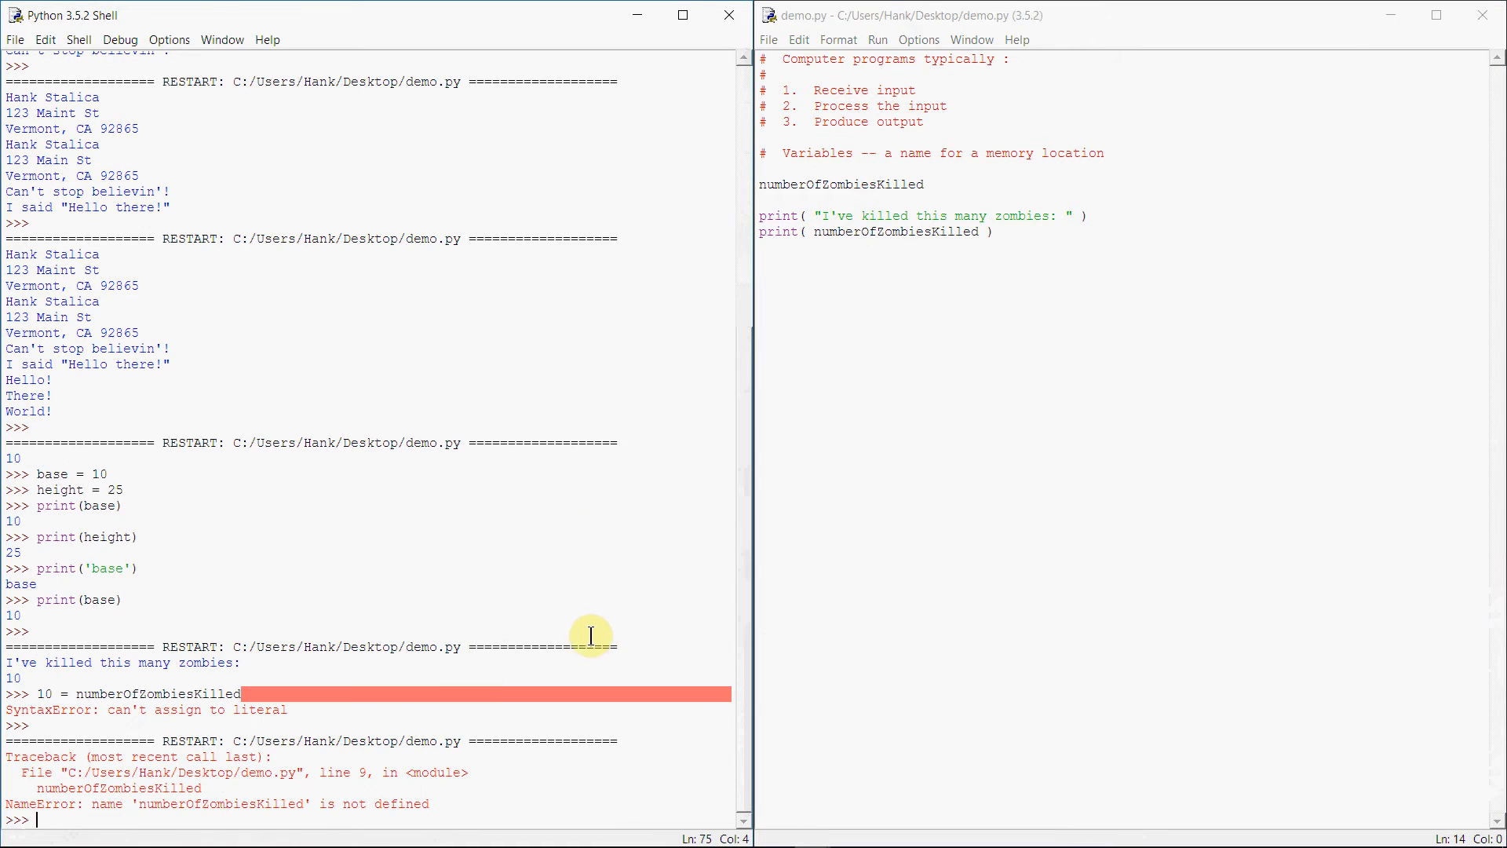
pyautogui.moveTo(308, 815)
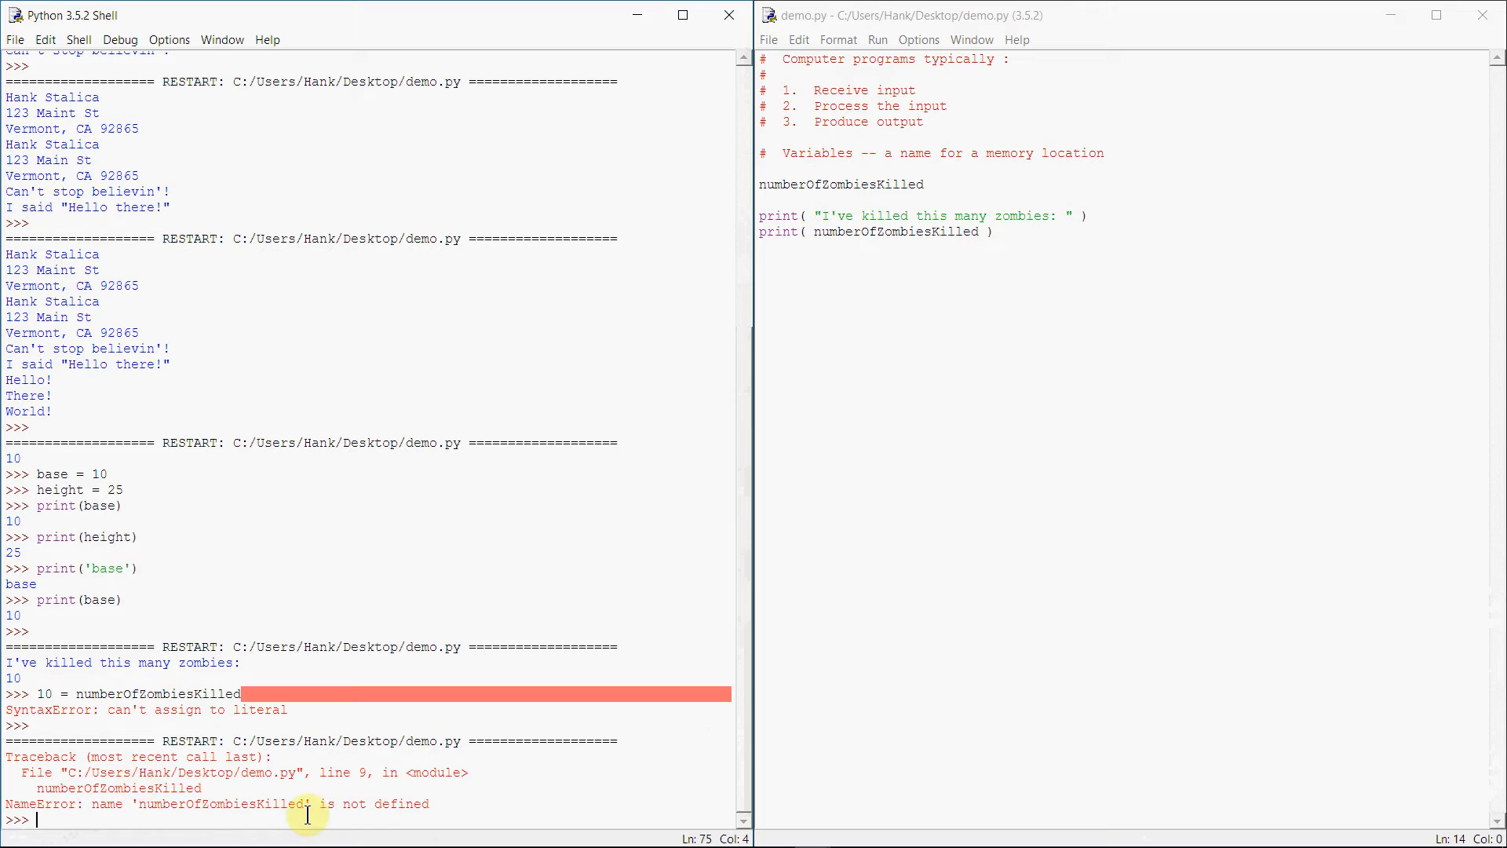
pyautogui.moveTo(414, 819)
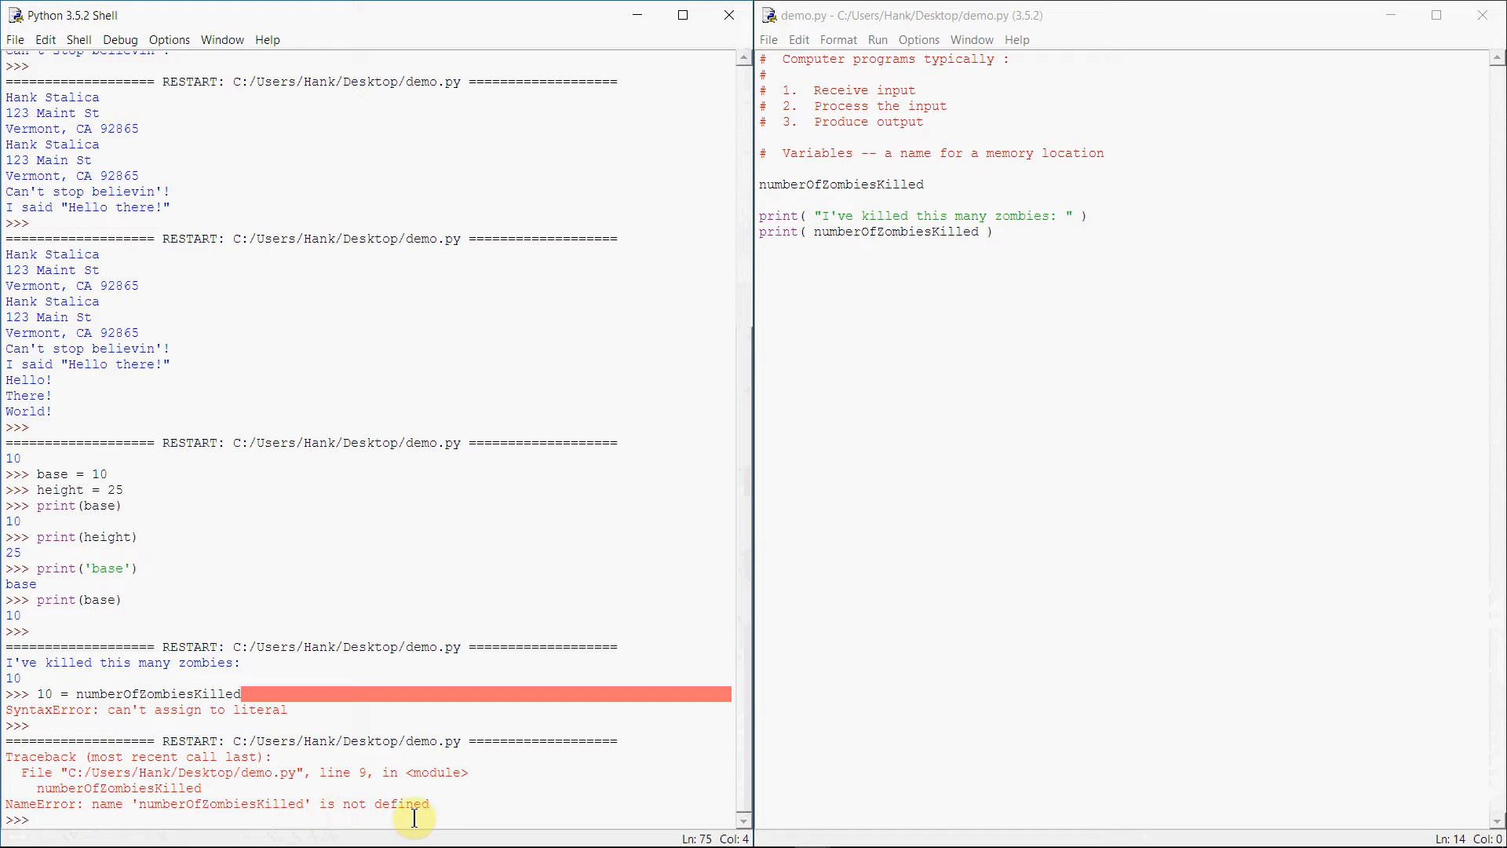
pyautogui.moveTo(897, 637)
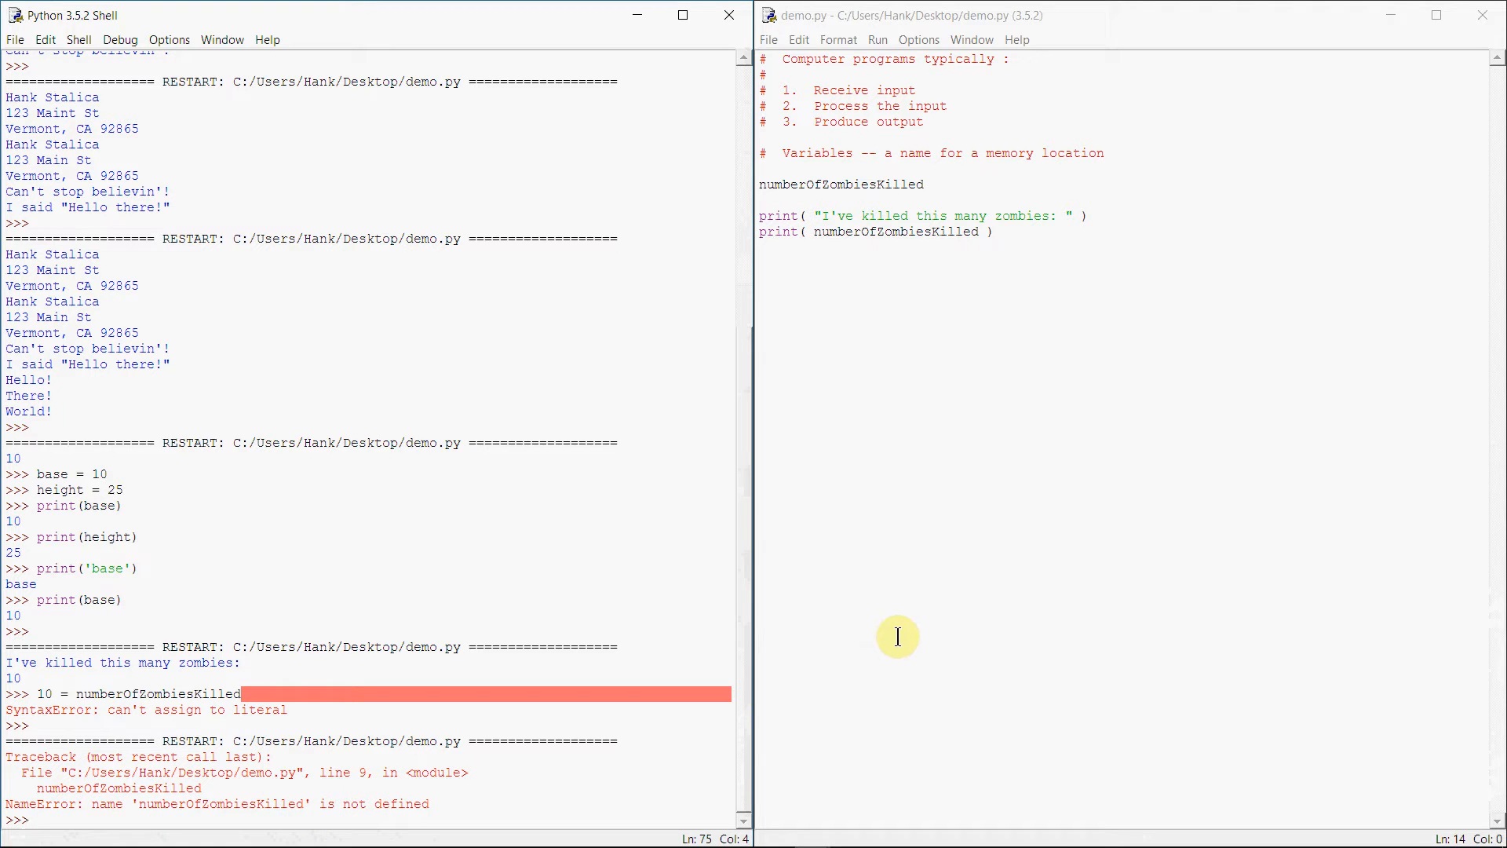
pyautogui.moveTo(909, 359)
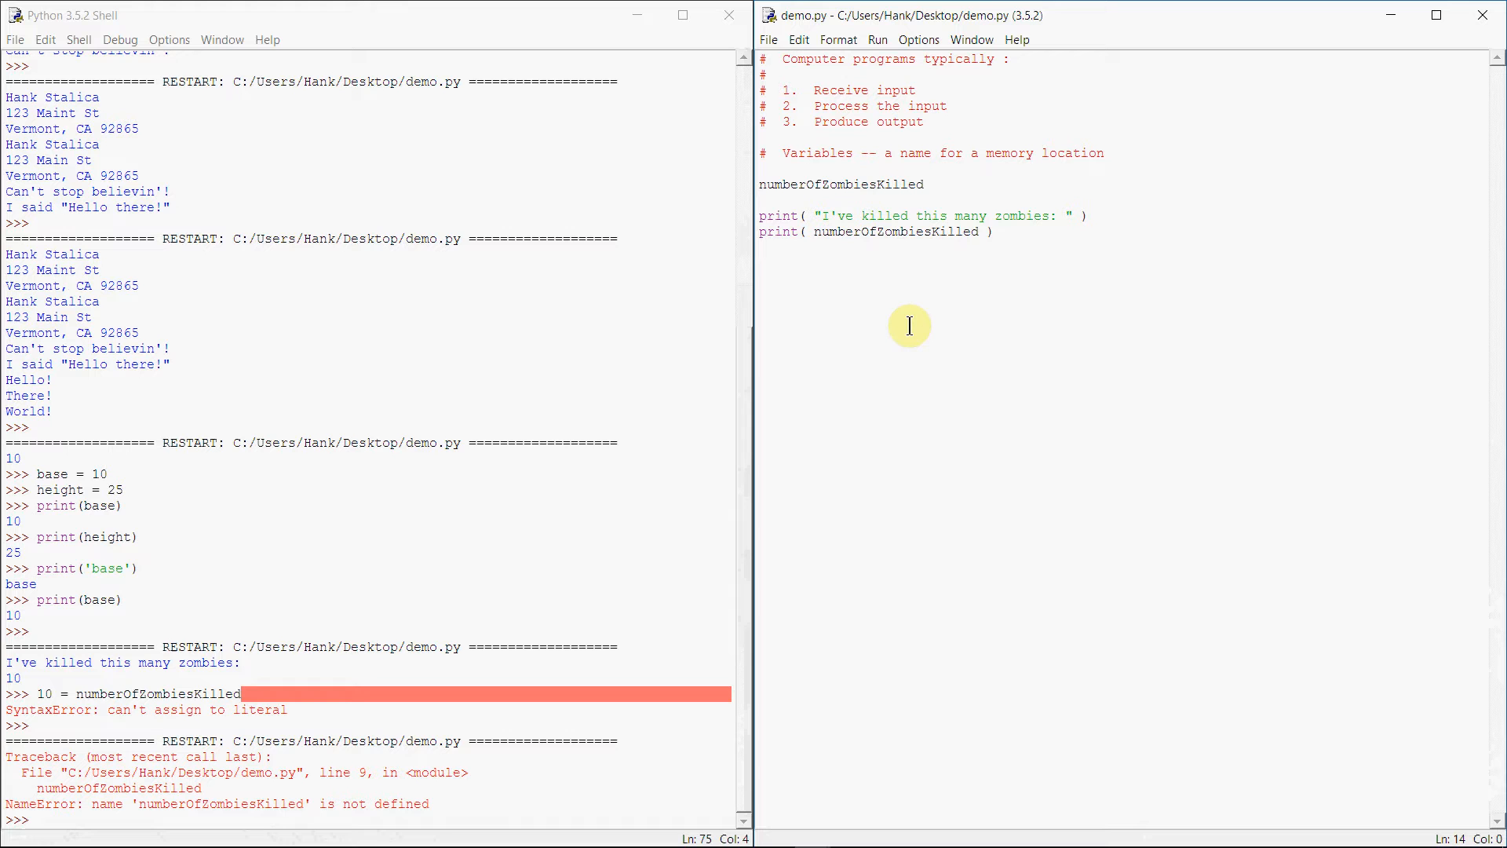
# Type the comment heading '# Rules of naming Python variables :'
pyautogui.write('#')
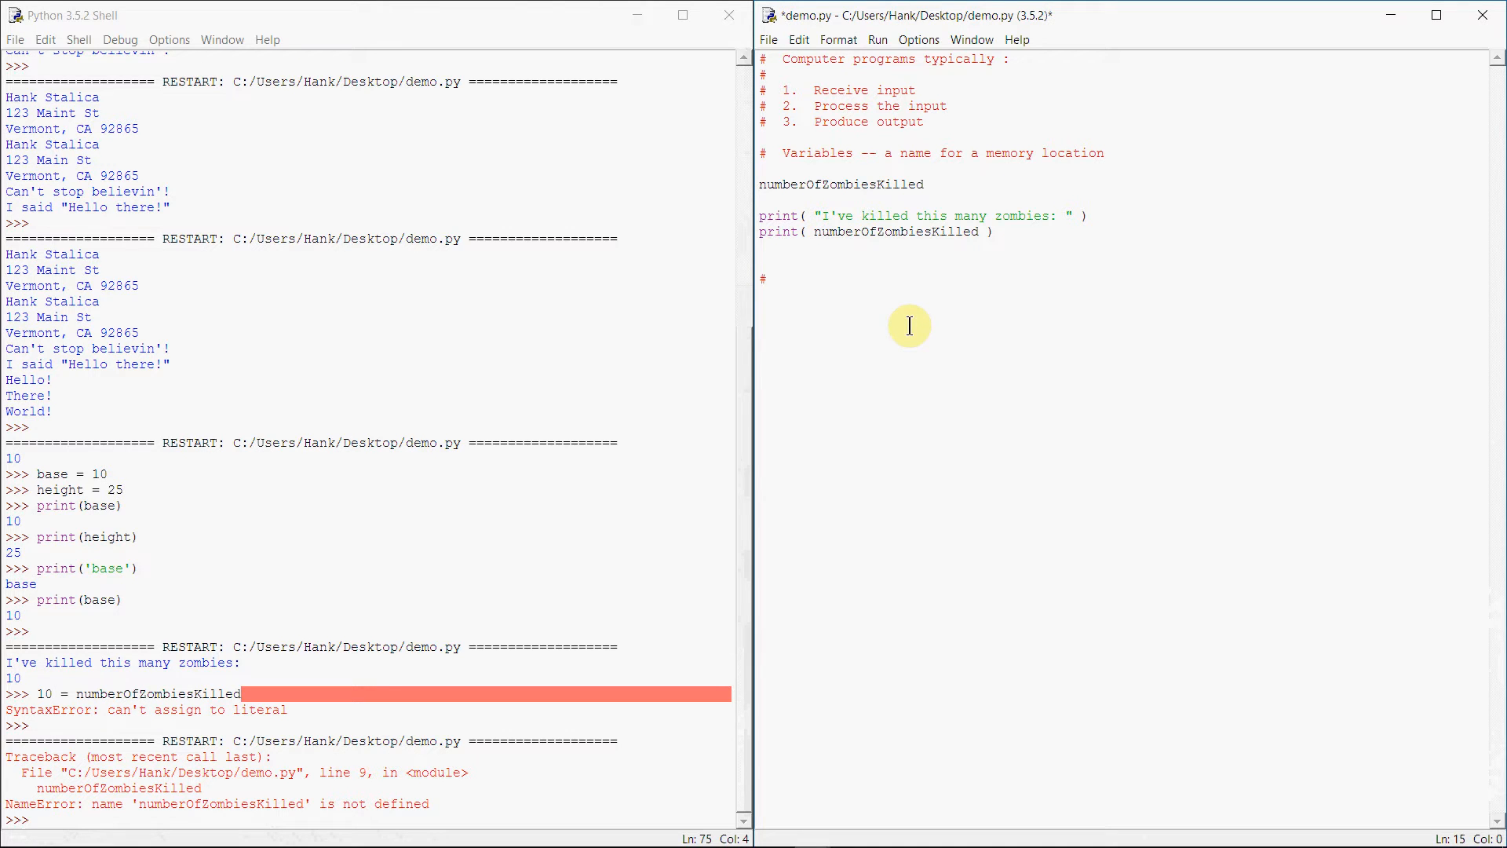
pyautogui.write('car')
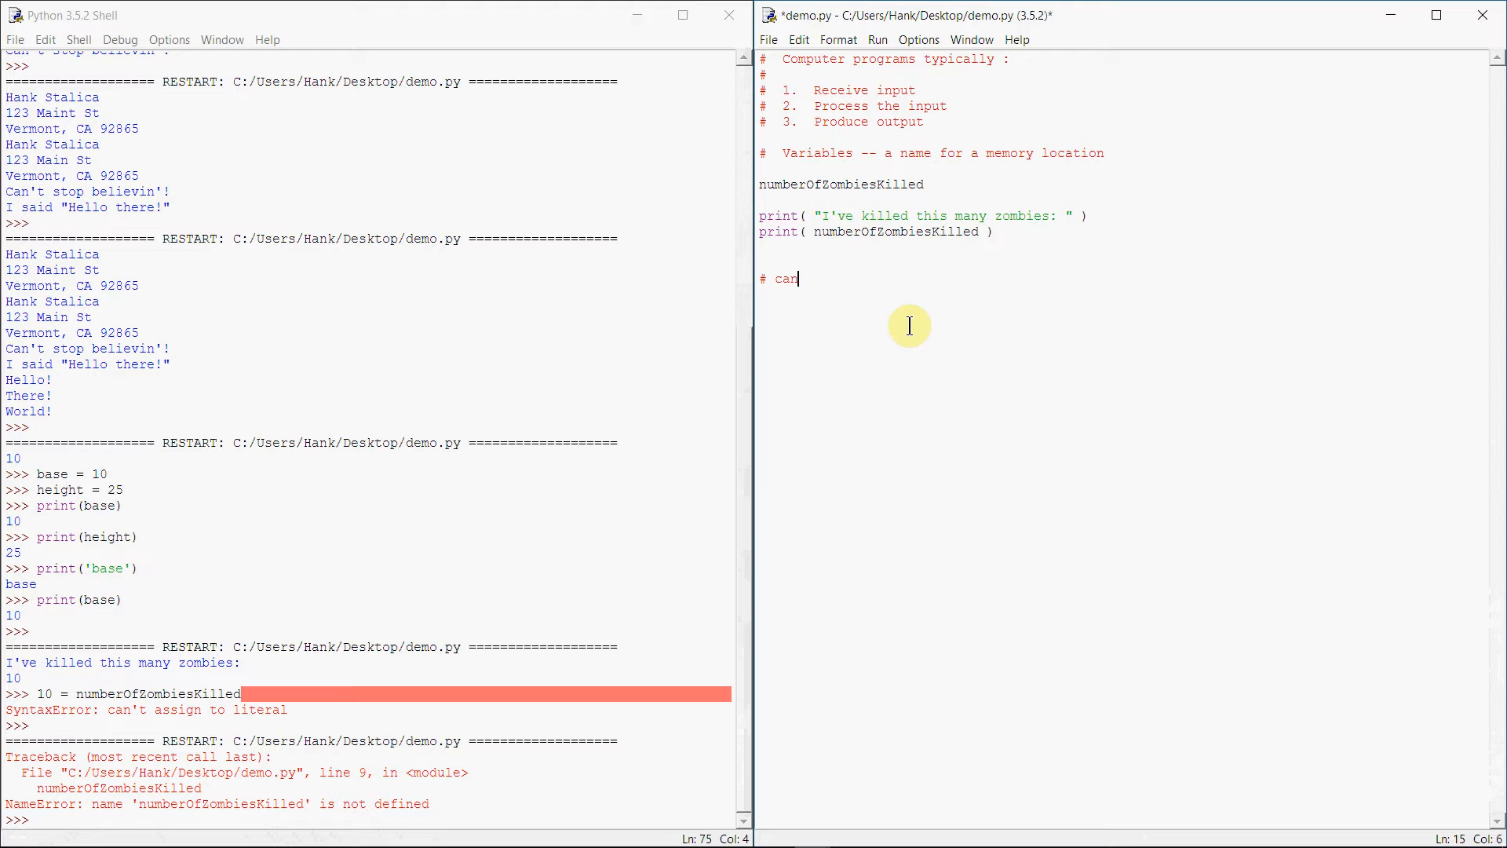
pyautogui.write('Rules')
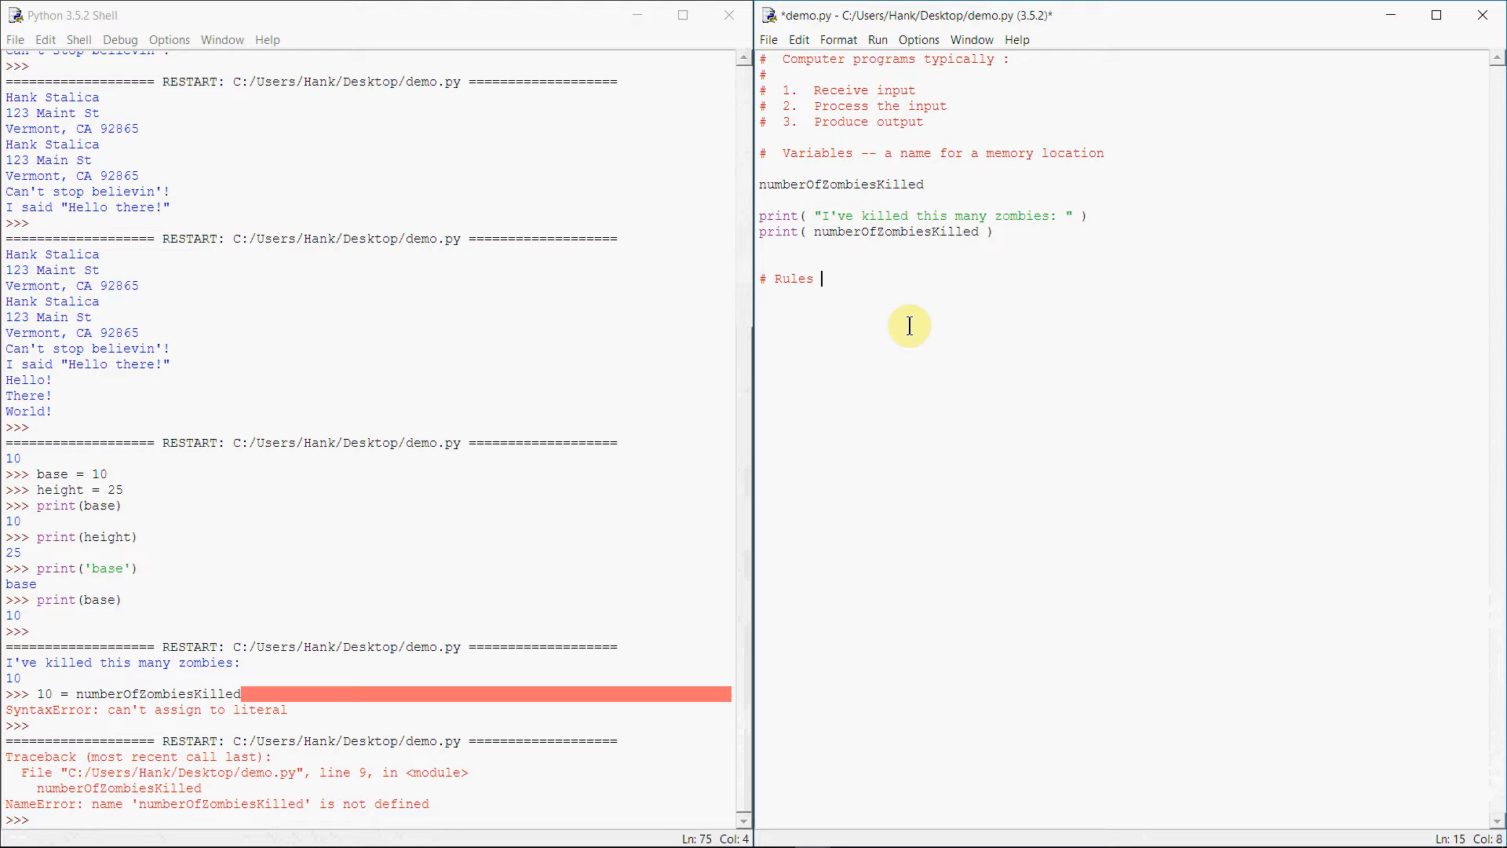
pyautogui.write('of naming v')
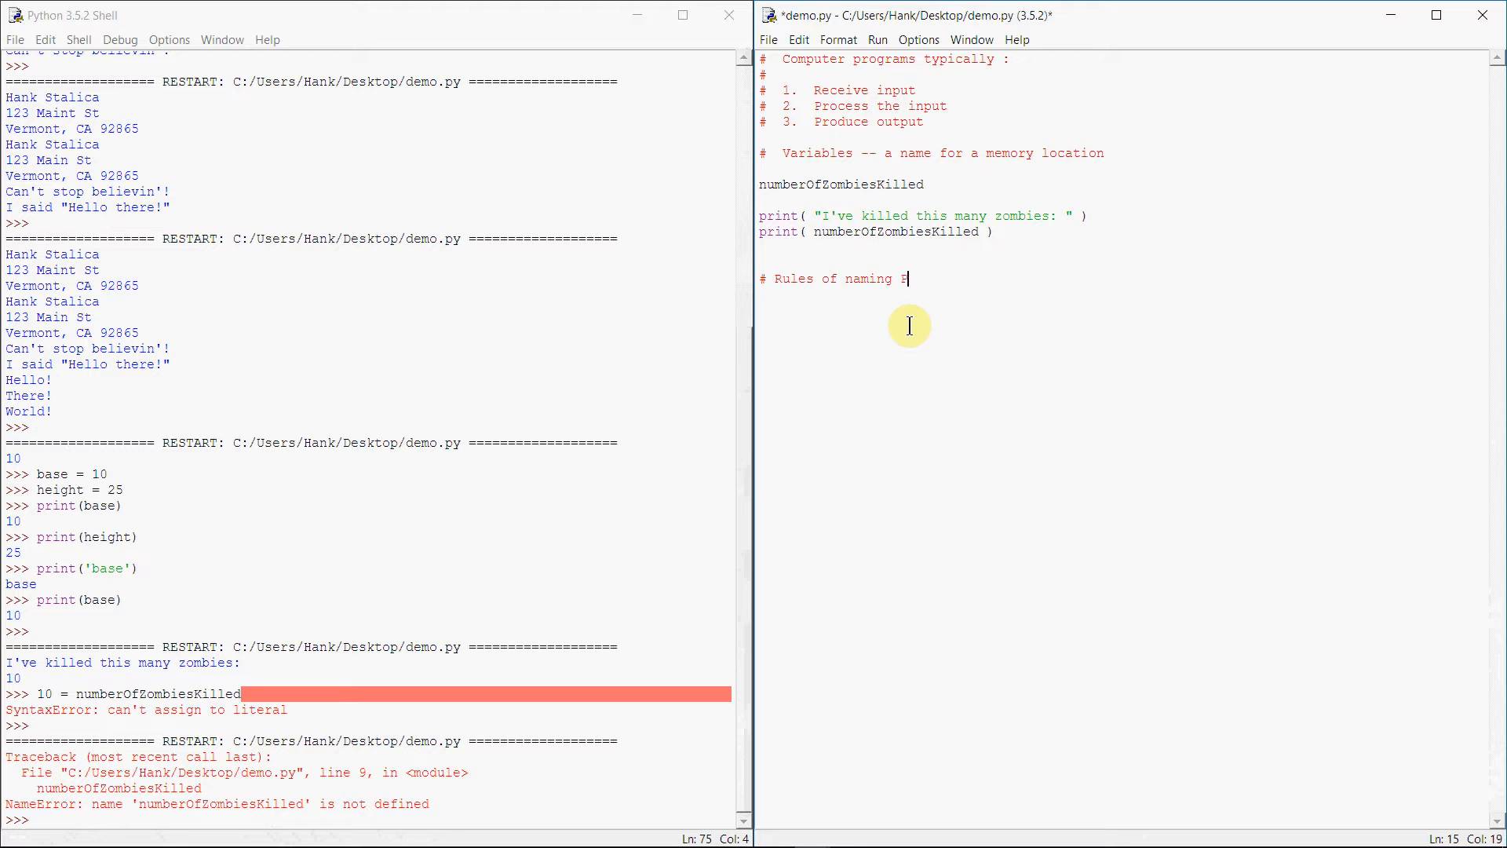
pyautogui.write('Python vairalbe')
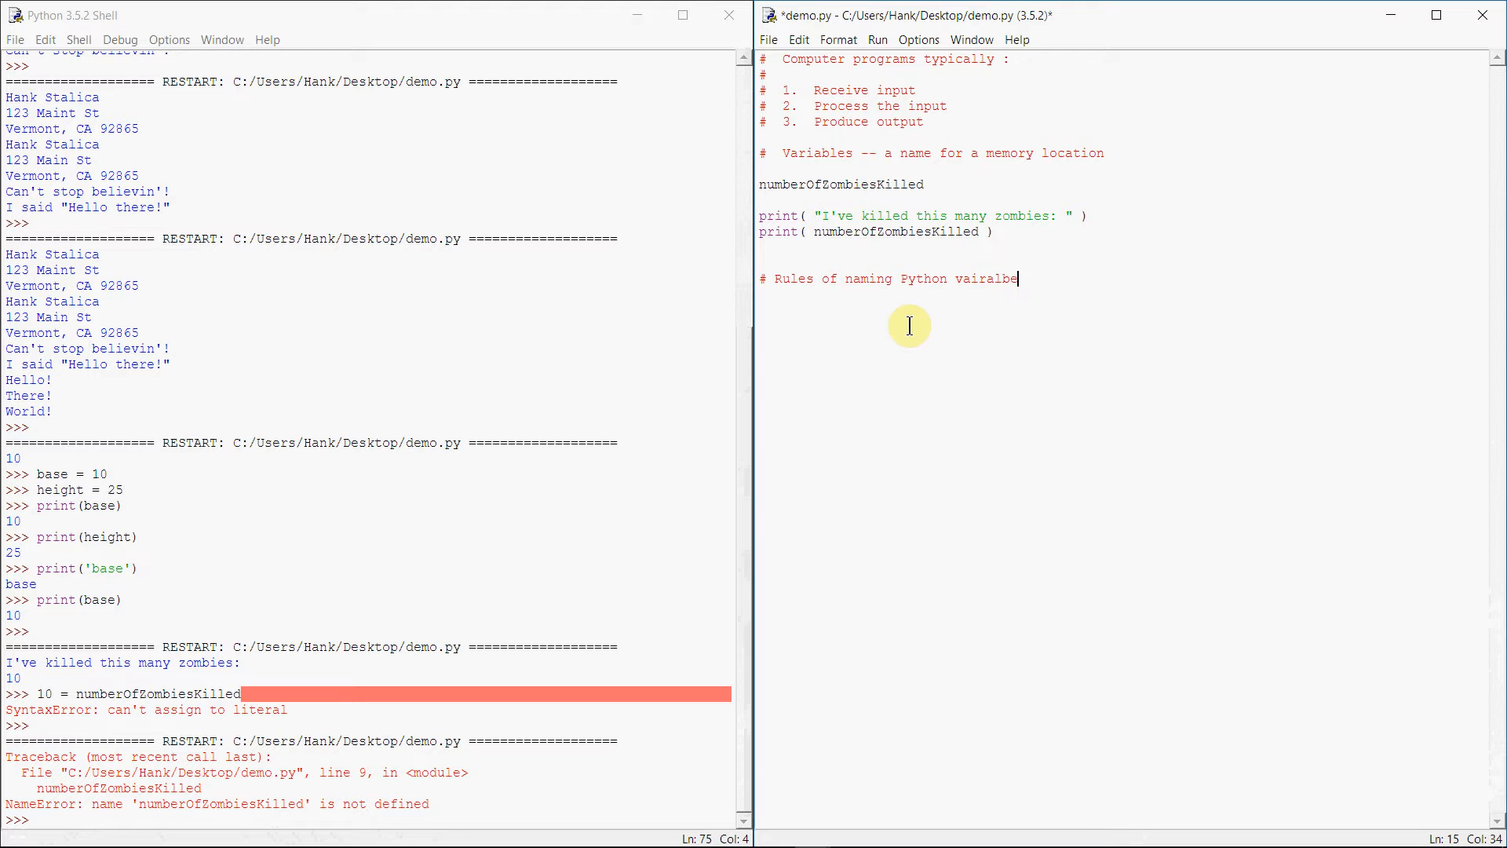
pyautogui.write('variables :')
pyautogui.write('# 1.')
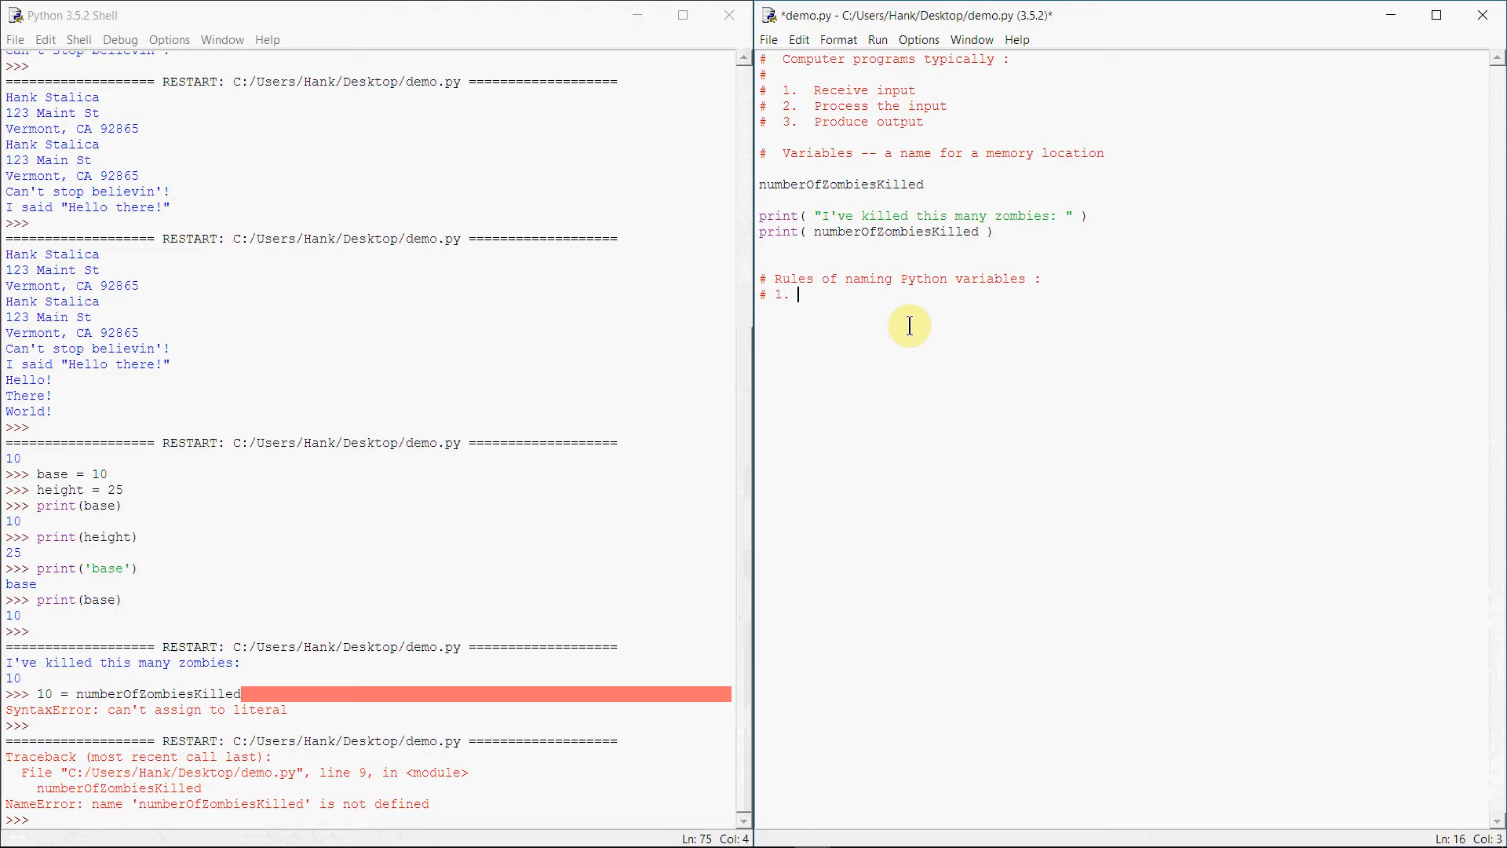
# Write rule 1: "Can't use key words as variable names"
pyautogui.write("Can't us")
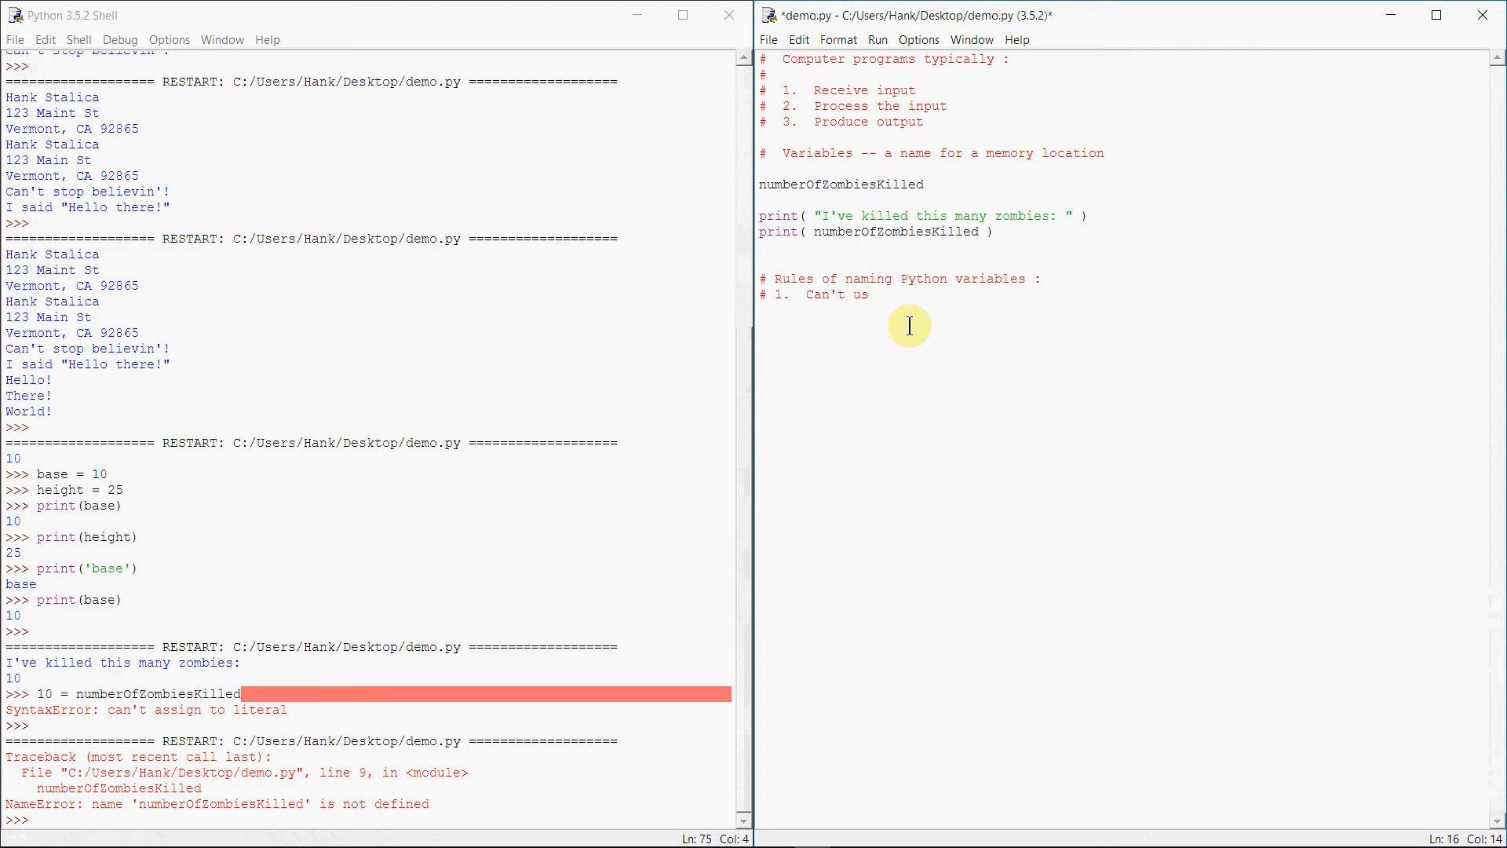
pyautogui.write('e key wor')
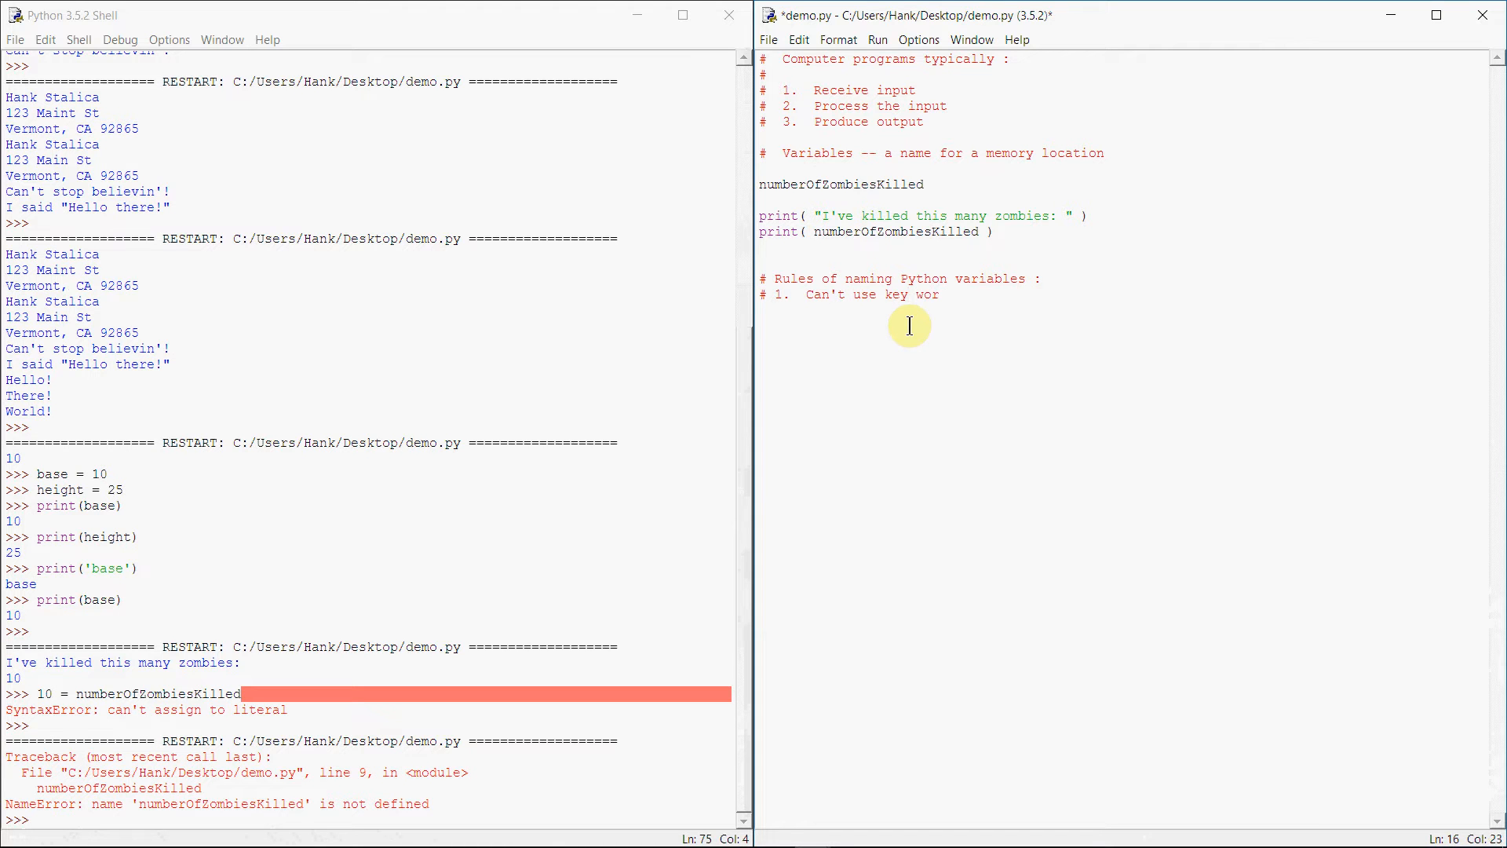
pyautogui.write('ds as var')
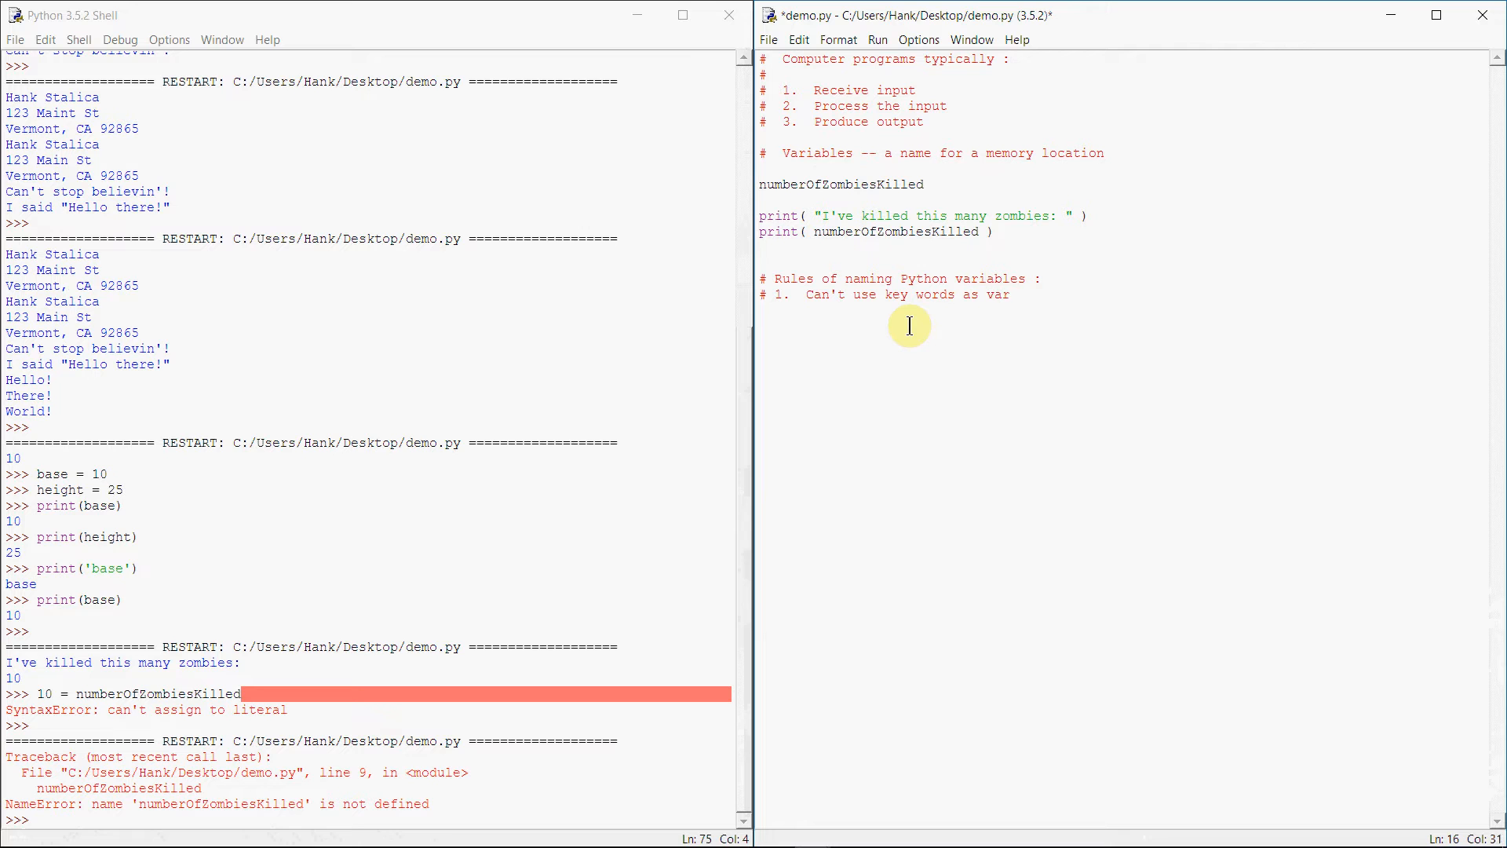
pyautogui.write('iable names')
pyautogui.write('# 2.')
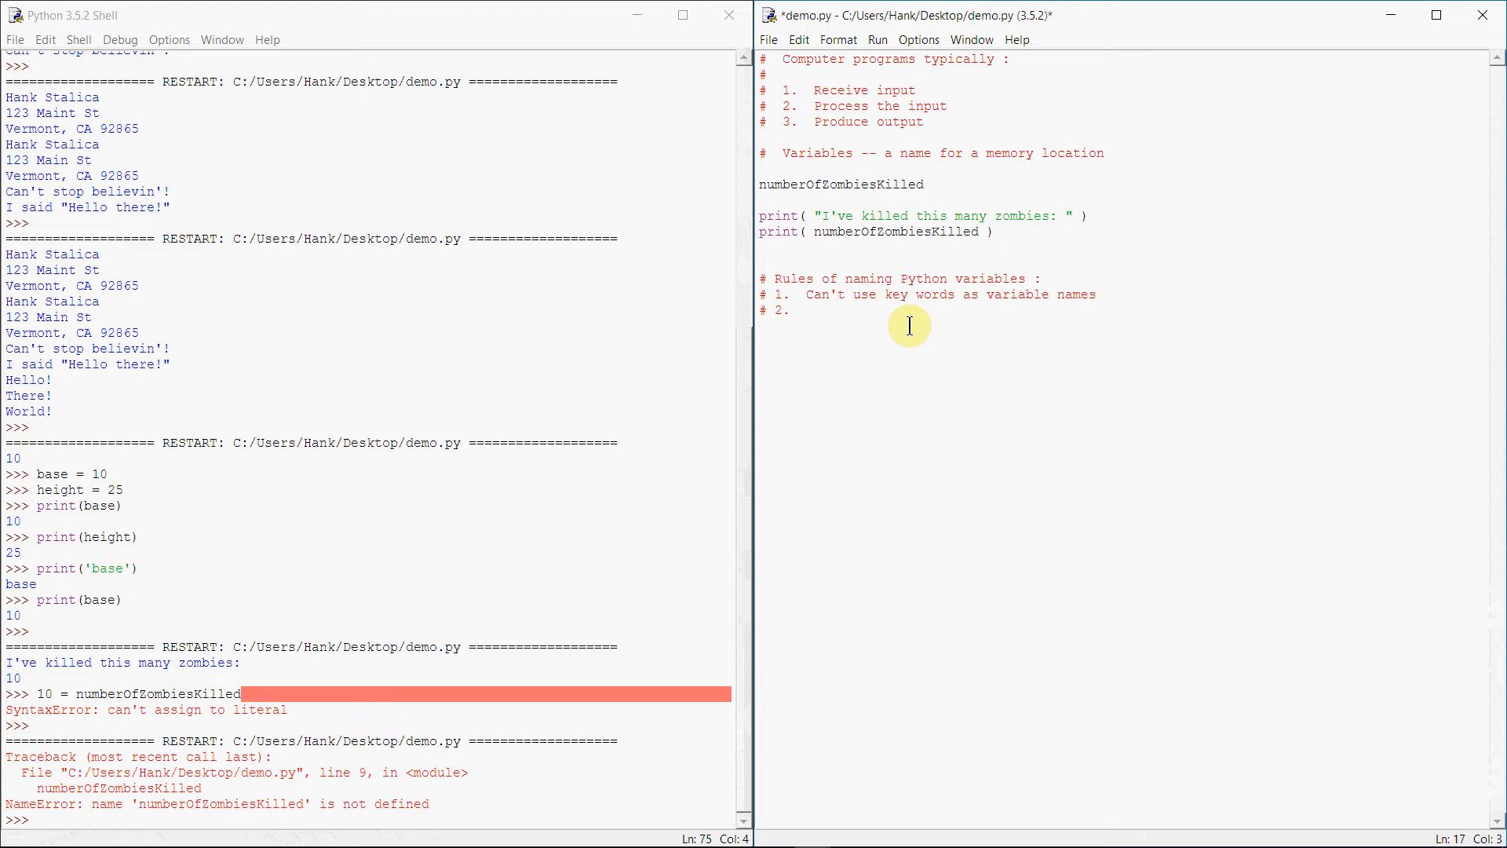
# Write rule 2, "Can't contain spaces : number Of Zombies Killed", and start rule 3
pyautogui.write("Can't contain")
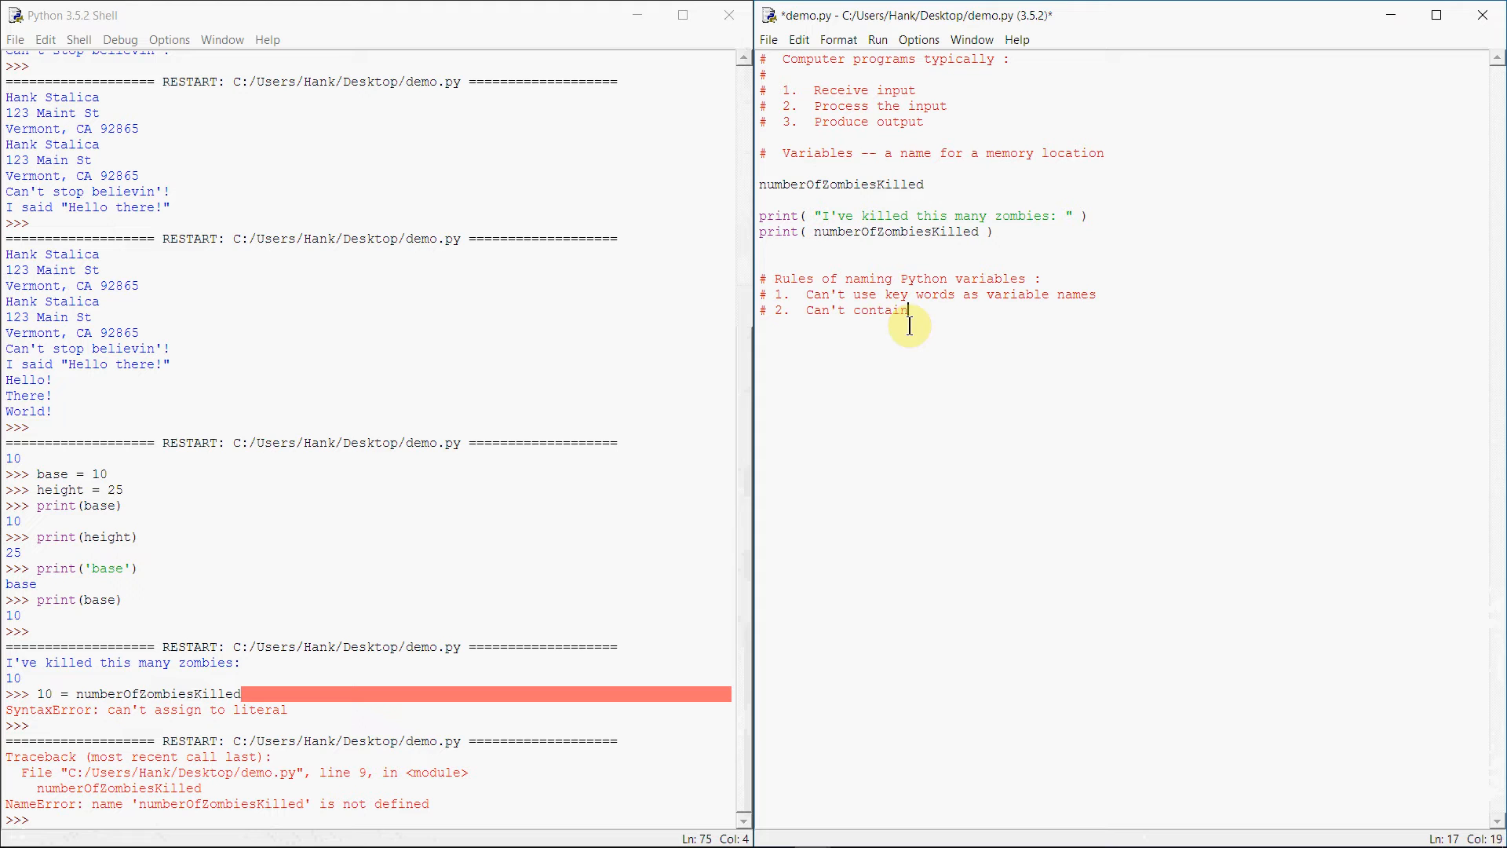
pyautogui.write('spaces :')
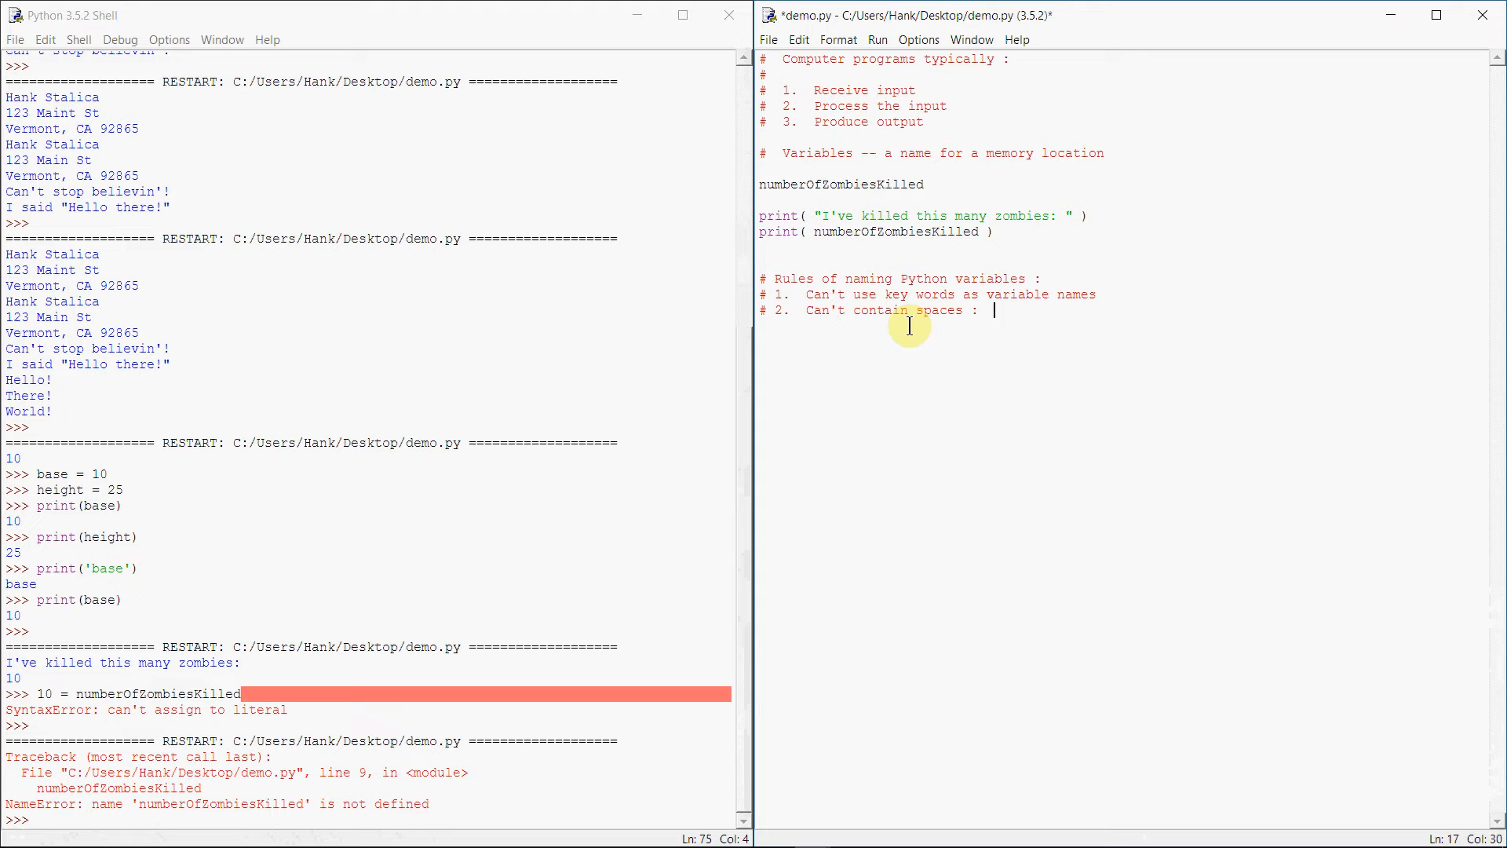
pyautogui.write('number')
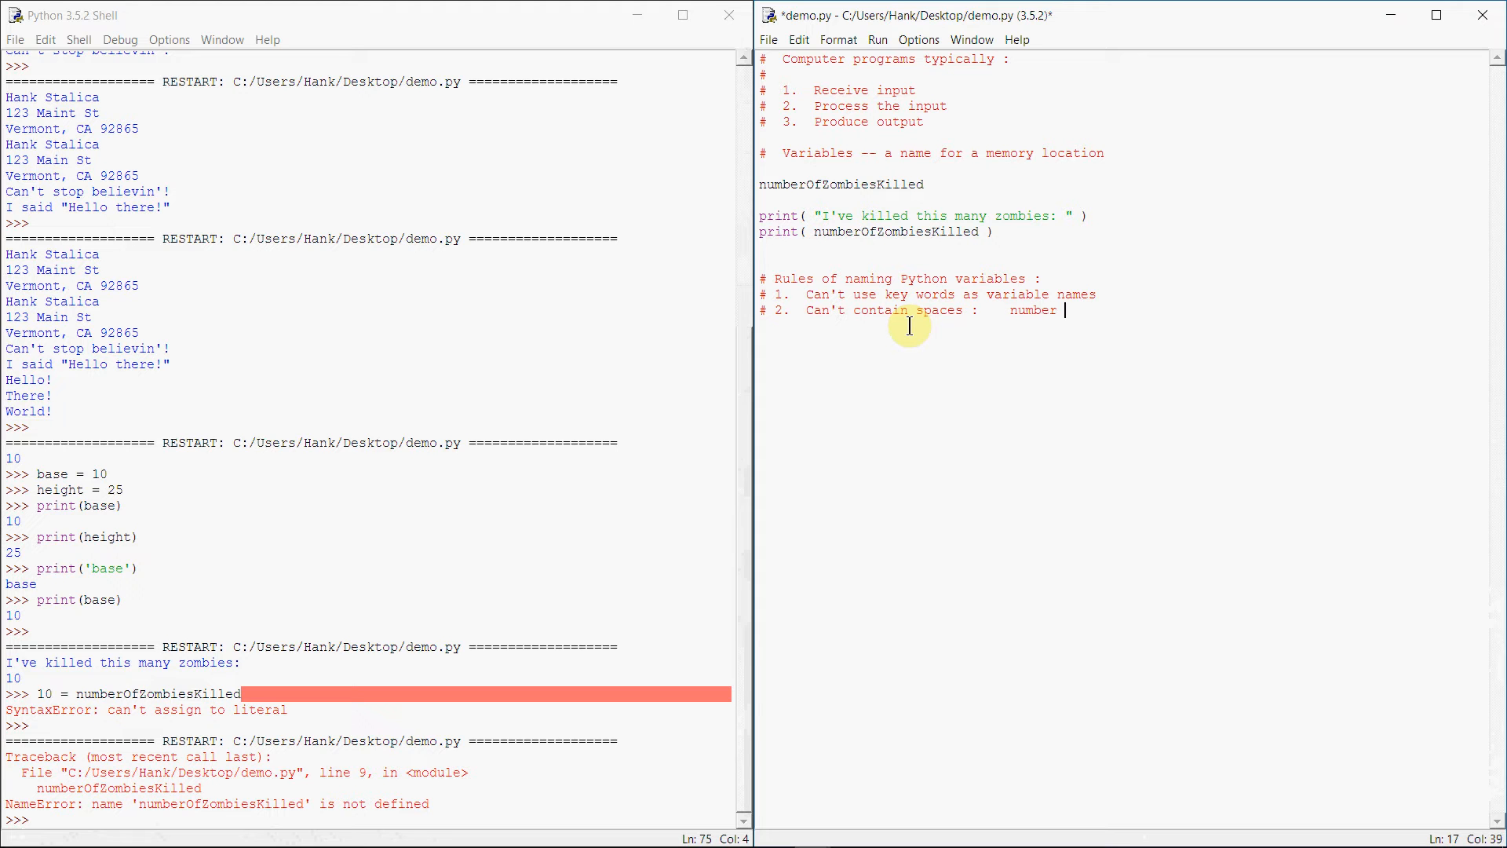
pyautogui.write('Of Zombies K')
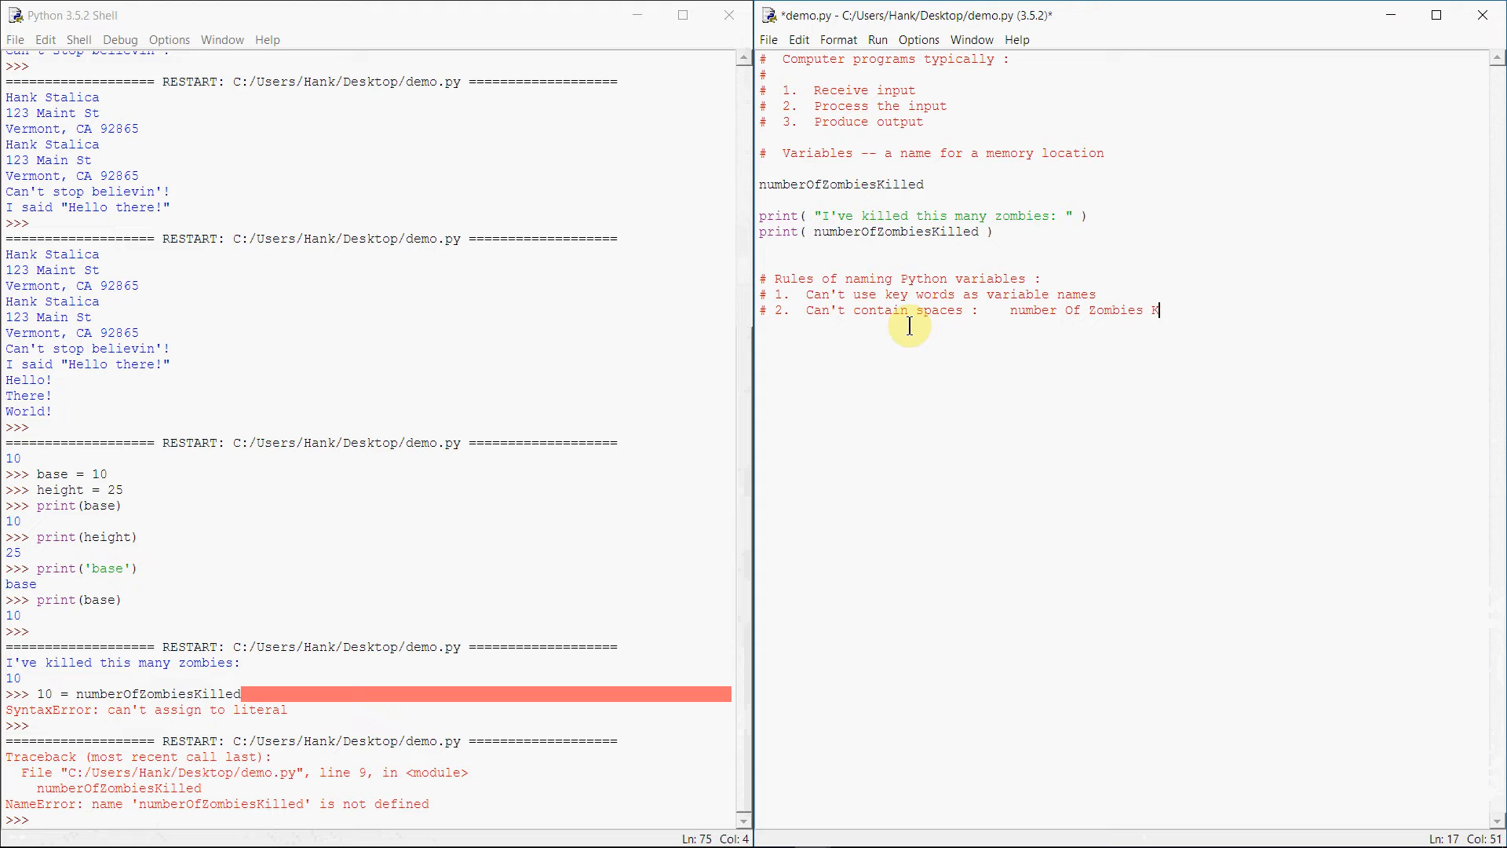
pyautogui.write('lled')
pyautogui.write('#')
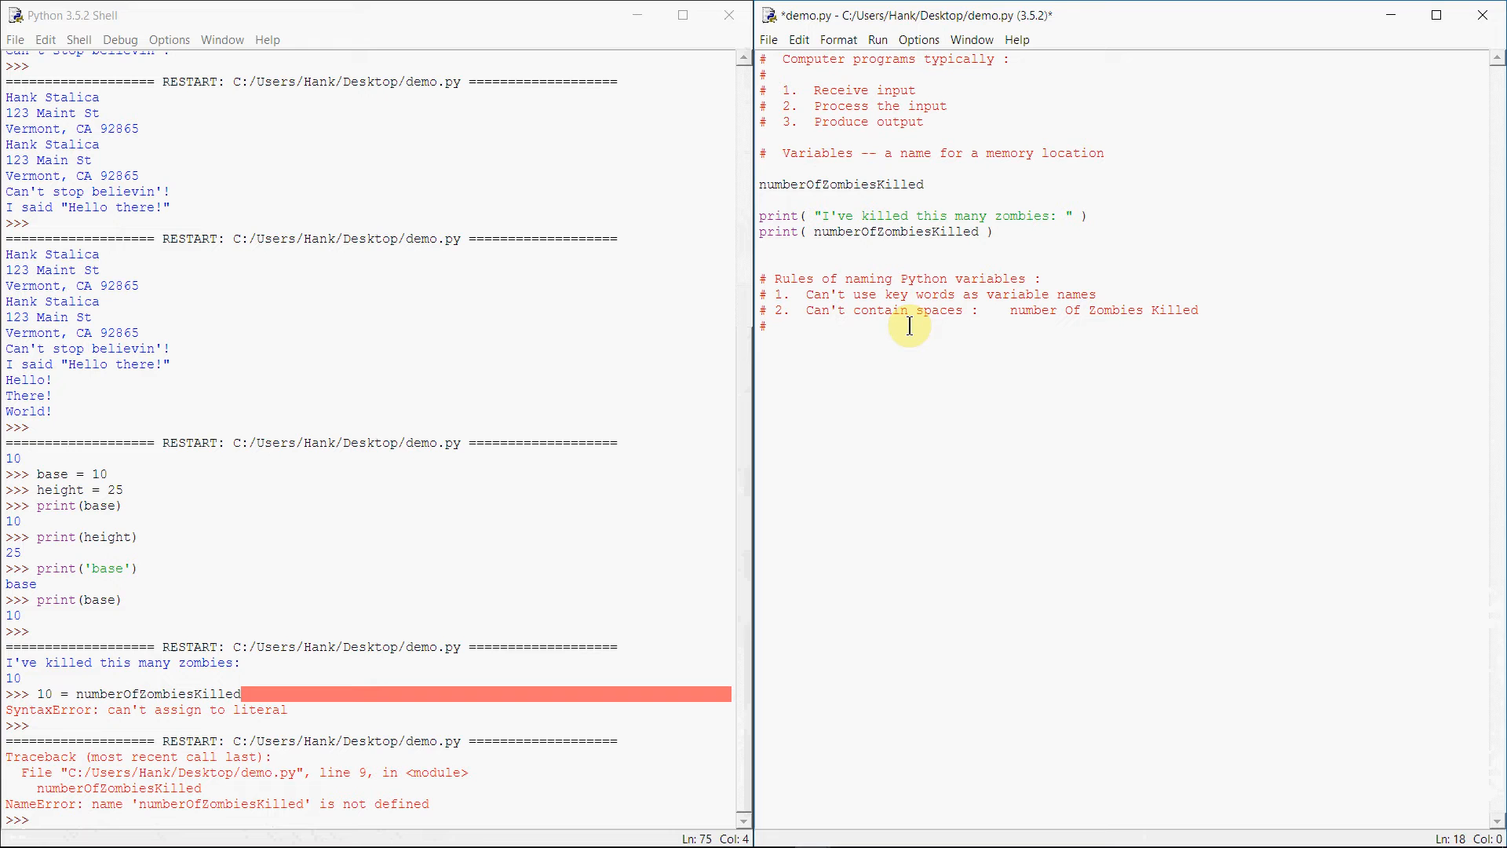
pyautogui.write('3.')
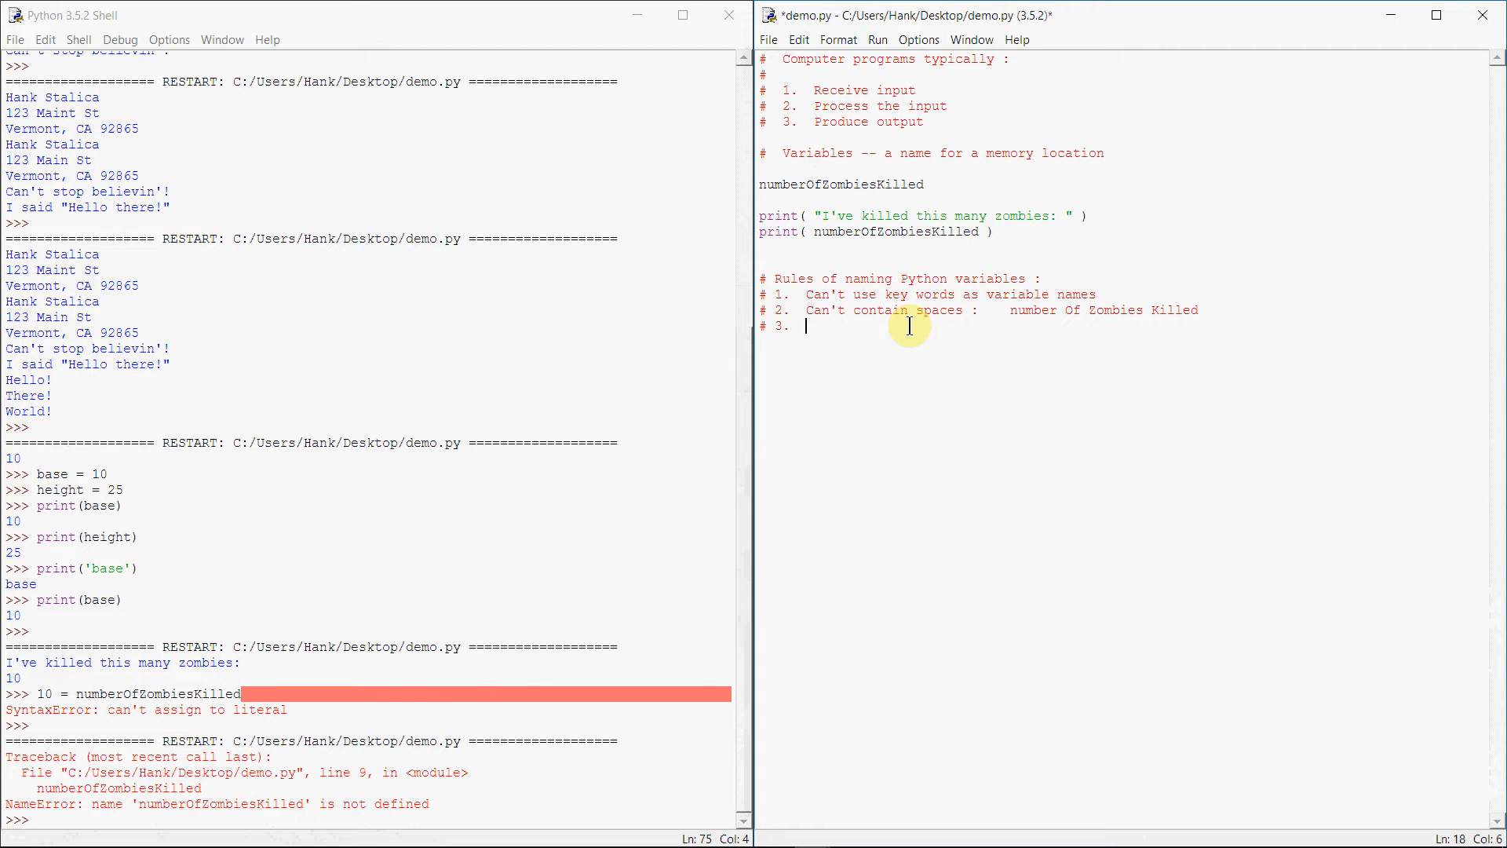
# Write rule 3: after the first character, use alphanumeric characters such as A,b,Z,1,_
pyautogui.write('After the first character,')
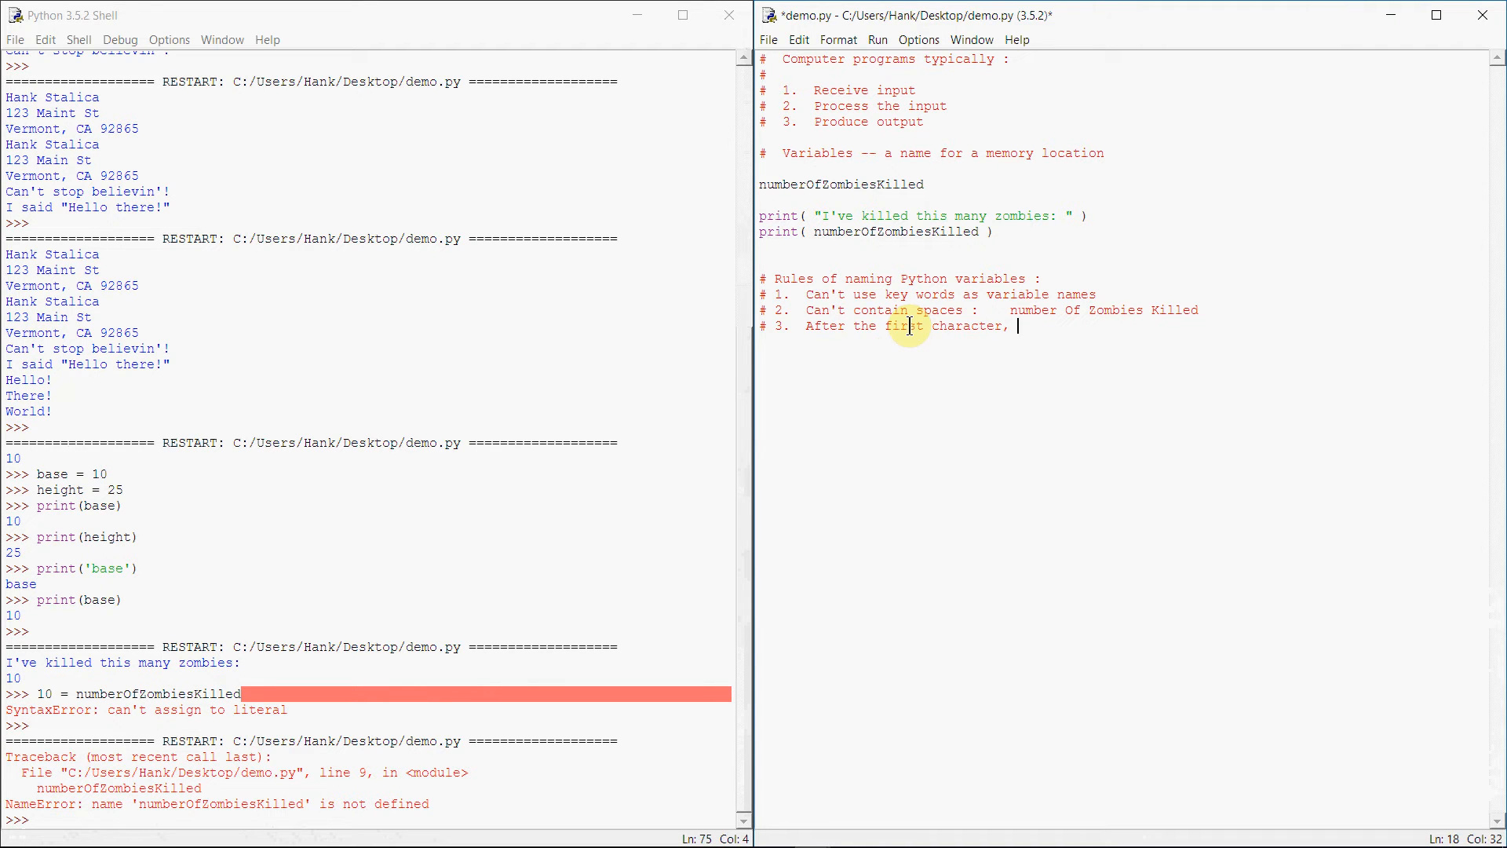
pyautogui.write('you can use alp')
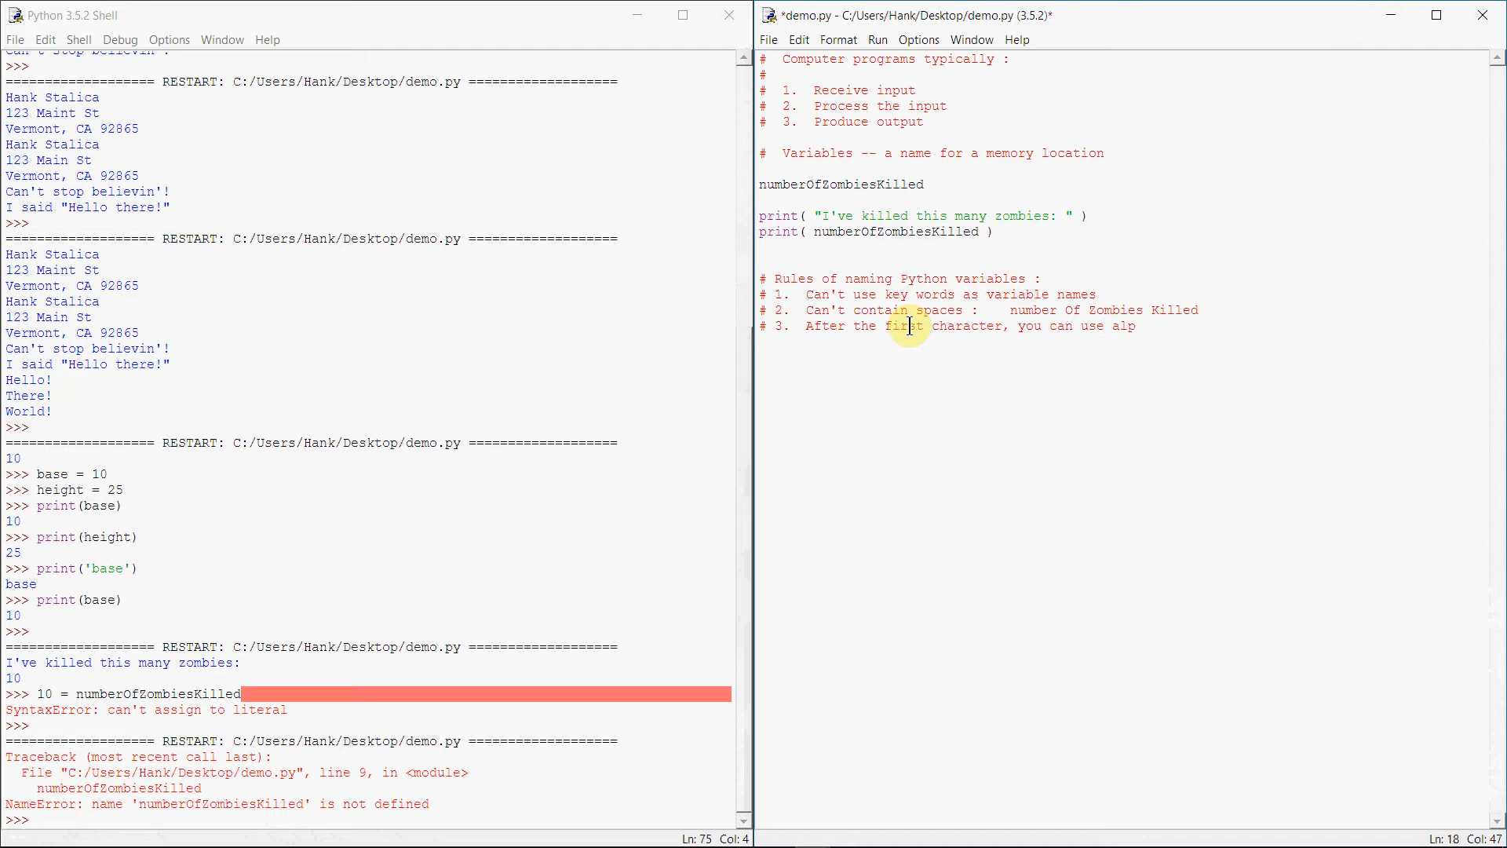
pyautogui.write('hanumberi')
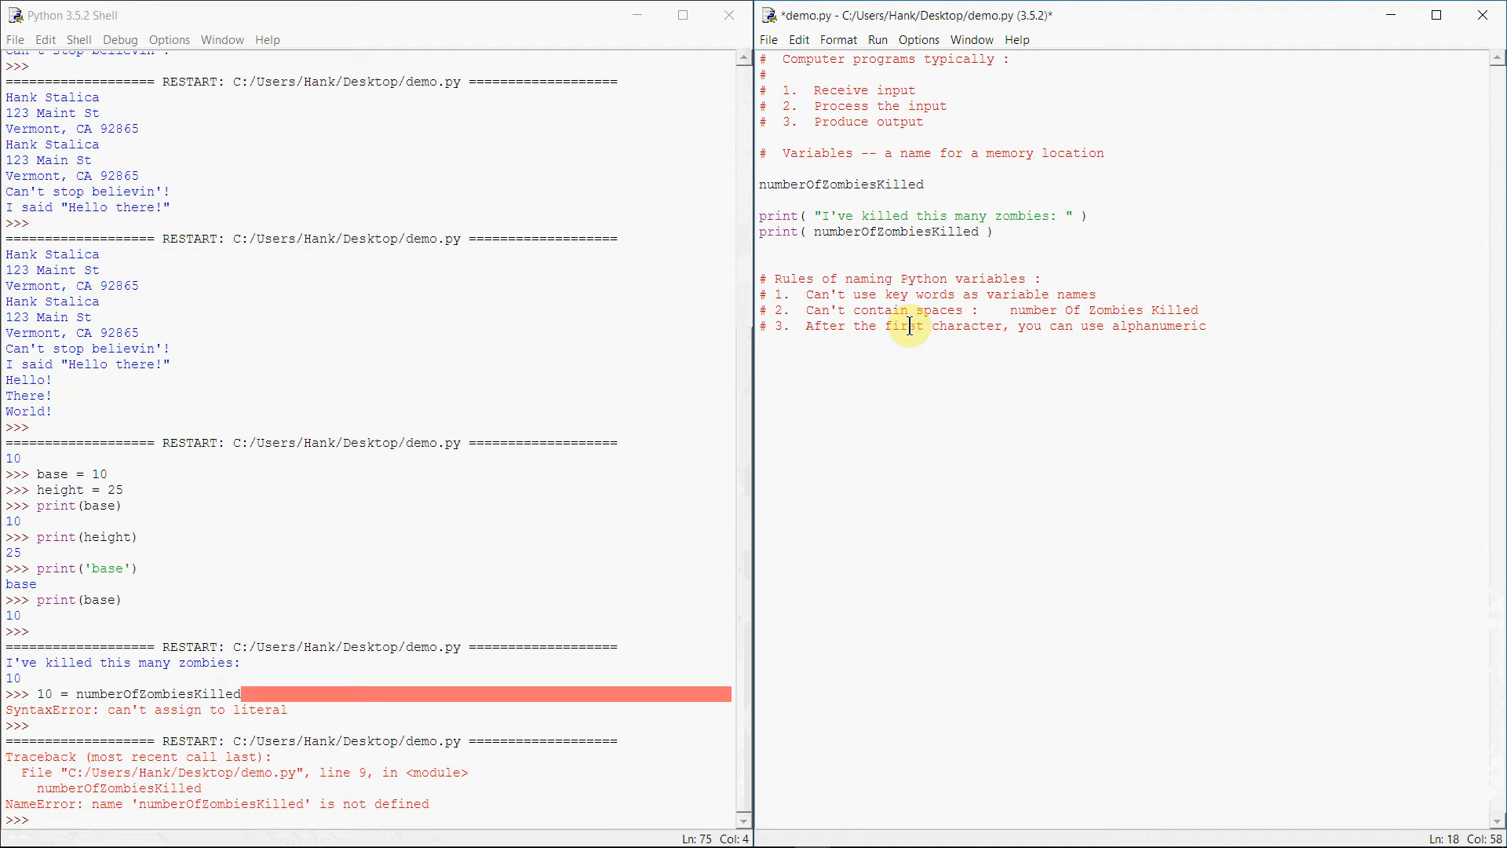
pyautogui.write('charac')
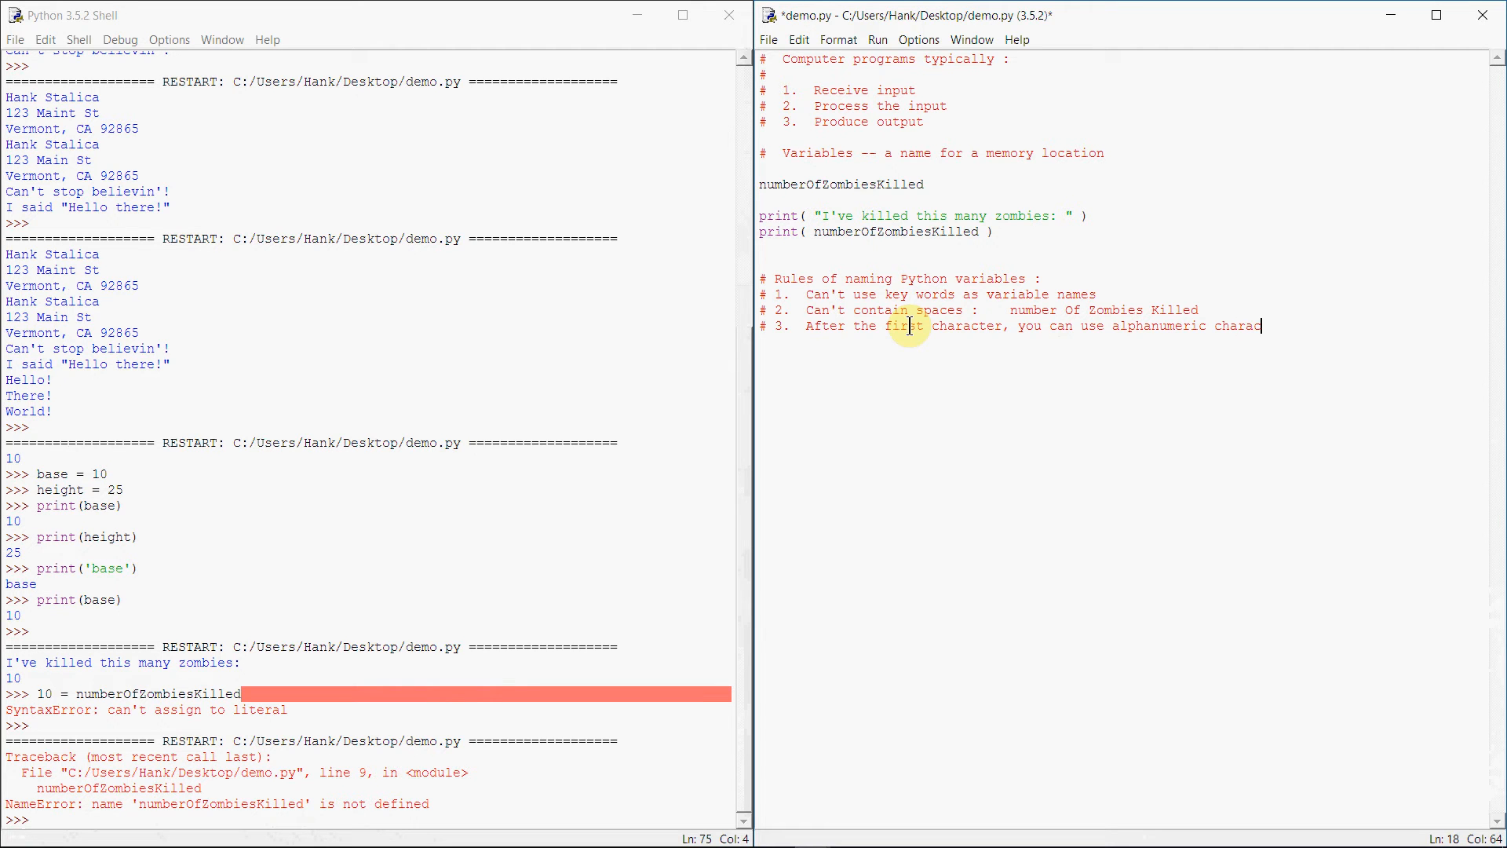
pyautogui.write('ters :')
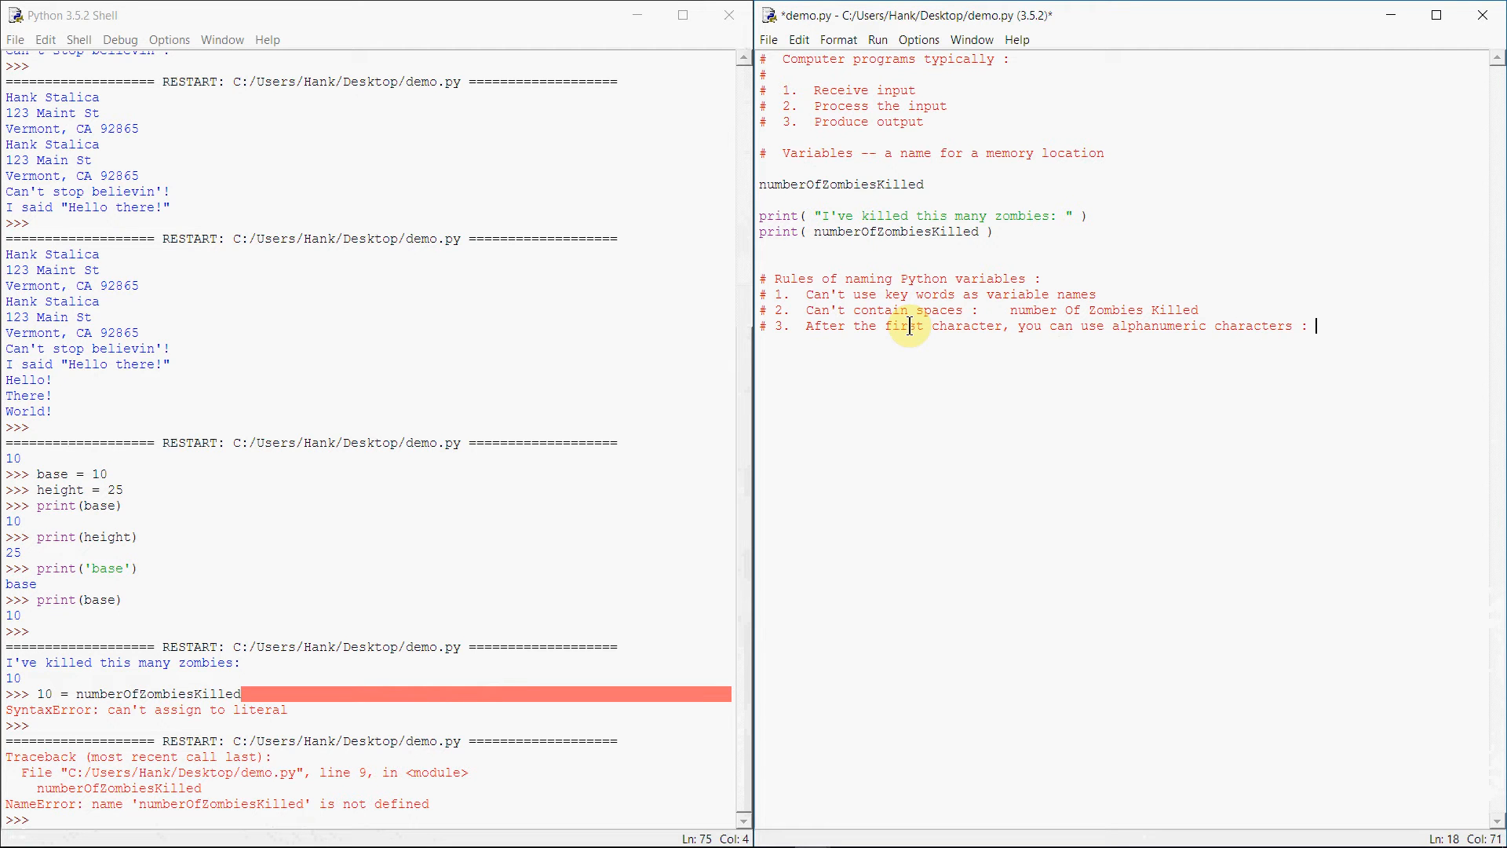
pyautogui.write('A,b,Z,')
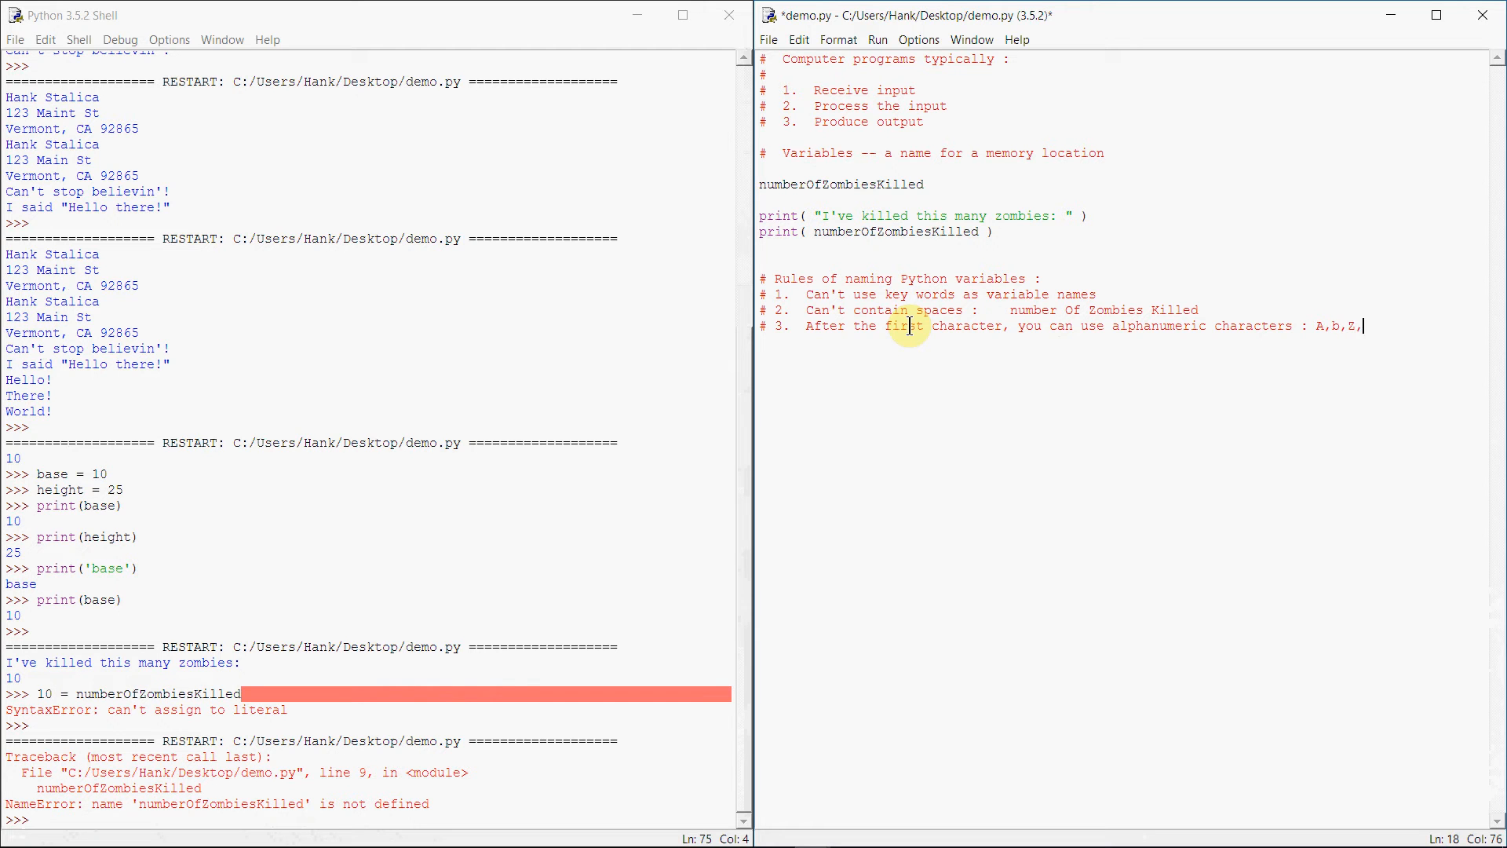
pyautogui.write('1')
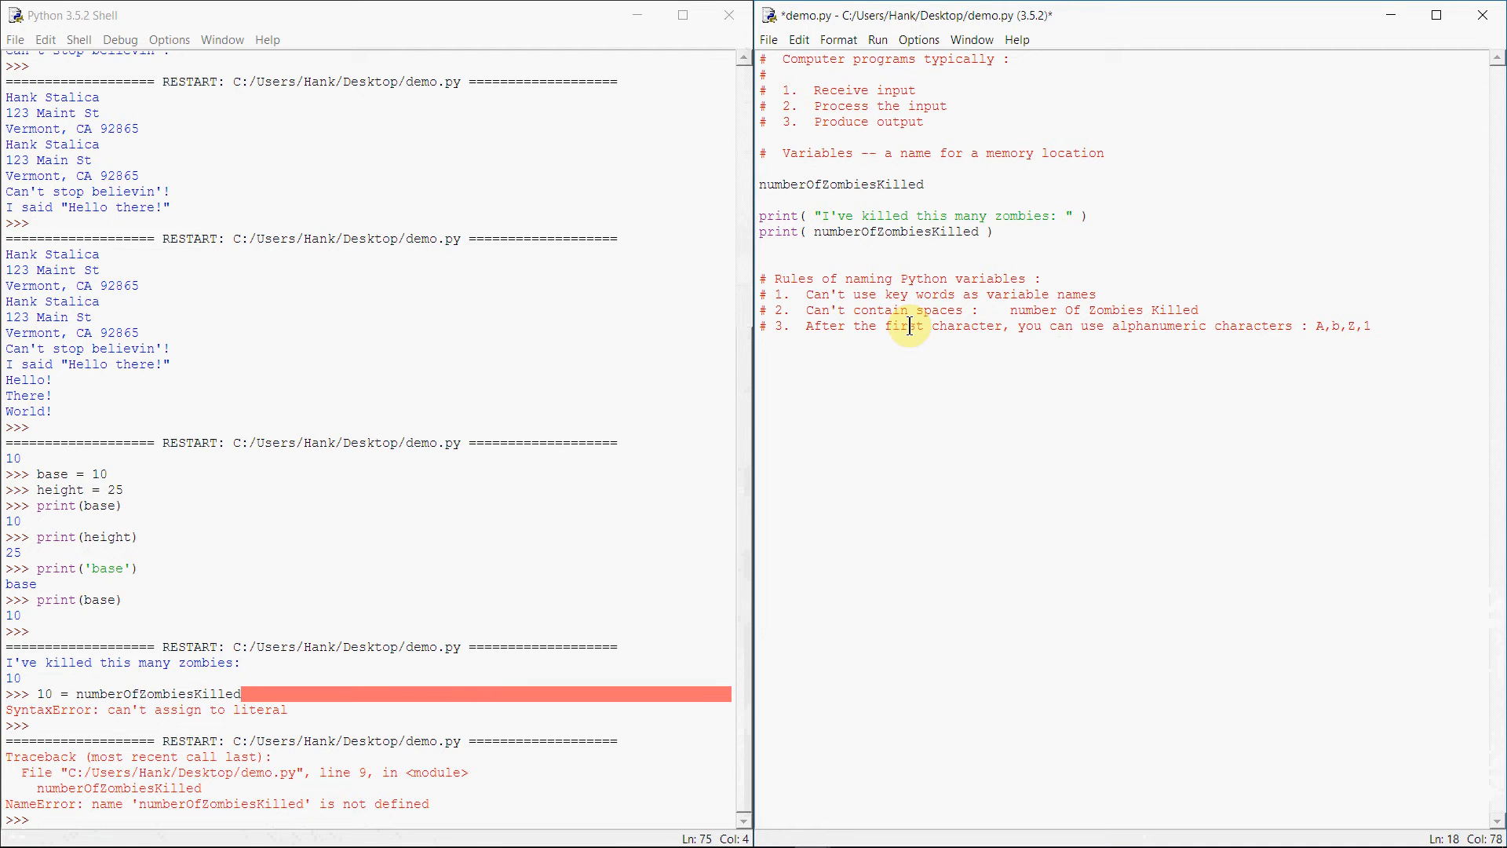
pyautogui.write(',')
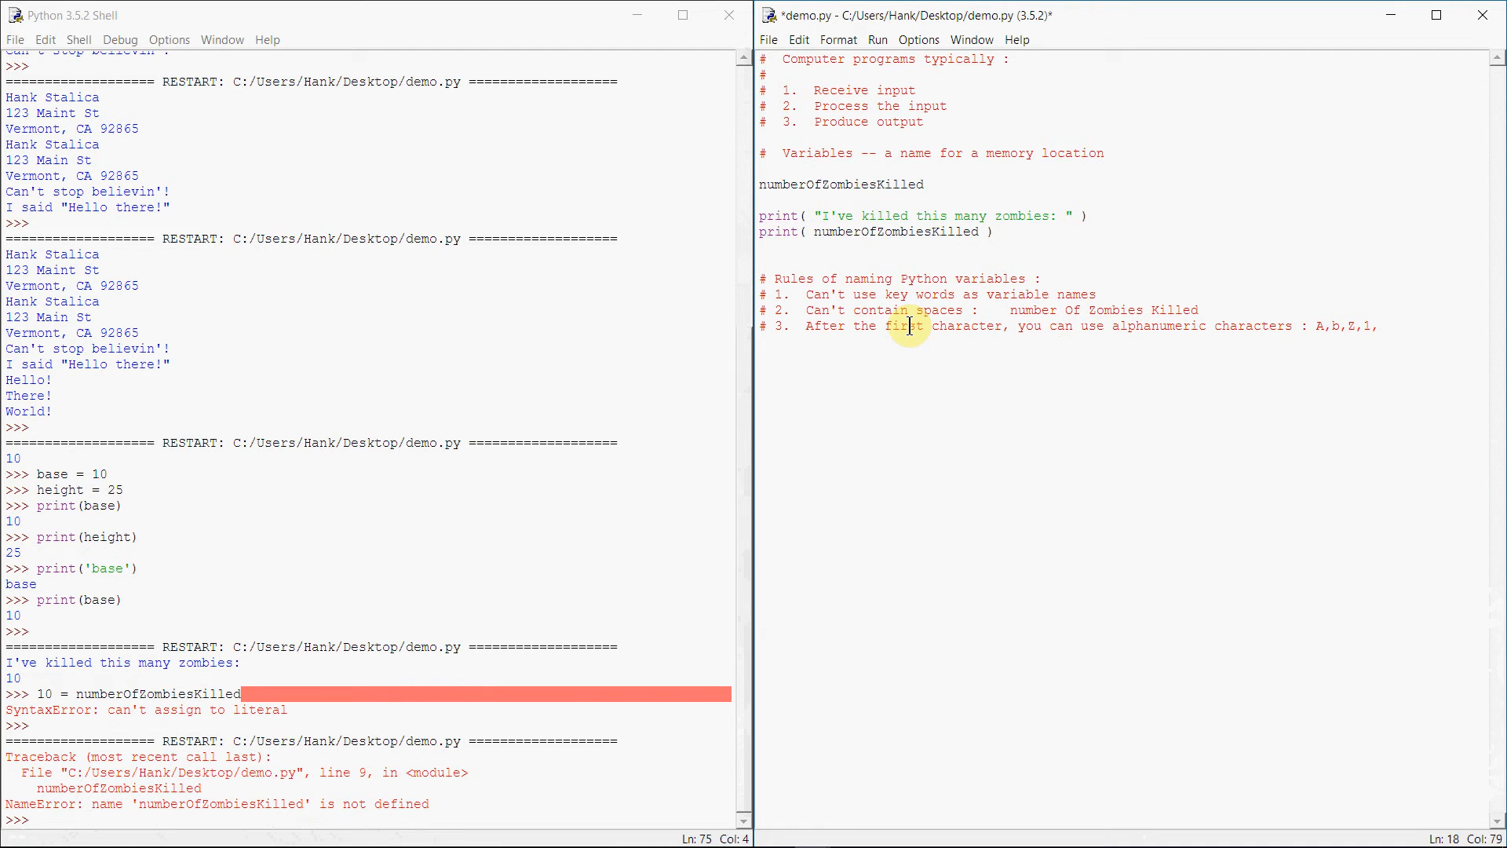
pyautogui.write('_')
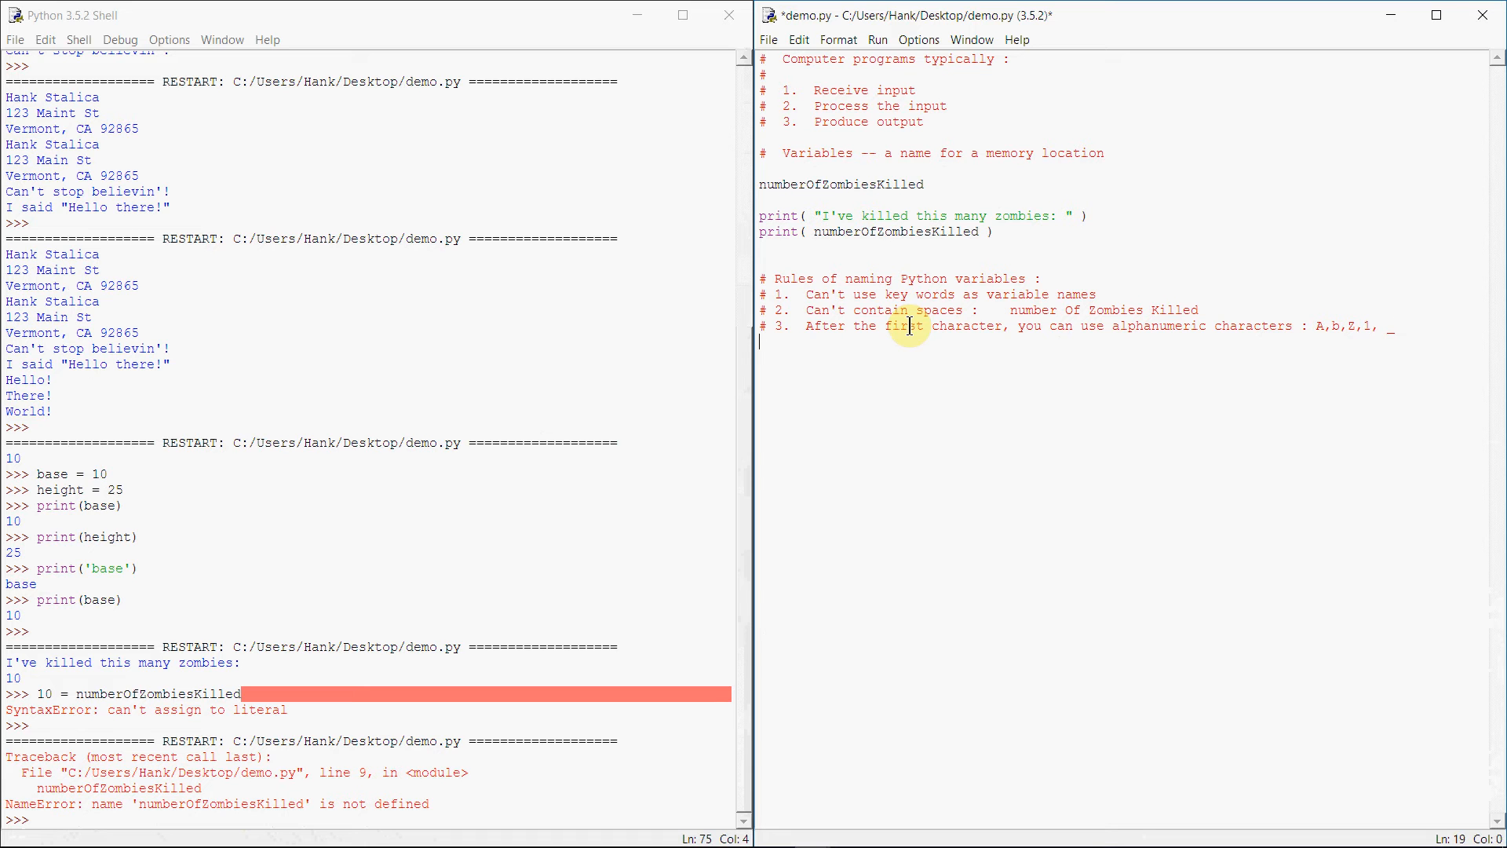
# Add a commented valid-names example: grosspay, numberOfZombiesKilled, _dog, cat123
pyautogui.write('#')
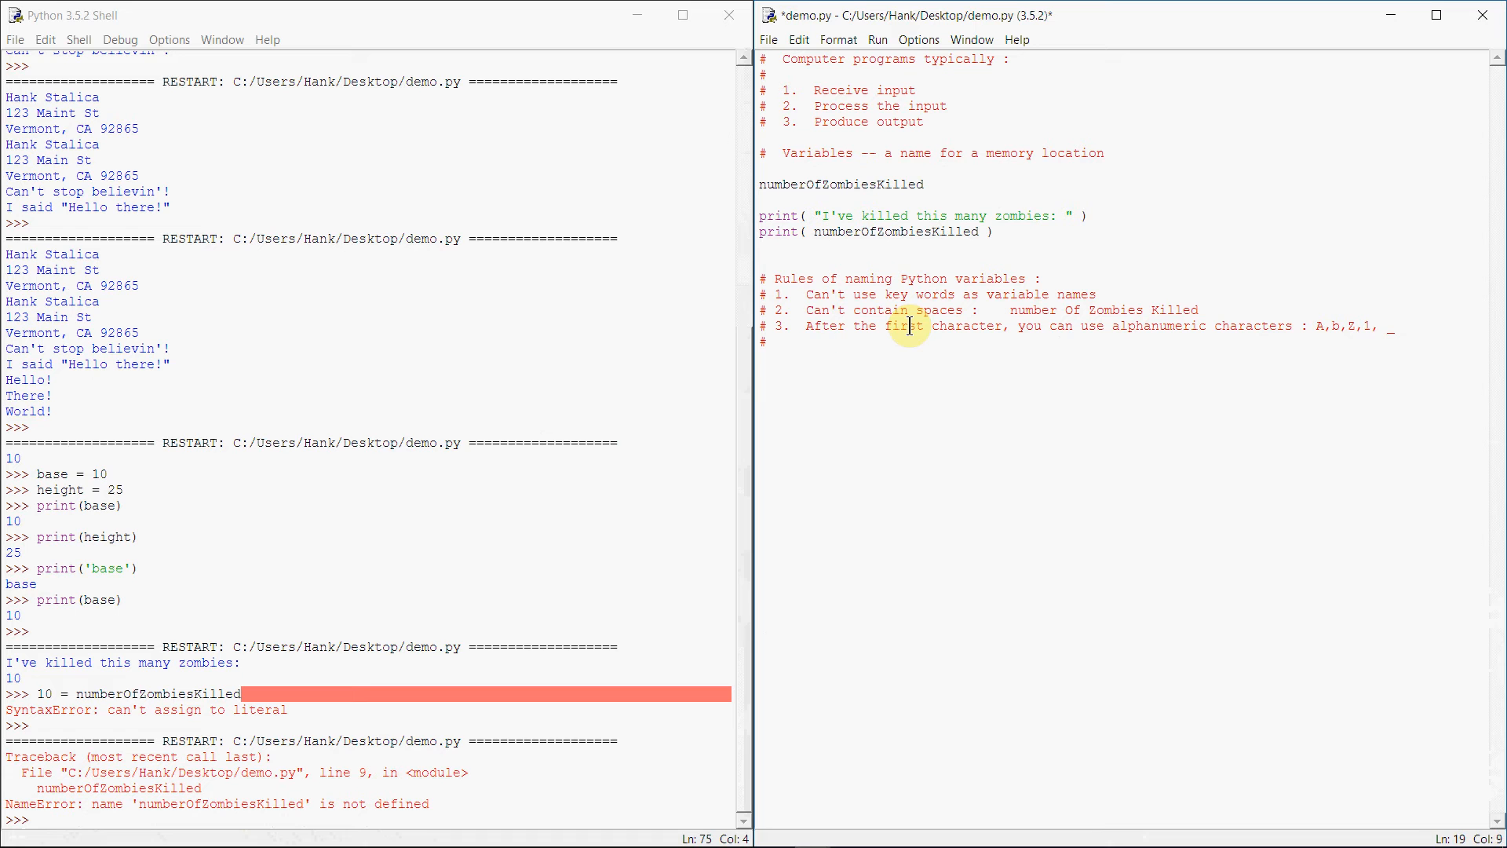
pyautogui.write('grosspay,')
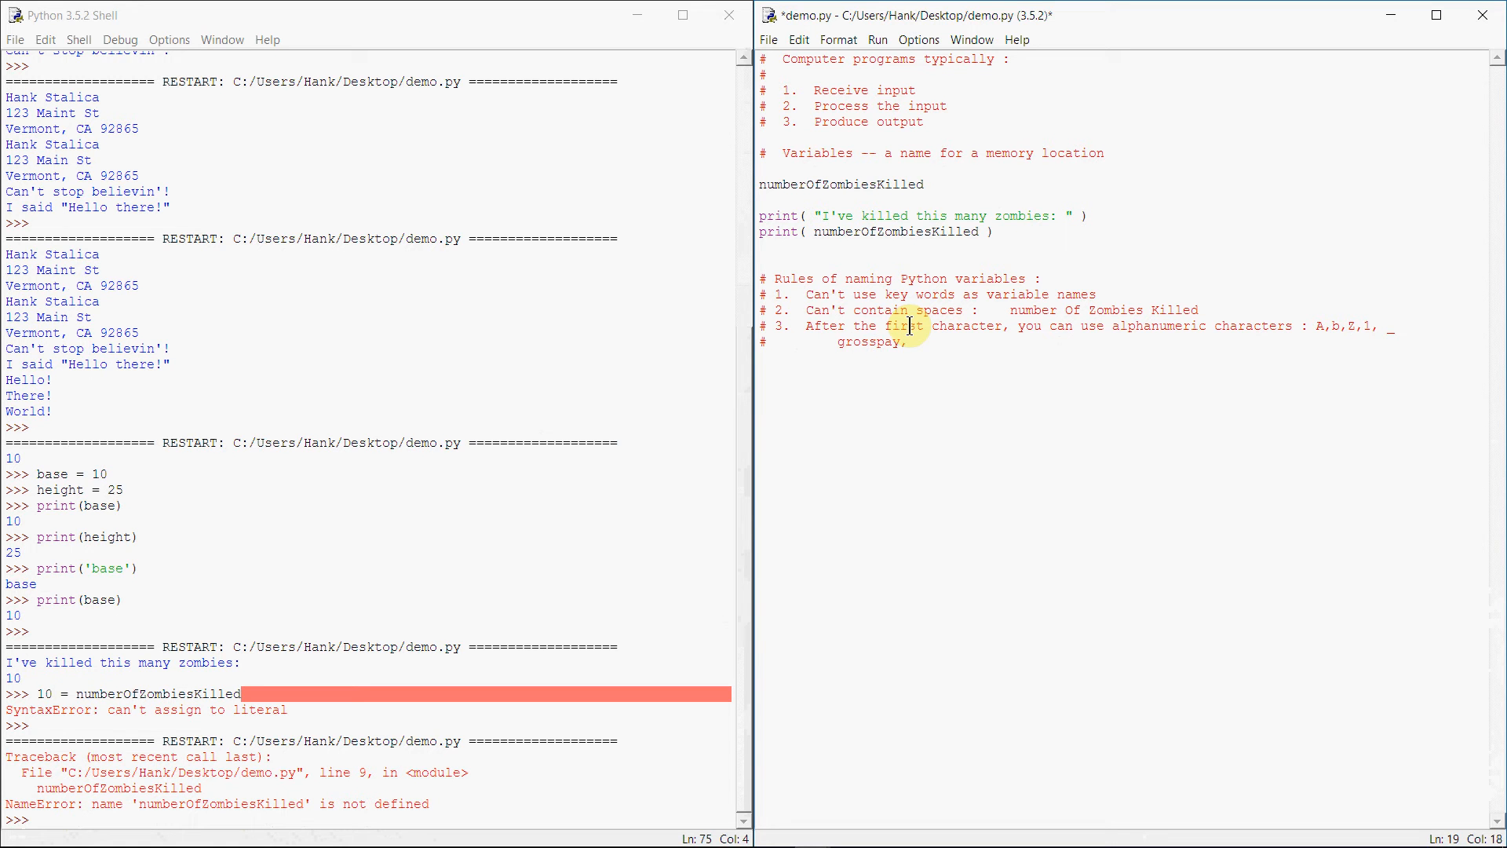
pyautogui.write('numbero')
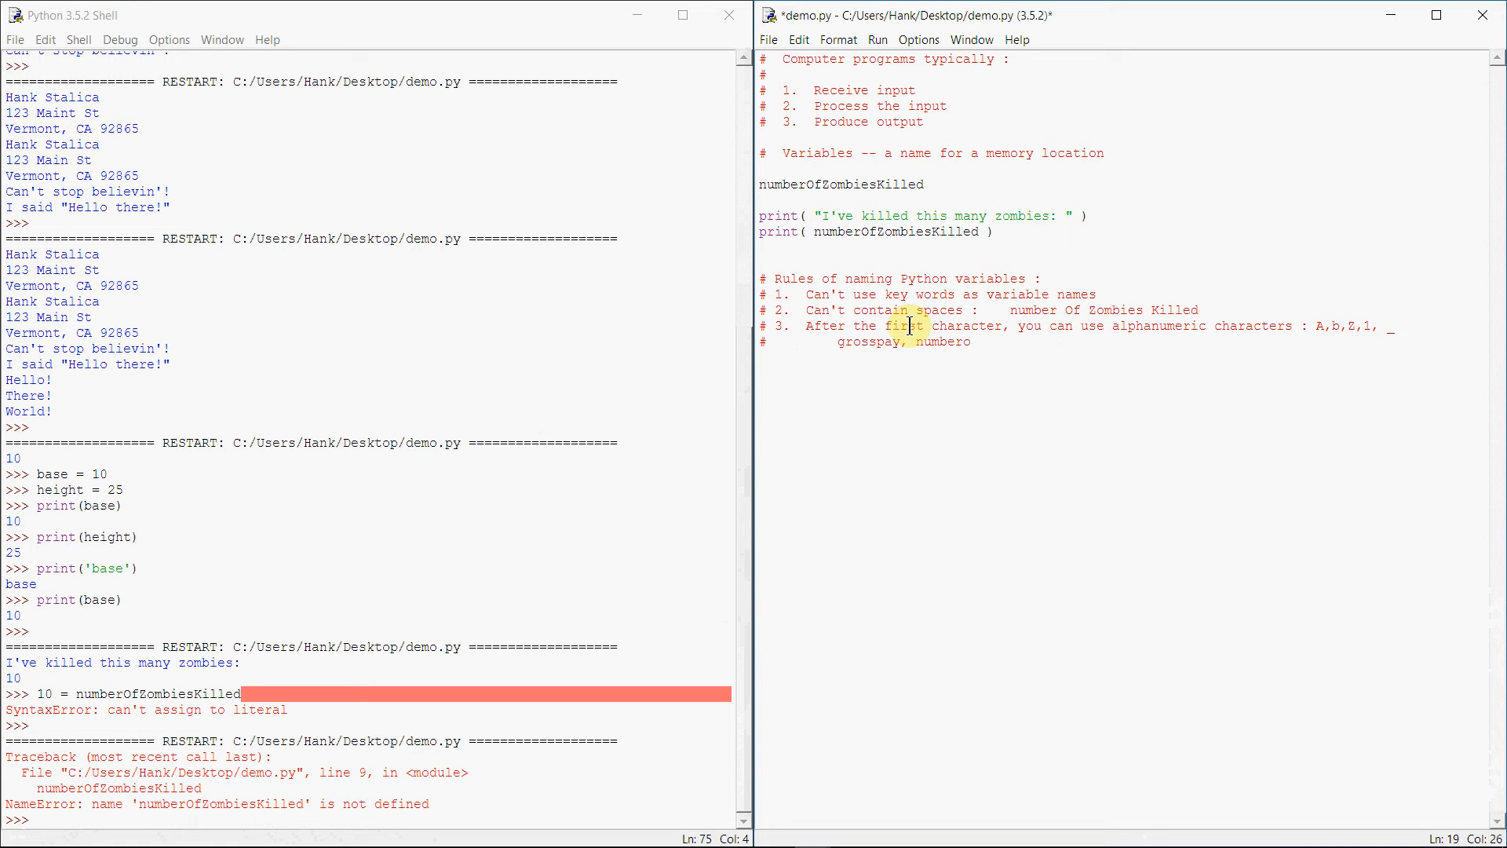
pyautogui.write('OfZombiesKille')
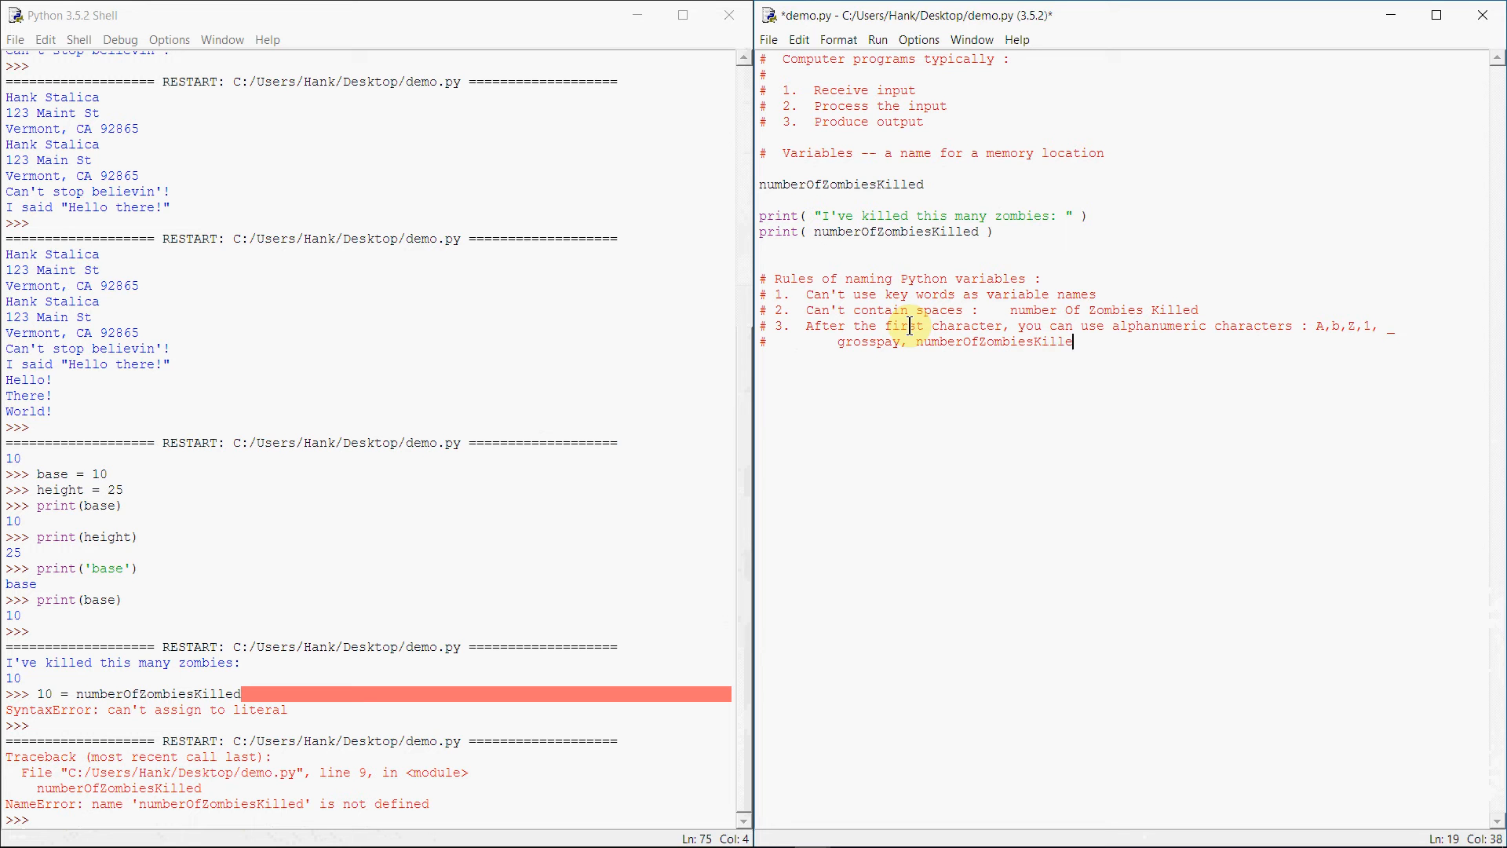
pyautogui.write(', _dd')
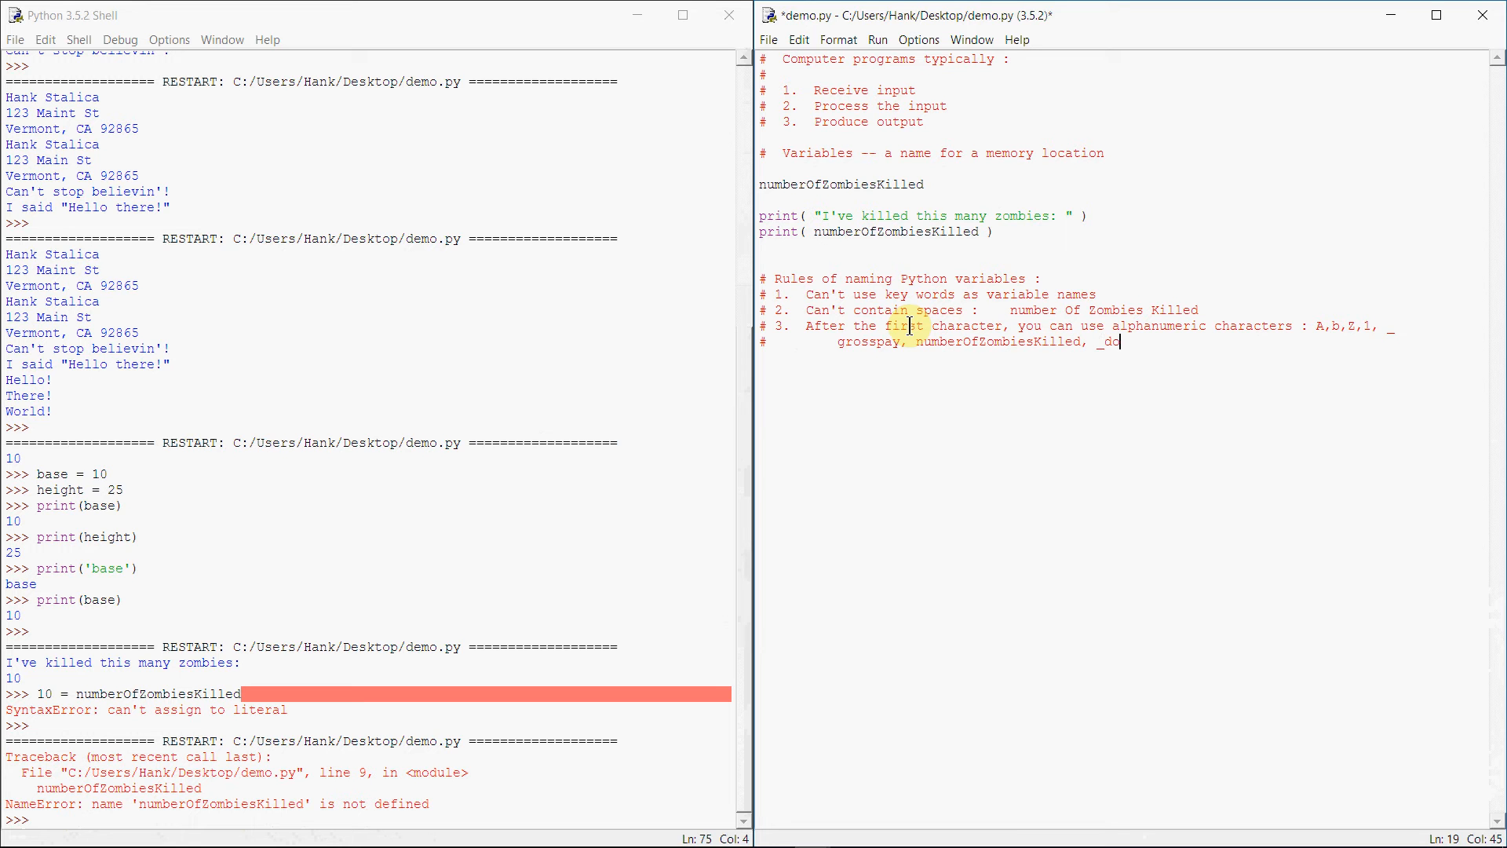
pyautogui.write('og')
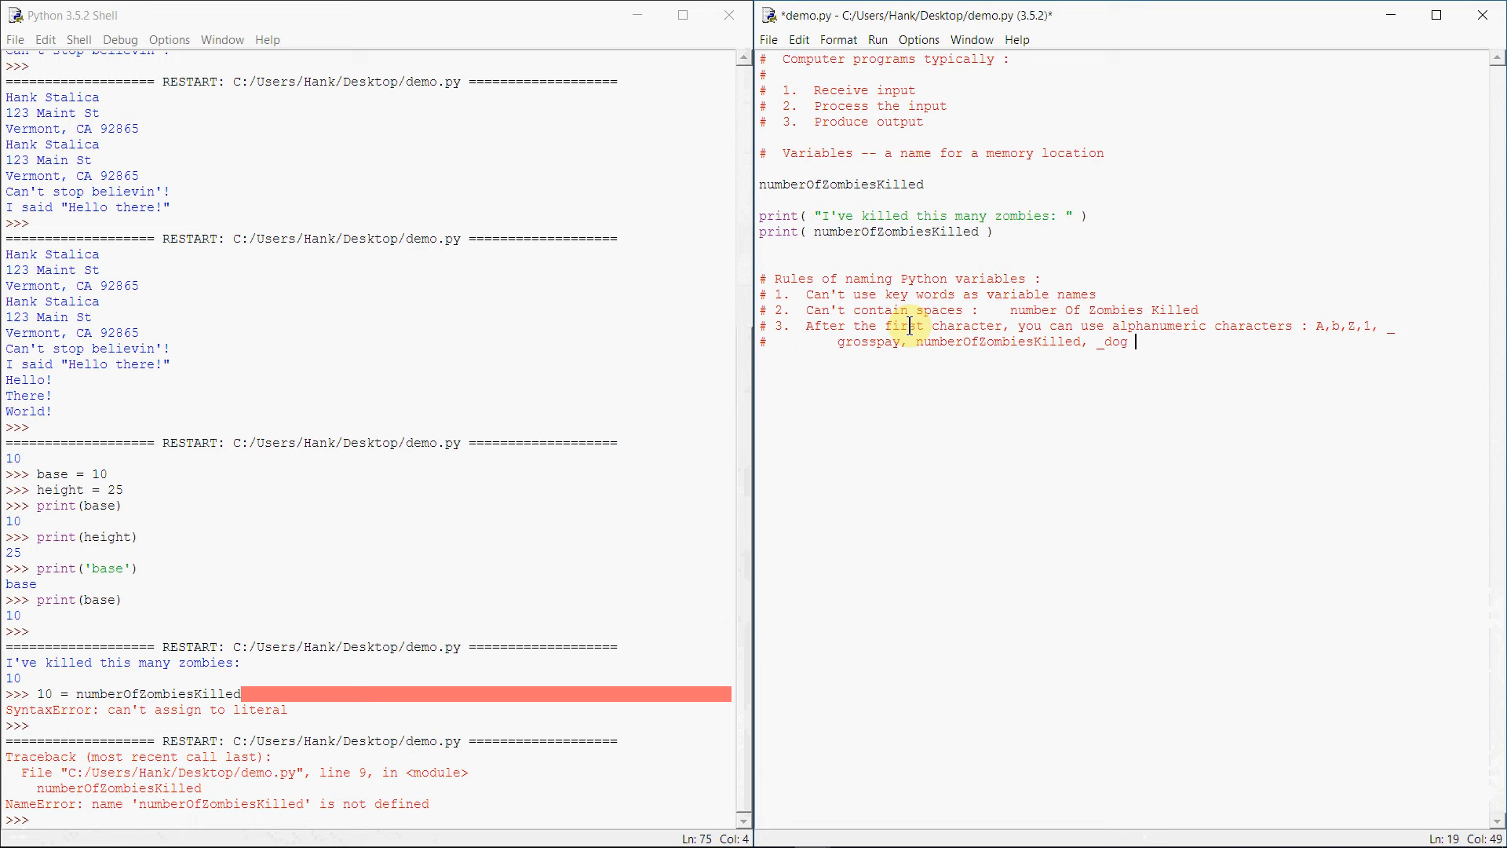
pyautogui.write(',')
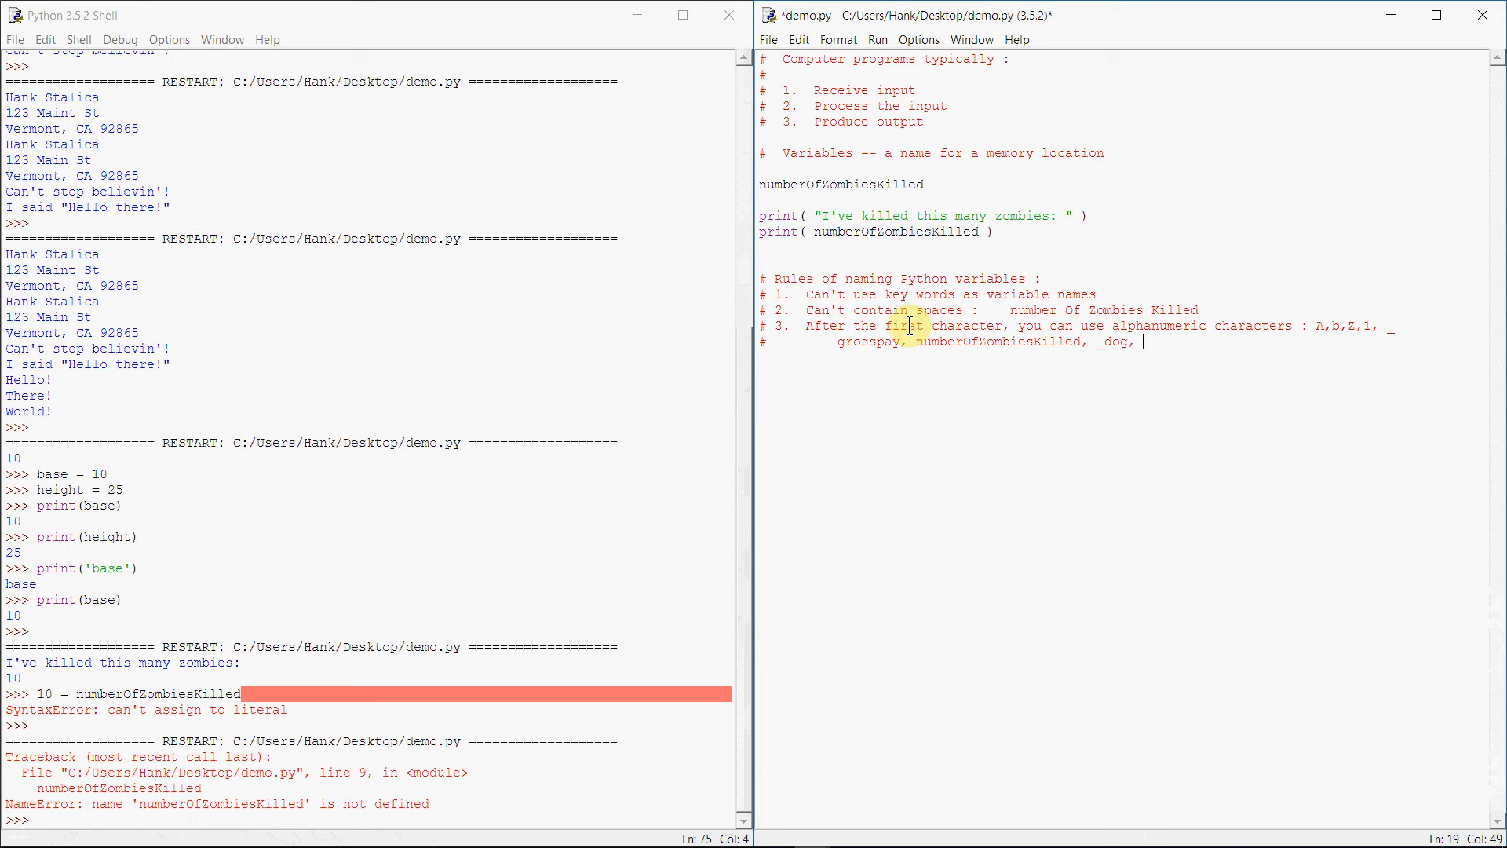
pyautogui.write('cat123')
pyautogui.write('#')
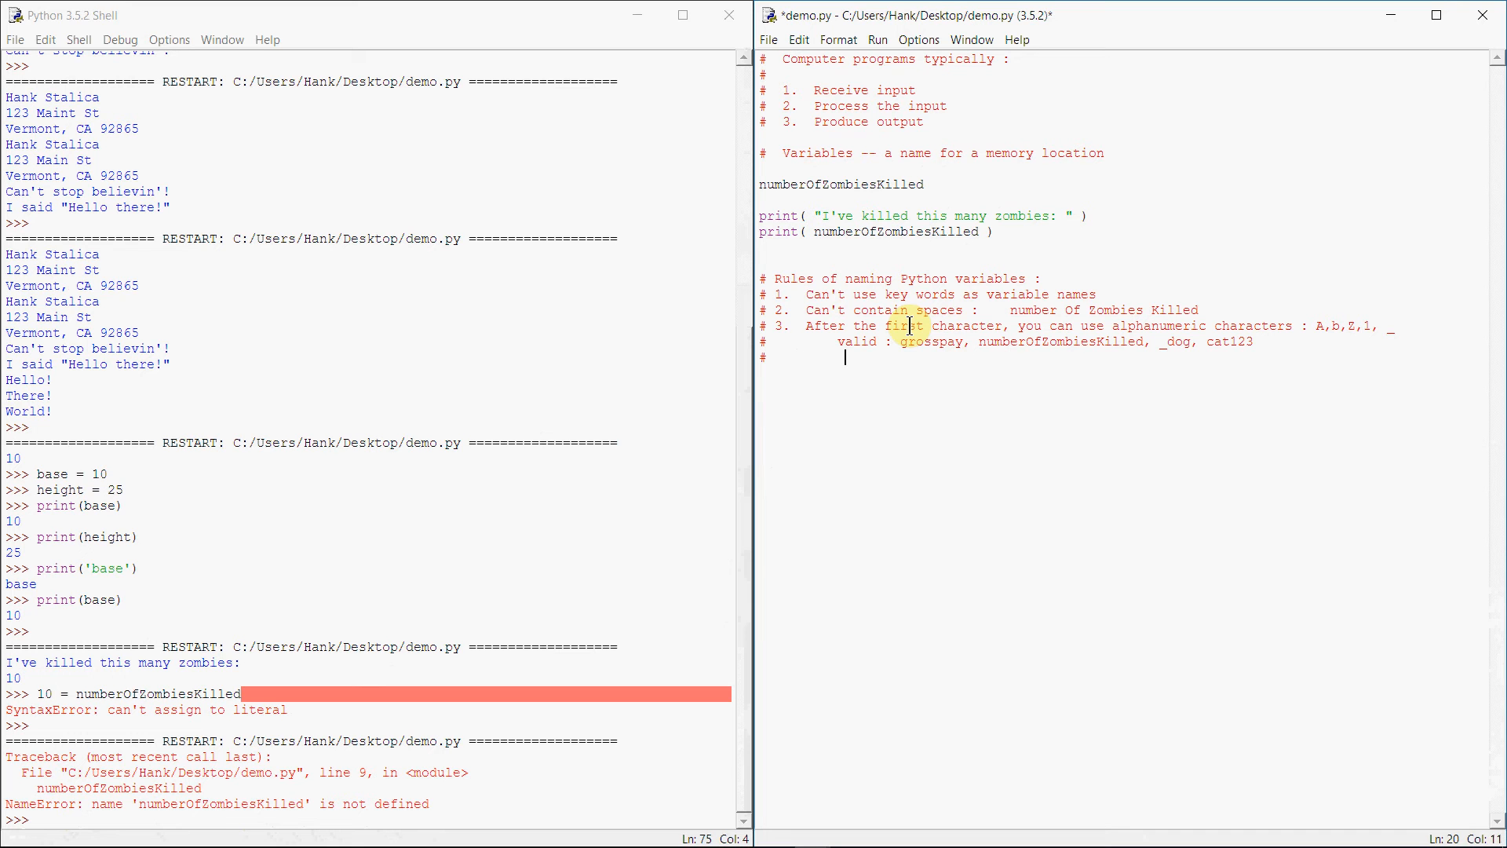
# Add the invalid-names example line (123cat, !days, #dogs) and begin rule 4
pyautogui.write('inv')
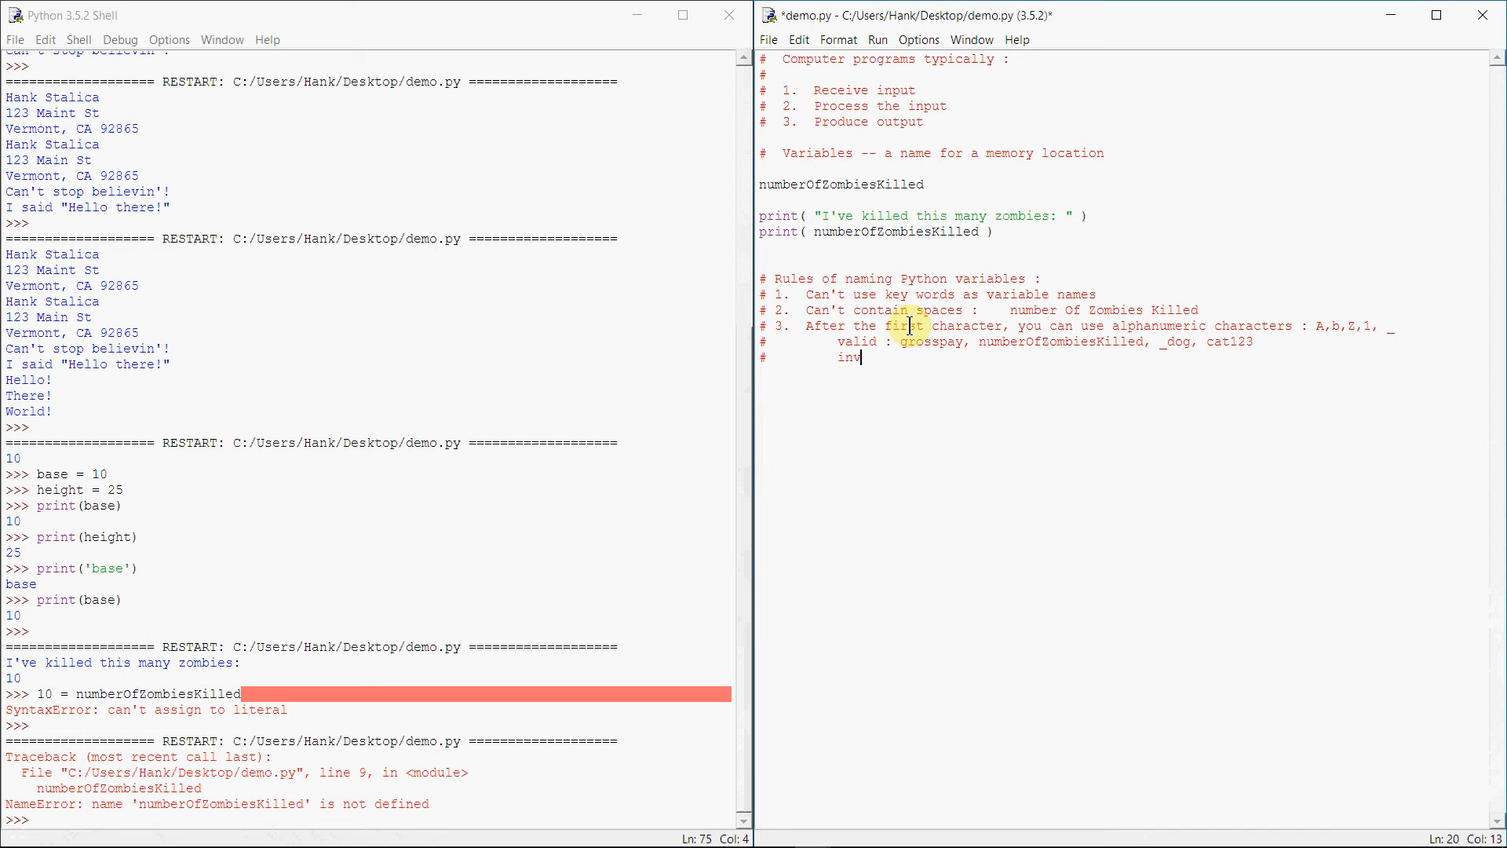
pyautogui.write('alid :')
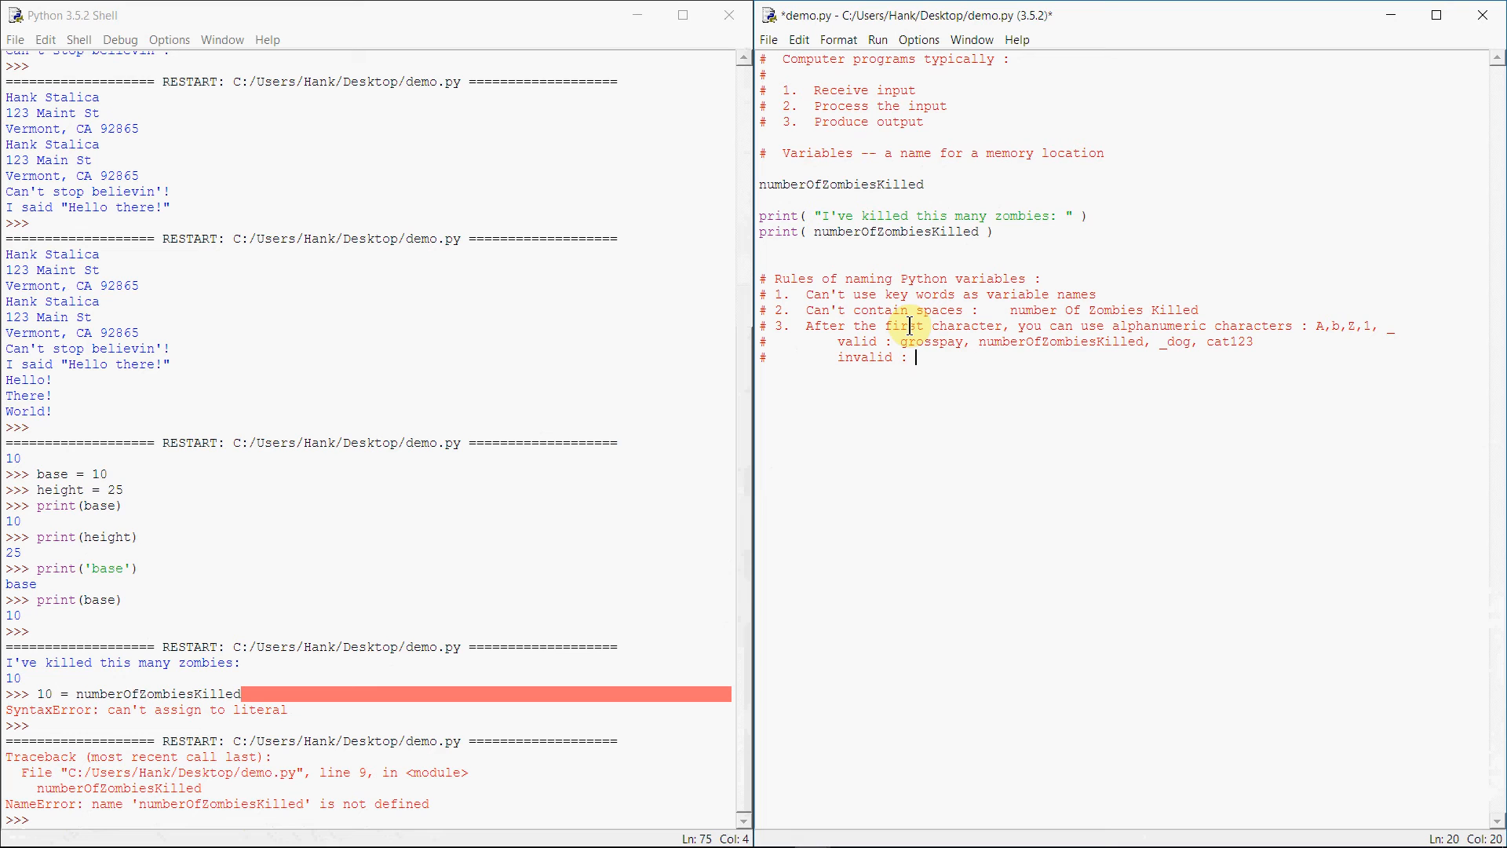
pyautogui.write('123c')
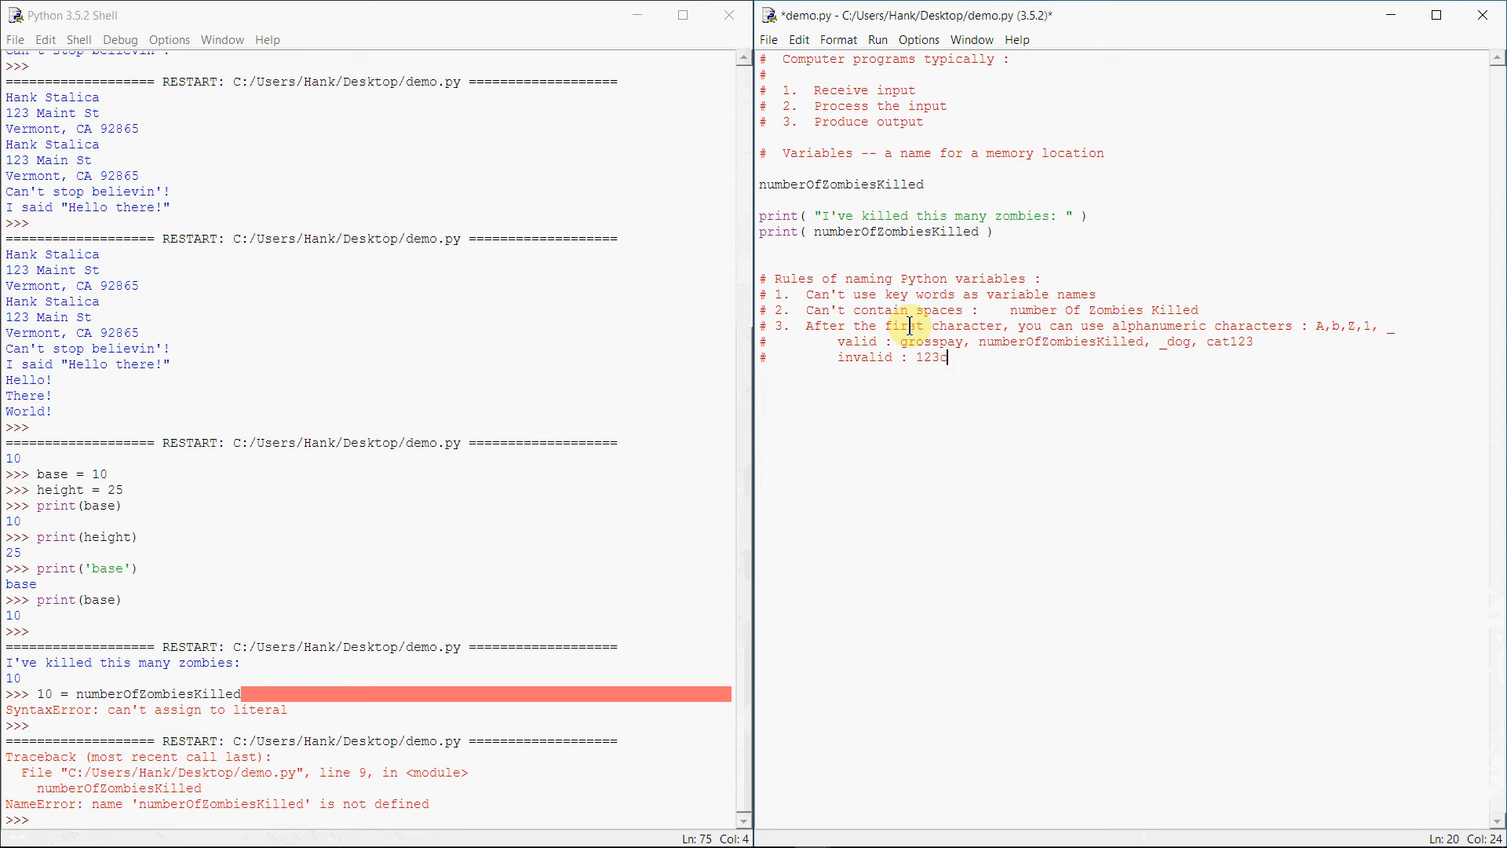
pyautogui.write('at, !days,')
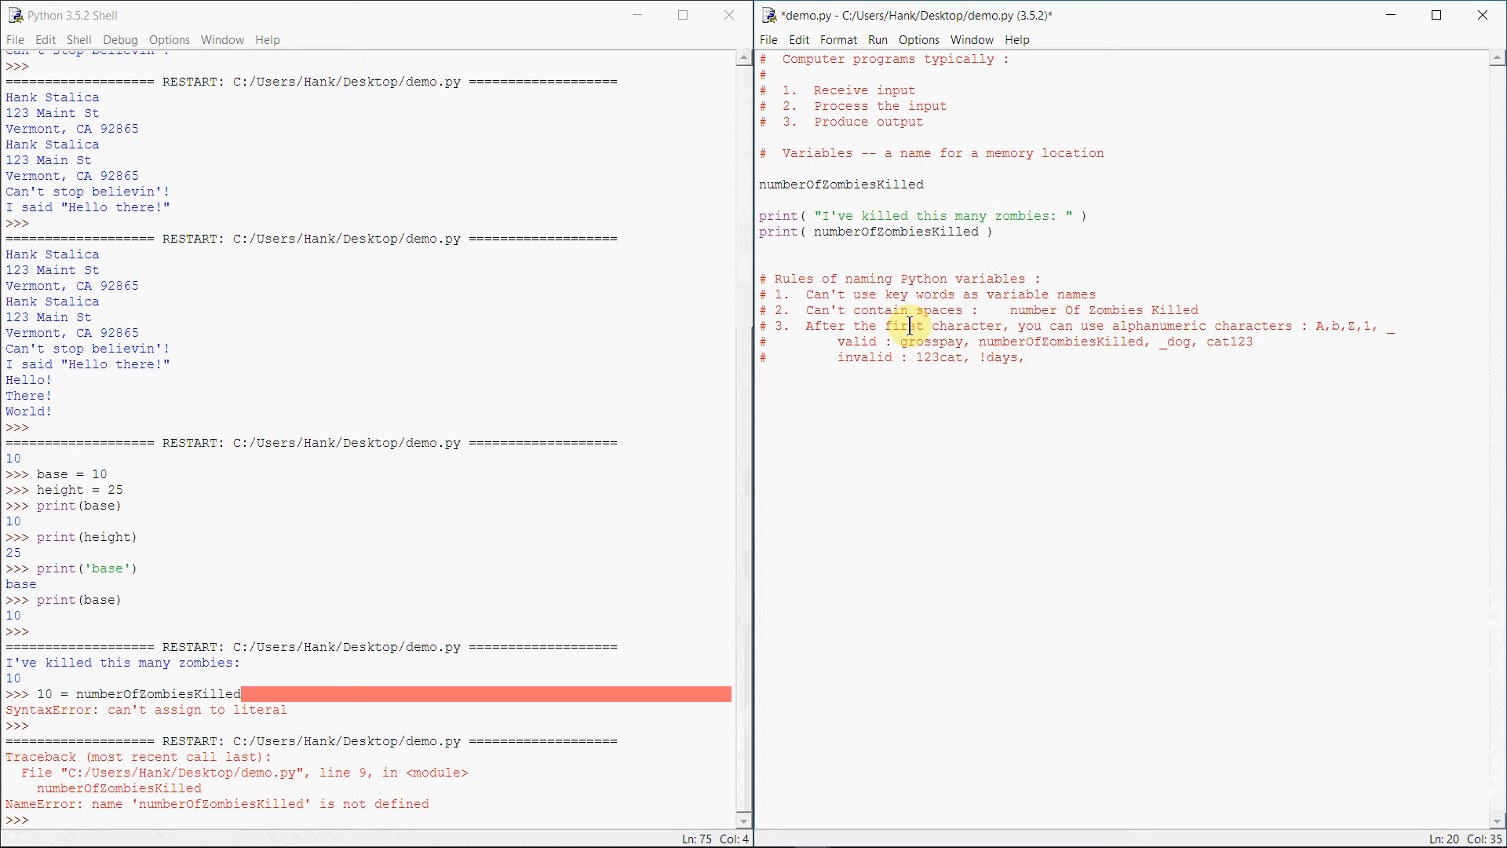
pyautogui.write('#dogs')
pyautogui.write('# 4.')
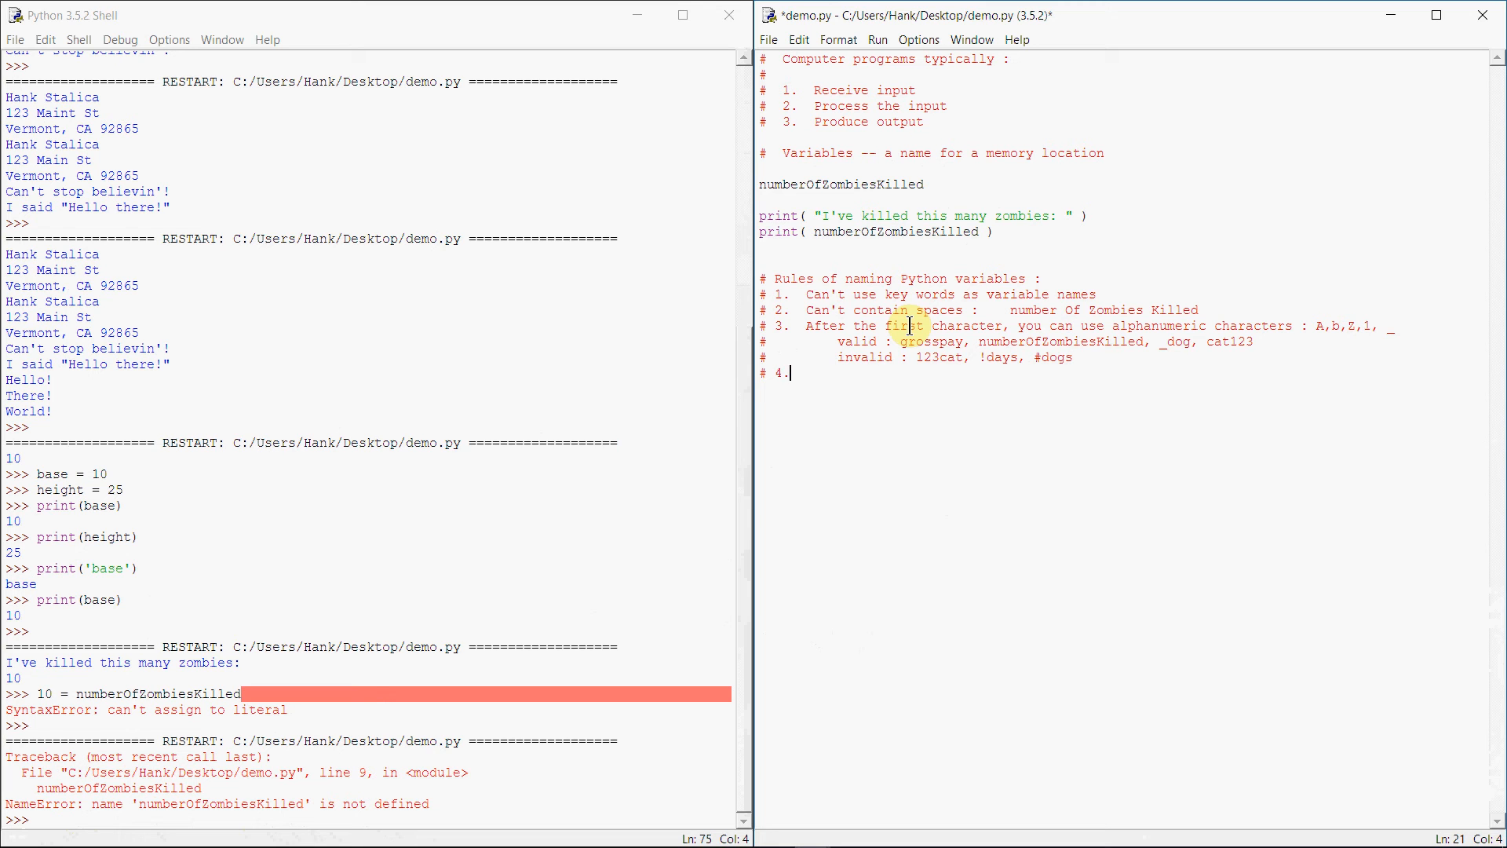
# Write rule 4: case sensitive, numberofzombieskilled and numberOfZombiesKilled are not the same
pyautogui.write('The language i')
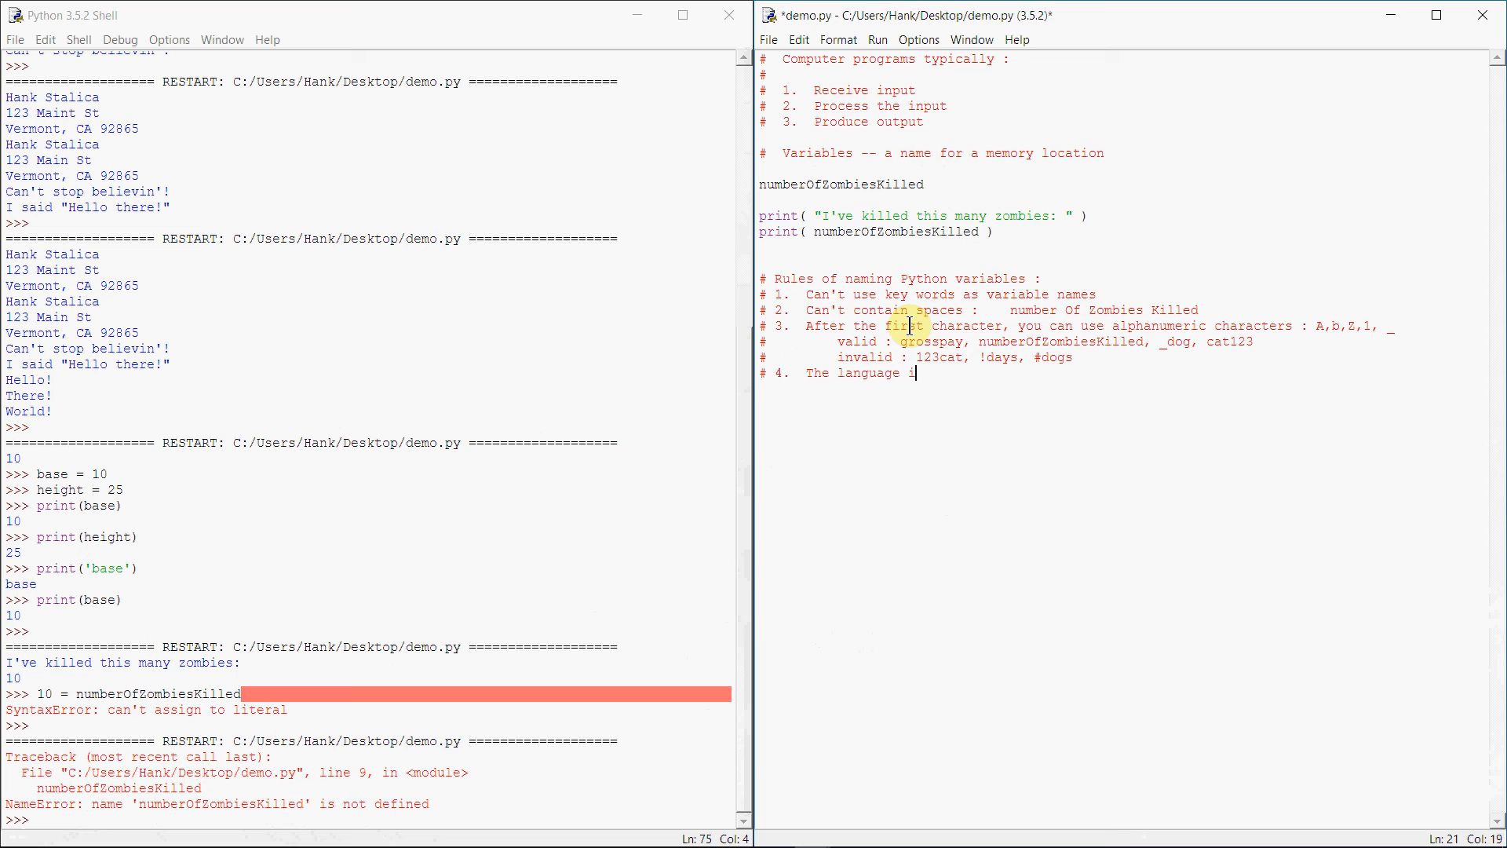
pyautogui.write('s case sensitive :')
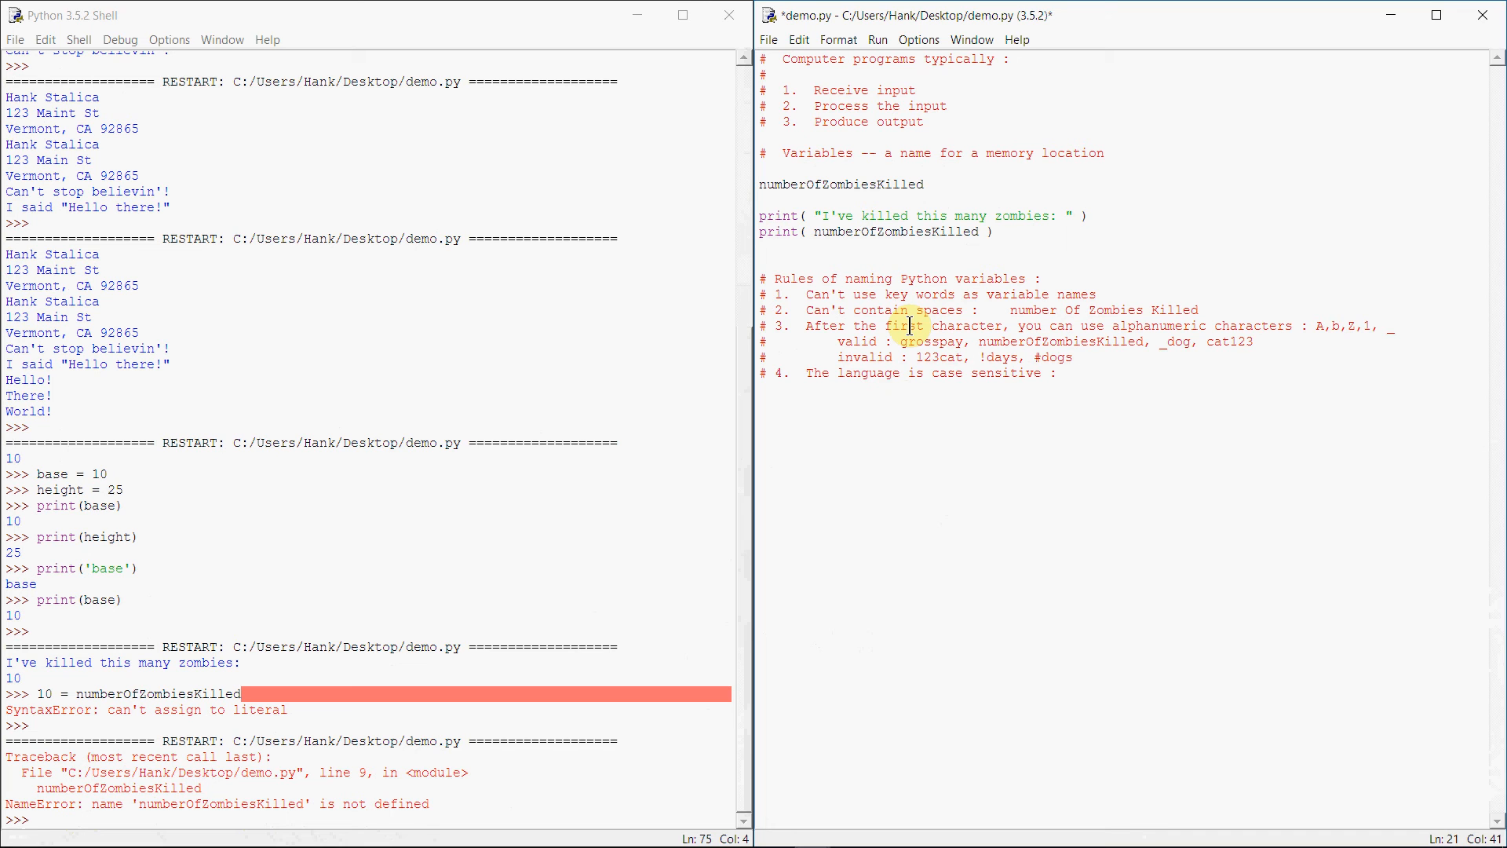
pyautogui.write('numberofzombieskilled a')
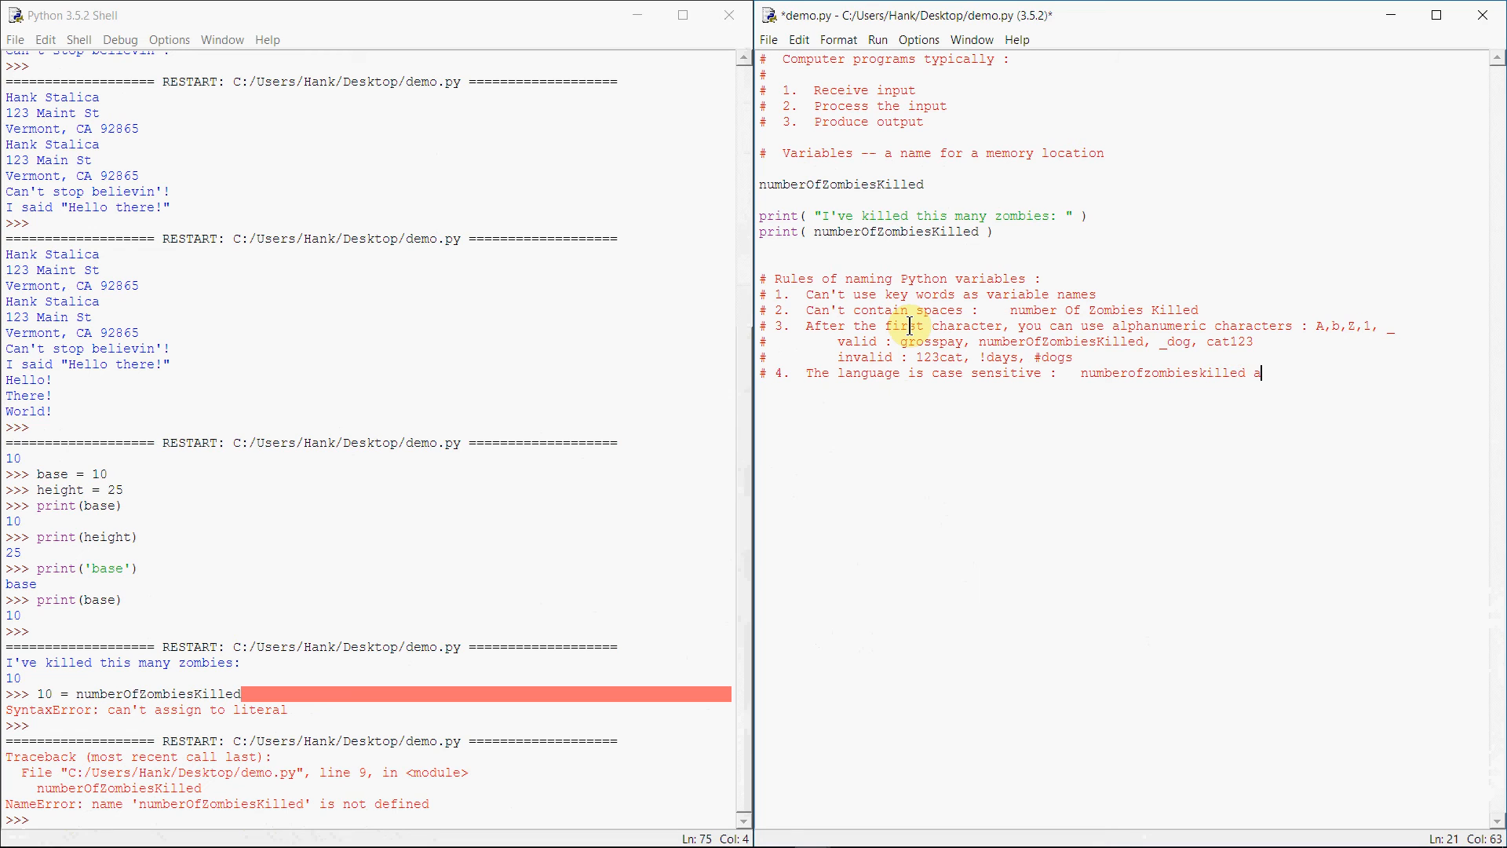
pyautogui.write('numberof')
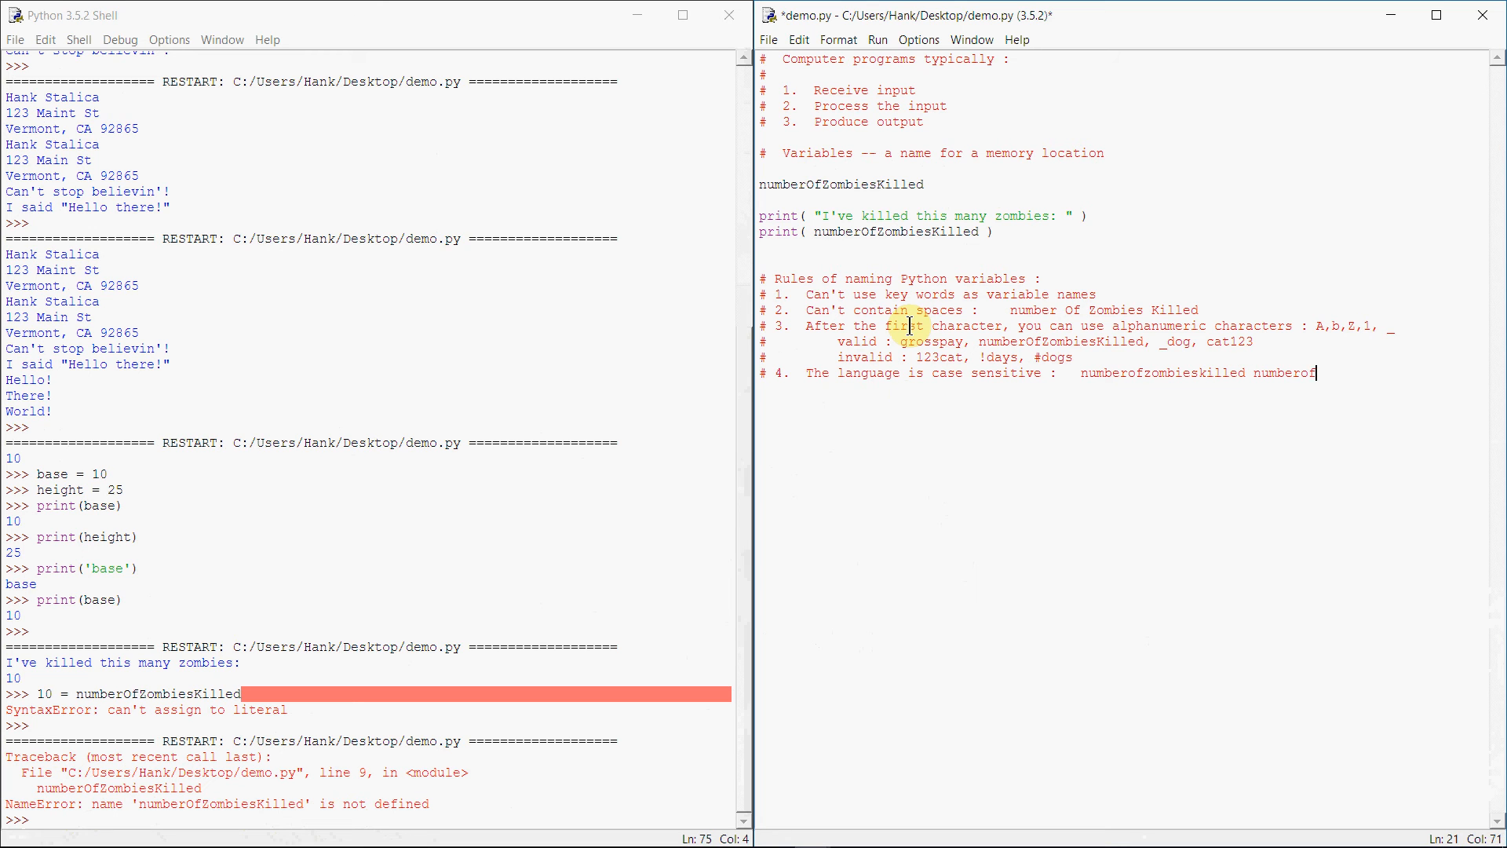
pyautogui.write('ZombiesKille')
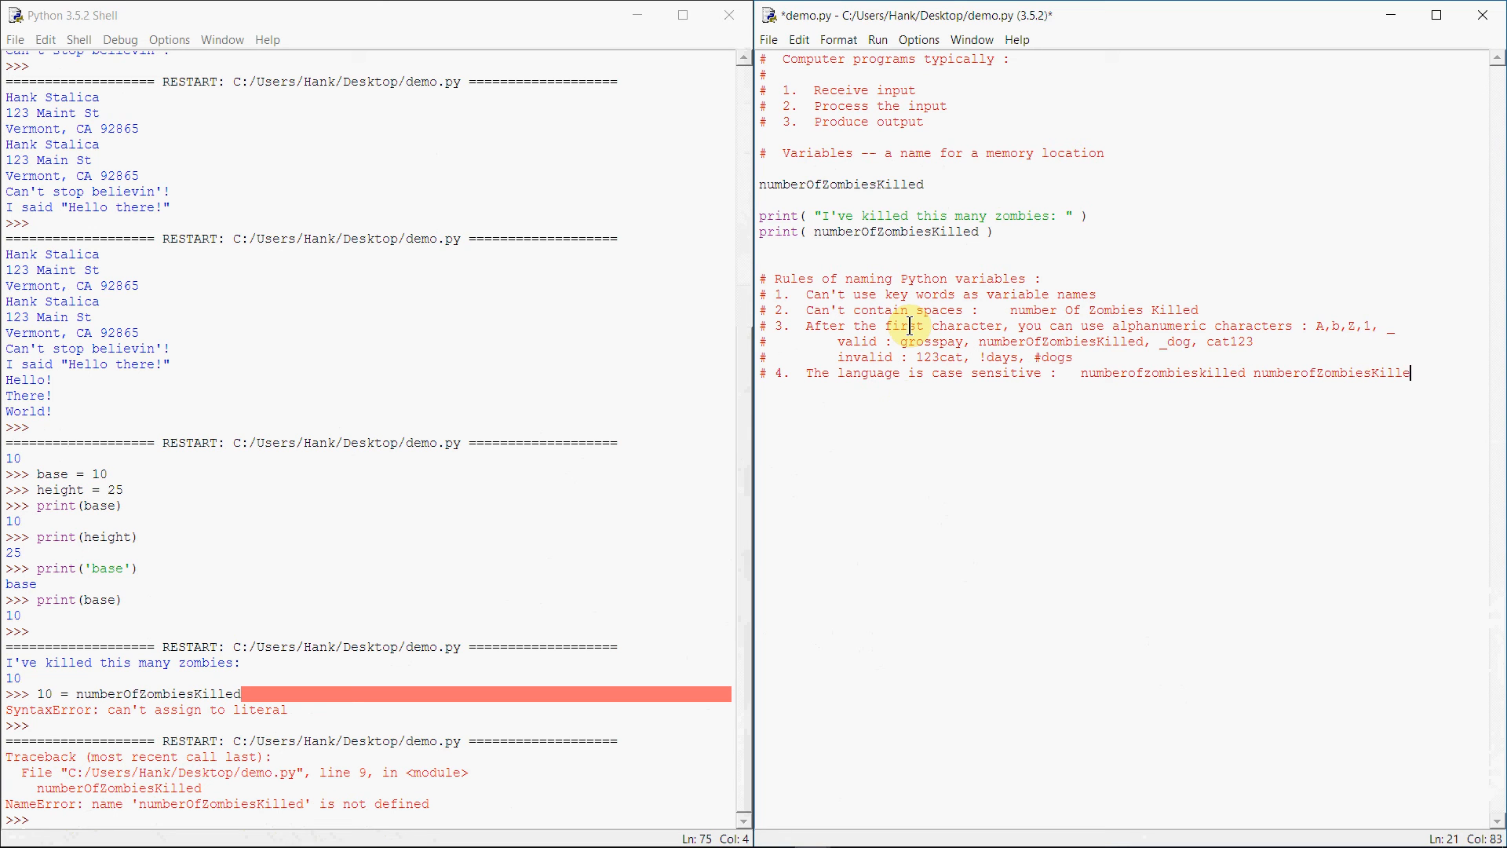
pyautogui.write('are')
pyautogui.write('#     not the s')
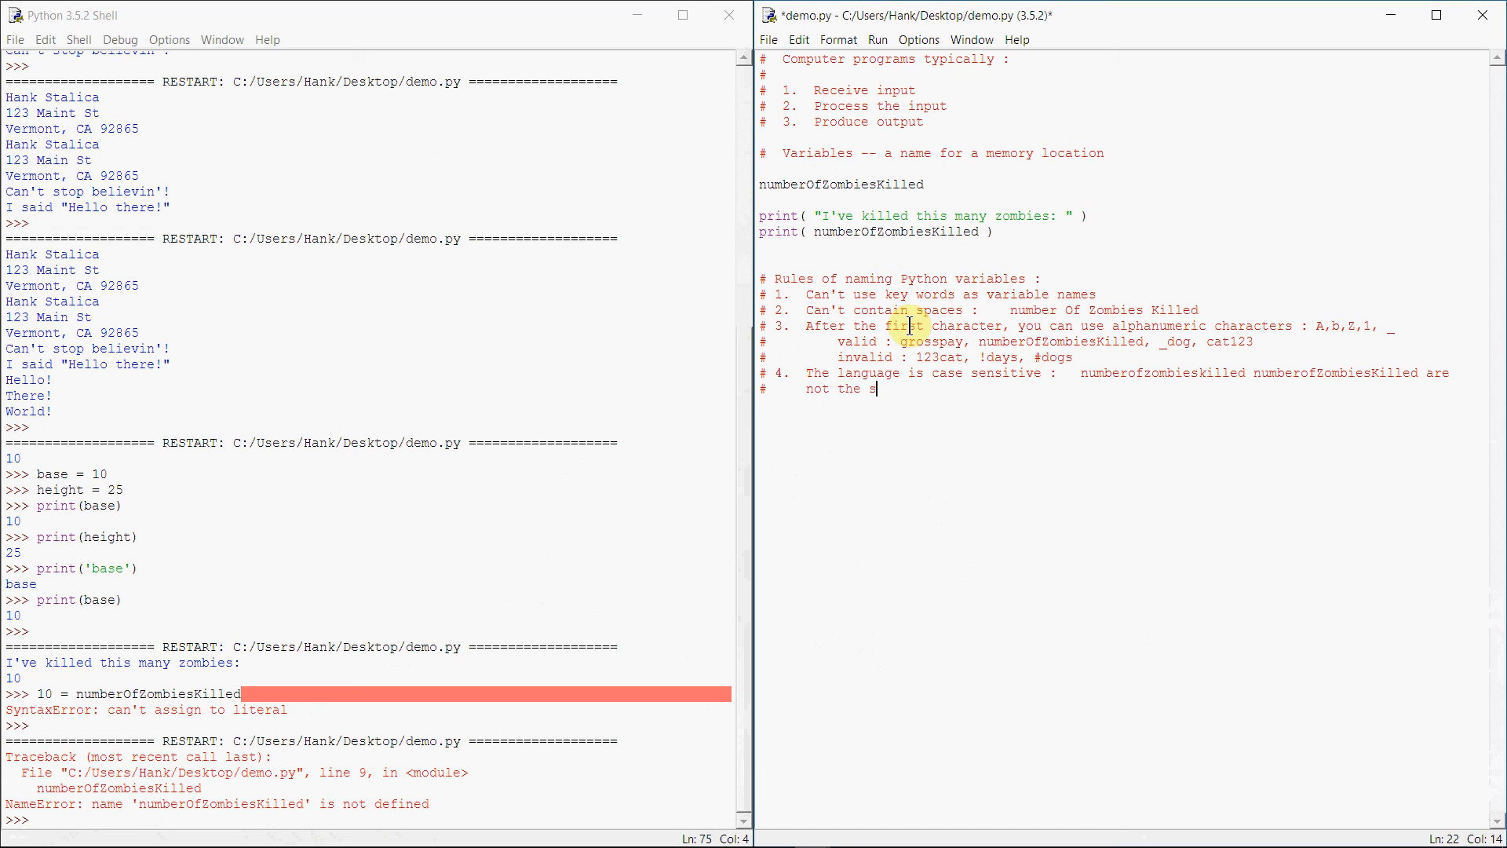
pyautogui.write('ame.')
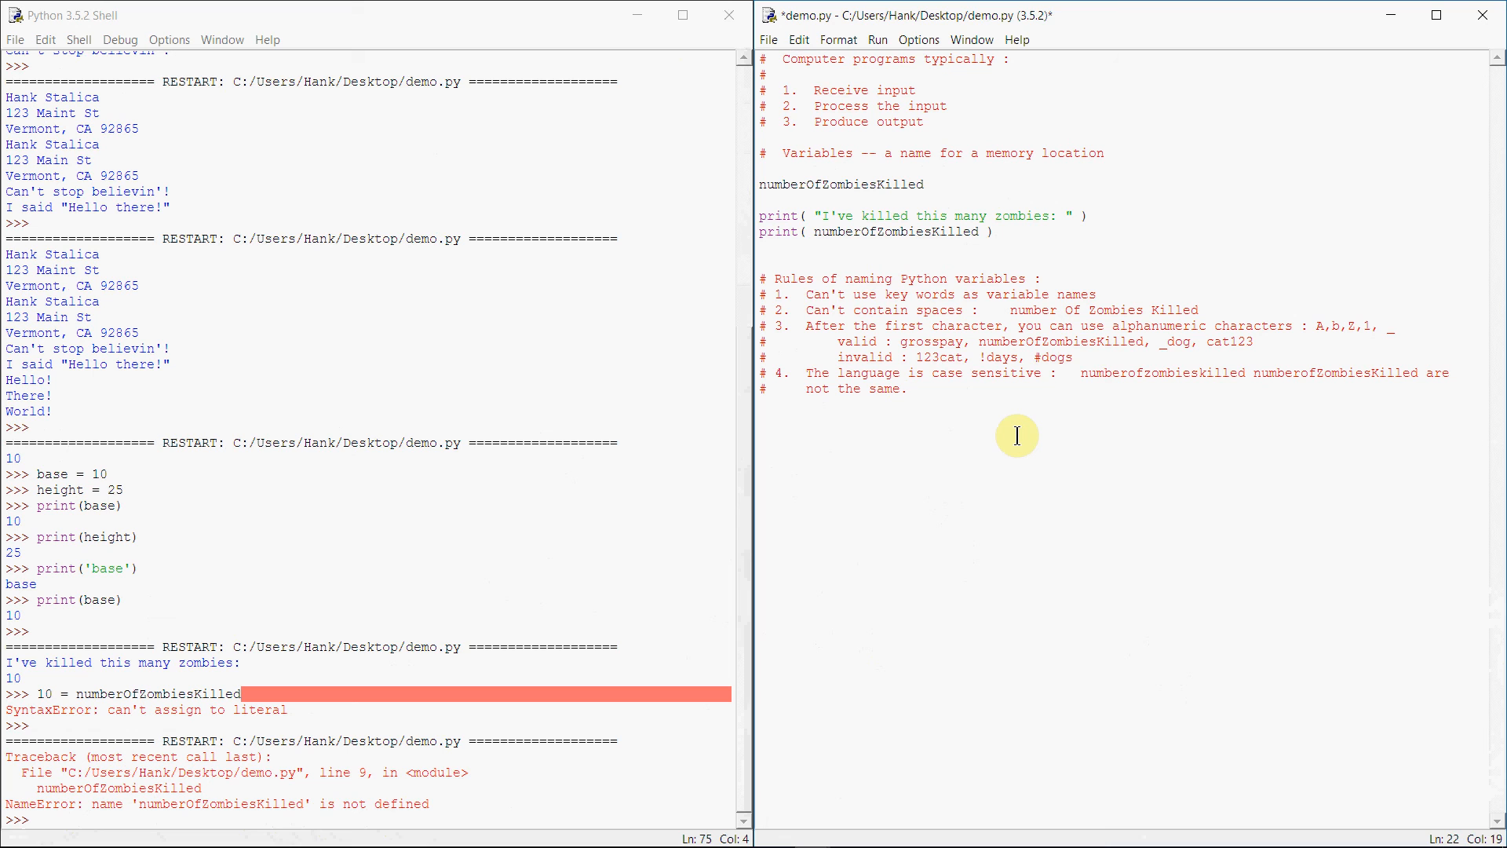
# Add a blank line after rule 4 and save demo.py
pyautogui.click(903, 387)
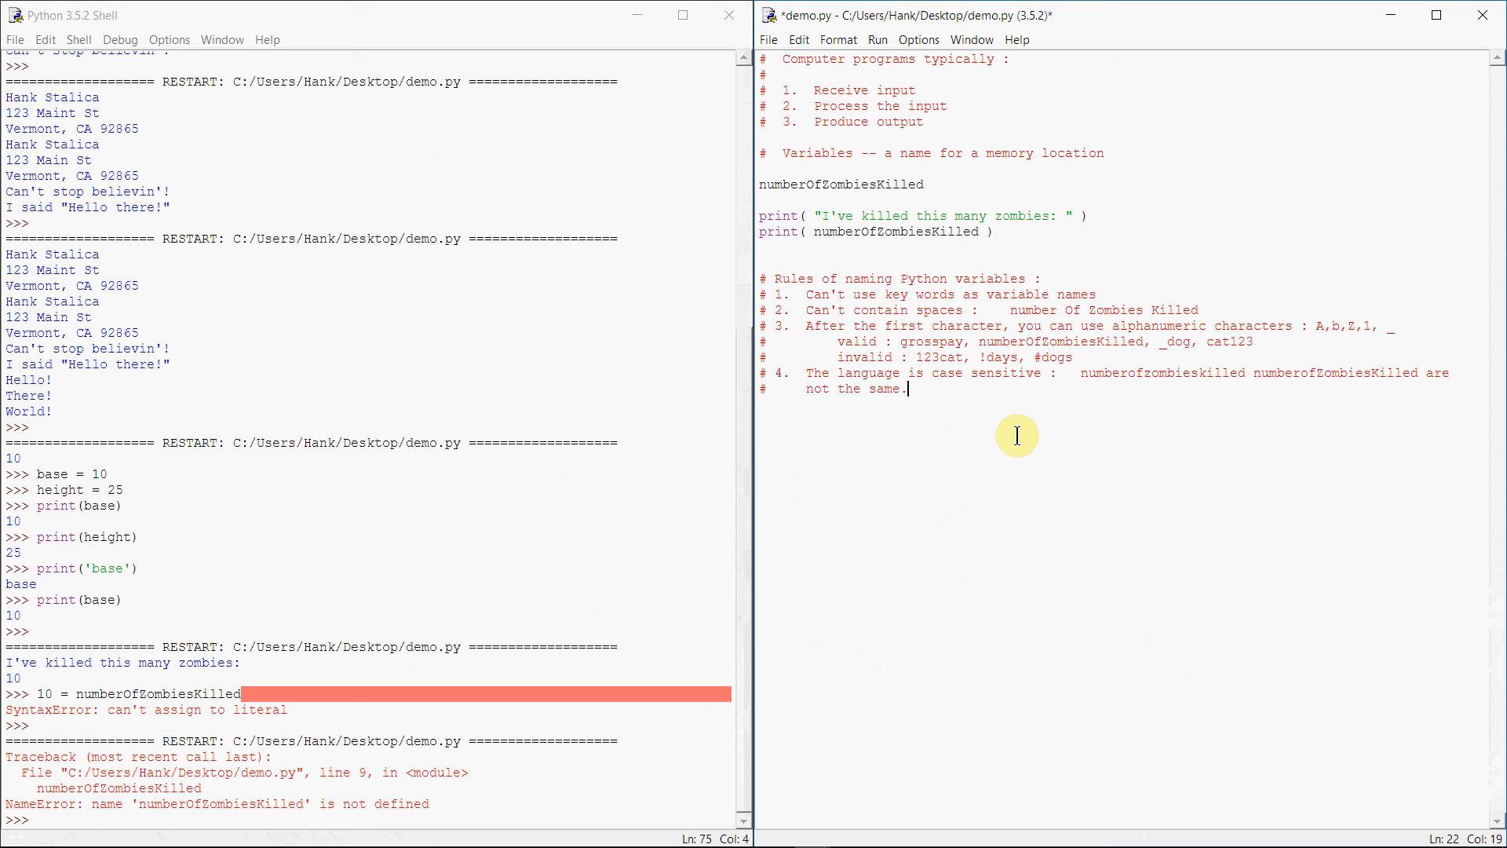
pyautogui.press('Return')
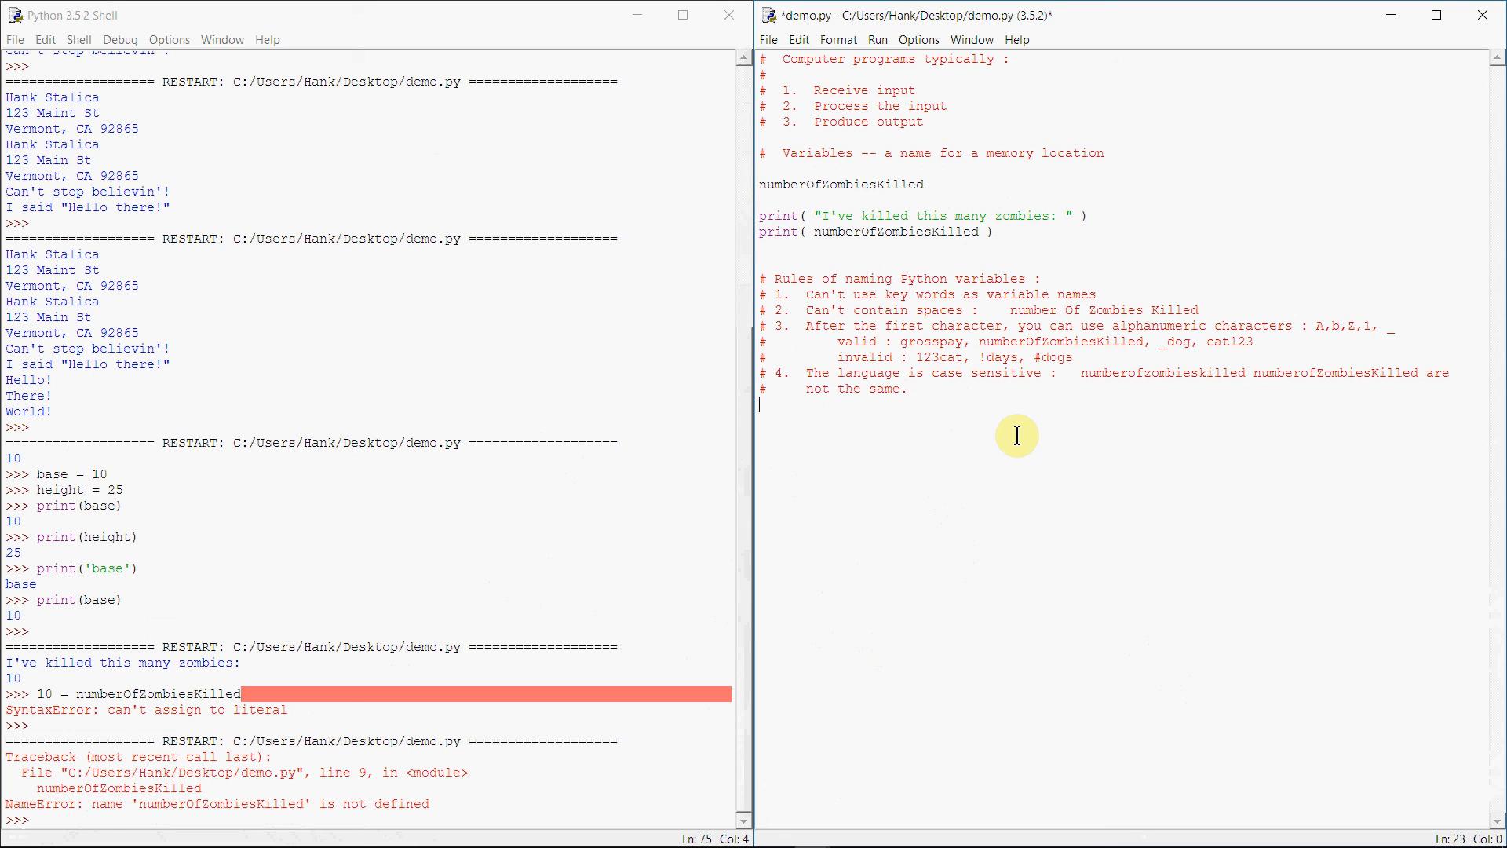
pyautogui.press('ctrl+s')
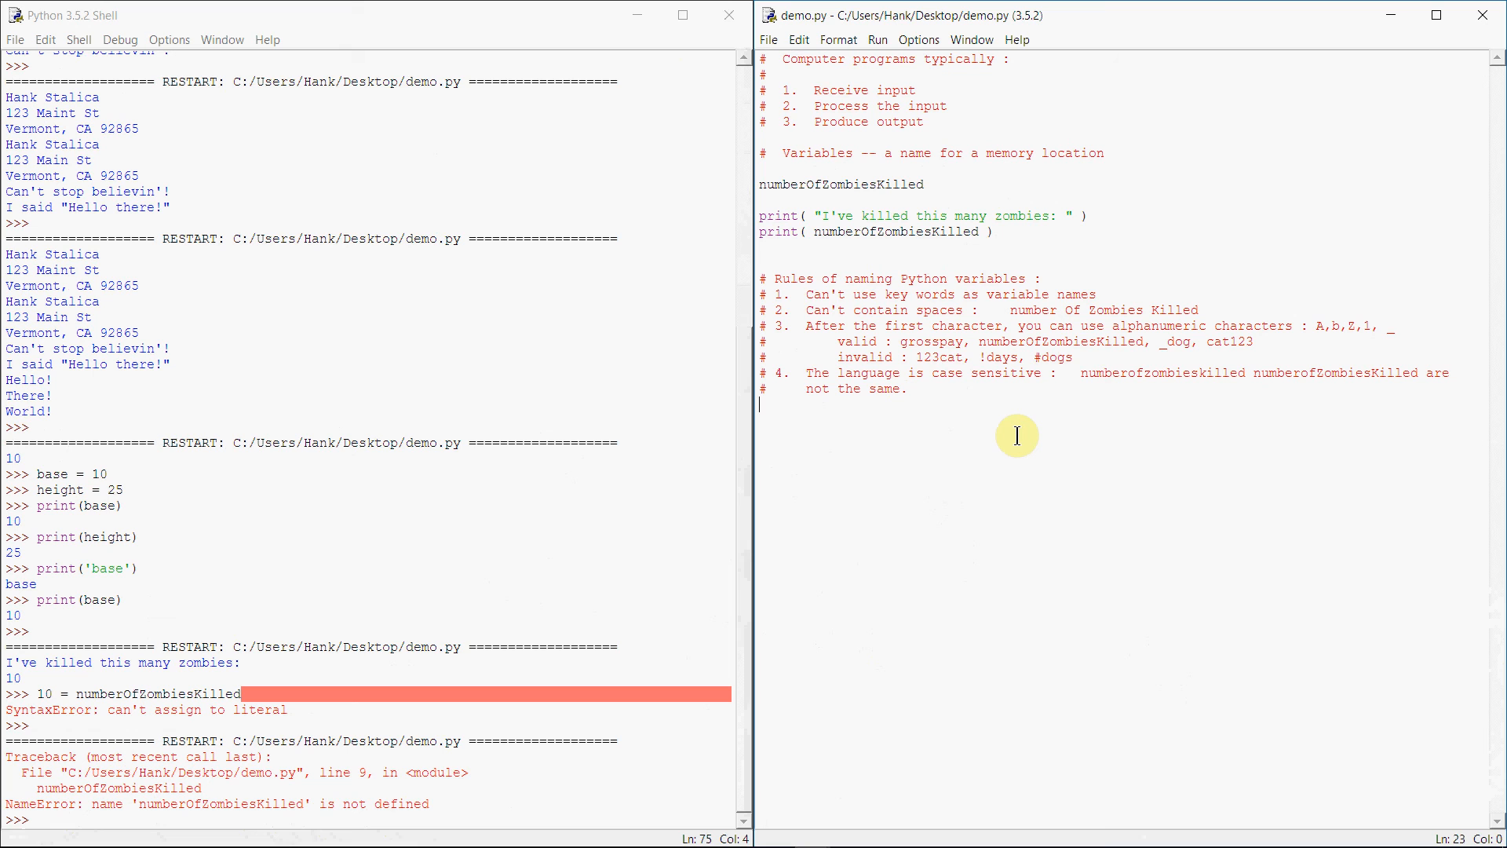